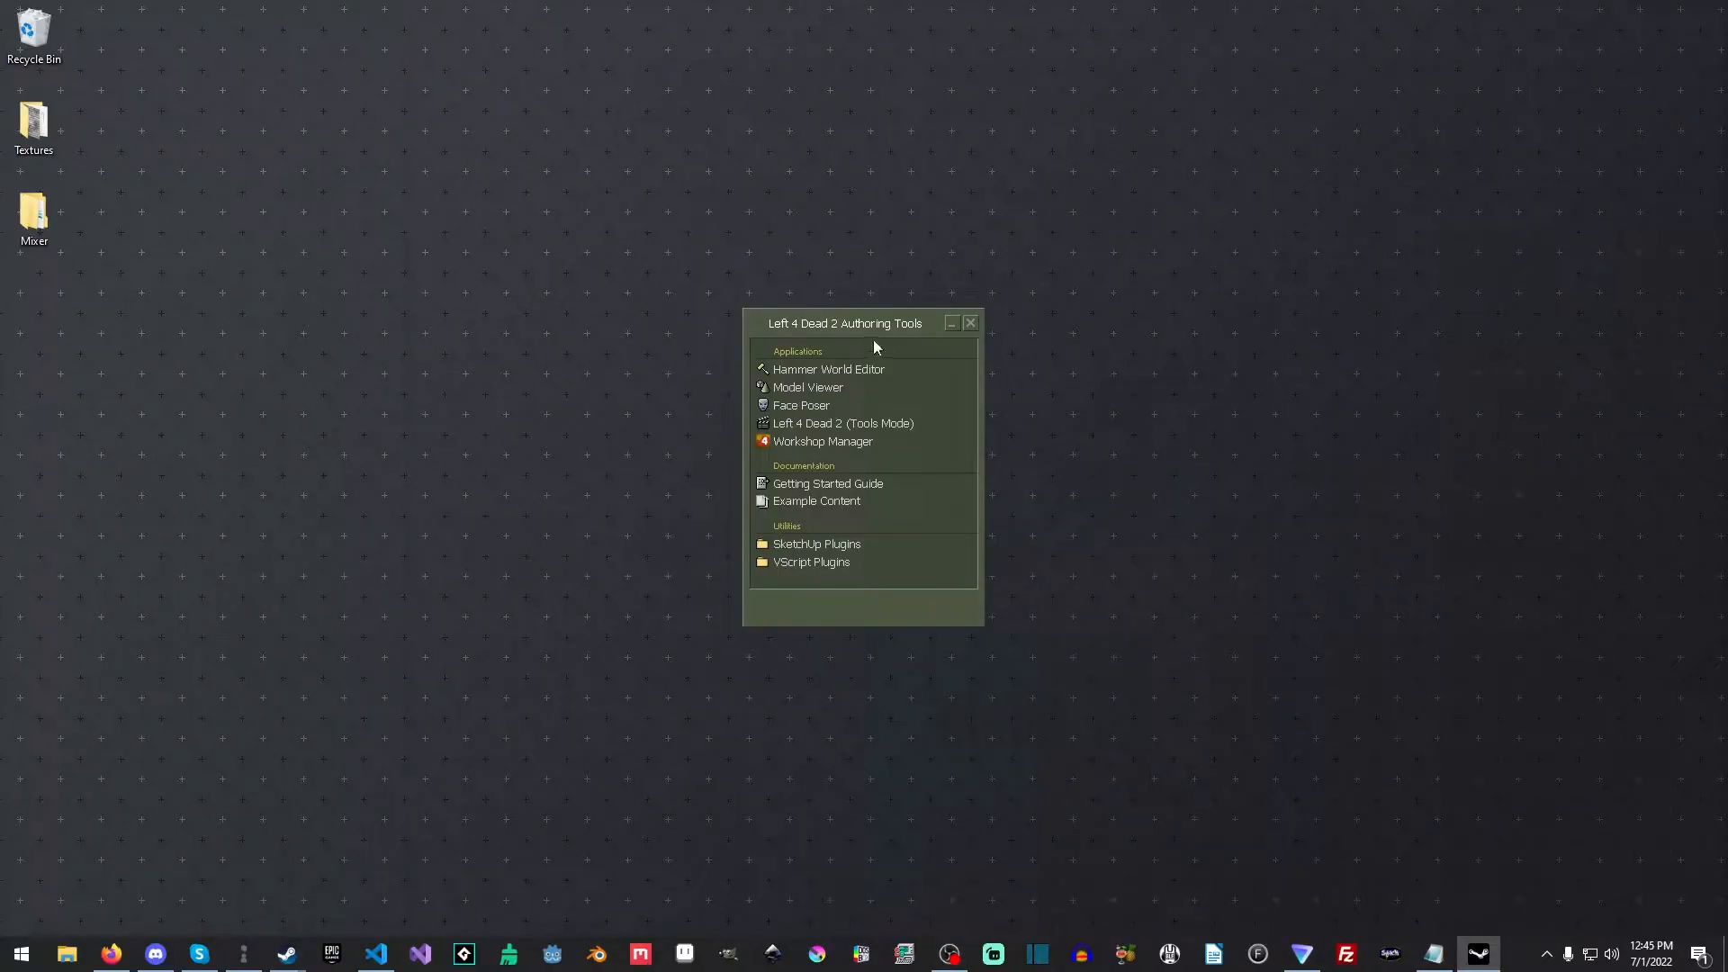
mouse_move(851, 414)
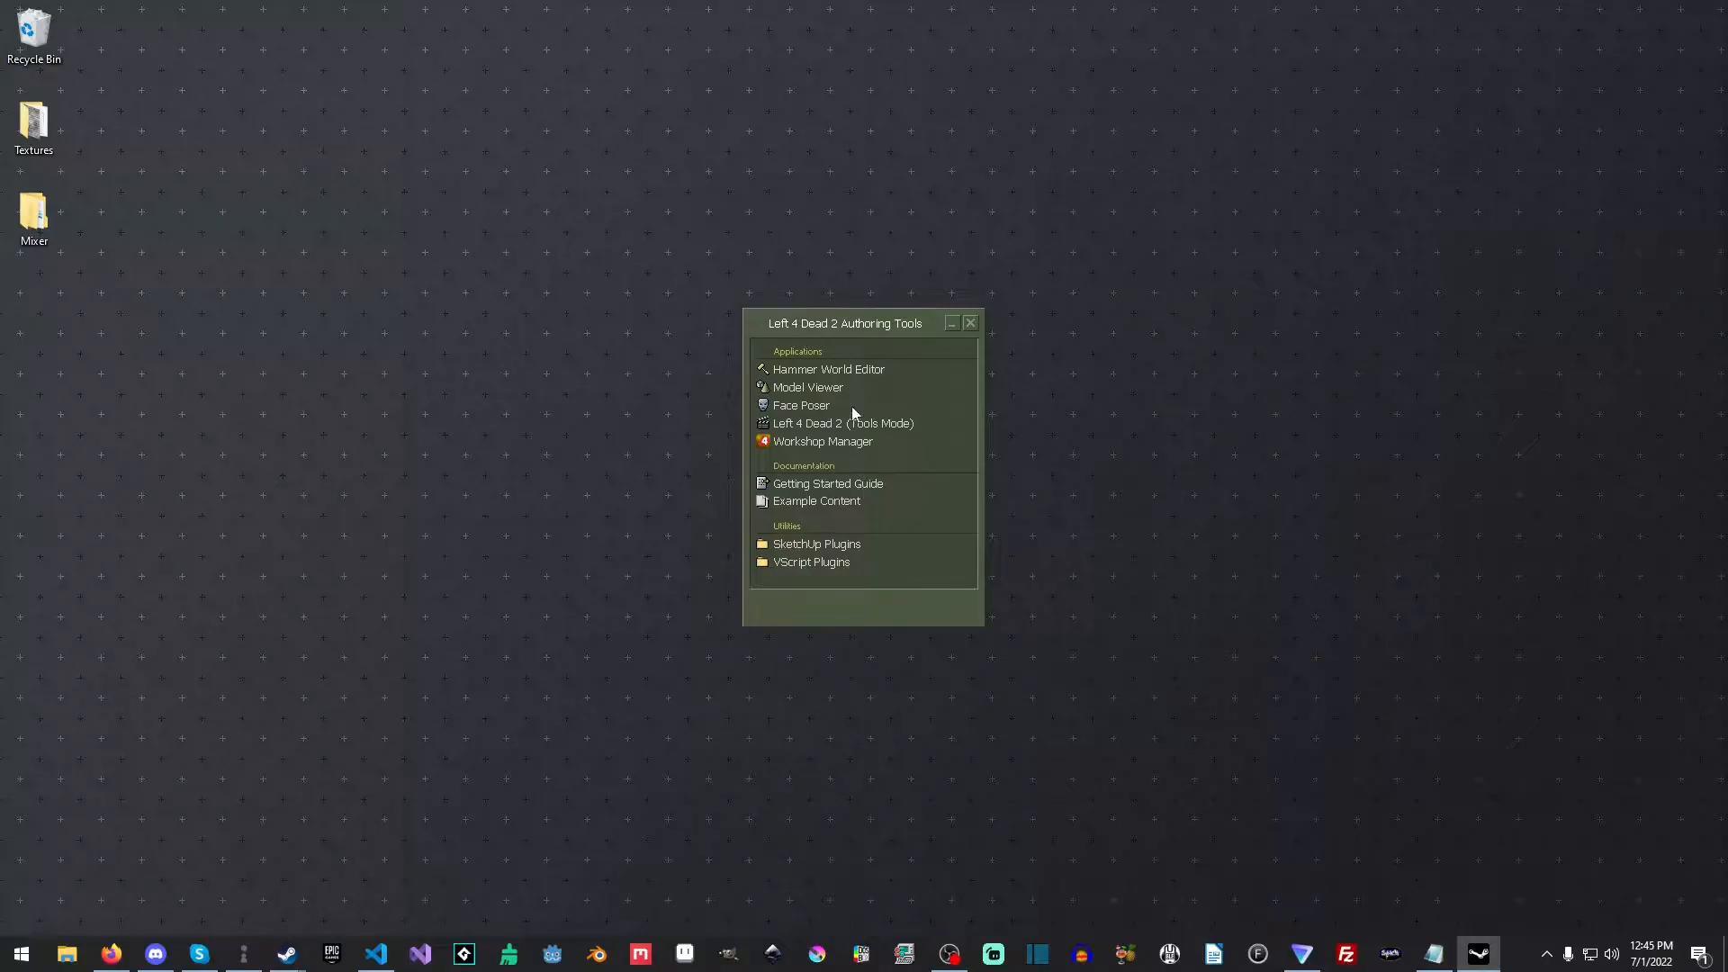
mouse_move(813, 489)
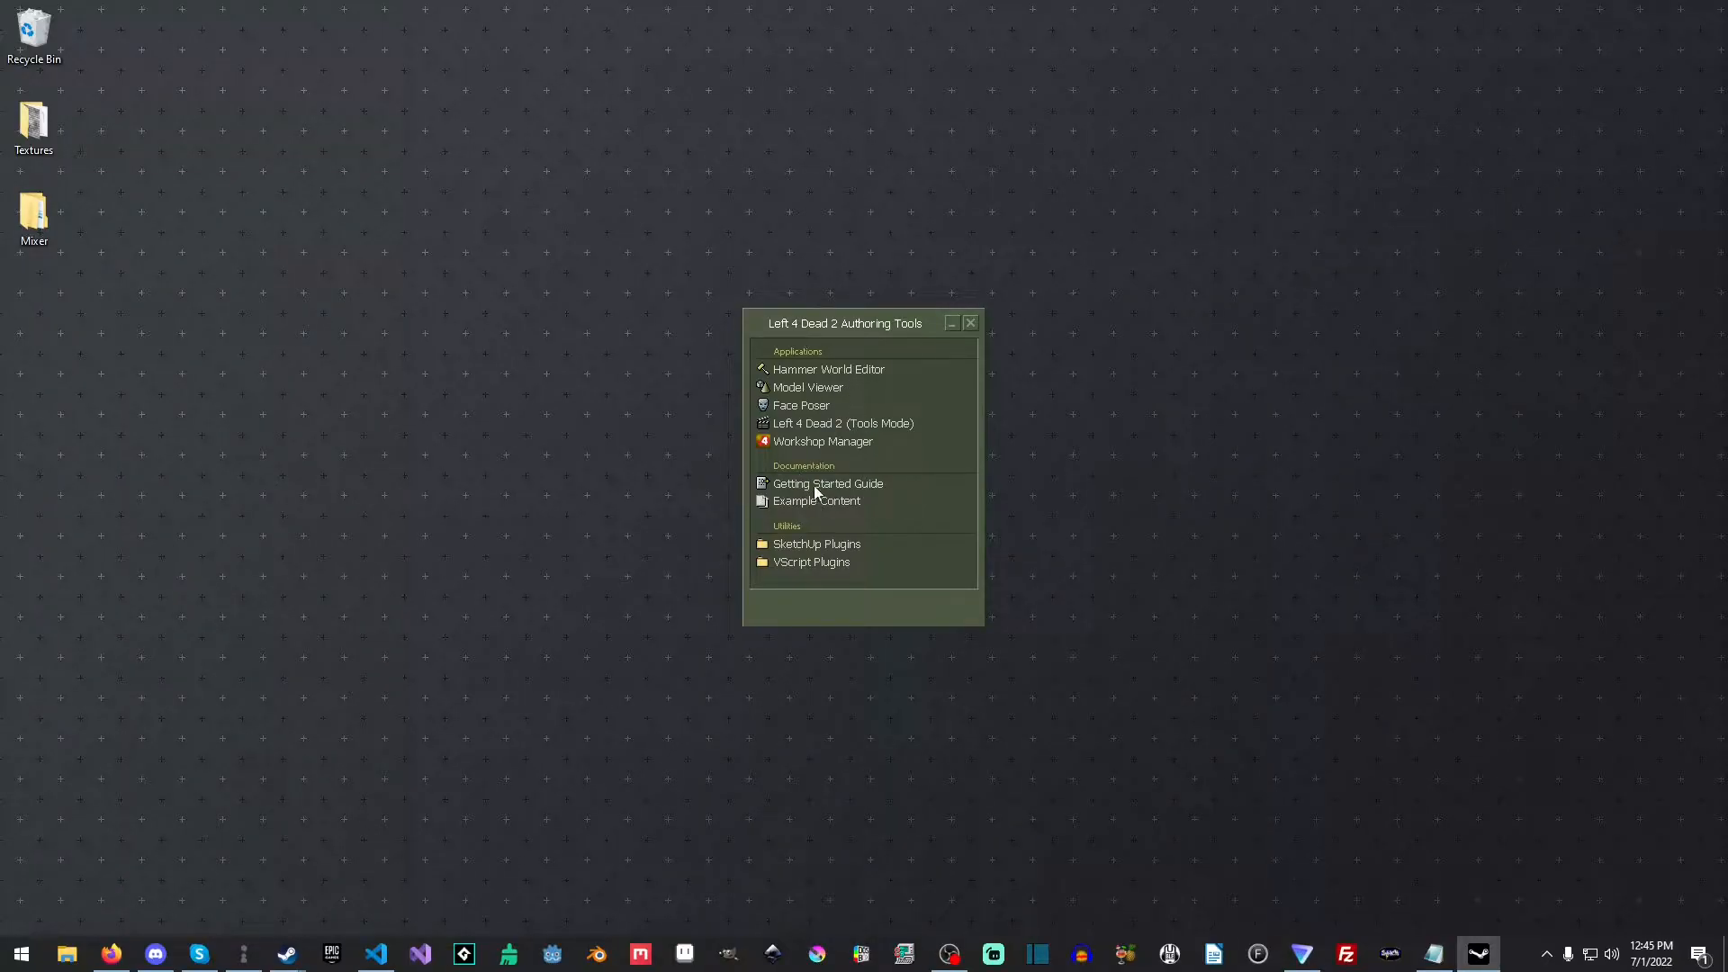
mouse_move(847, 502)
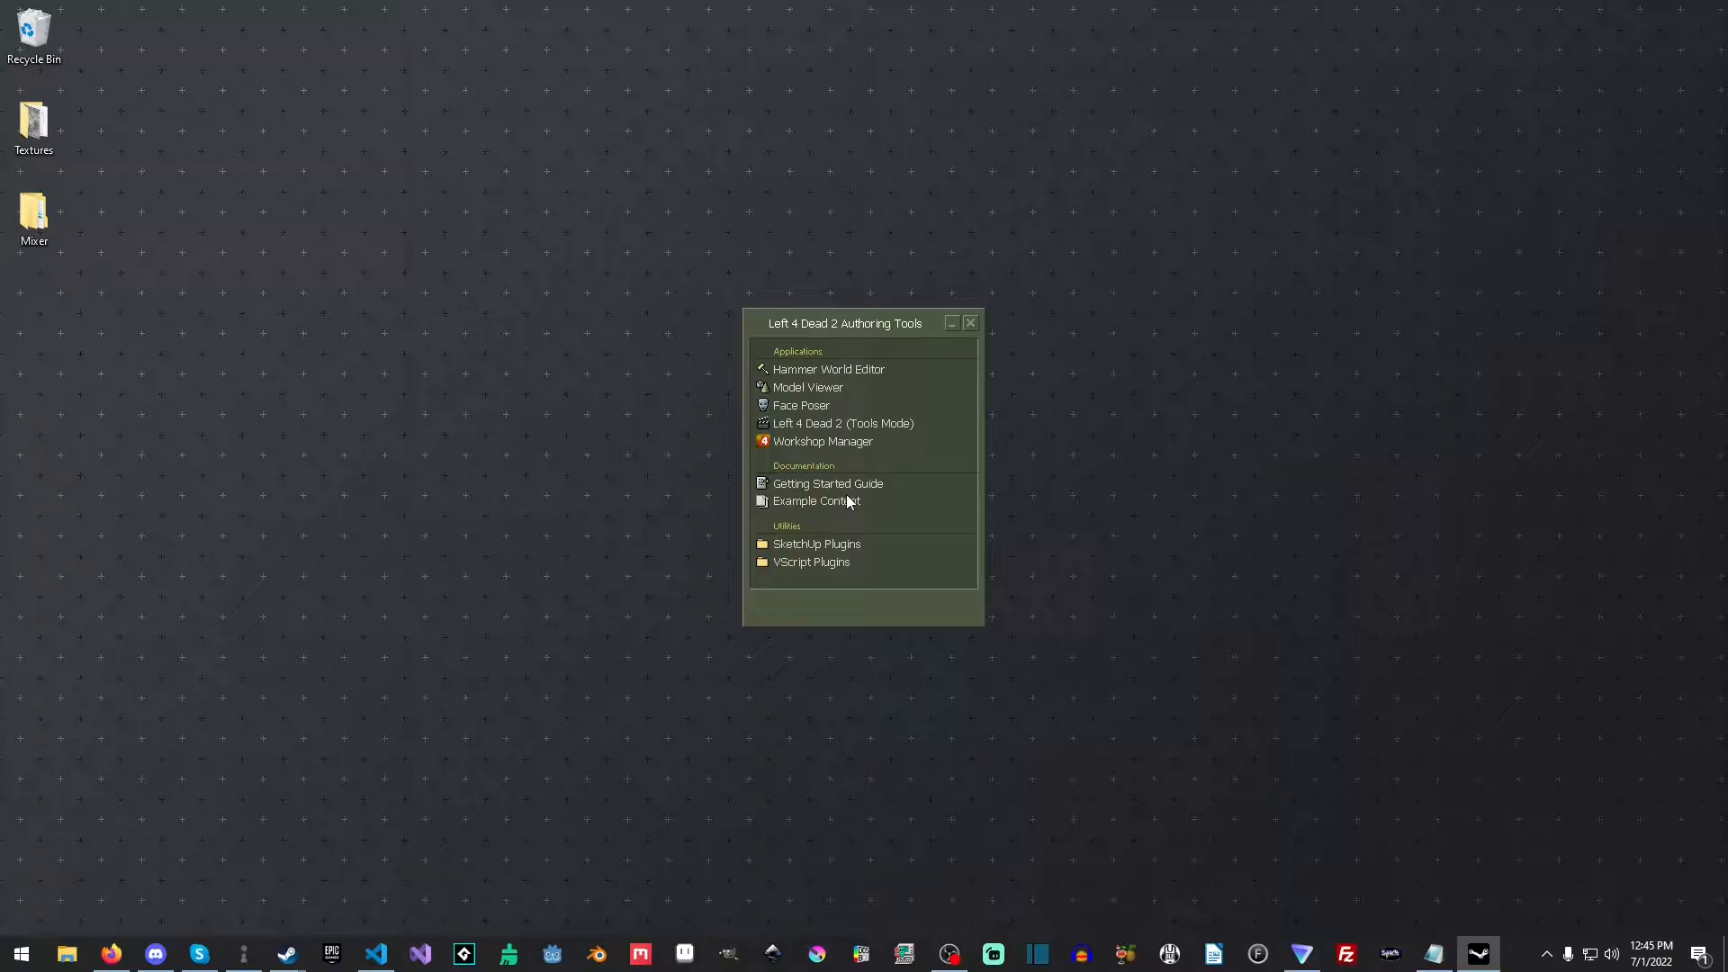
mouse_move(819, 455)
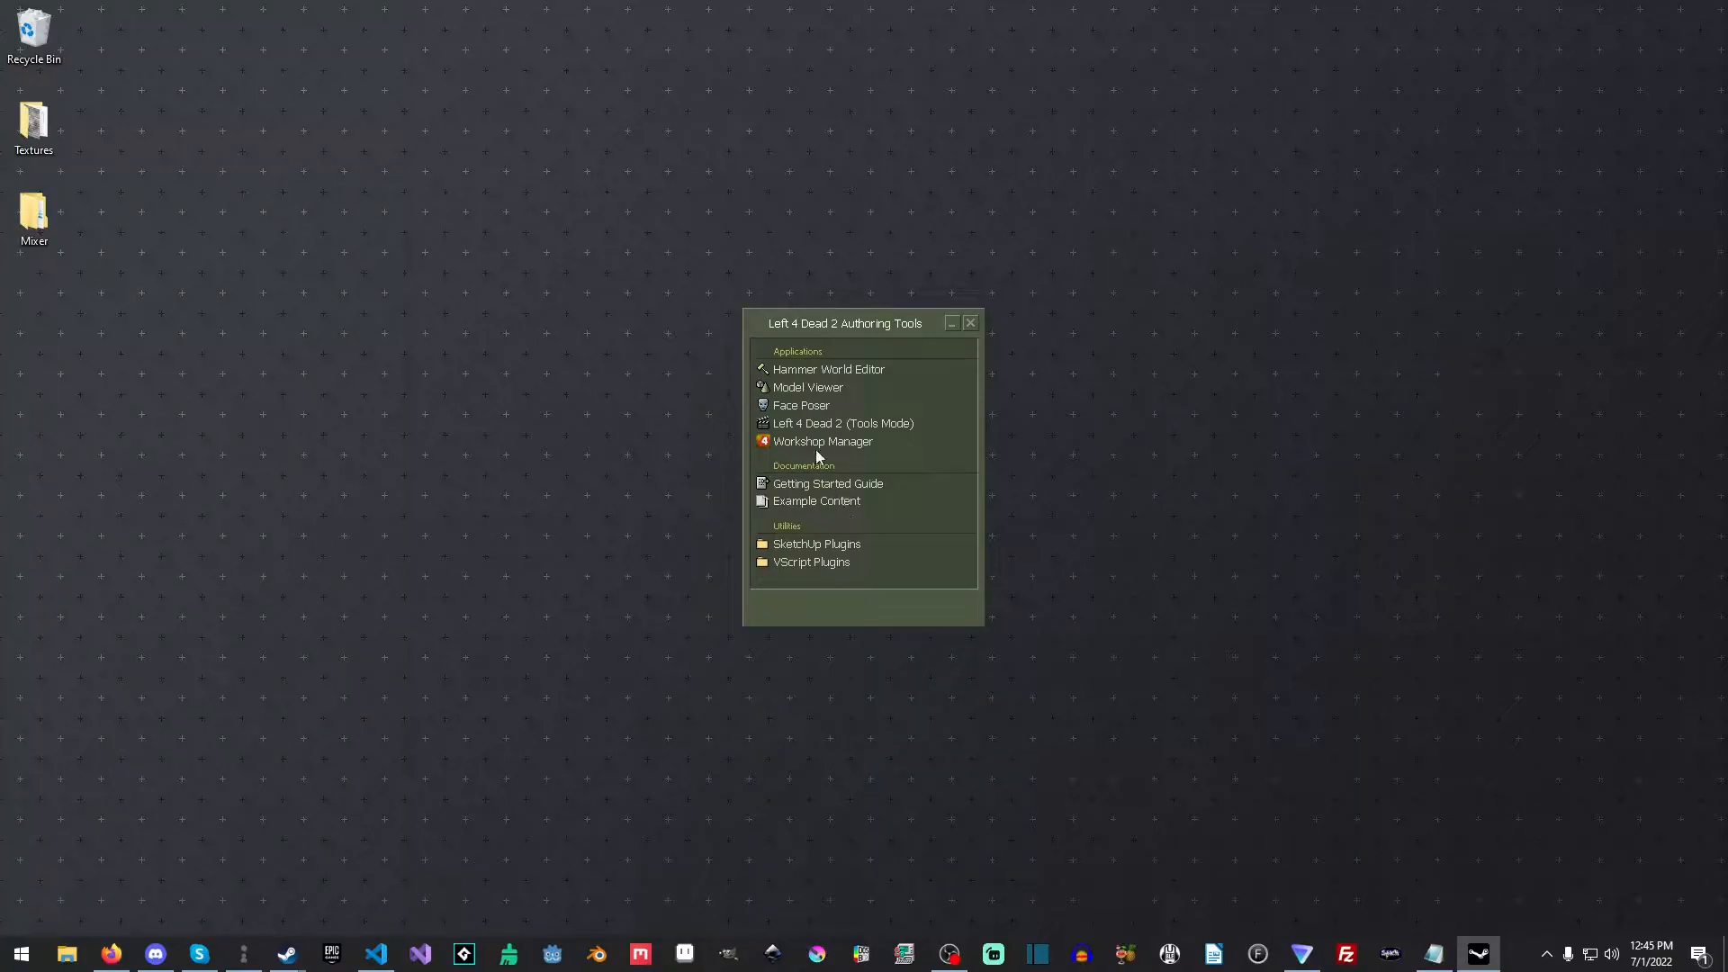
mouse_move(852, 376)
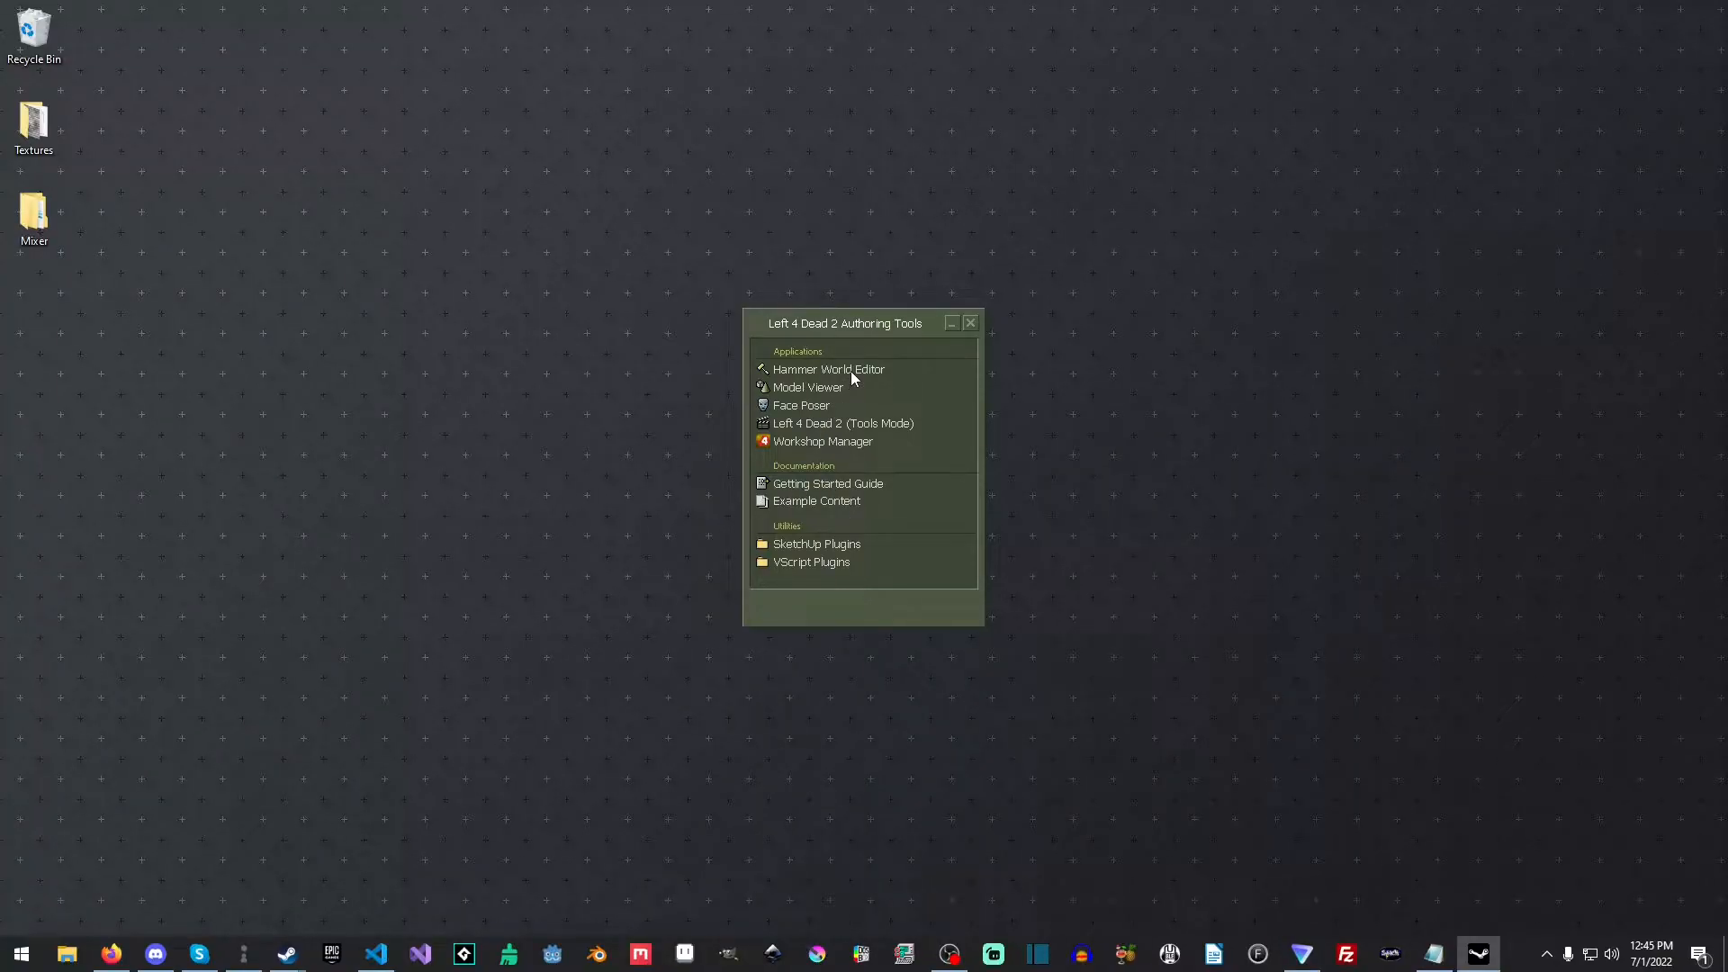
Launch Hammer and start a new empty map via File > New
click(828, 369)
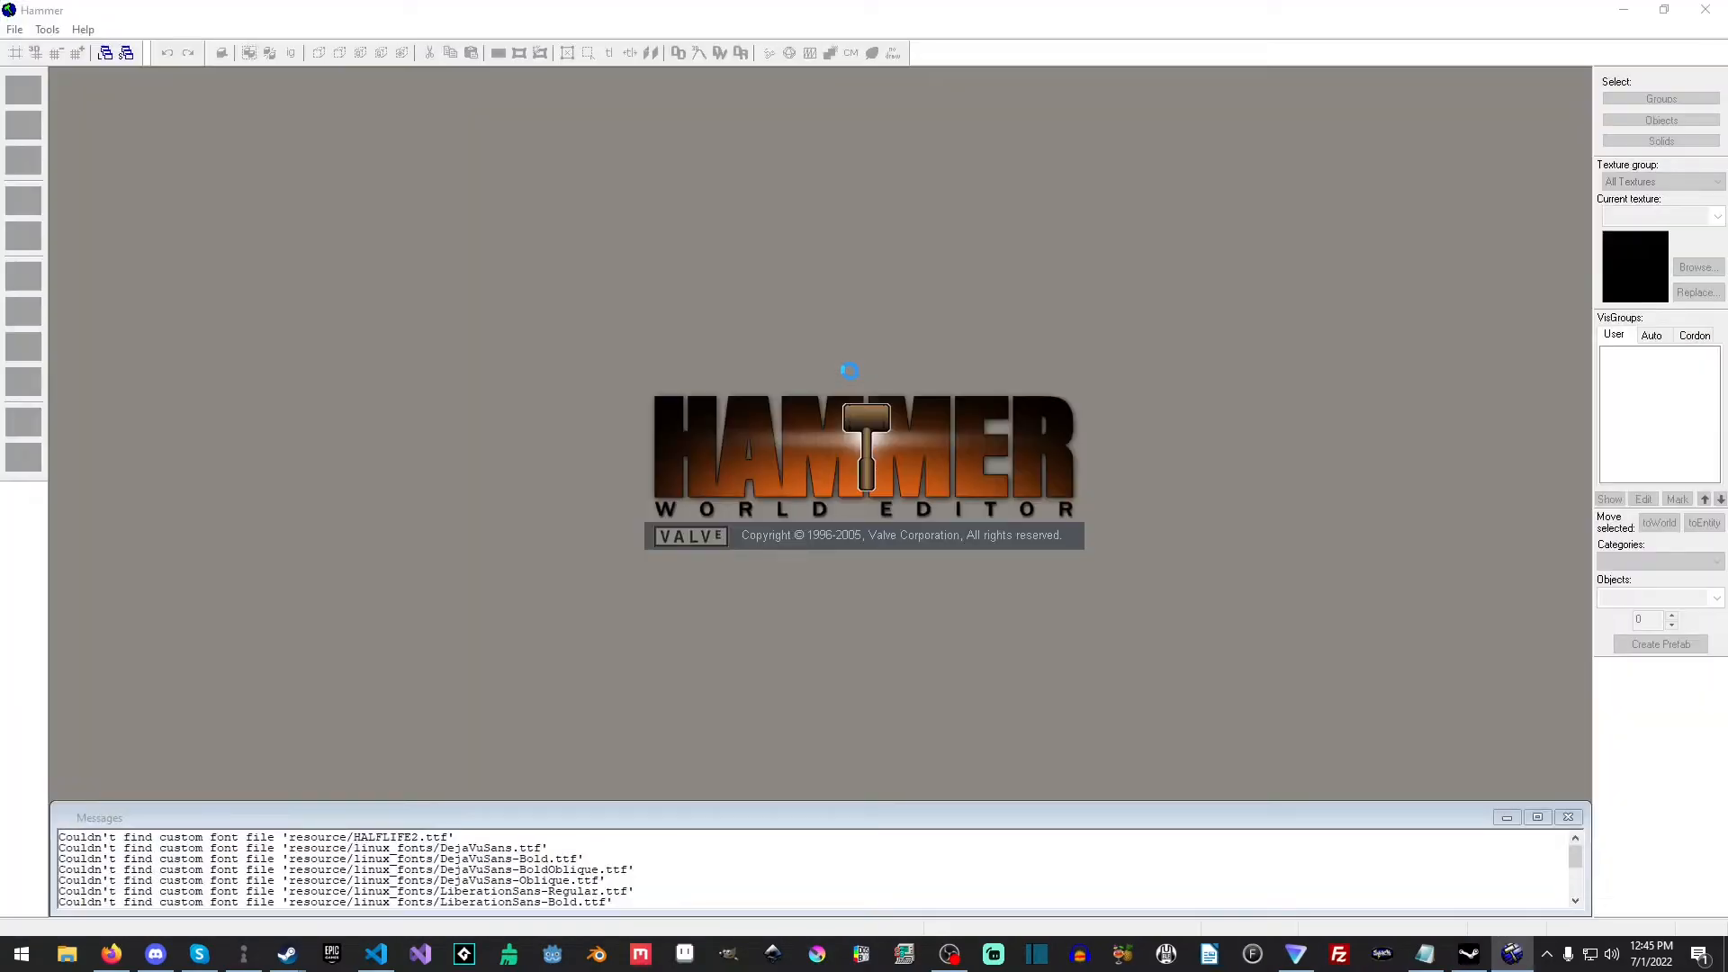
click(14, 30)
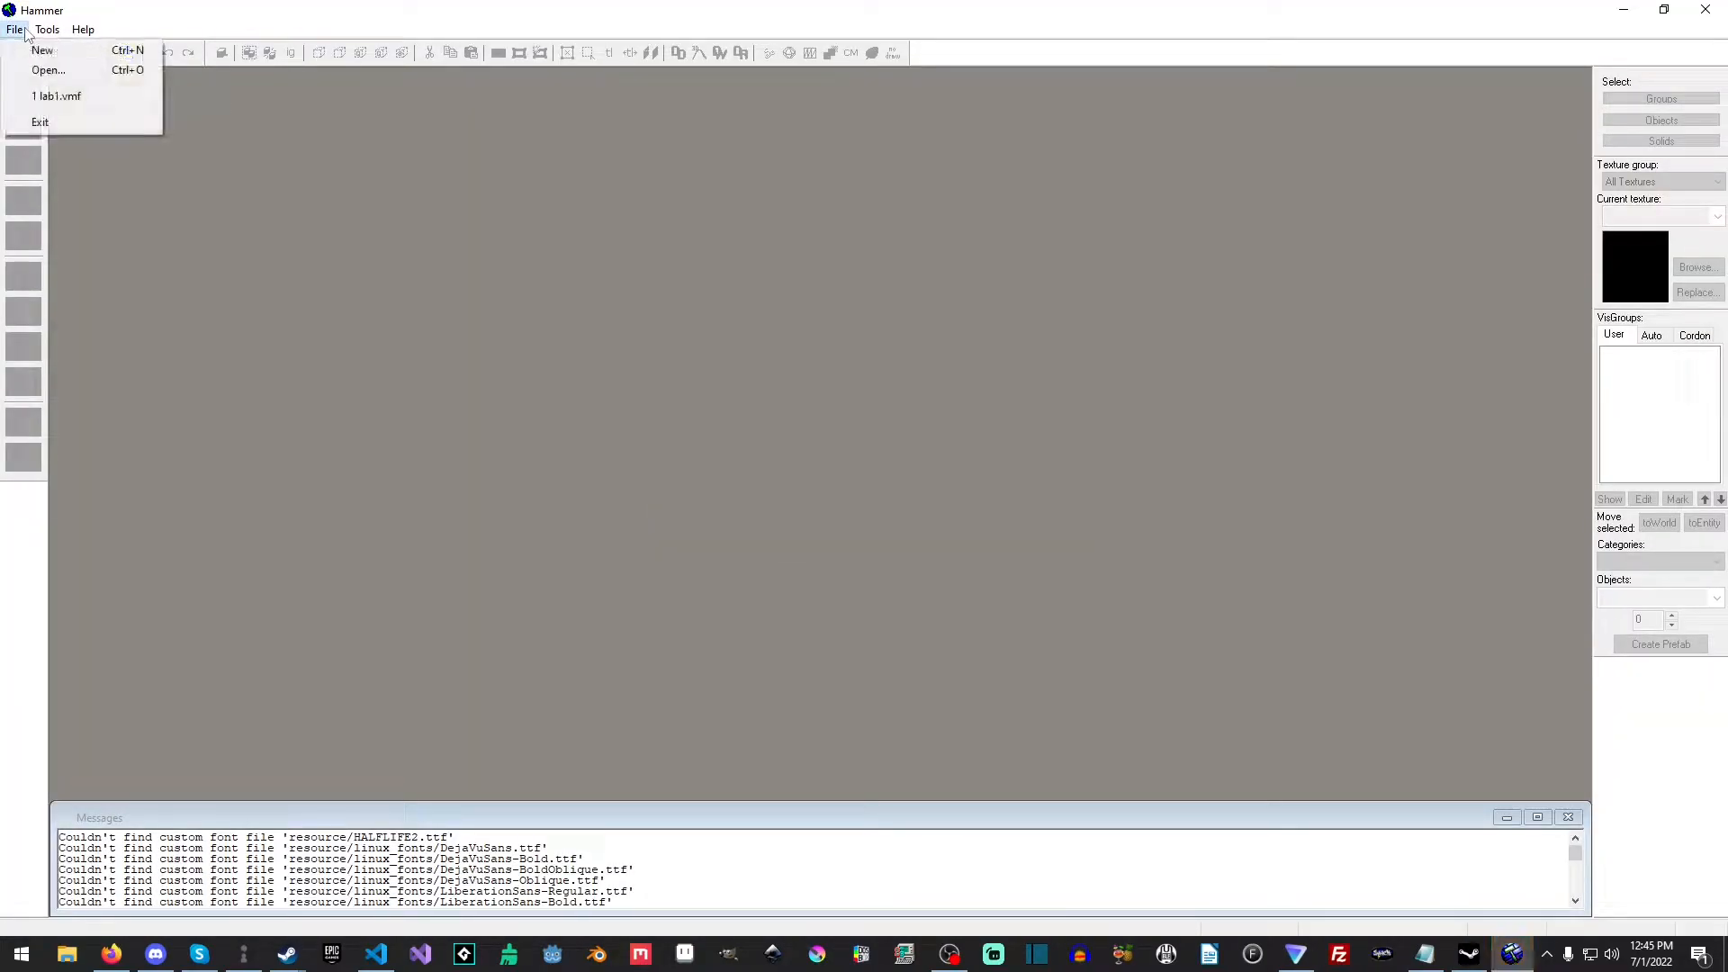
click(55, 96)
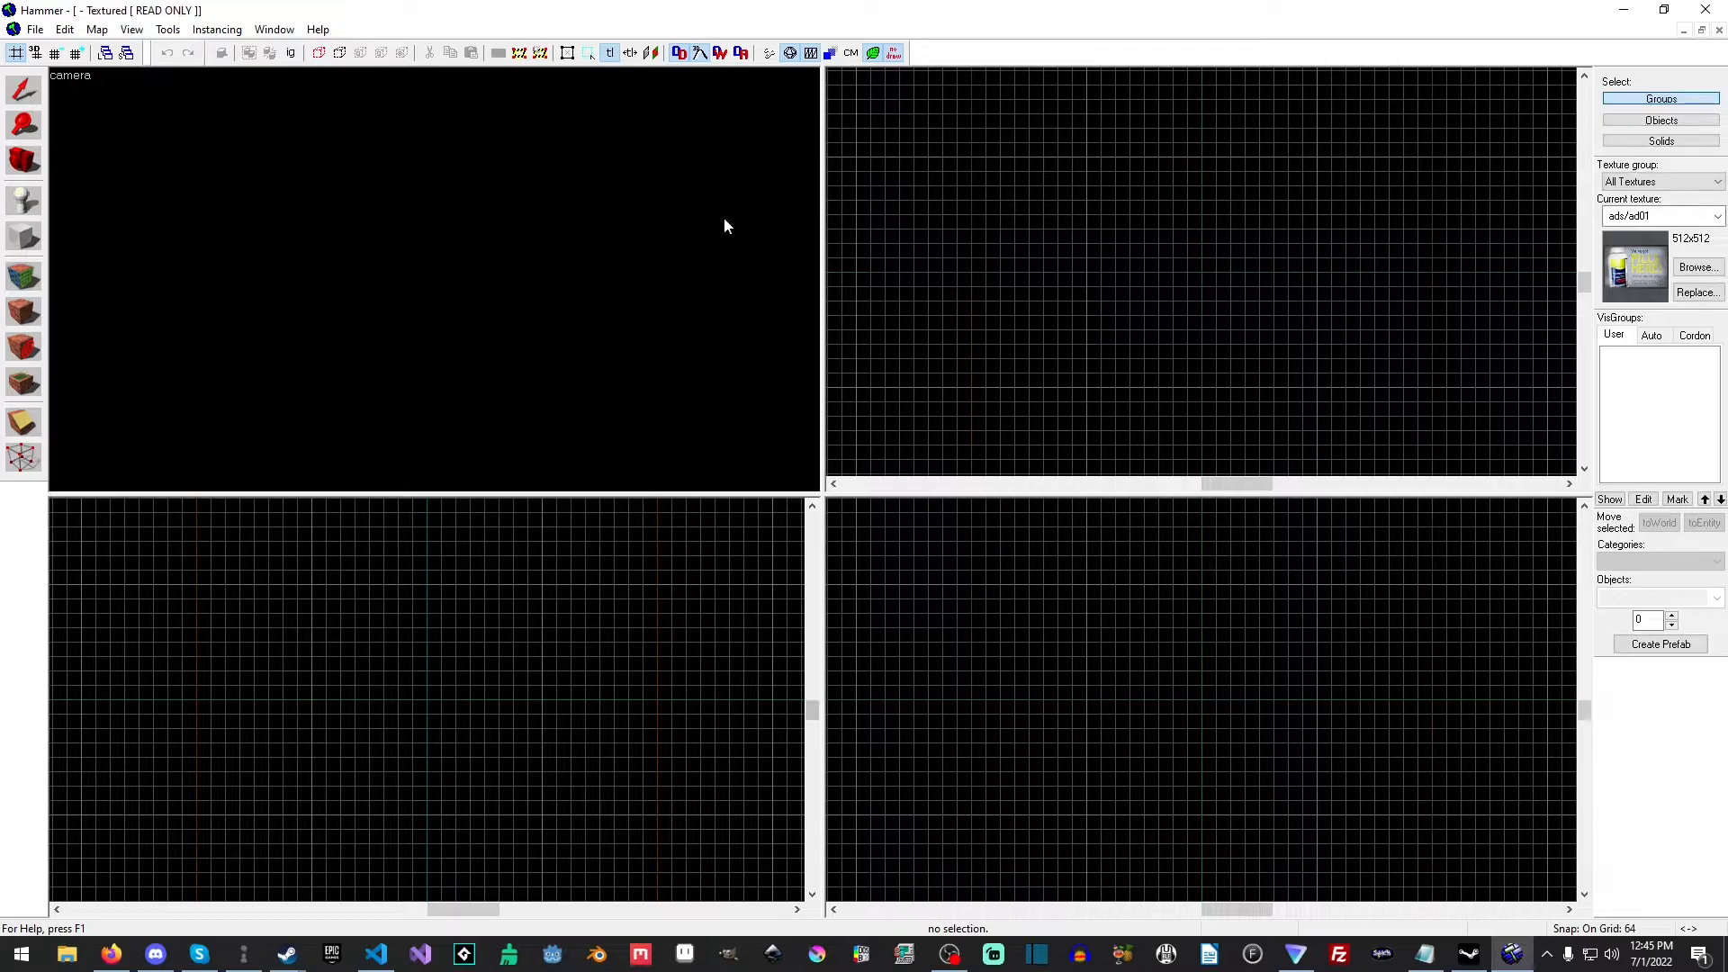
mouse_move(475, 273)
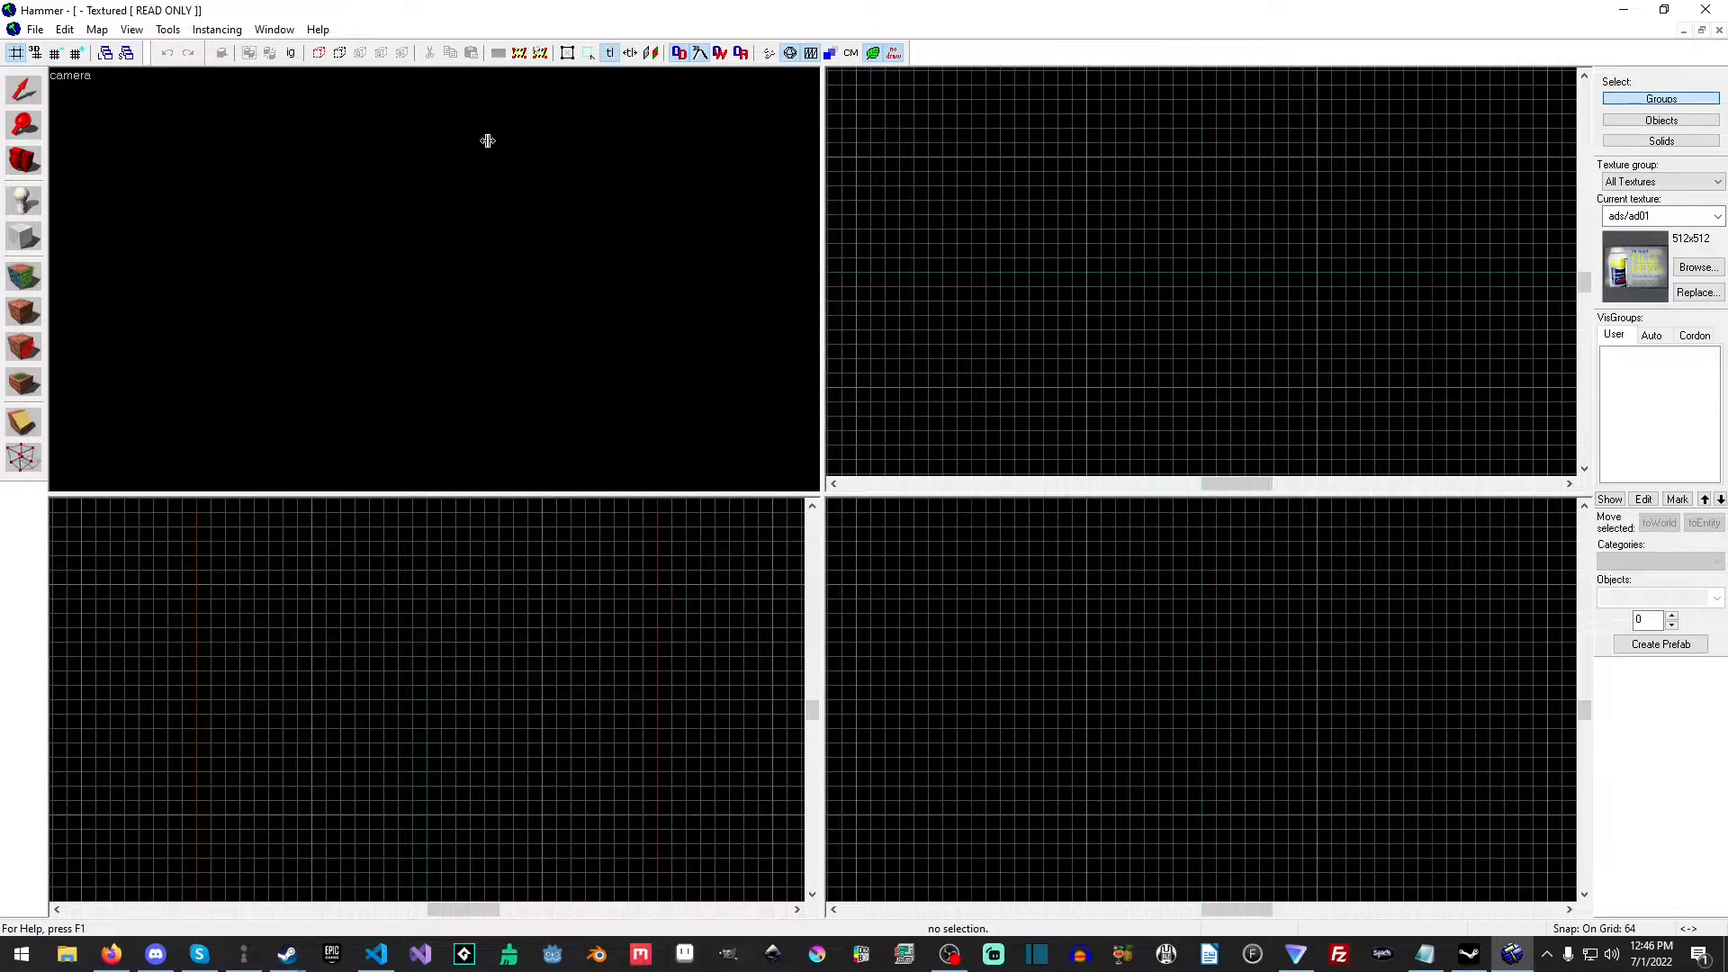
mouse_move(472, 243)
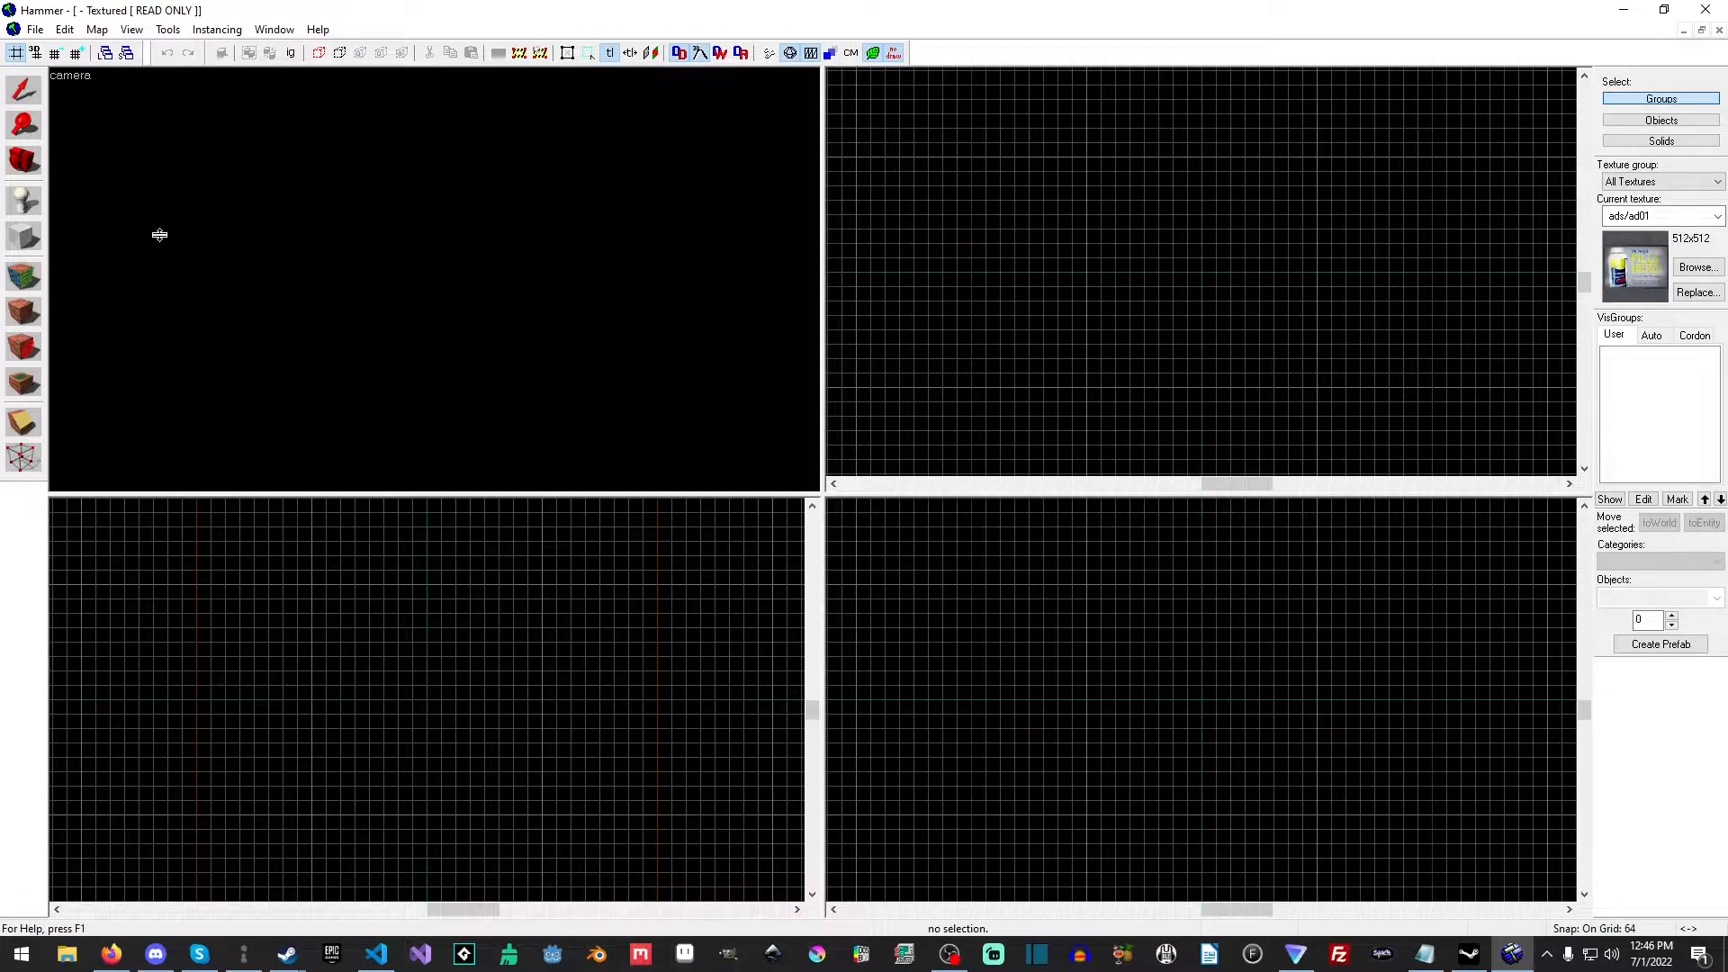
mouse_move(23, 124)
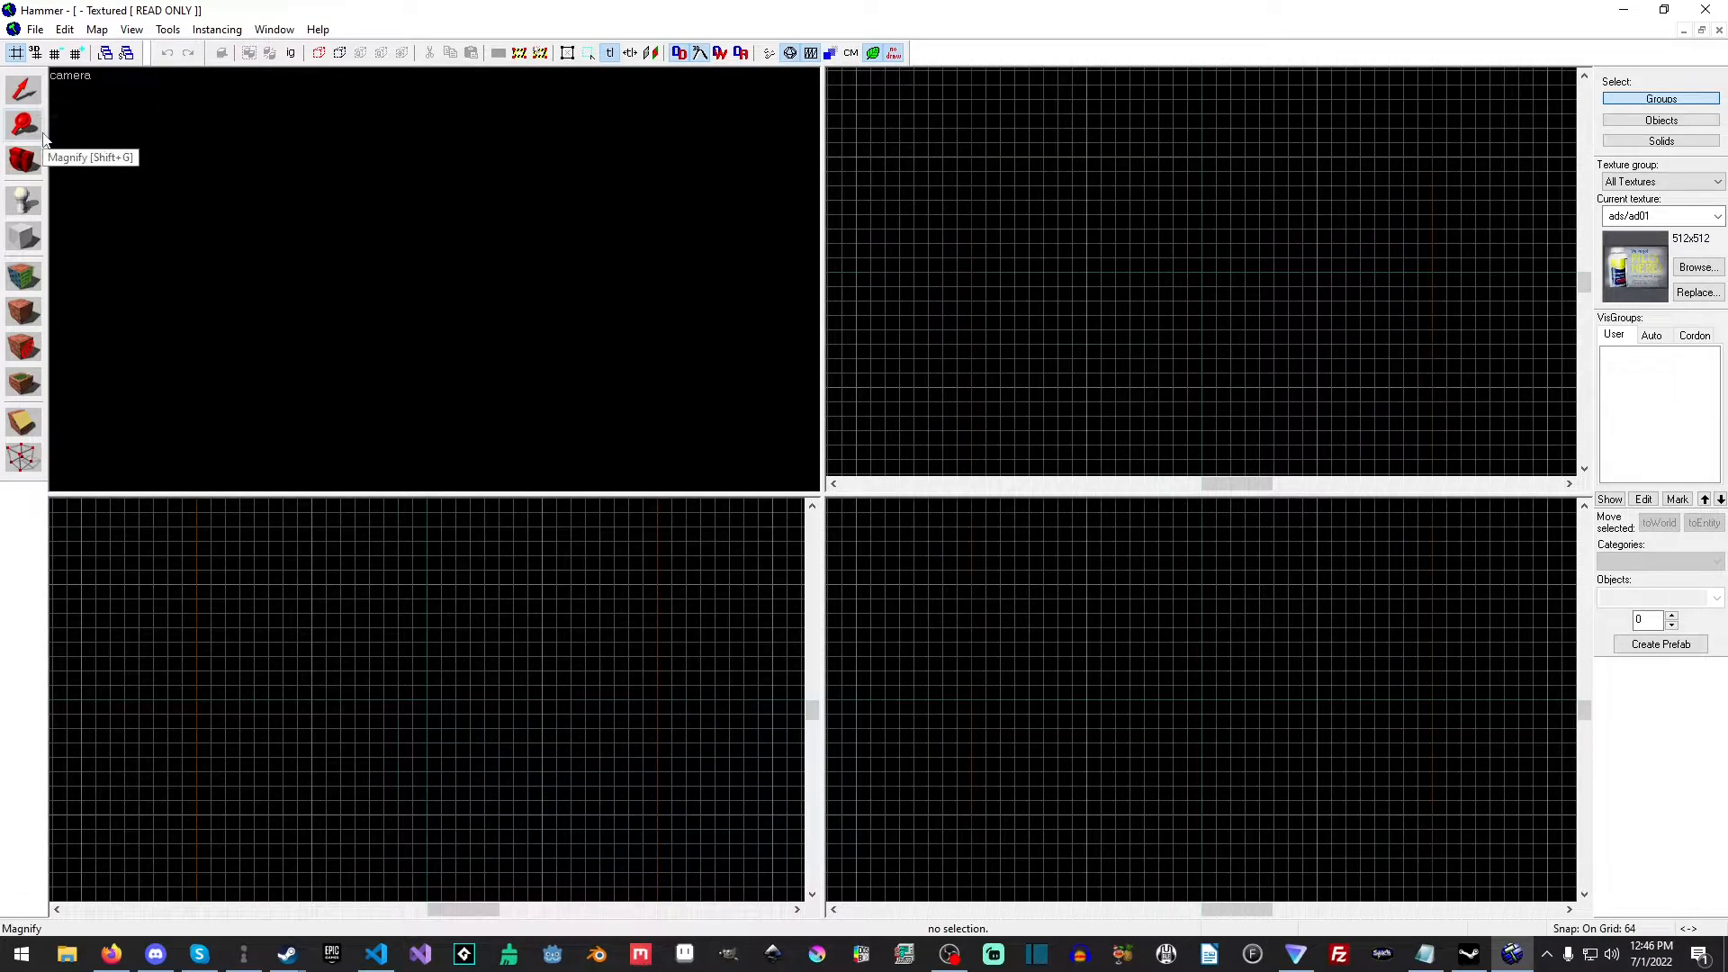
mouse_move(36, 200)
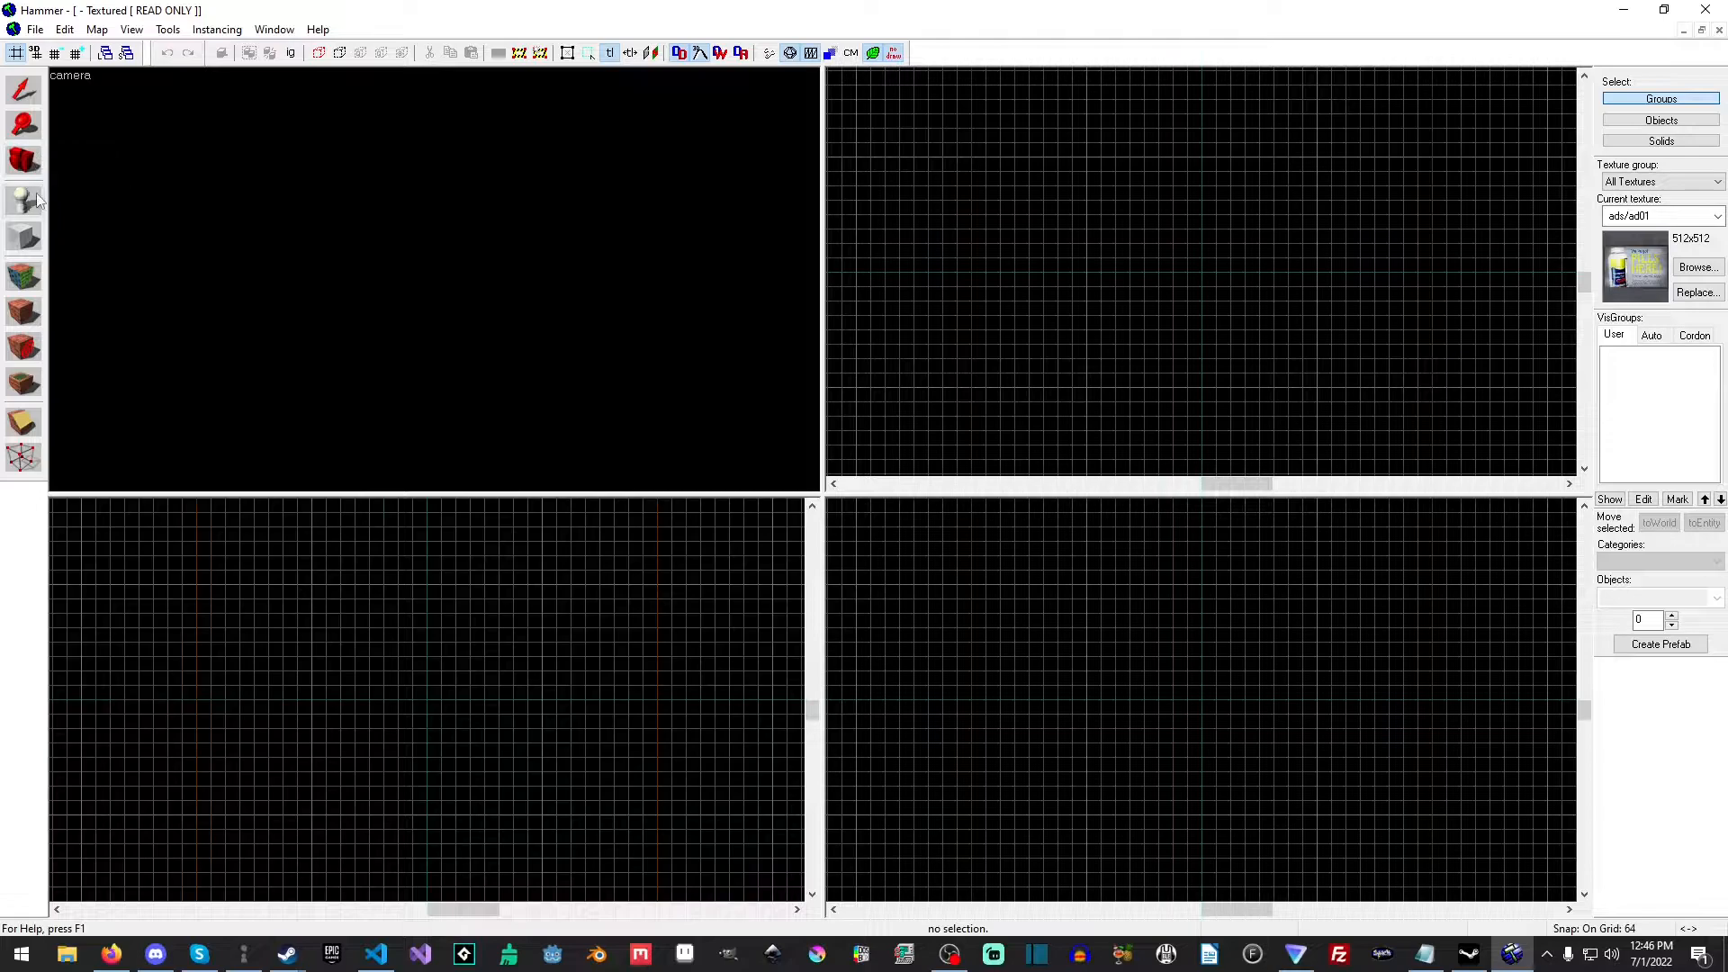
mouse_move(33, 252)
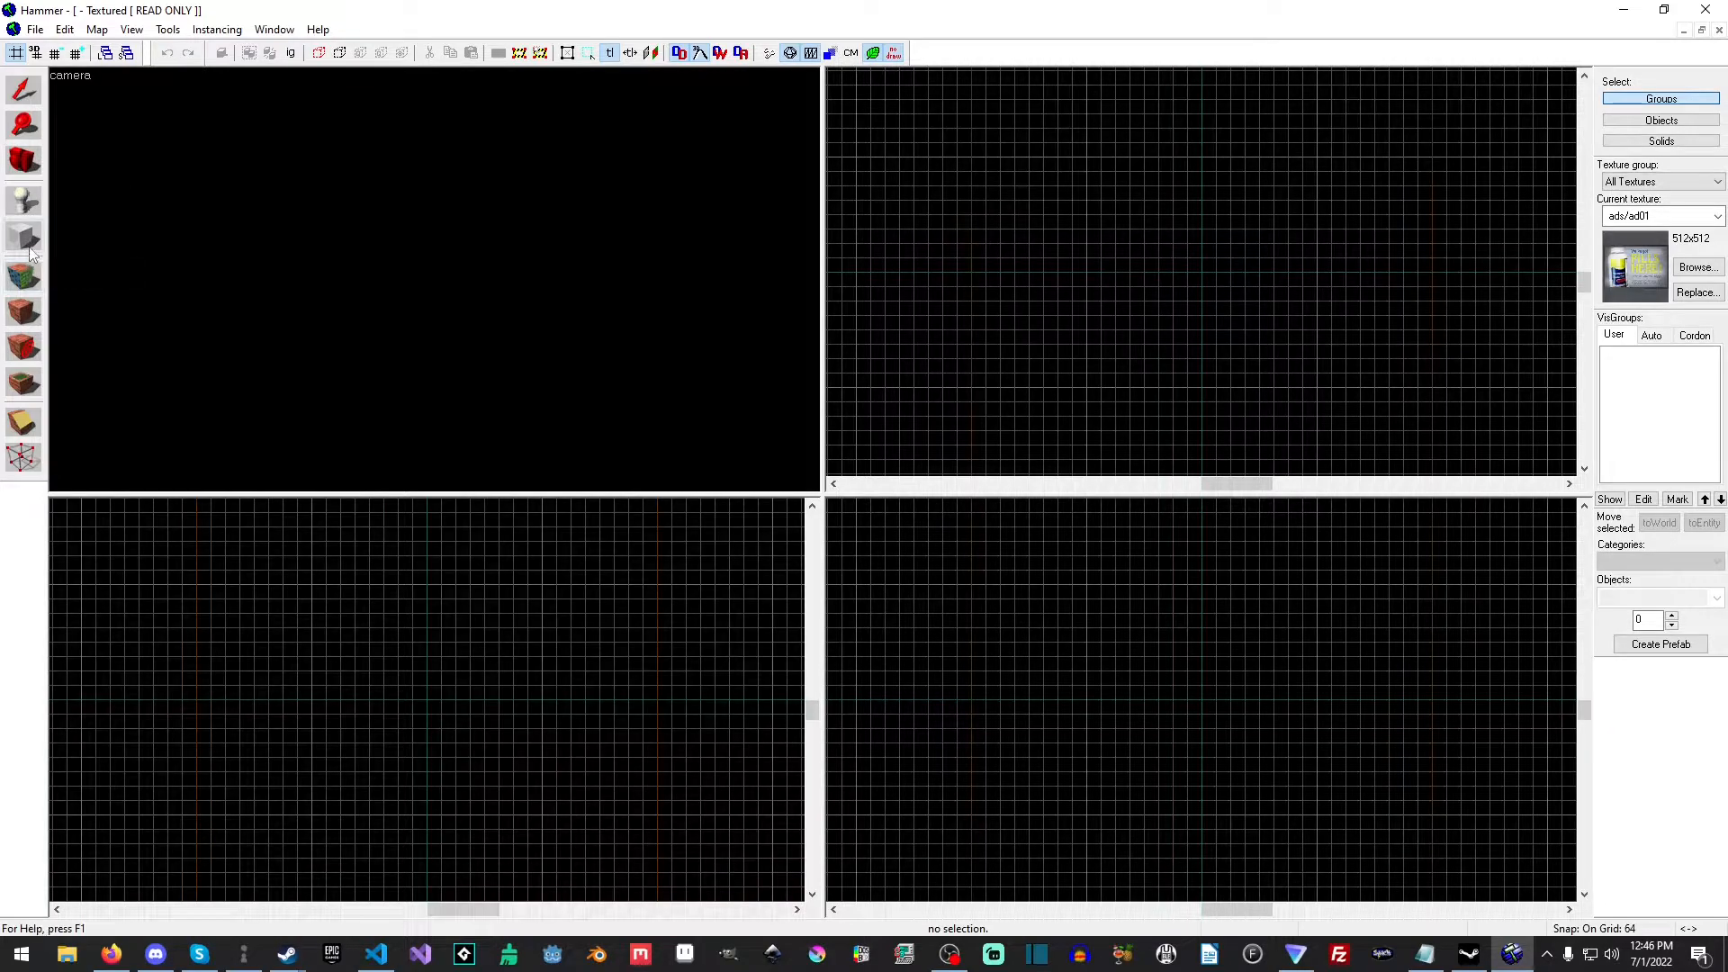
mouse_move(23, 239)
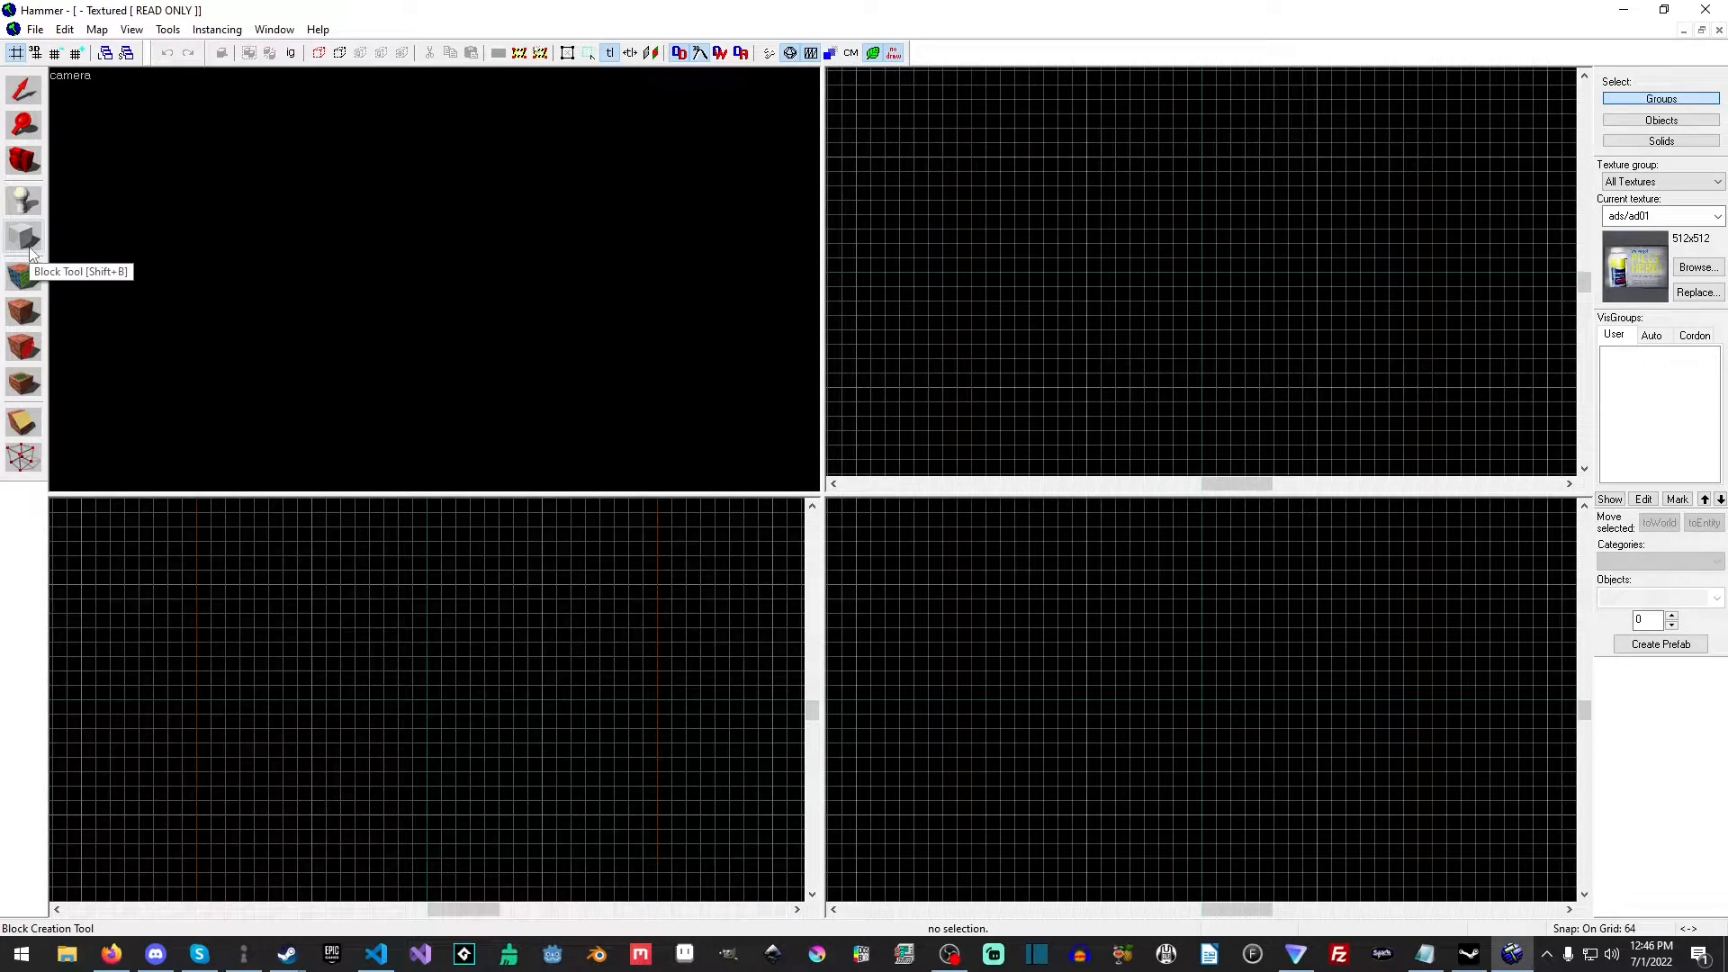
click(24, 274)
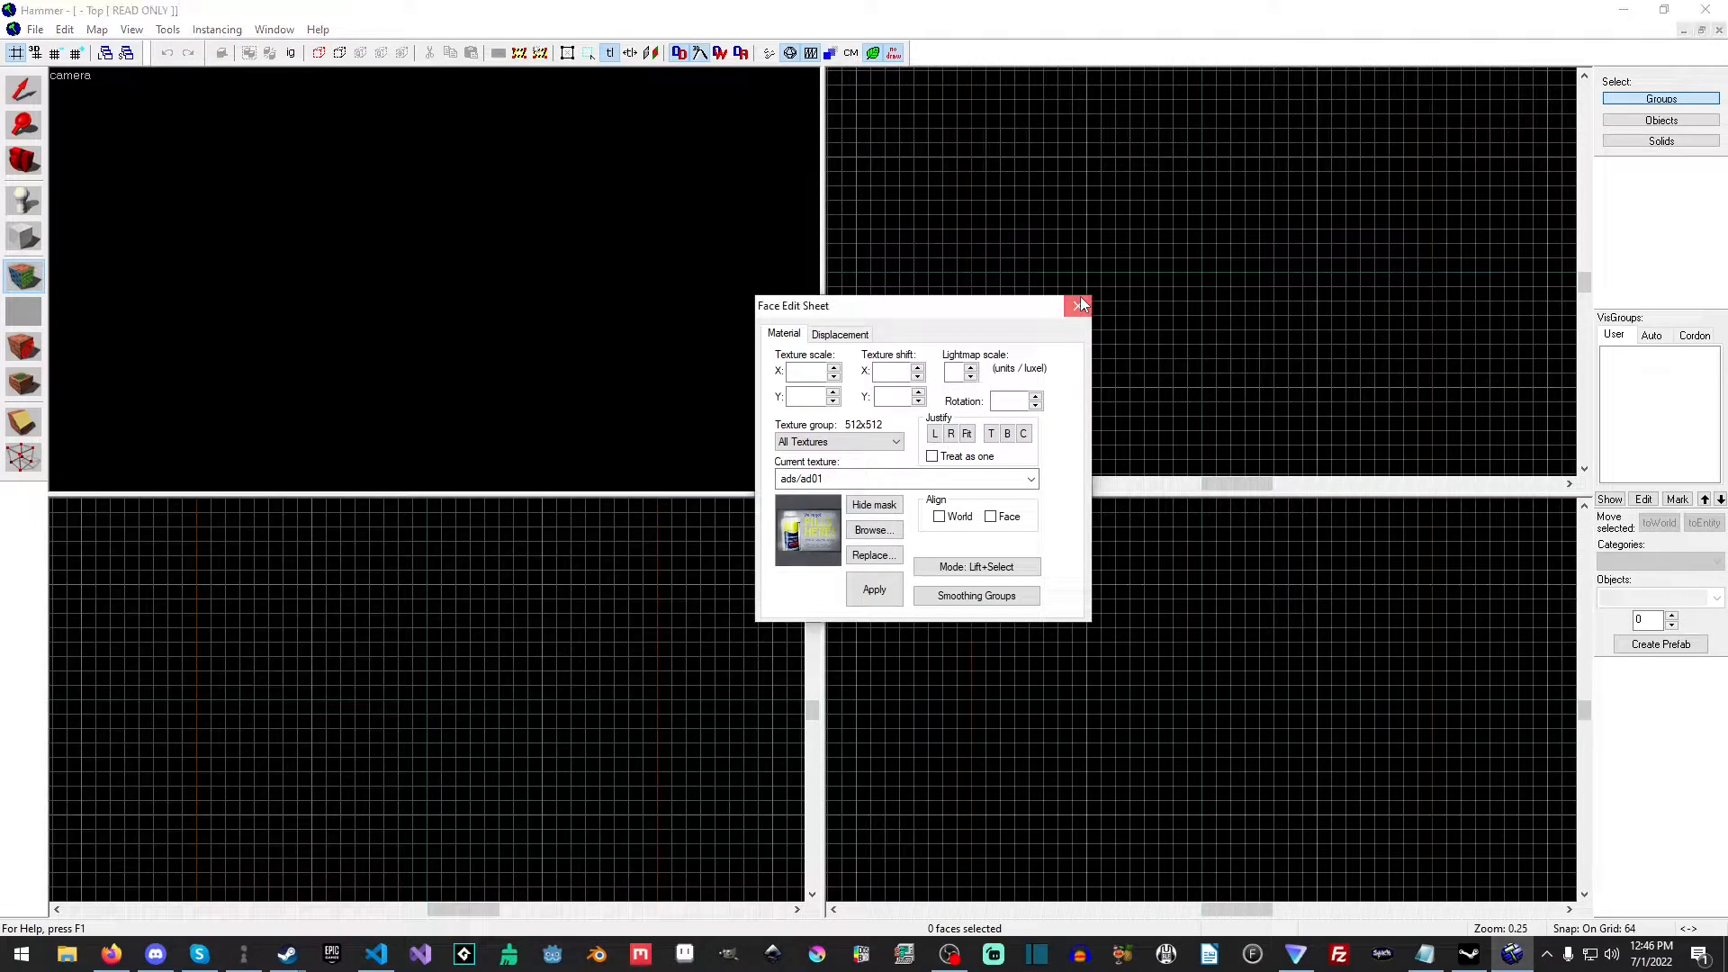
click(1078, 306)
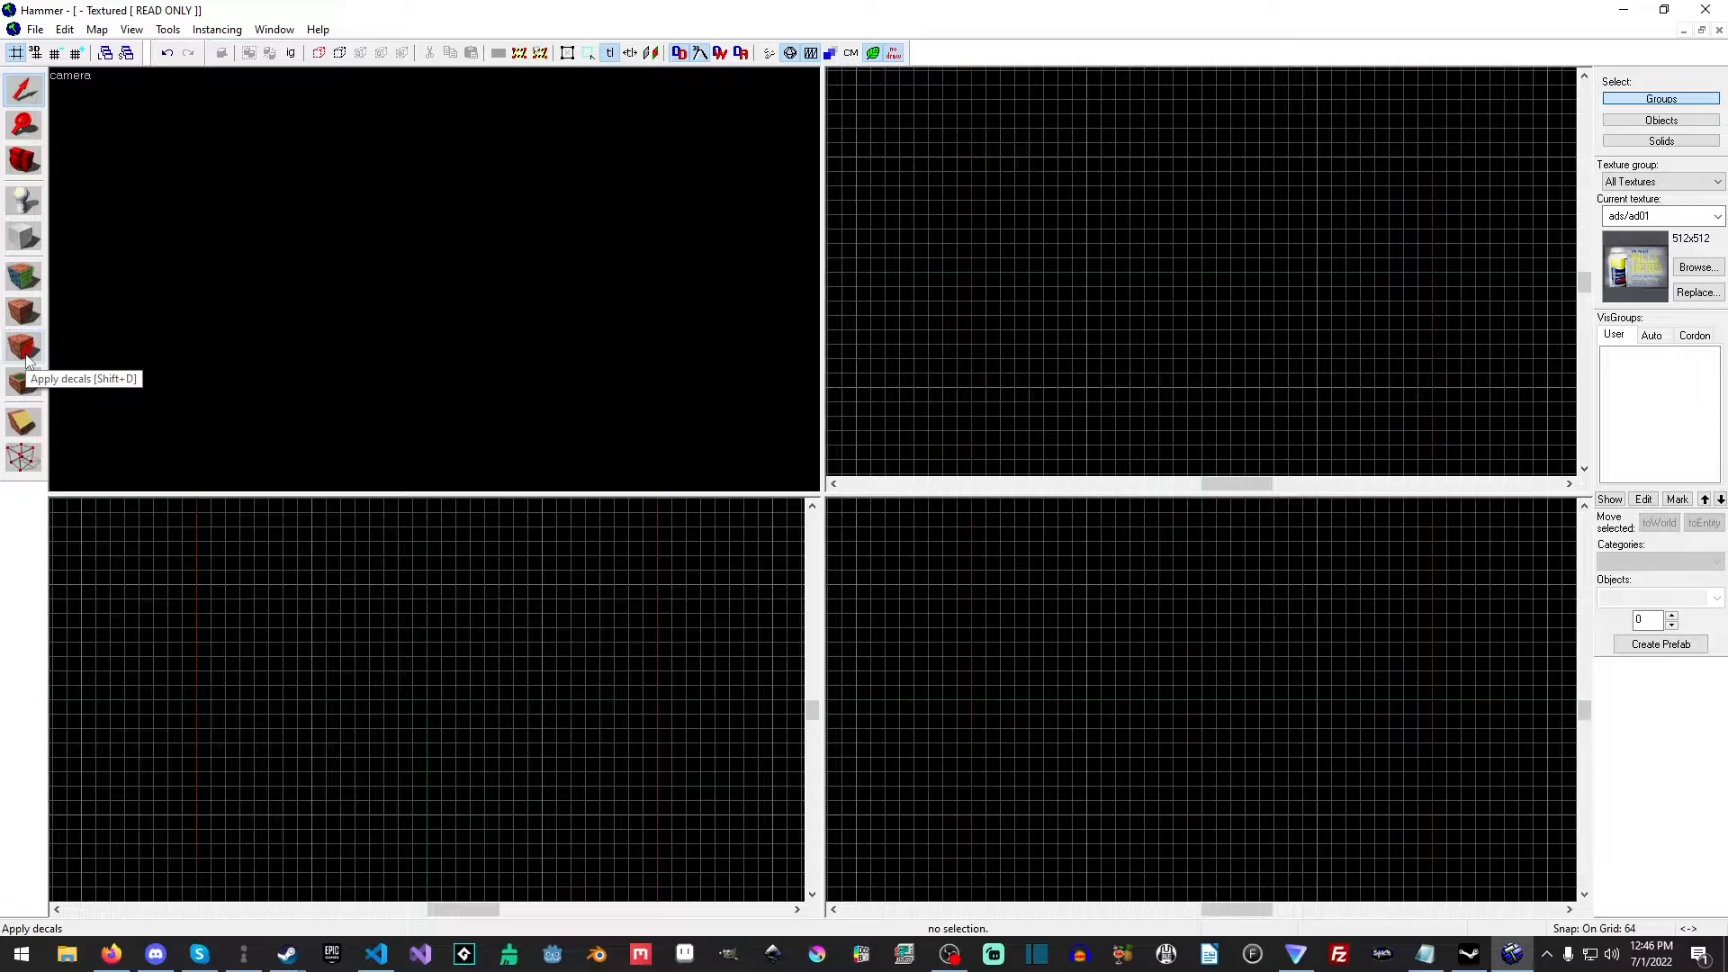
mouse_move(23, 421)
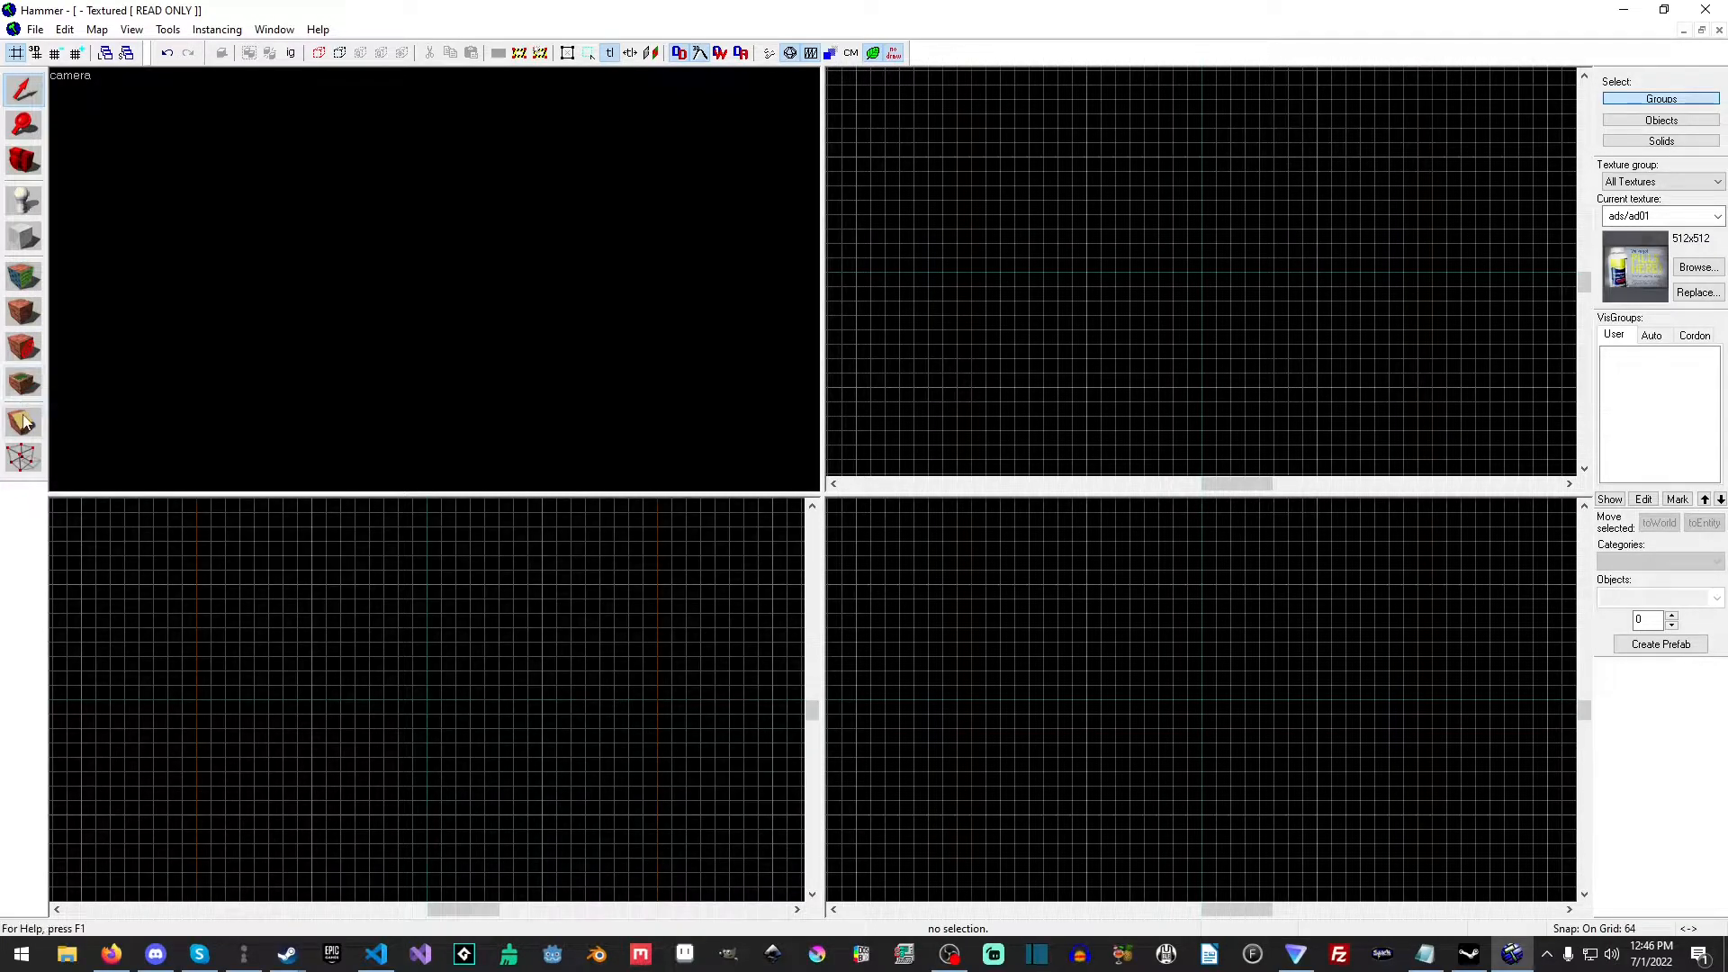
mouse_move(24, 422)
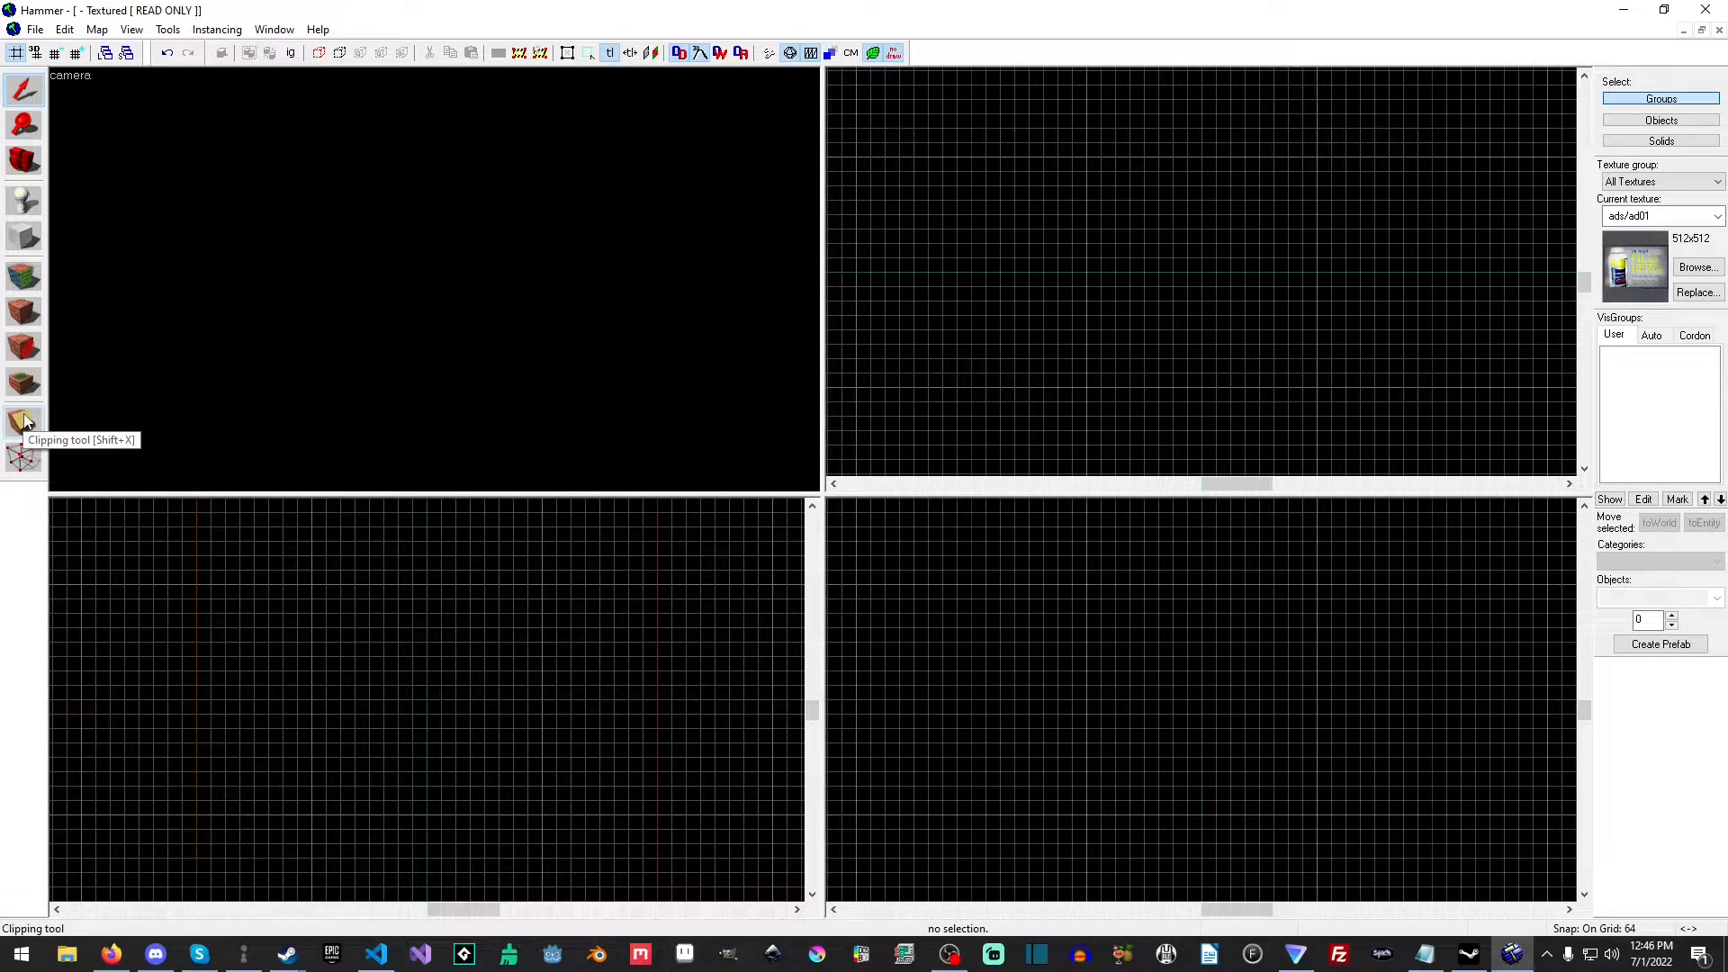
mouse_move(24, 456)
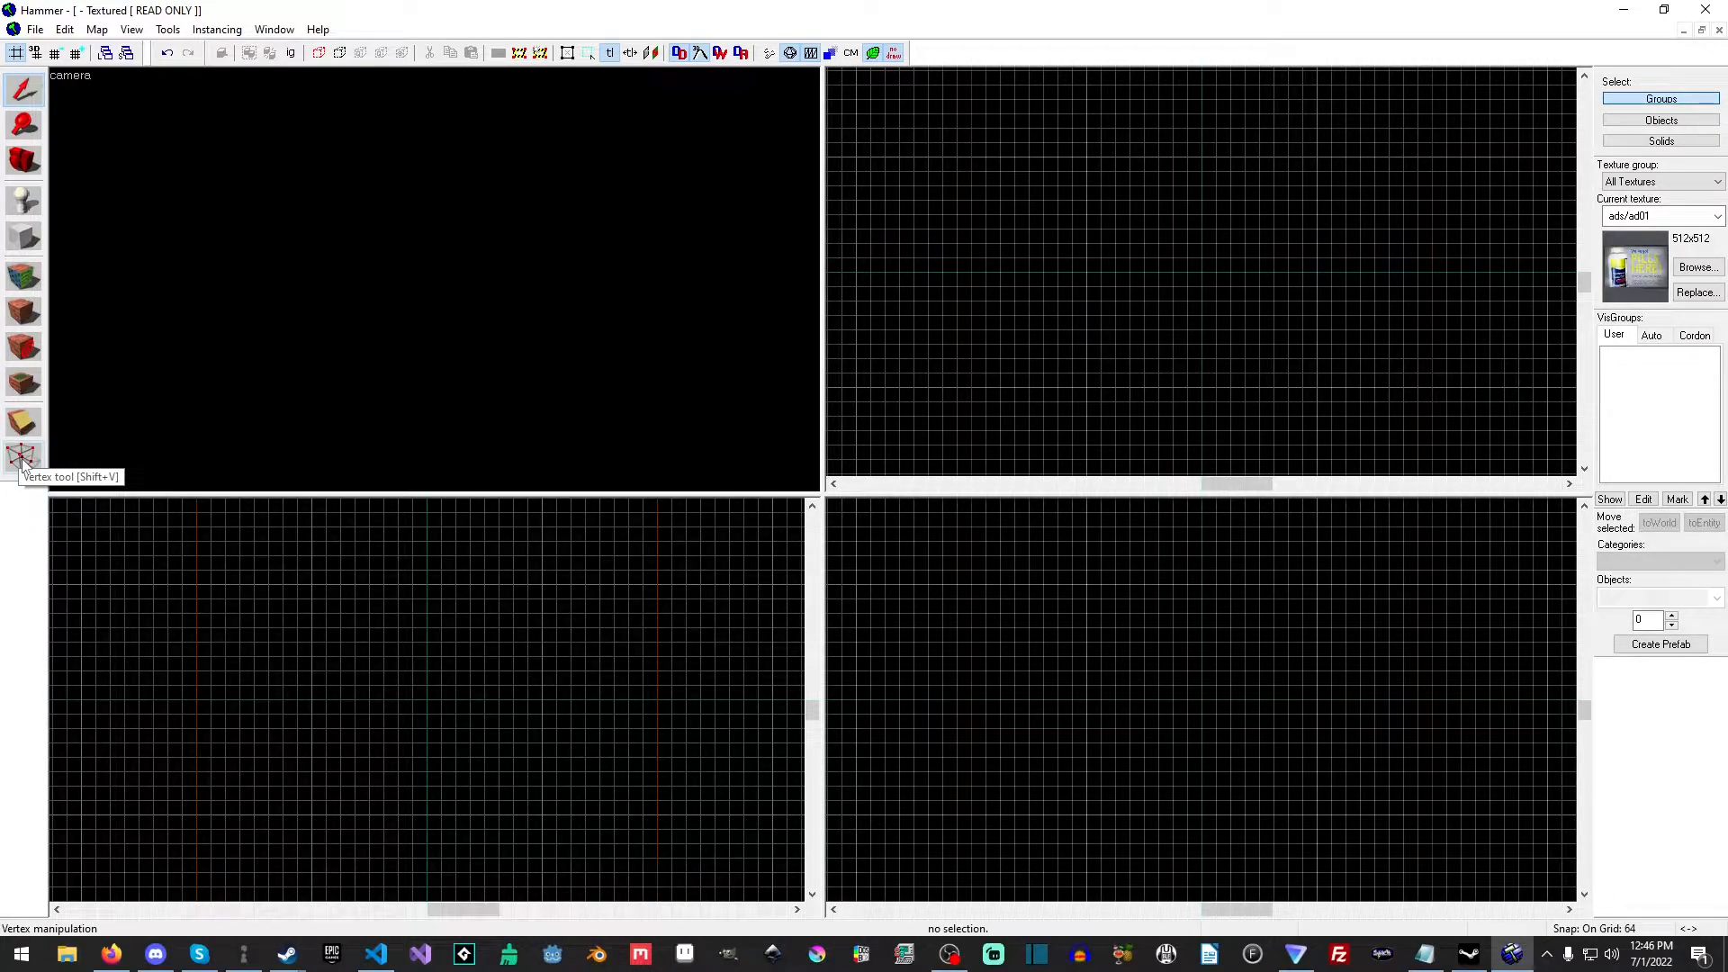
mouse_move(560, 236)
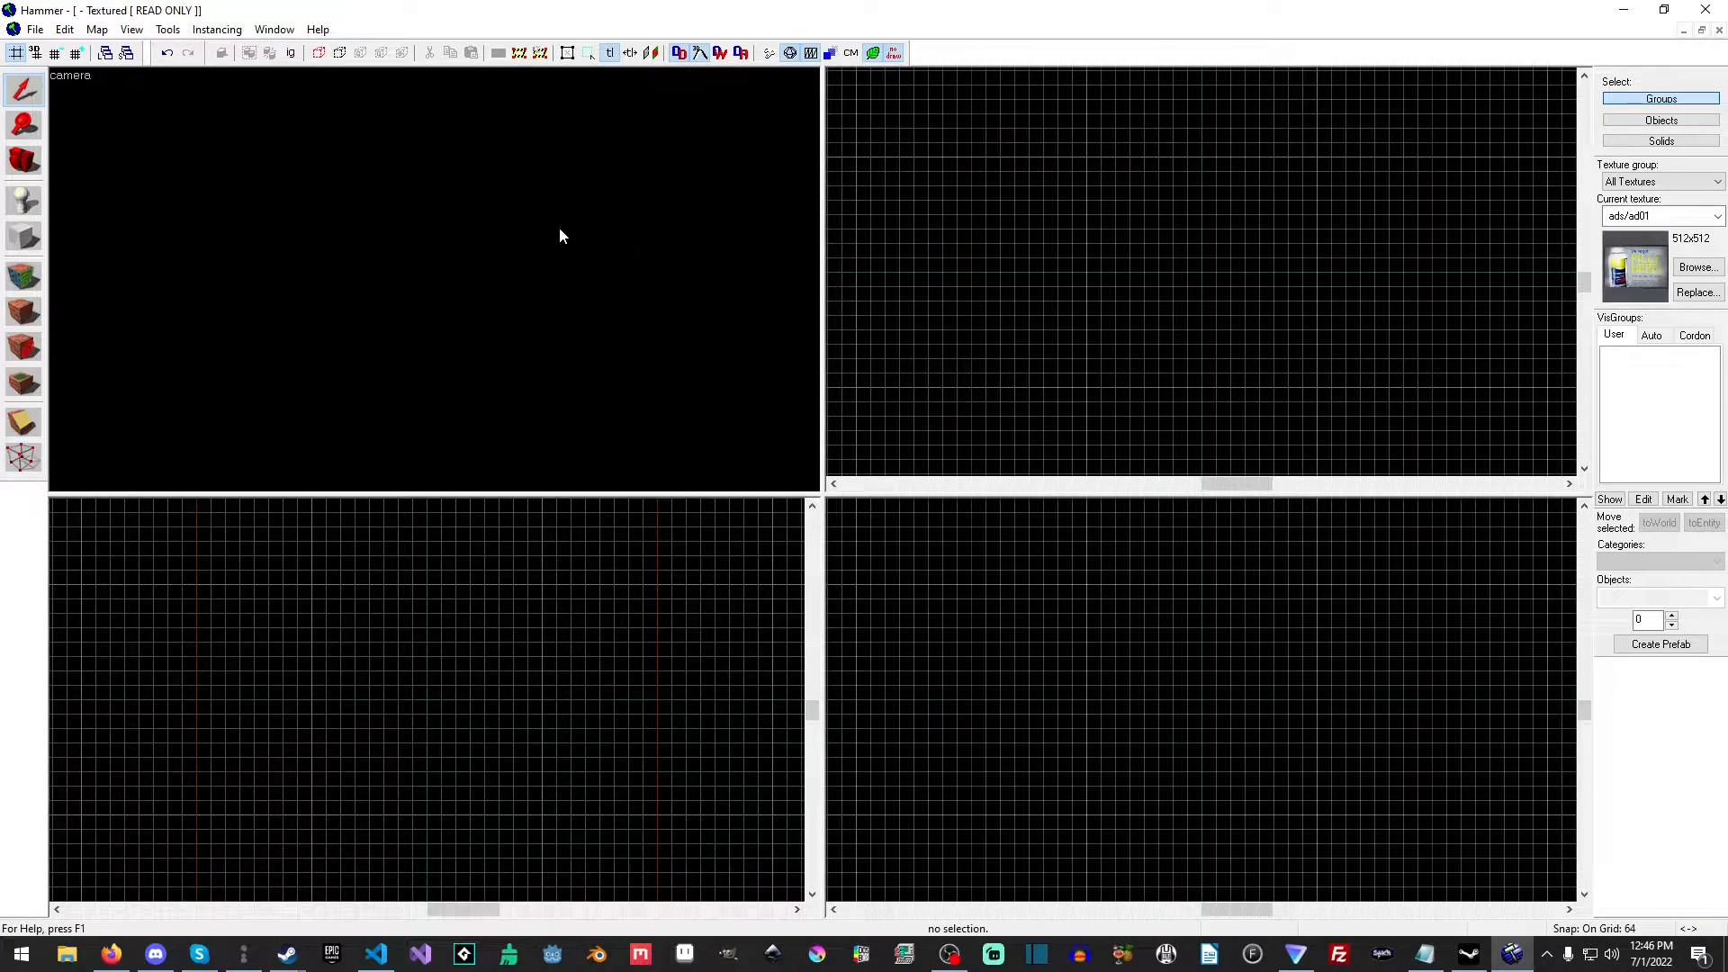
mouse_move(217, 29)
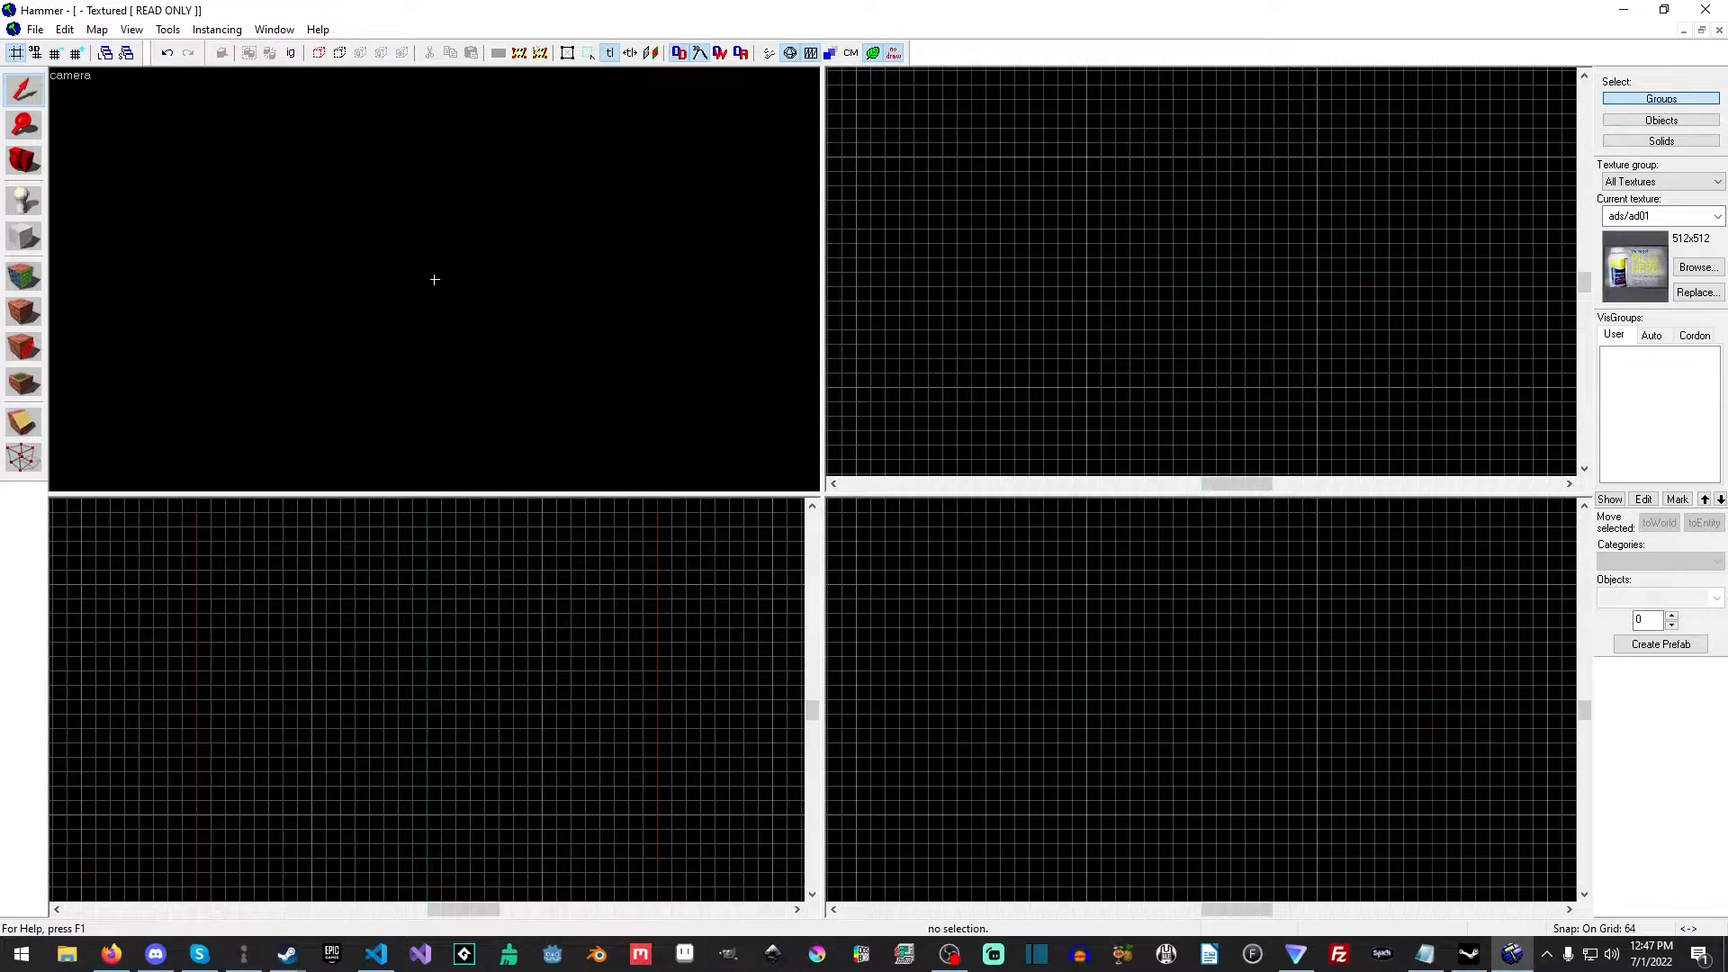
mouse_move(355, 272)
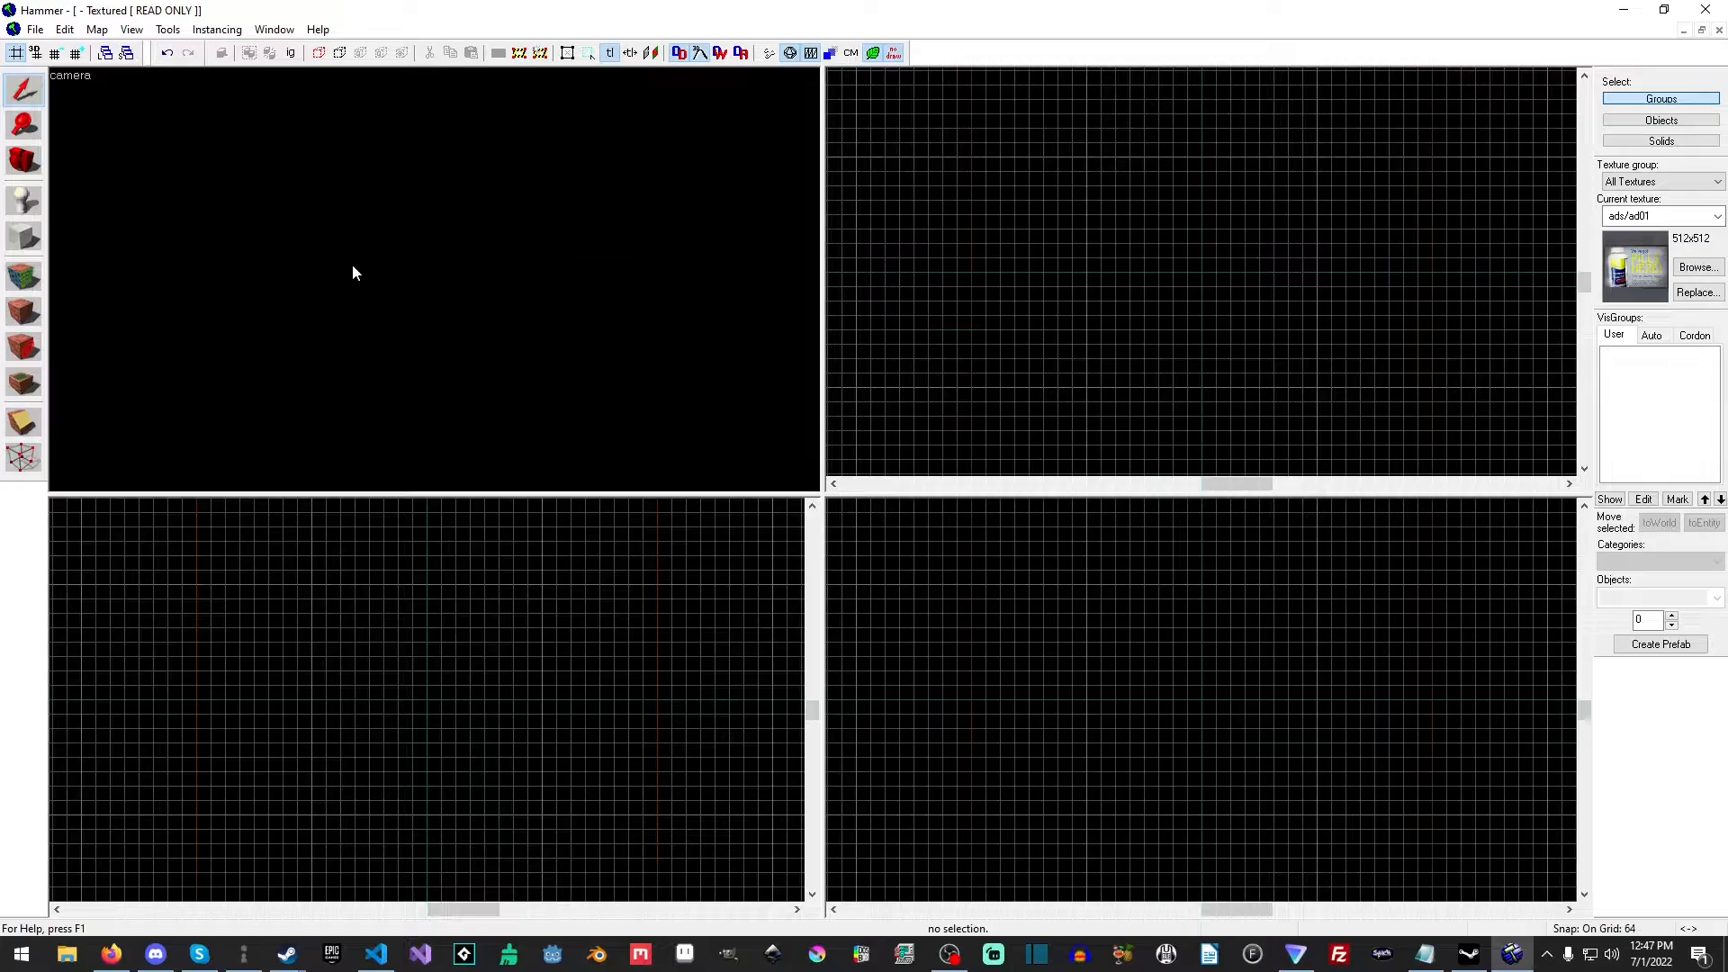
mouse_move(433, 279)
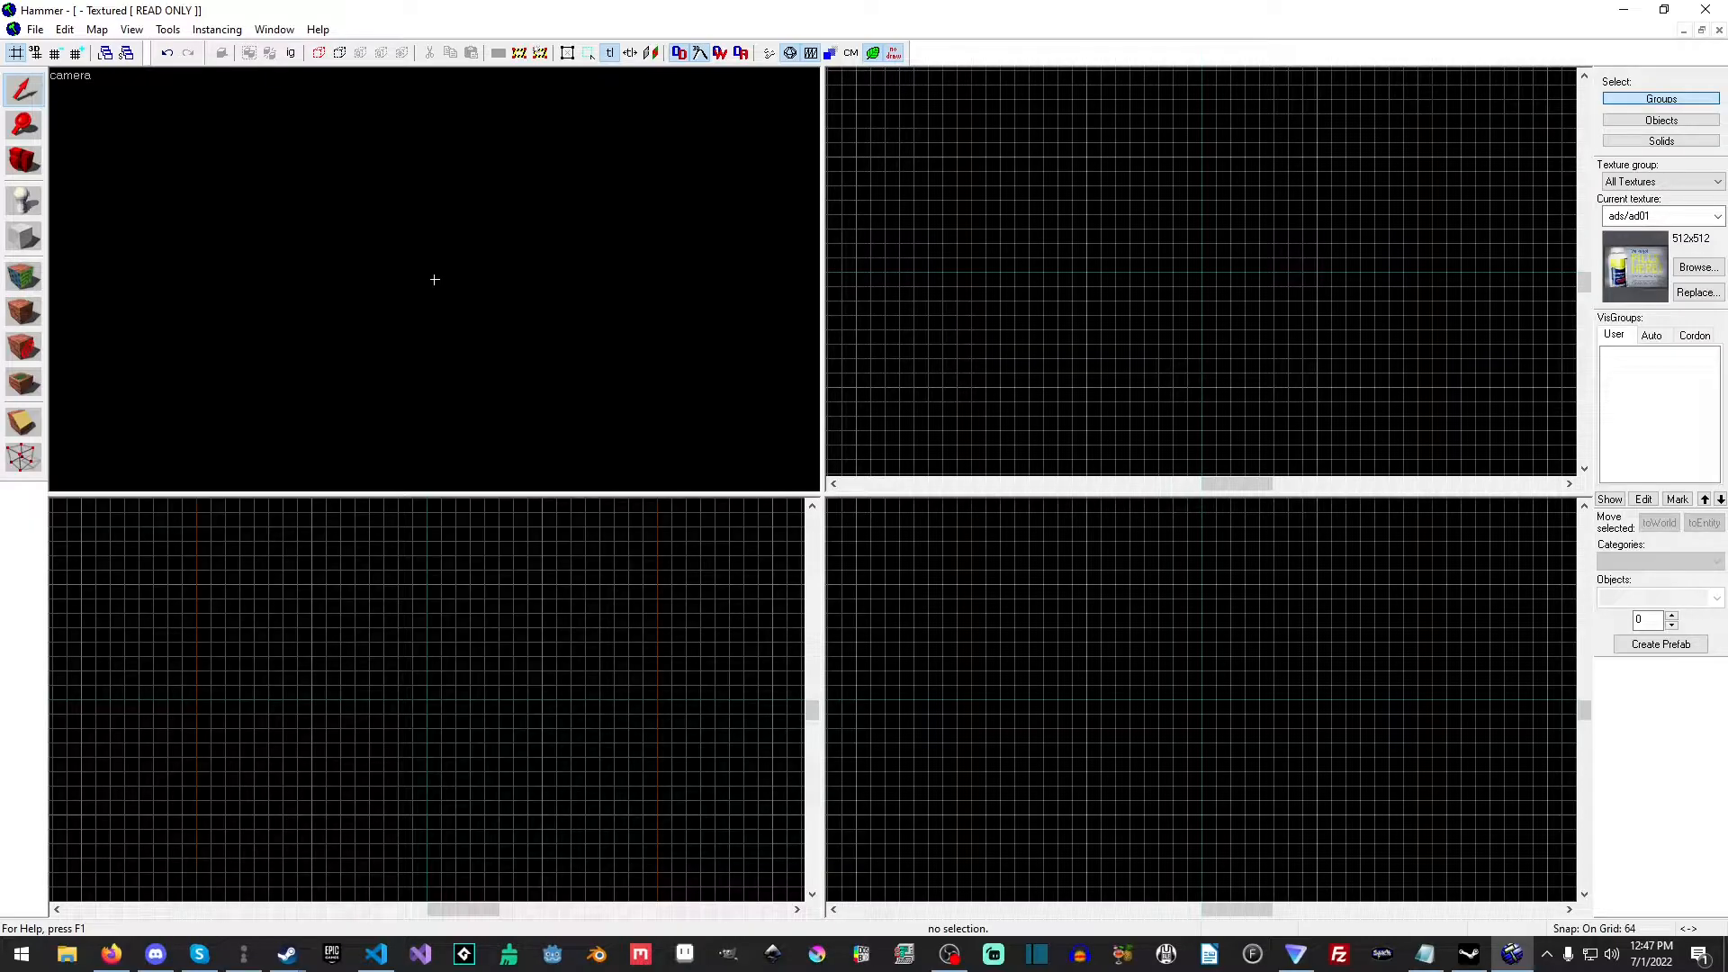
mouse_move(435, 286)
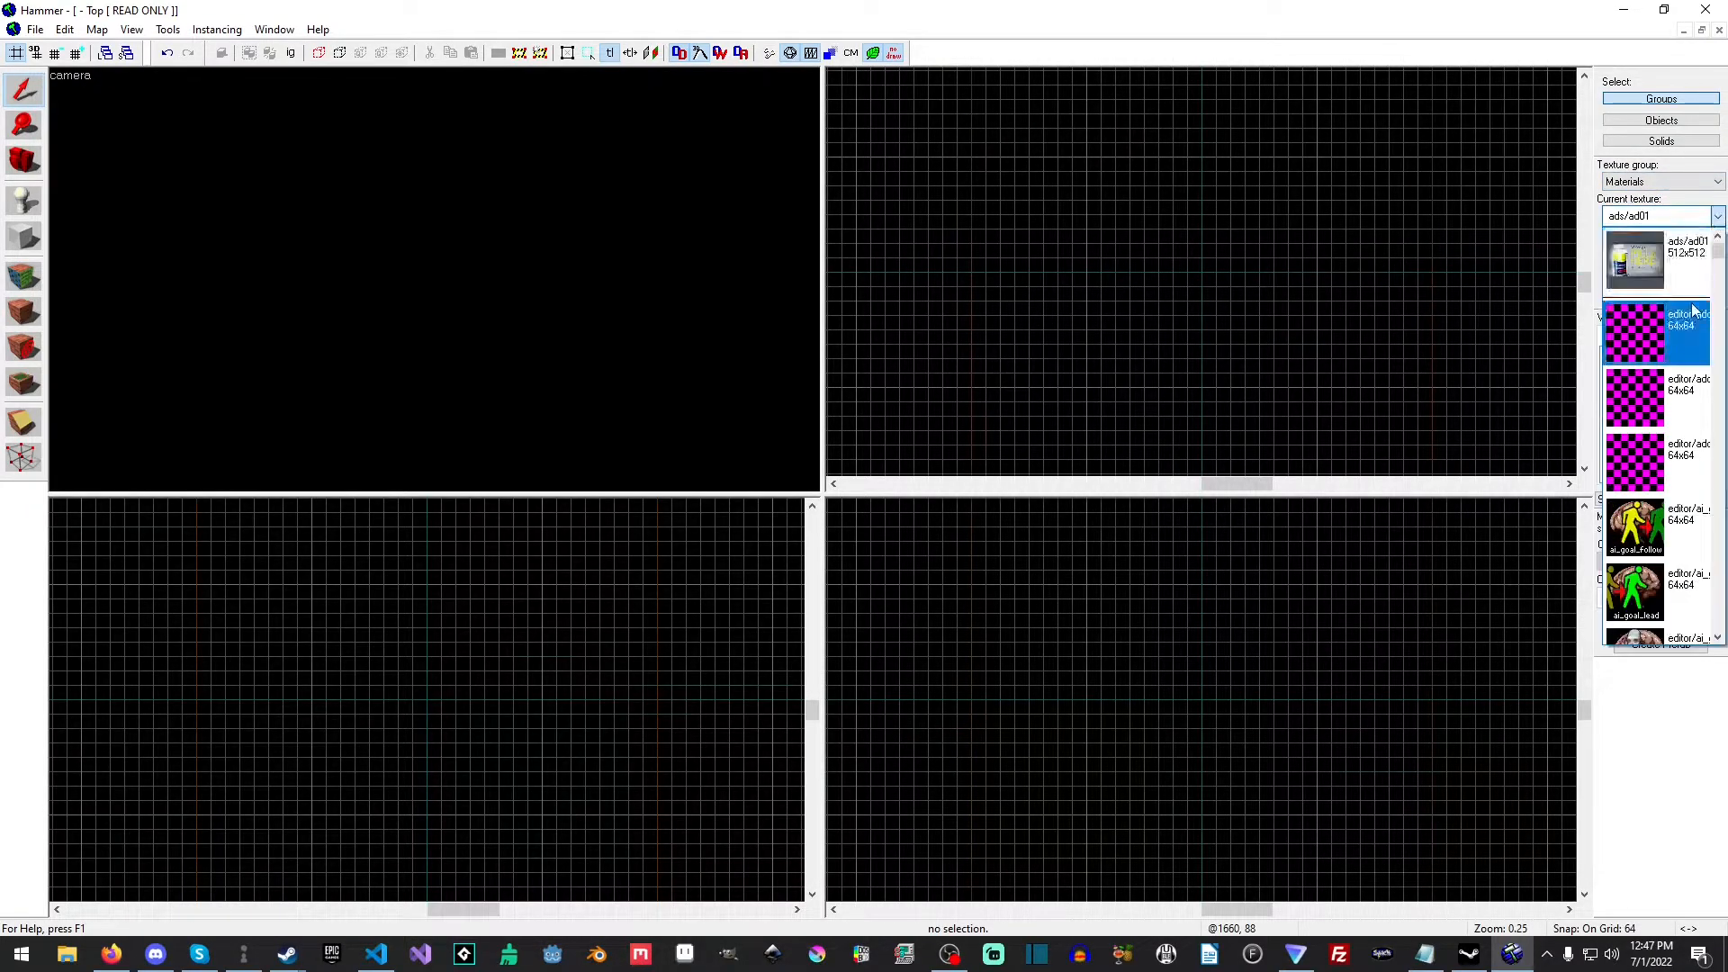
Filter textures by 'dev' and make orange dev_measuregeneric01 the current texture
scroll(down, 3)
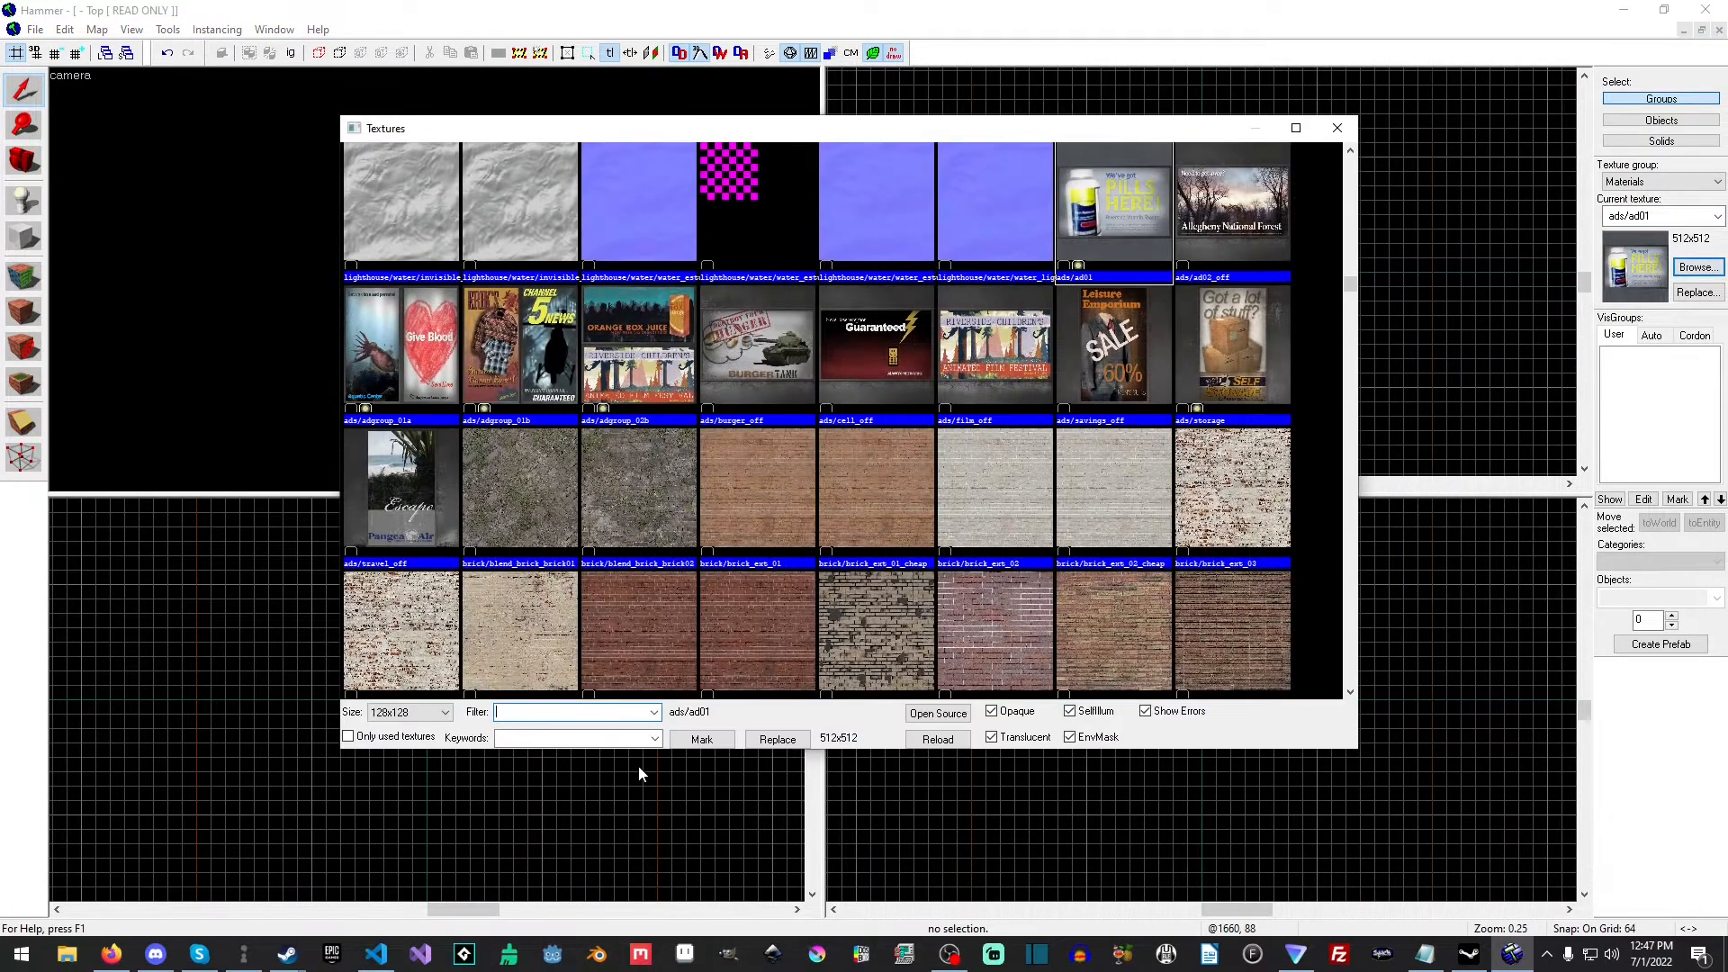
text(dev)
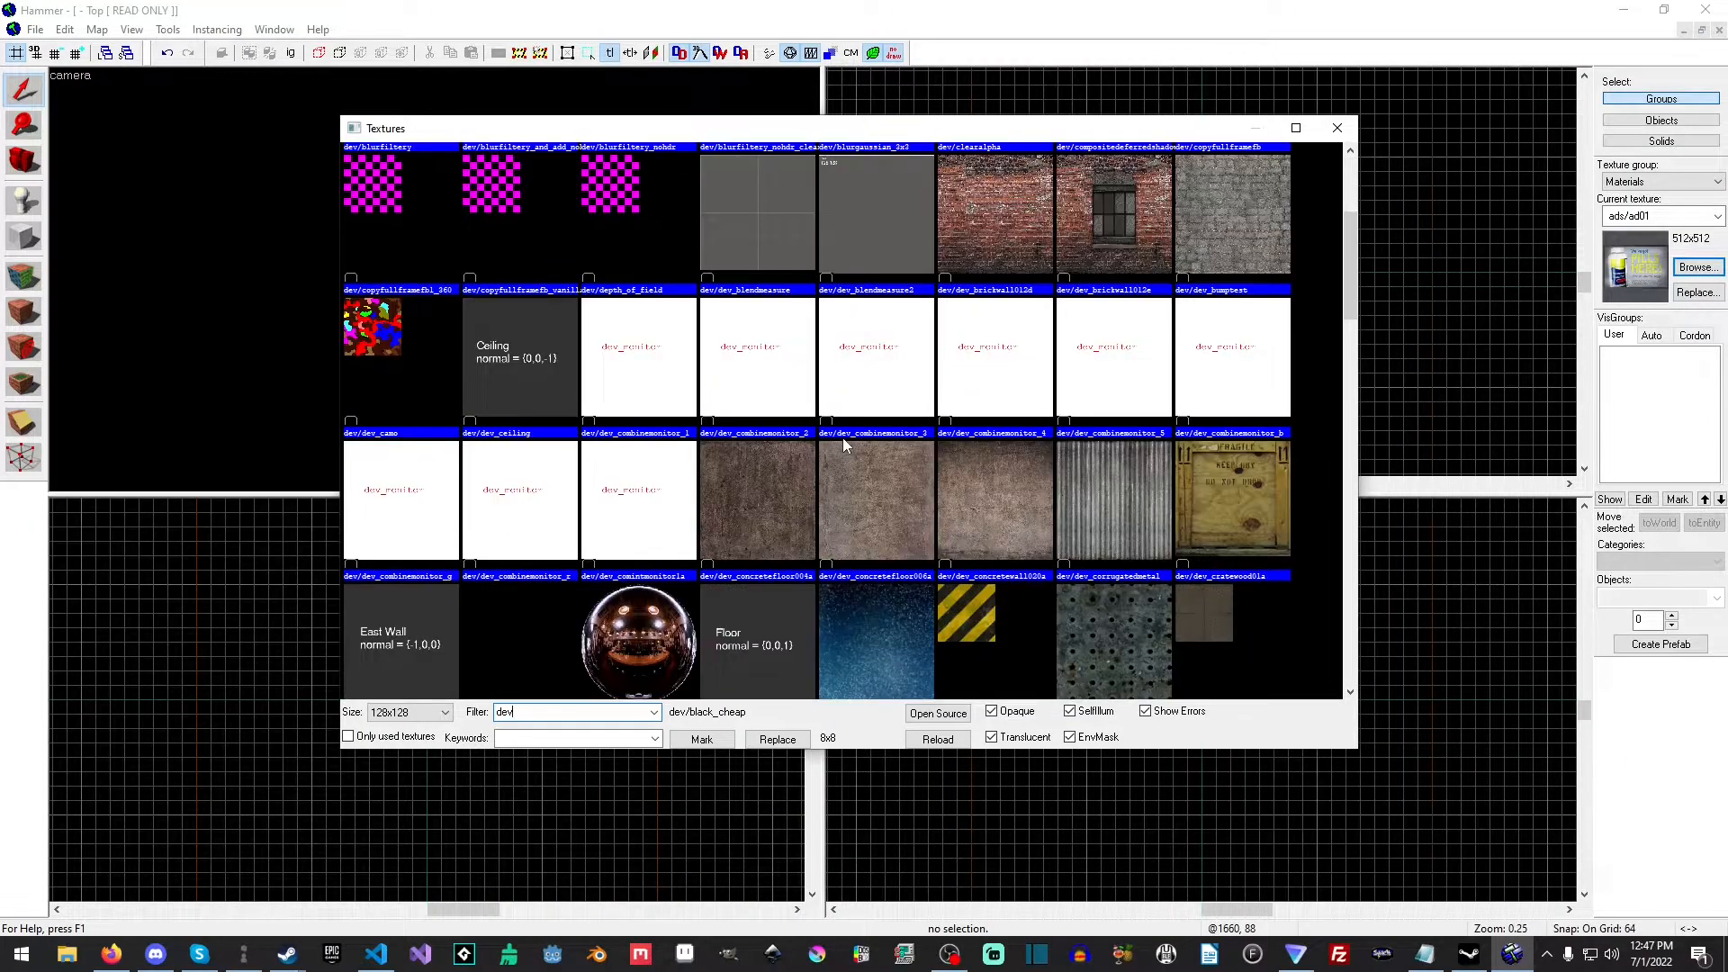
scroll(down, 3)
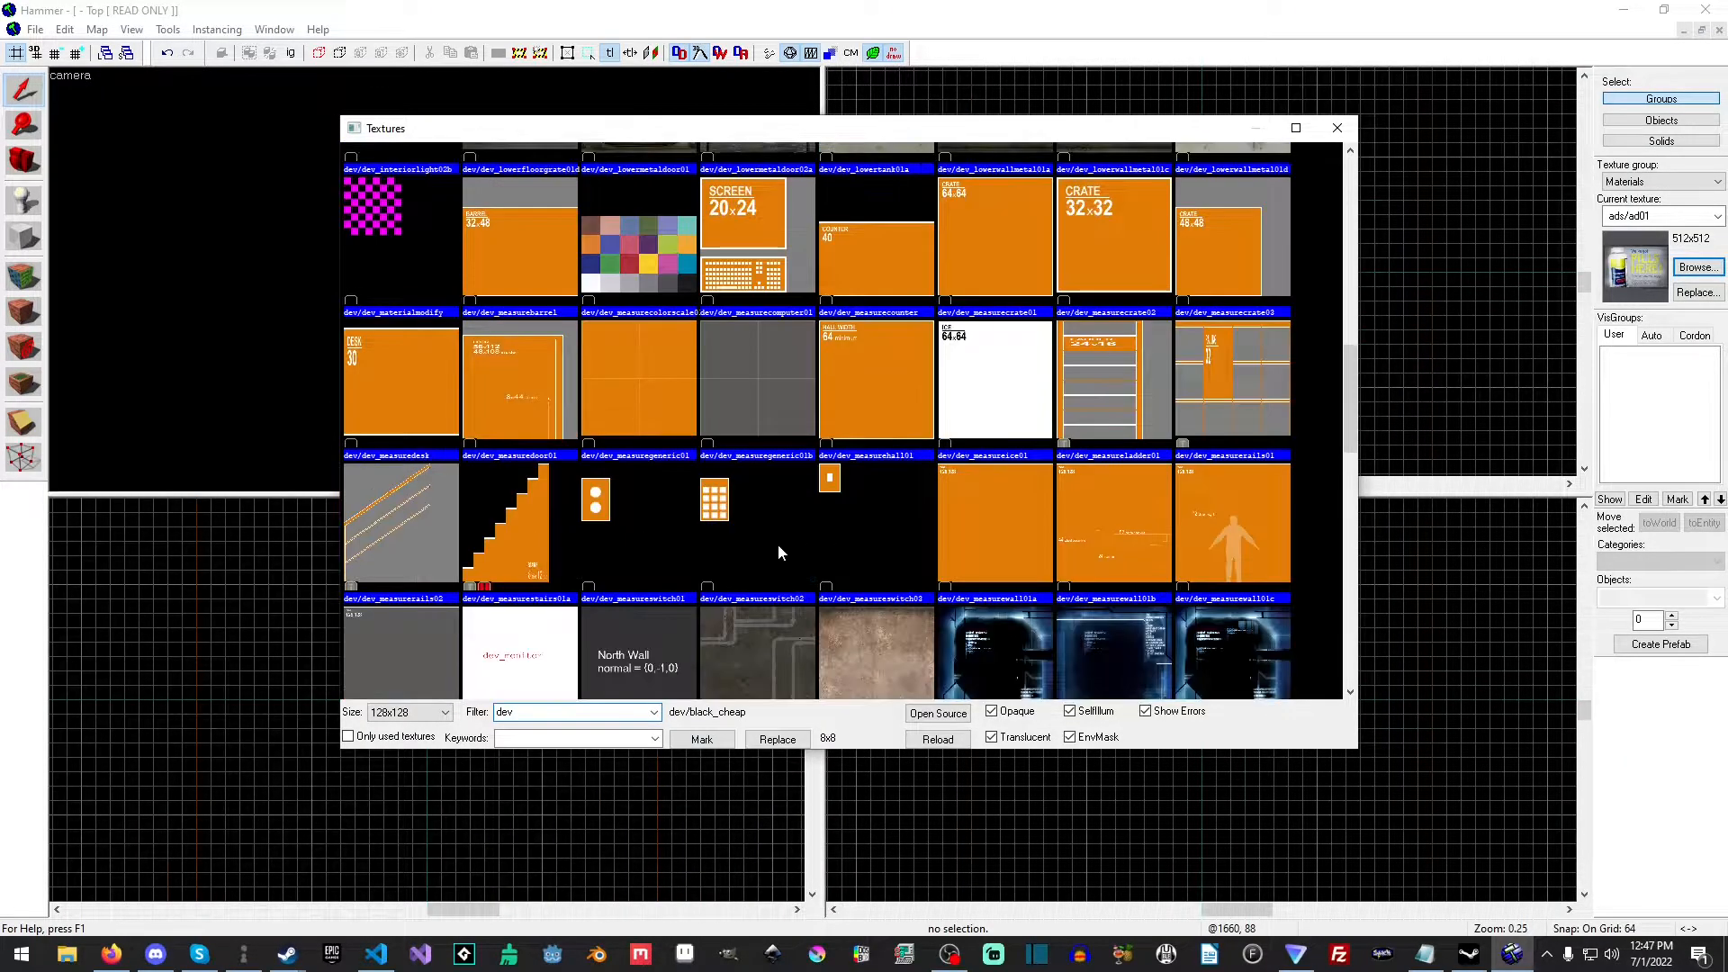
click(637, 380)
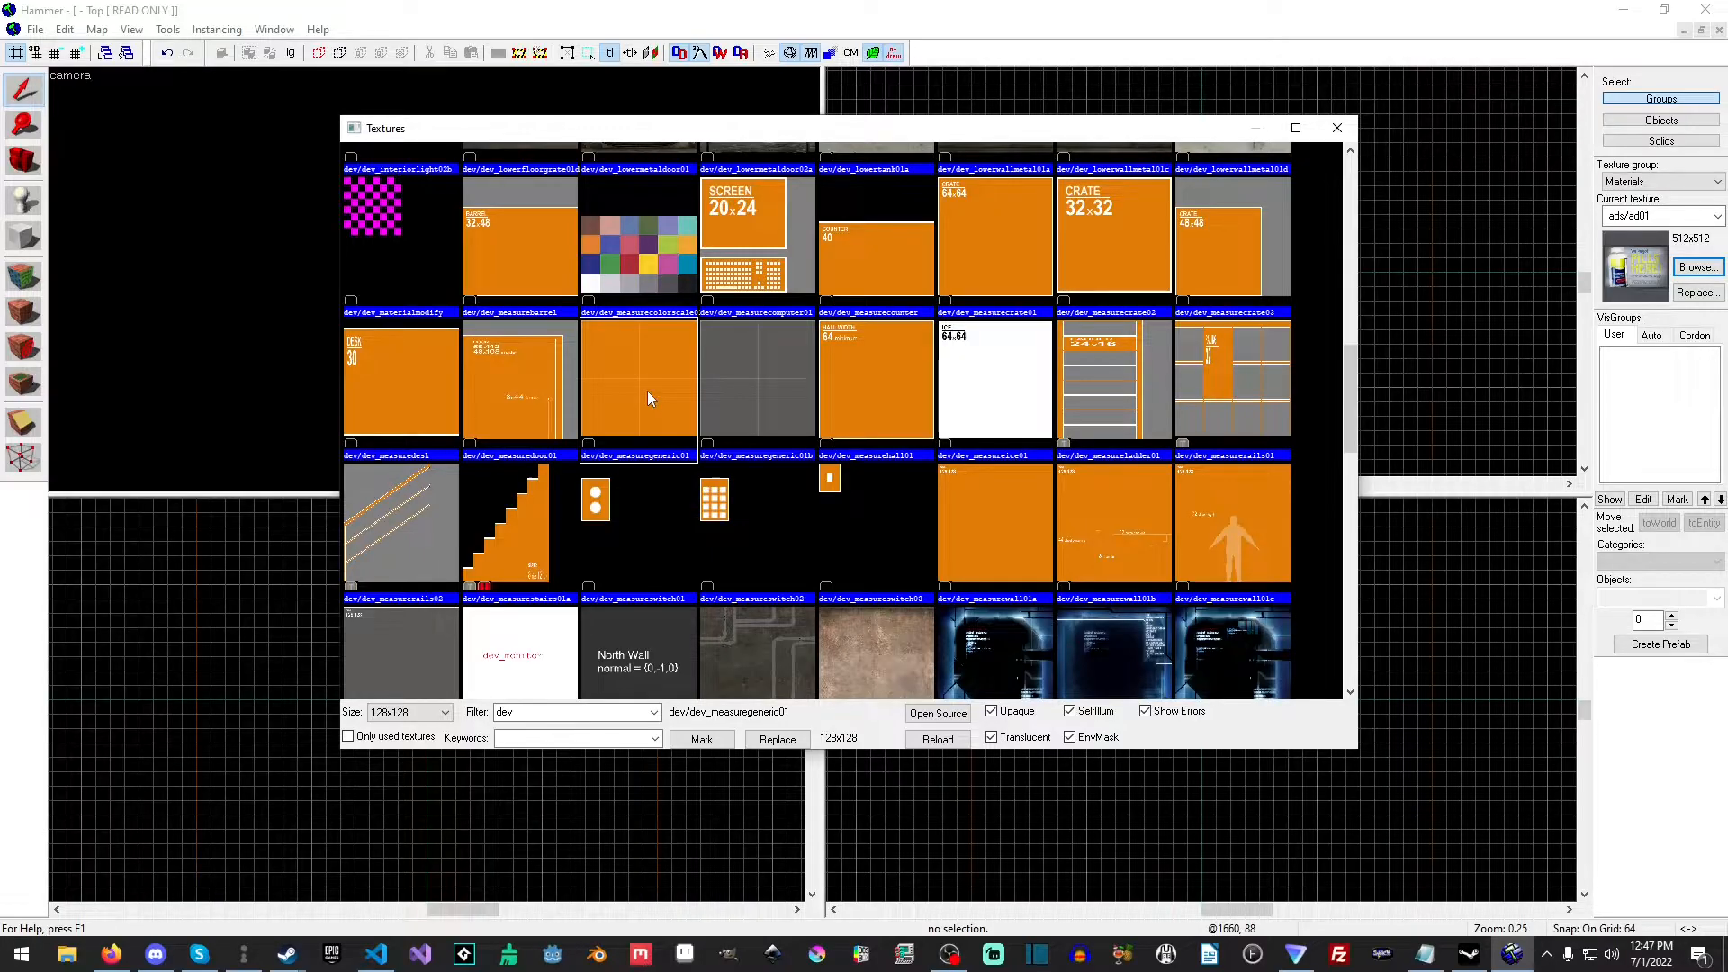
mouse_move(767, 381)
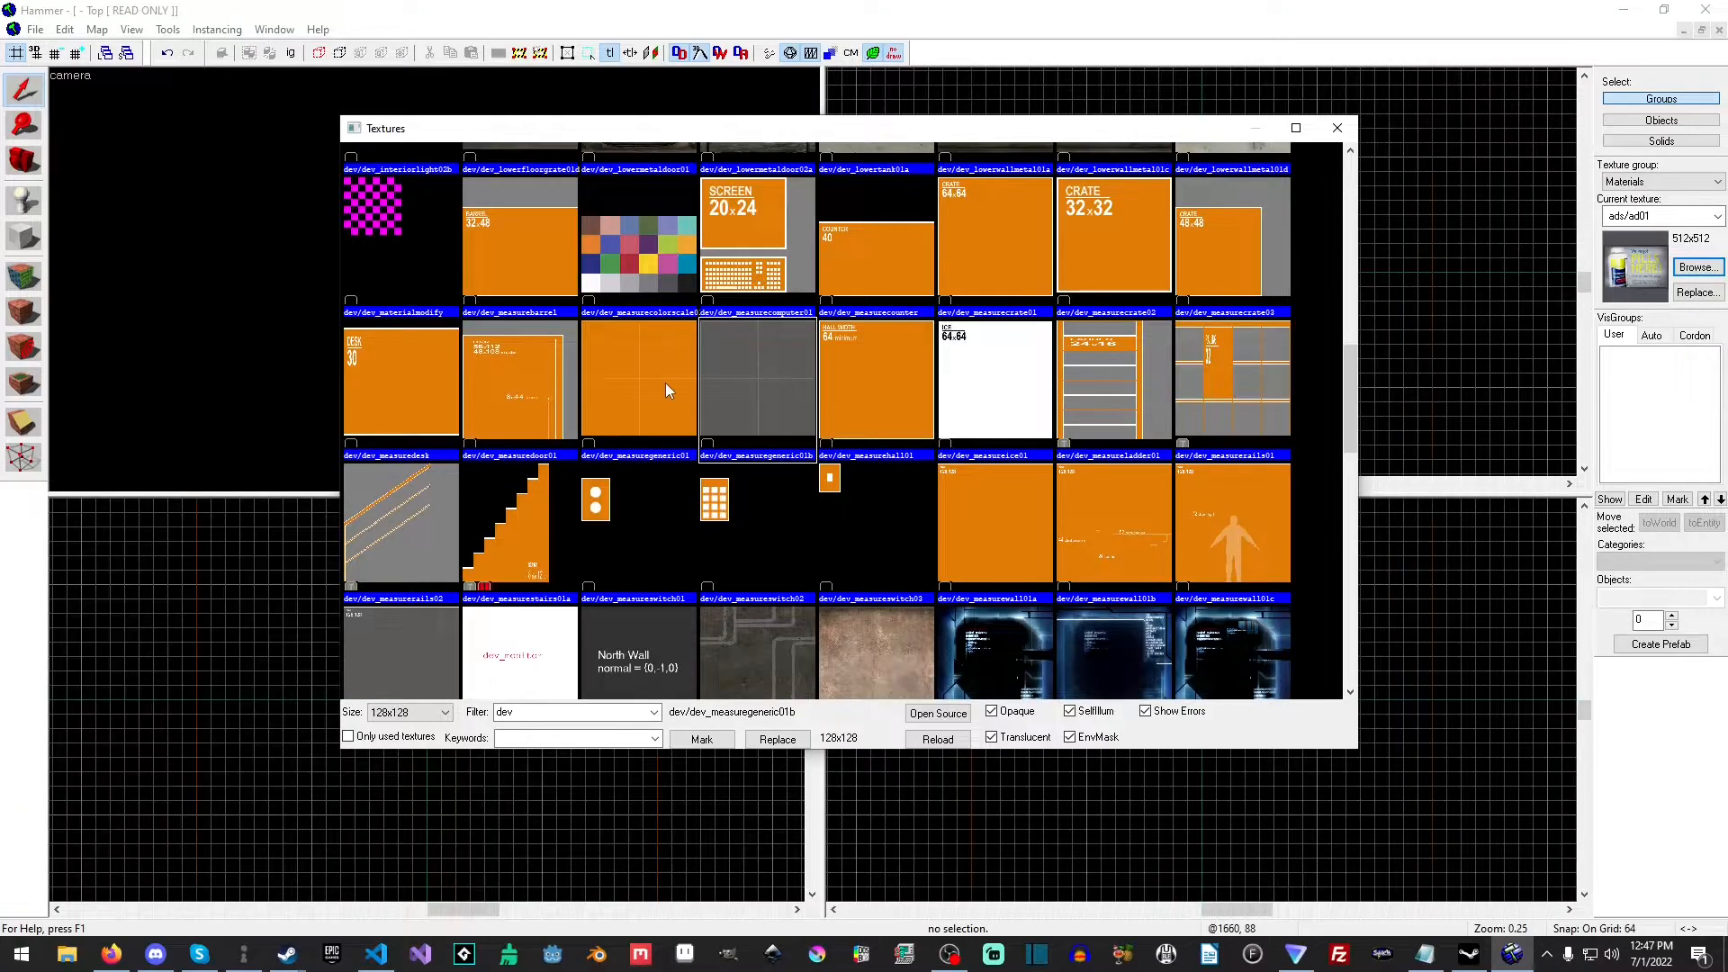
click(638, 380)
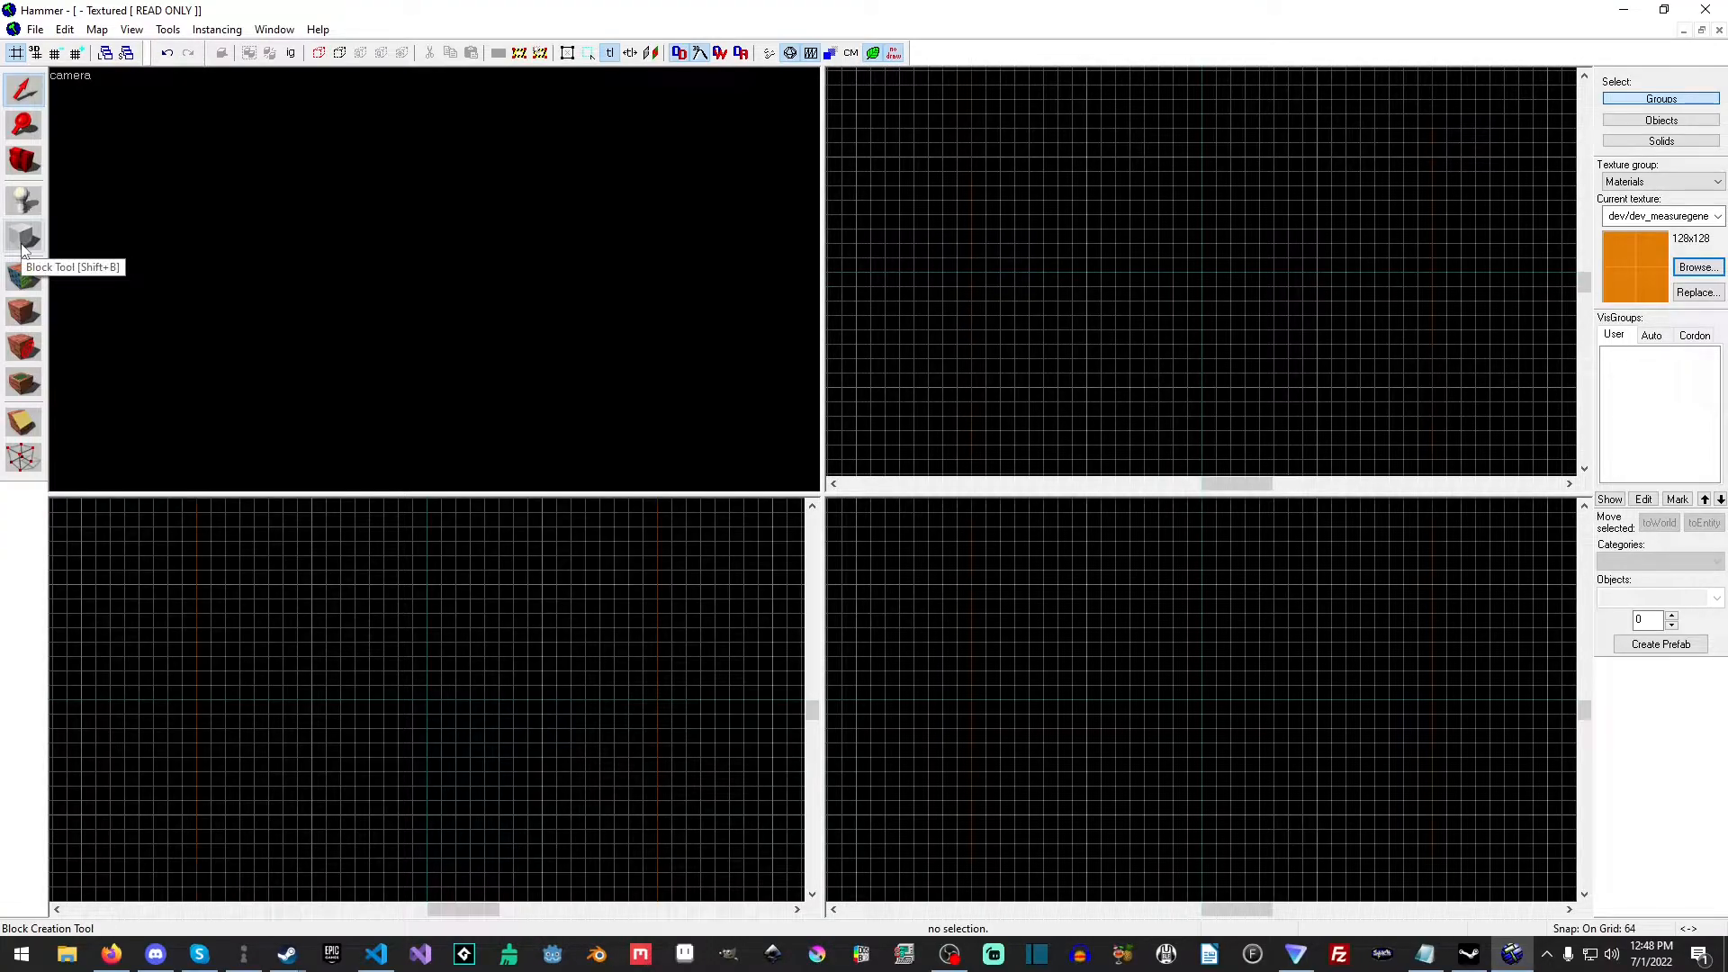
Make the gray dev_measuregeneric01b texture current for the floor block
click(1697, 266)
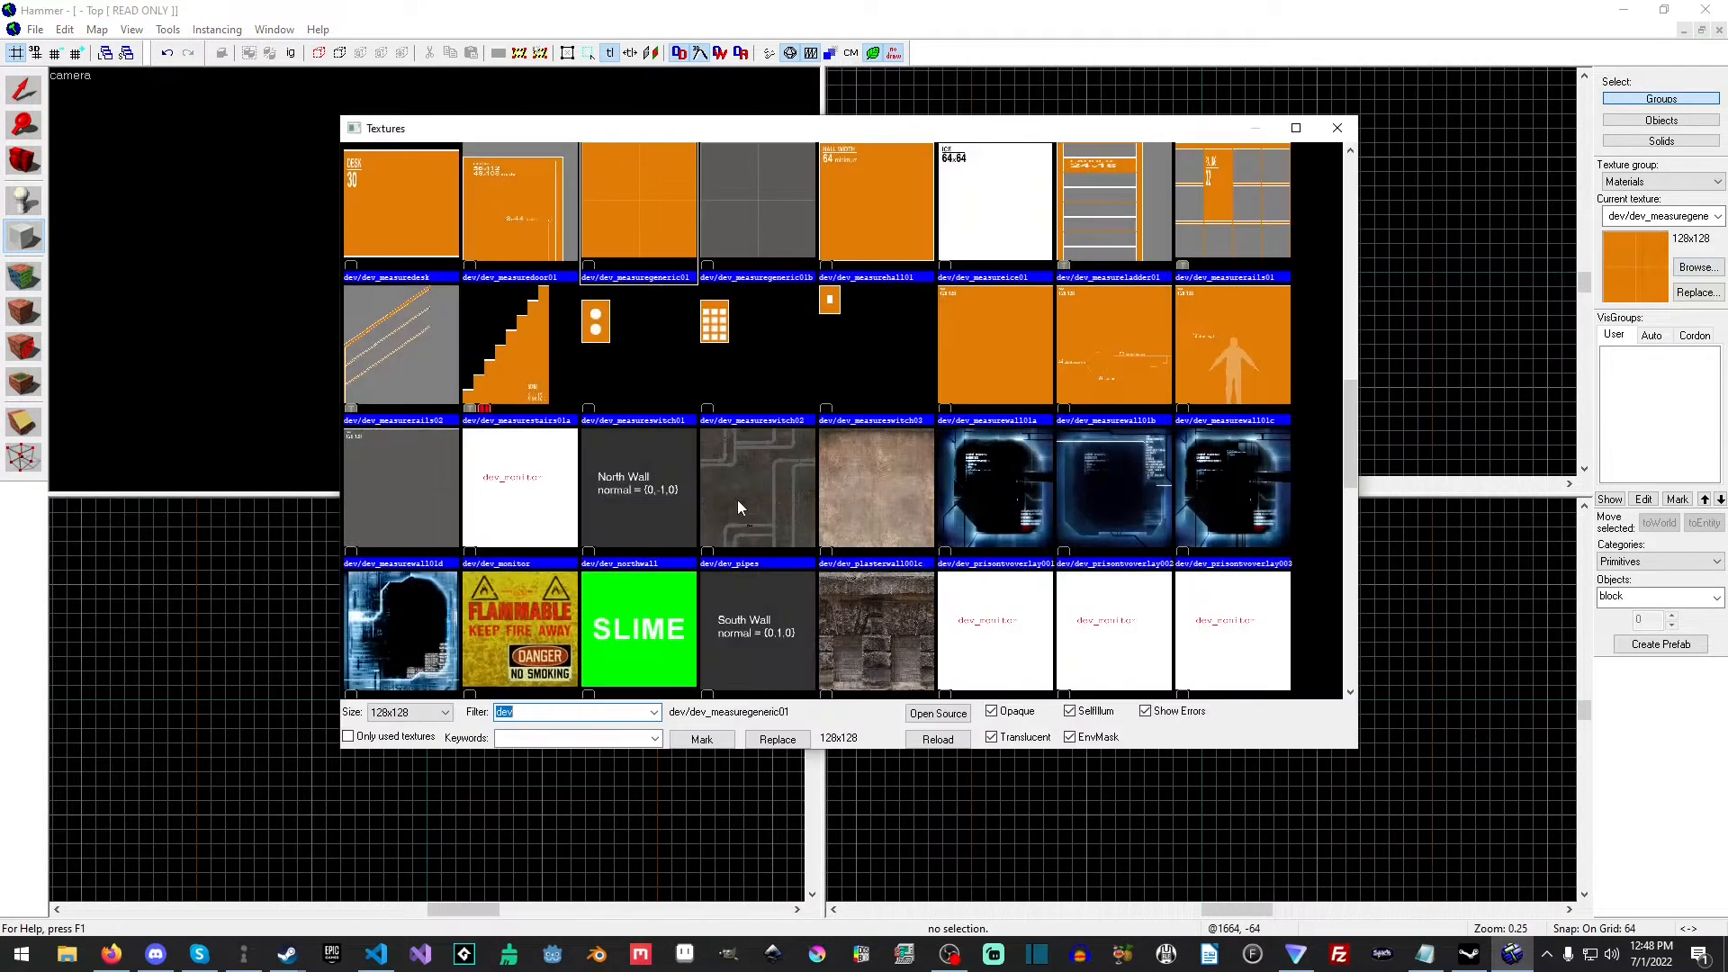
click(1337, 128)
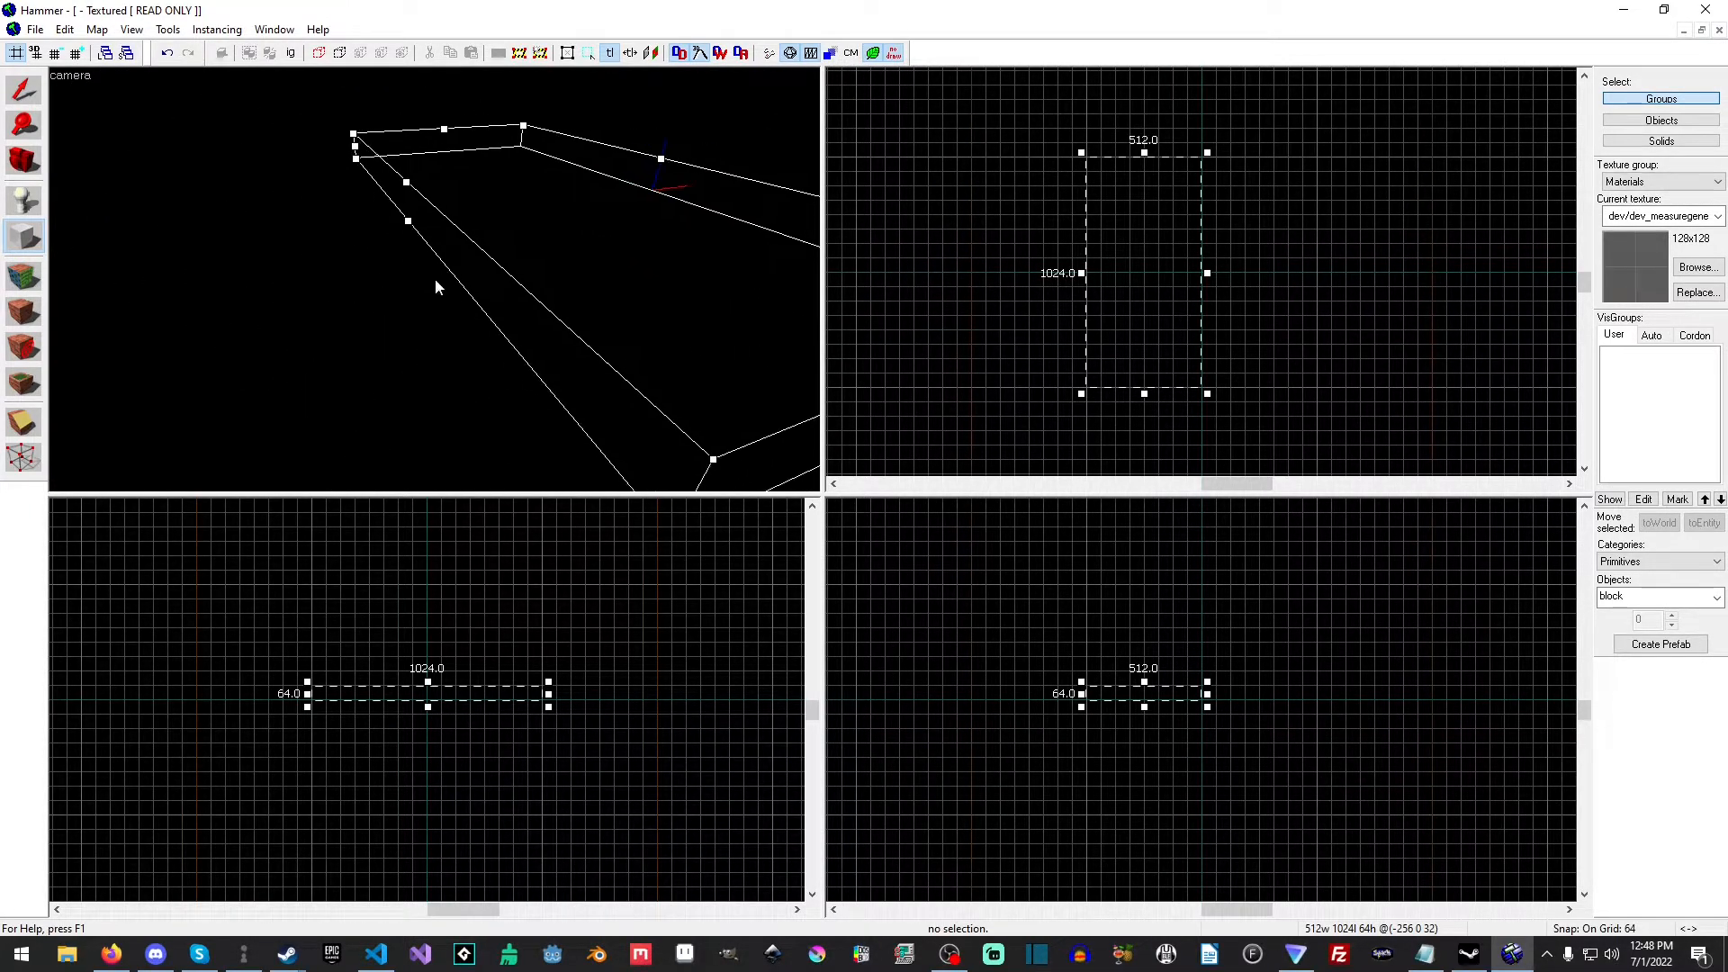
mouse_move(501, 284)
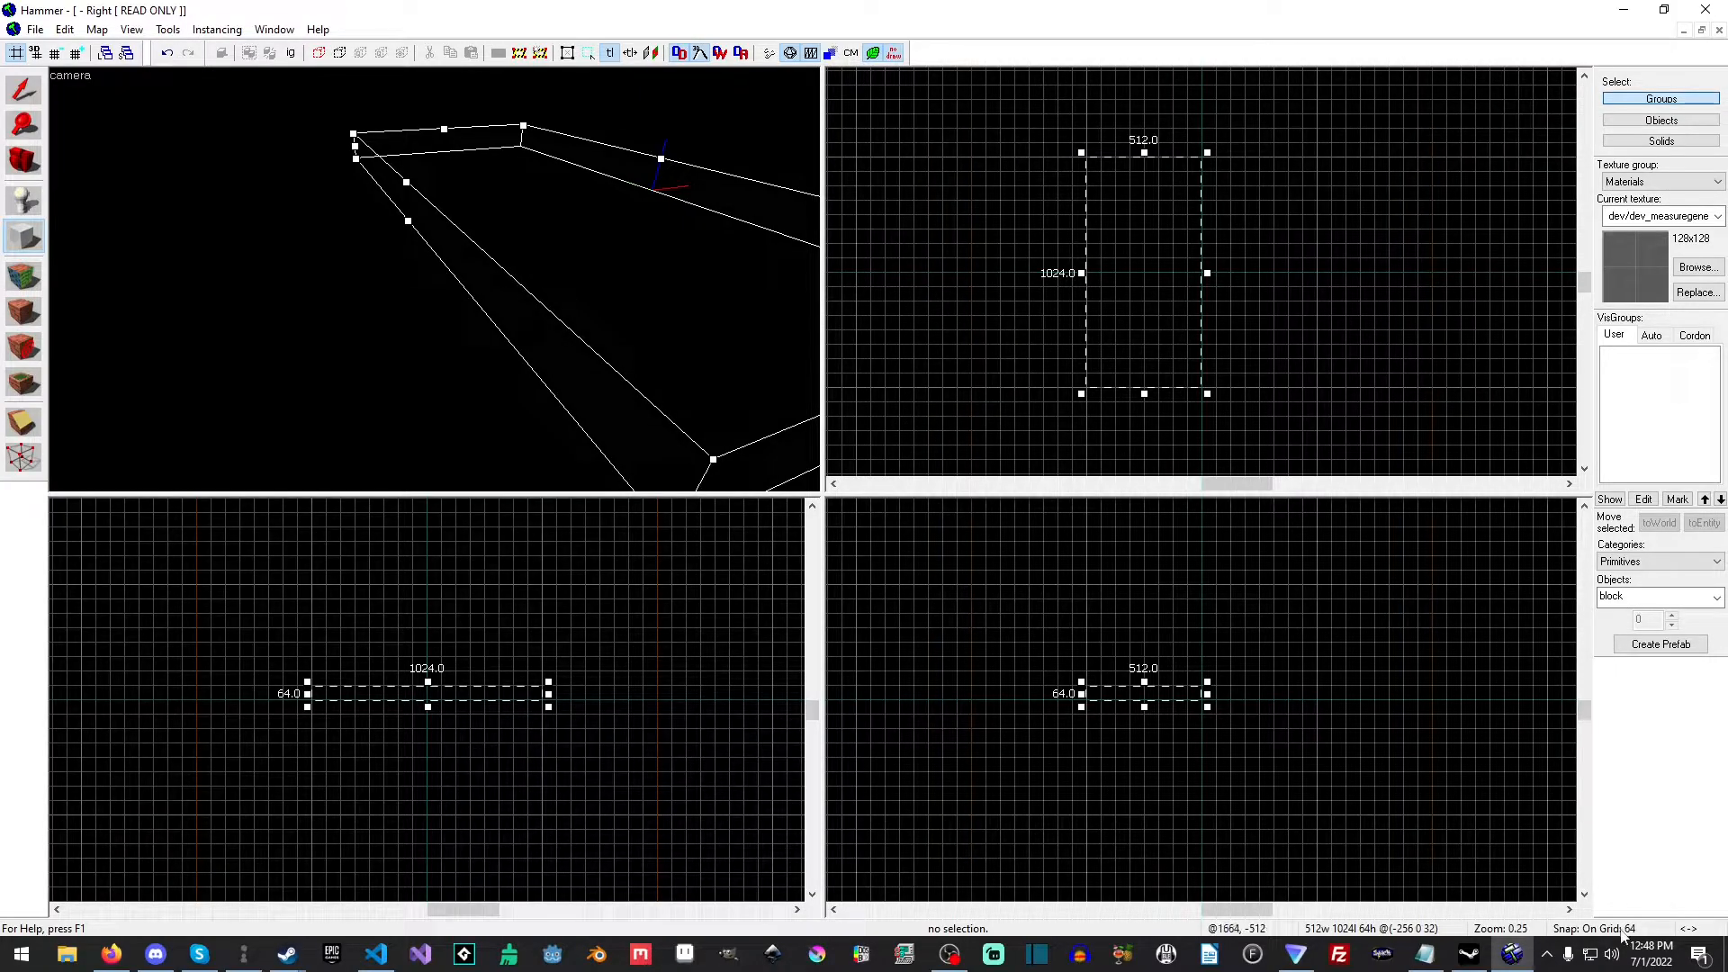
mouse_move(1405, 738)
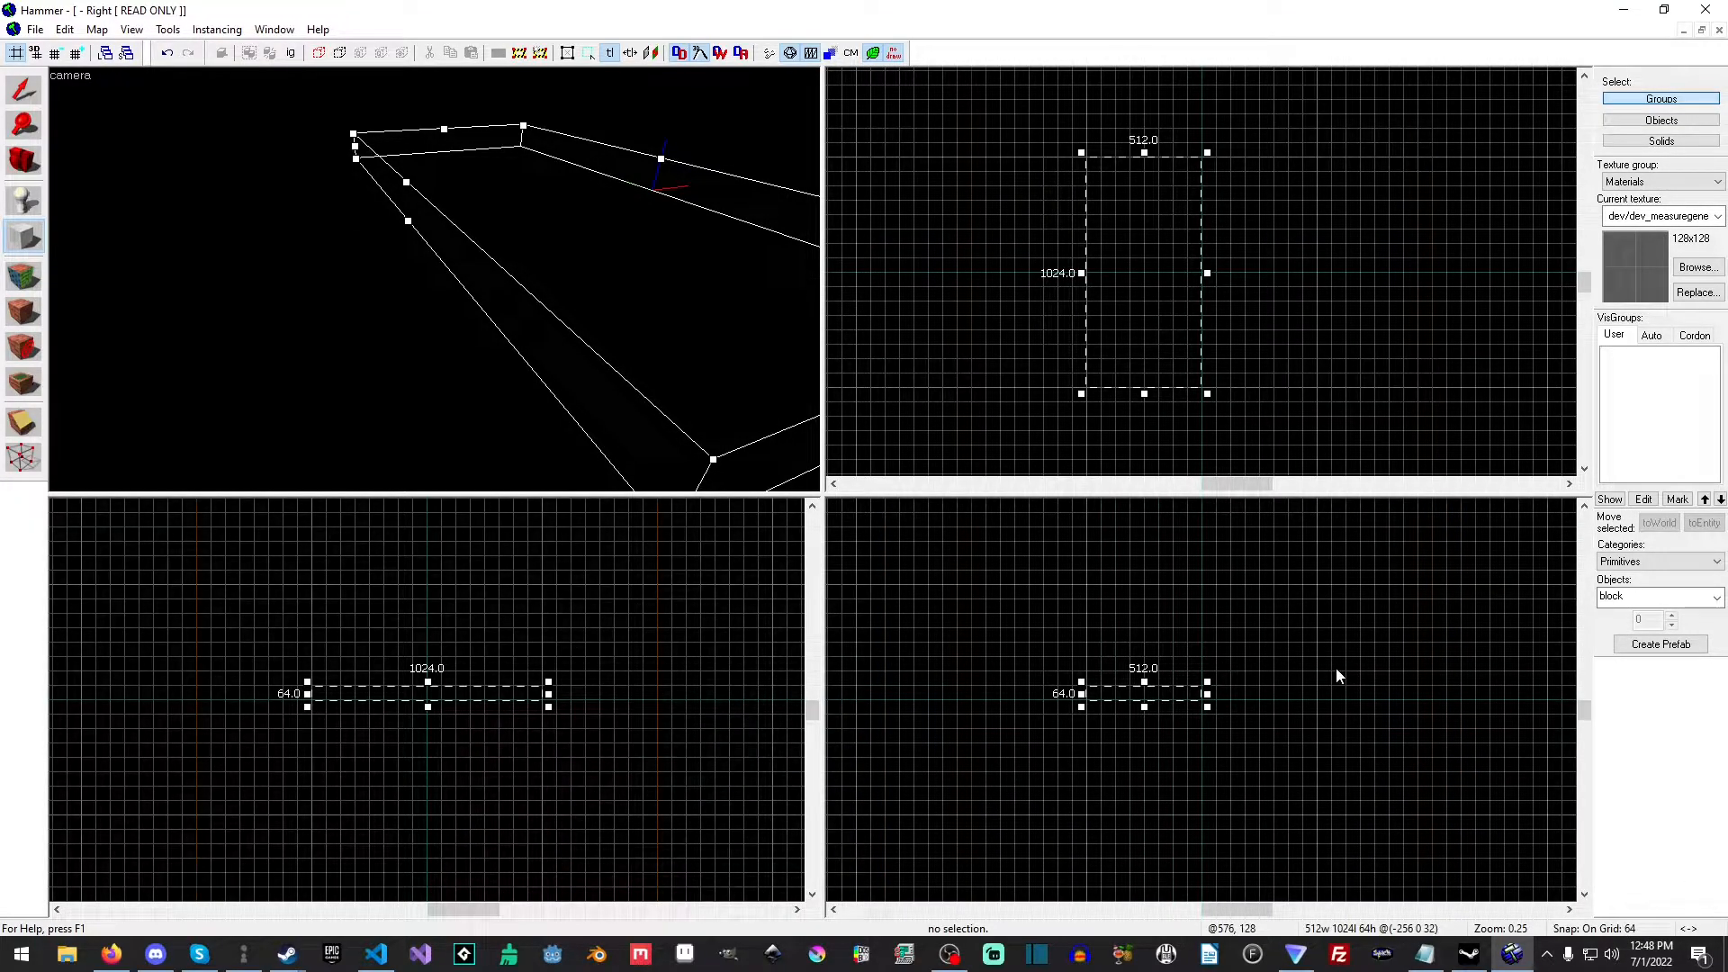
mouse_move(1078, 462)
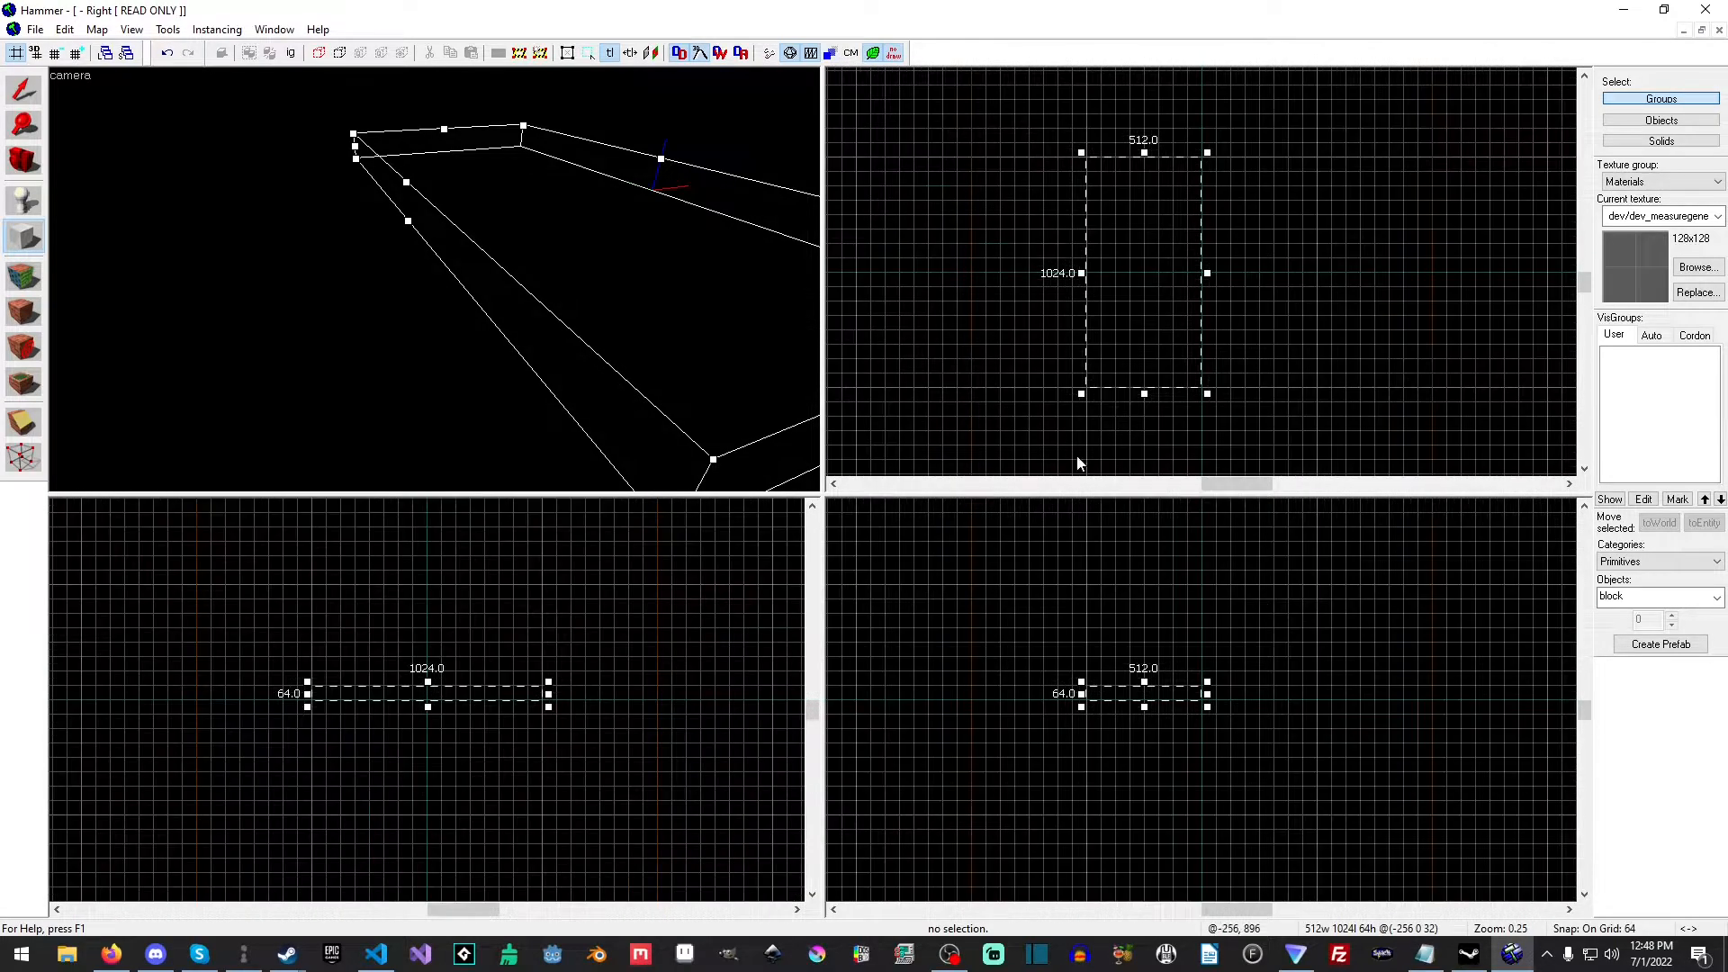
click(130, 29)
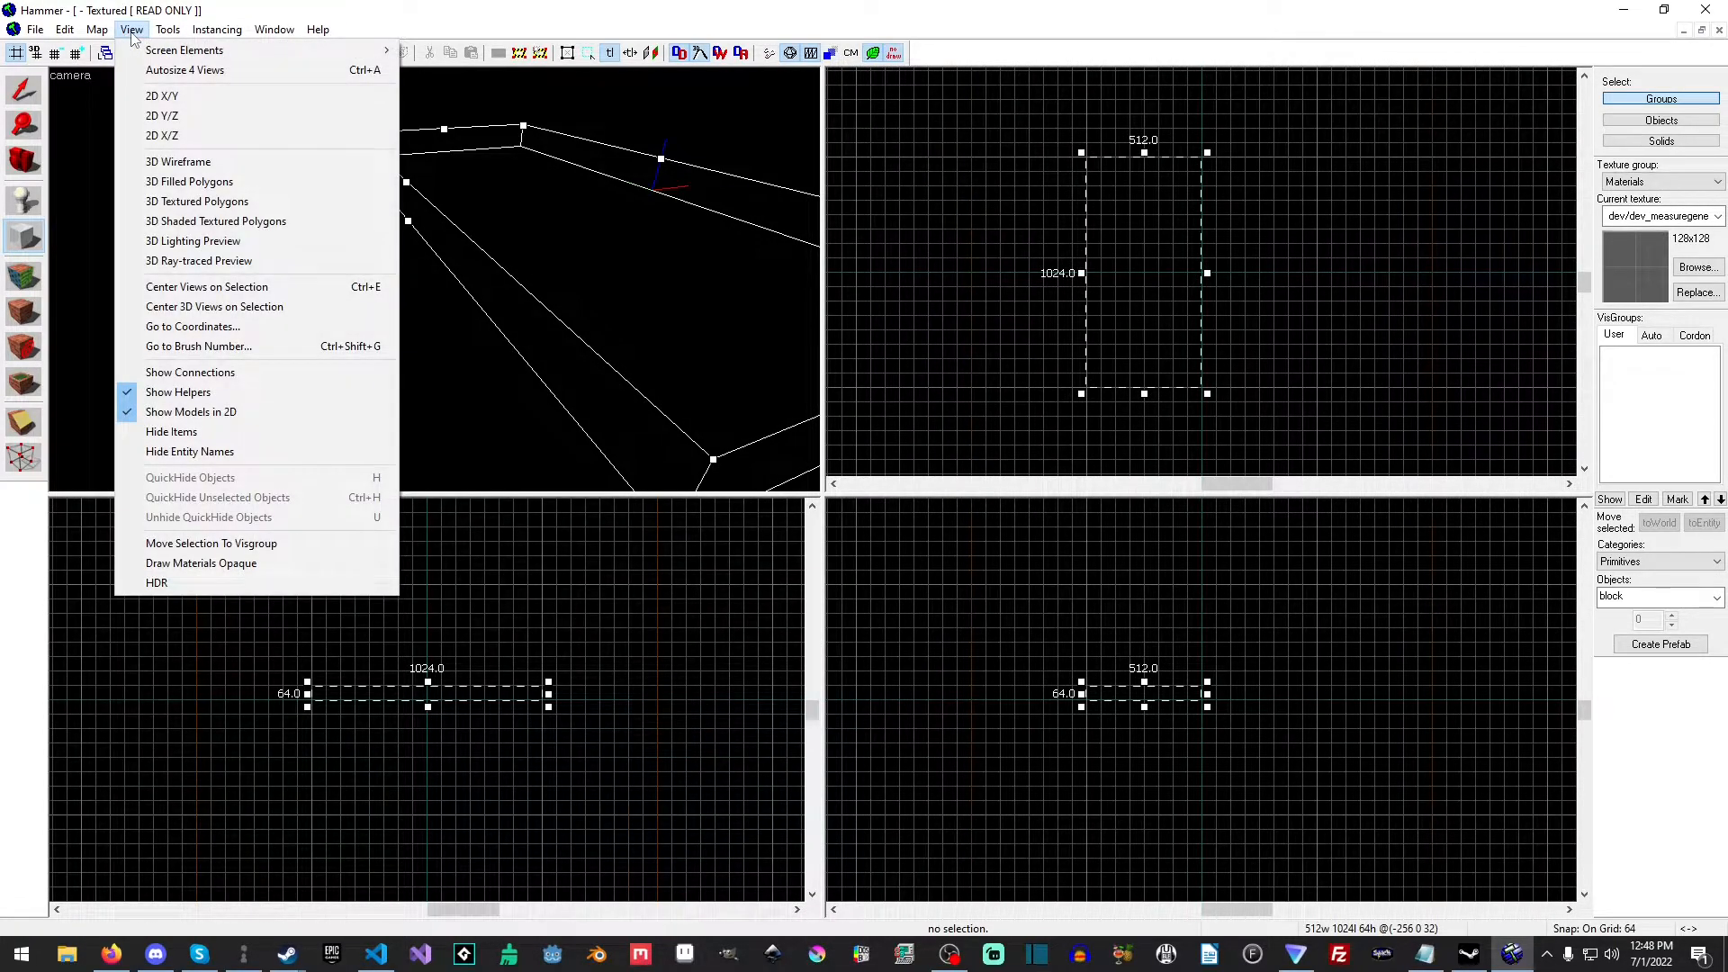
click(98, 29)
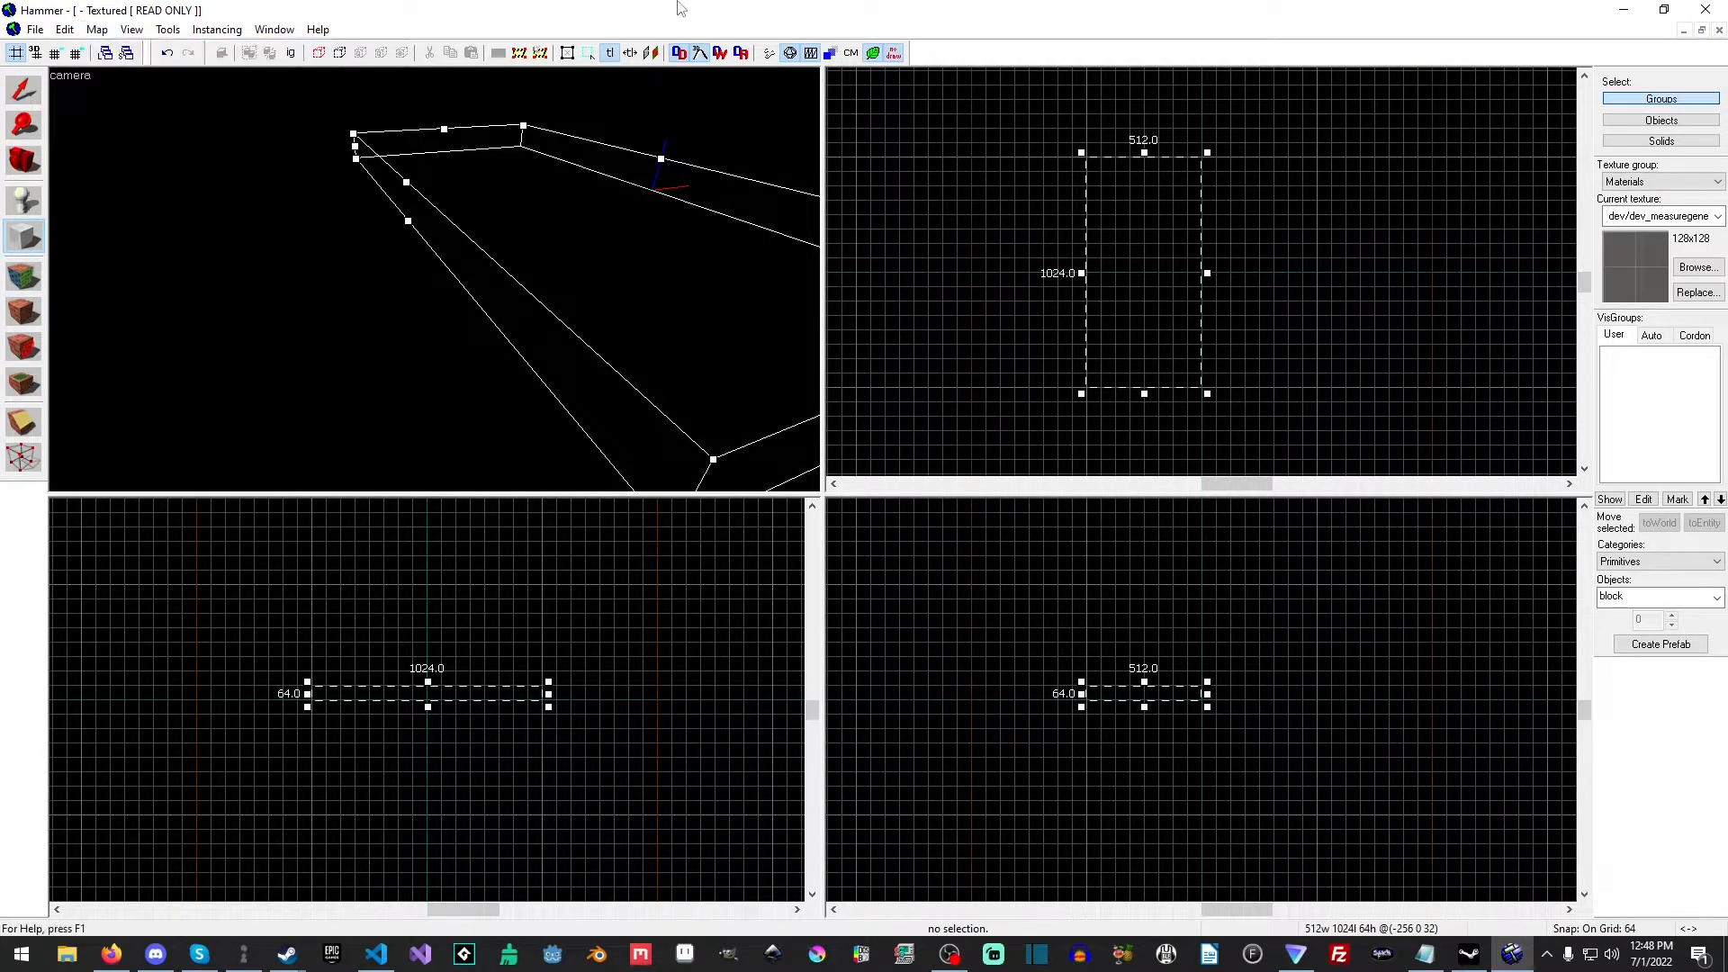
mouse_move(54, 52)
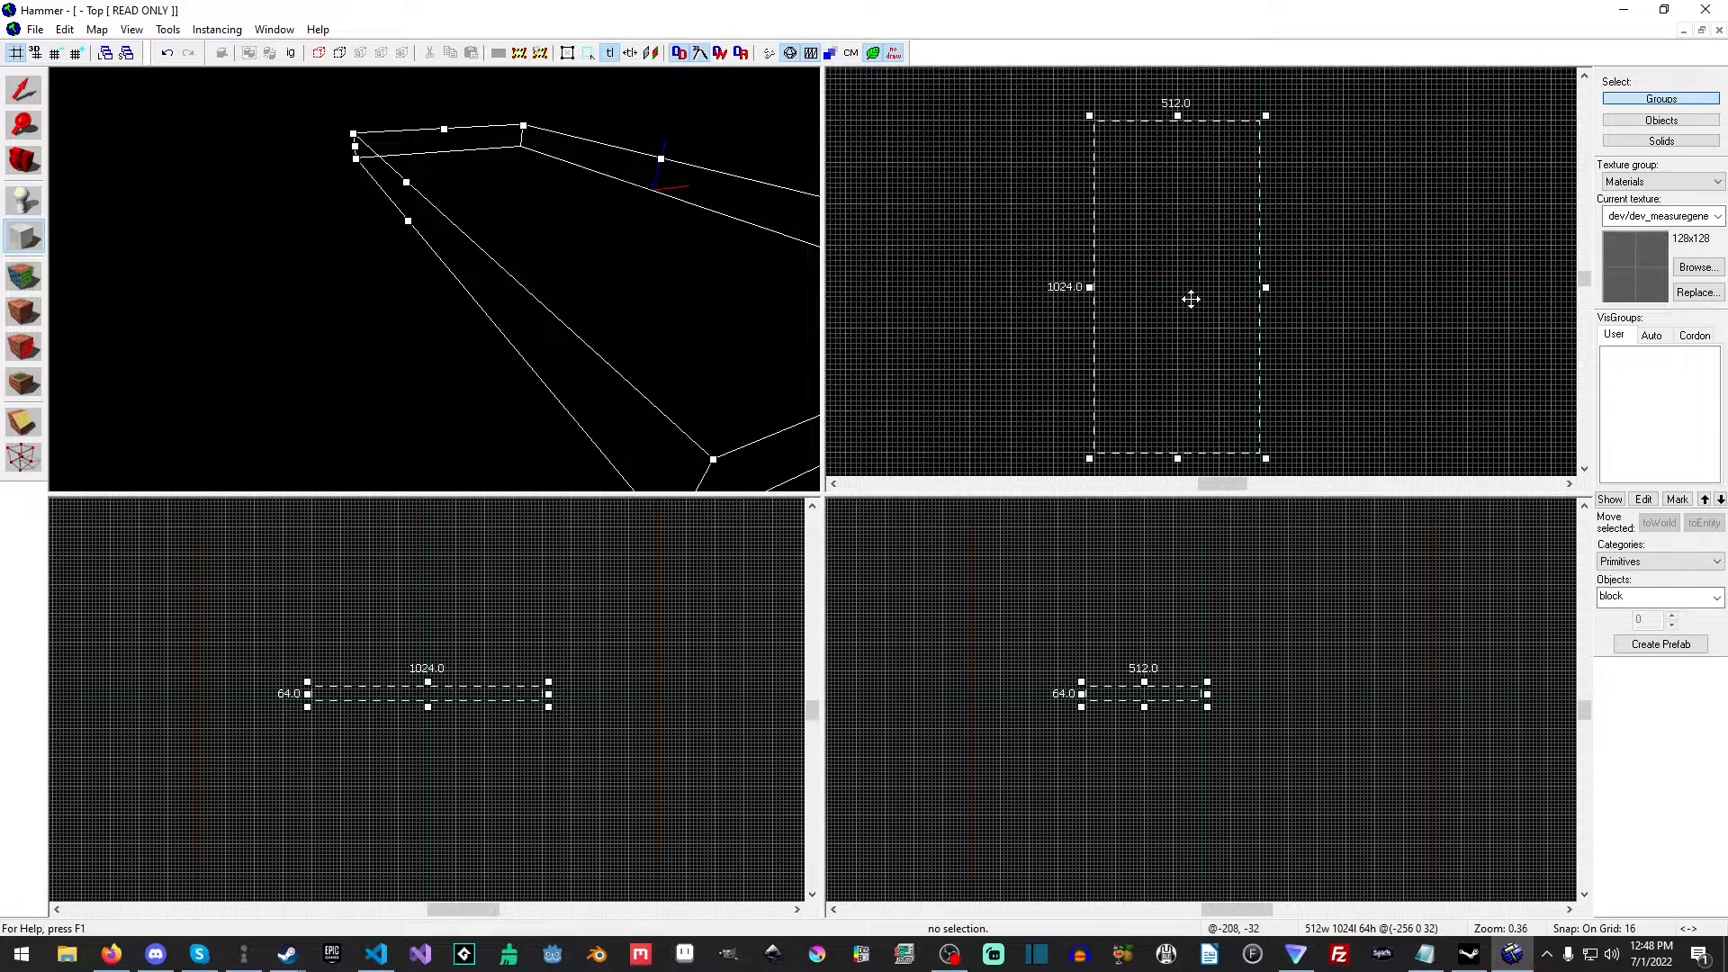
scroll(down, 3)
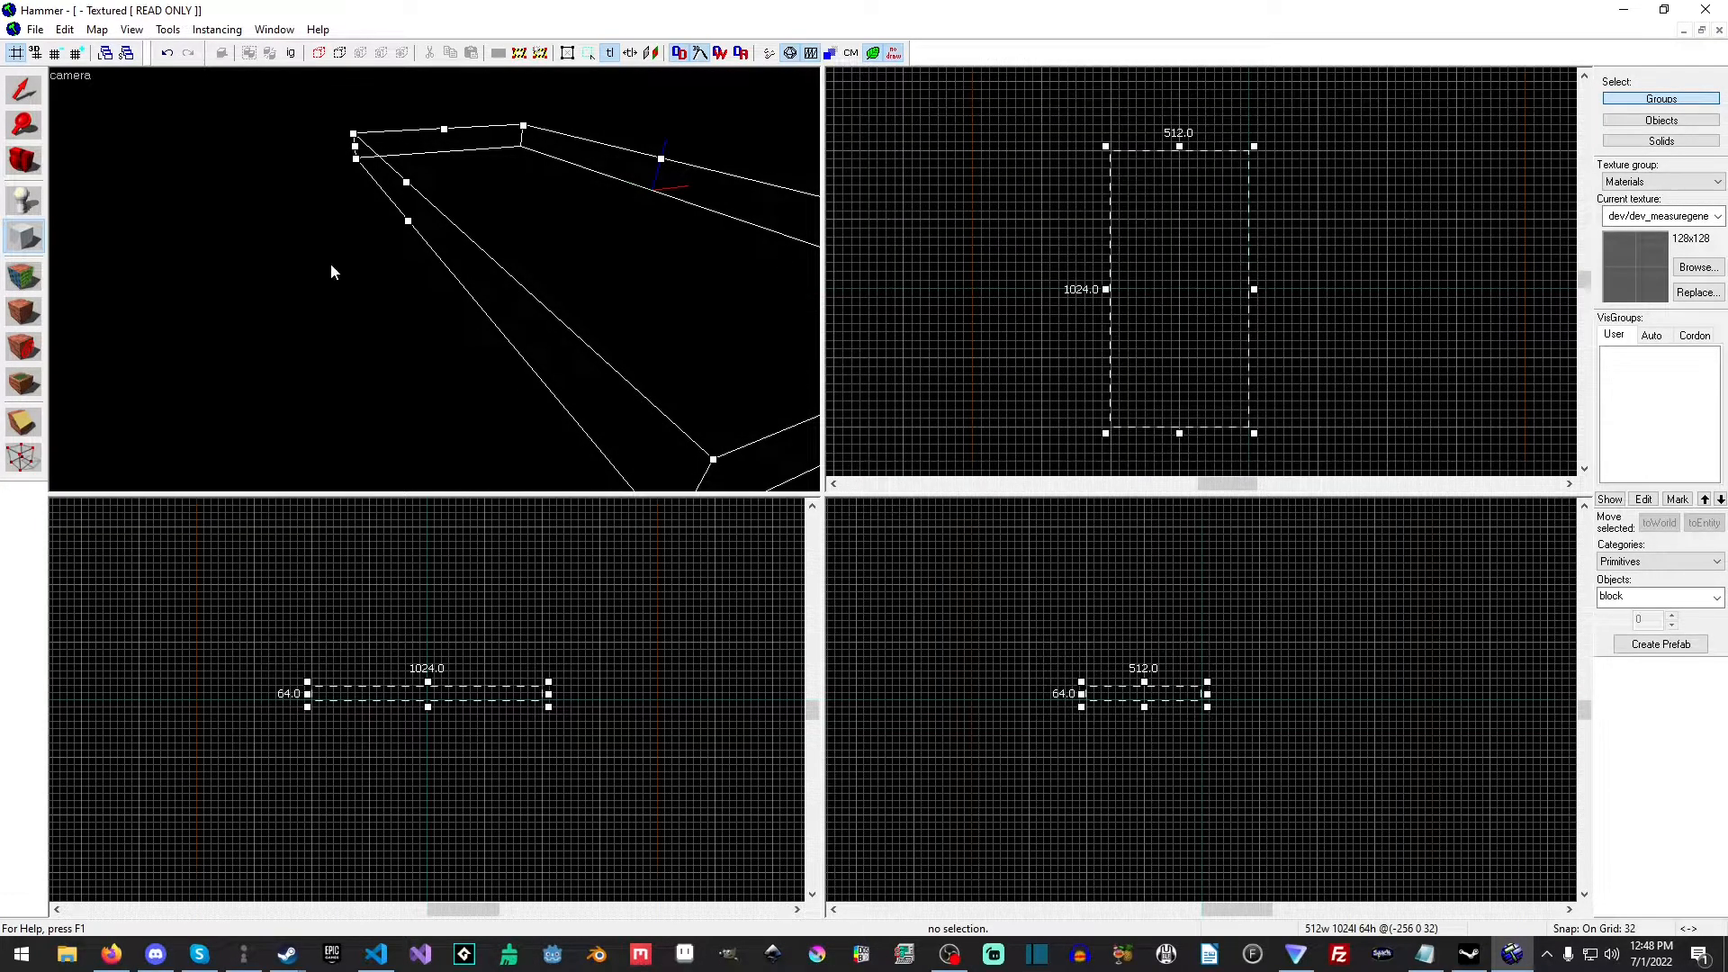
mouse_move(345, 255)
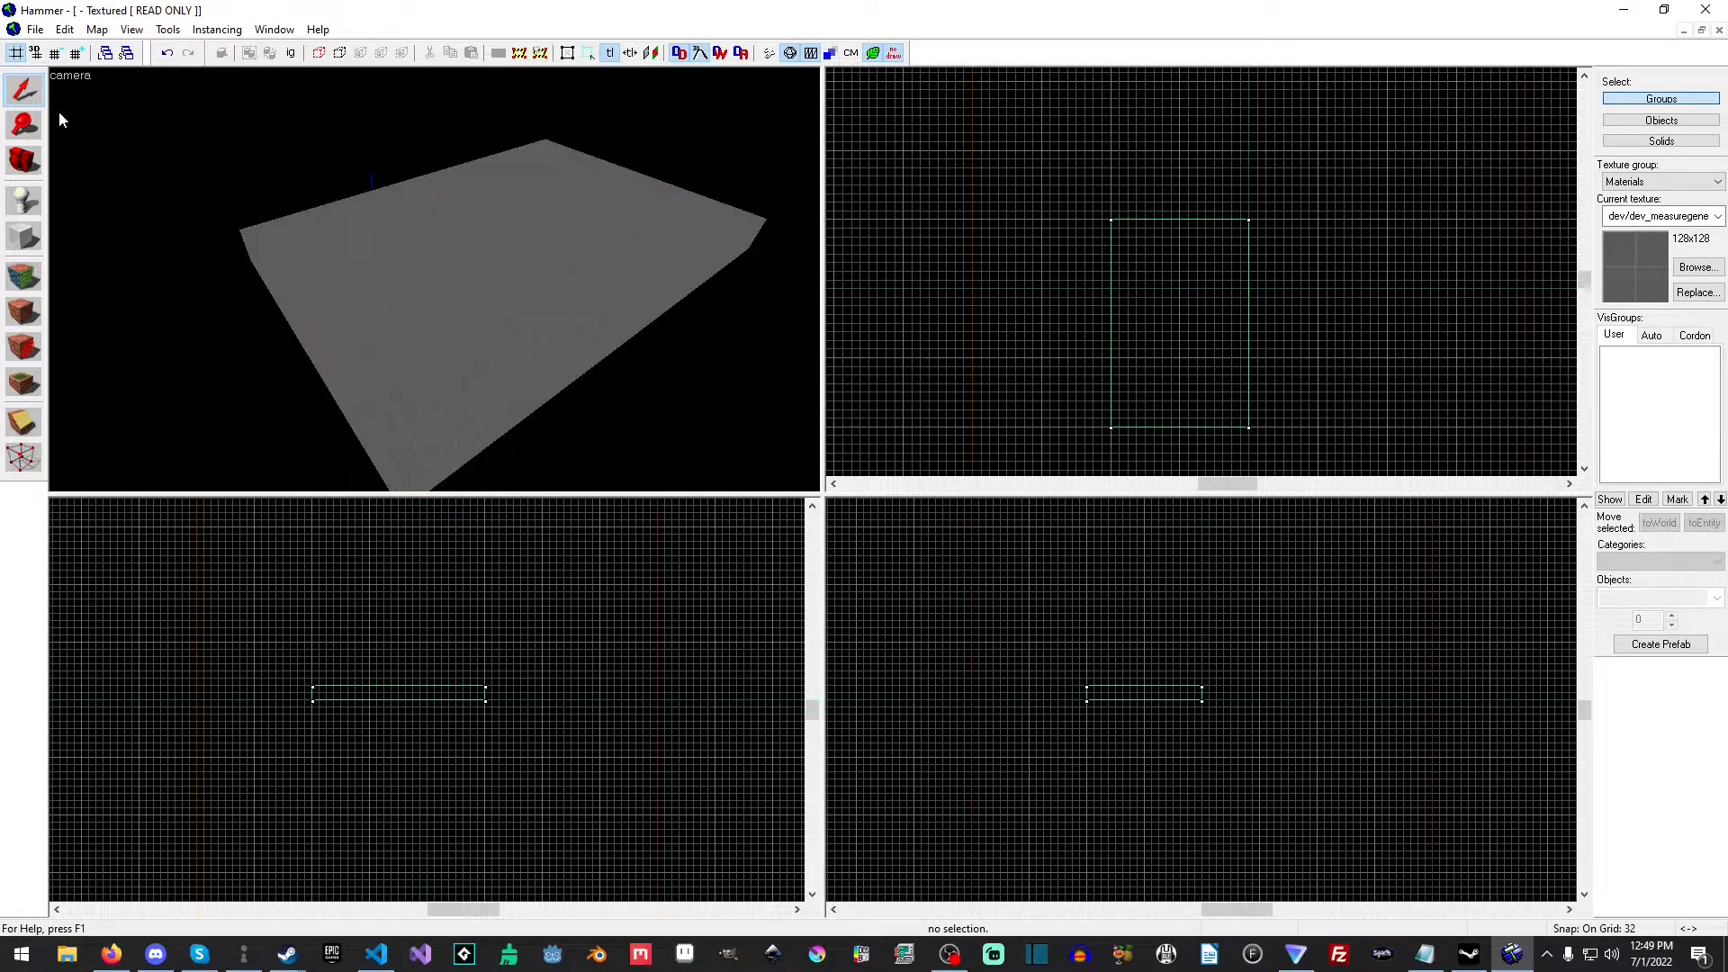
mouse_move(24, 90)
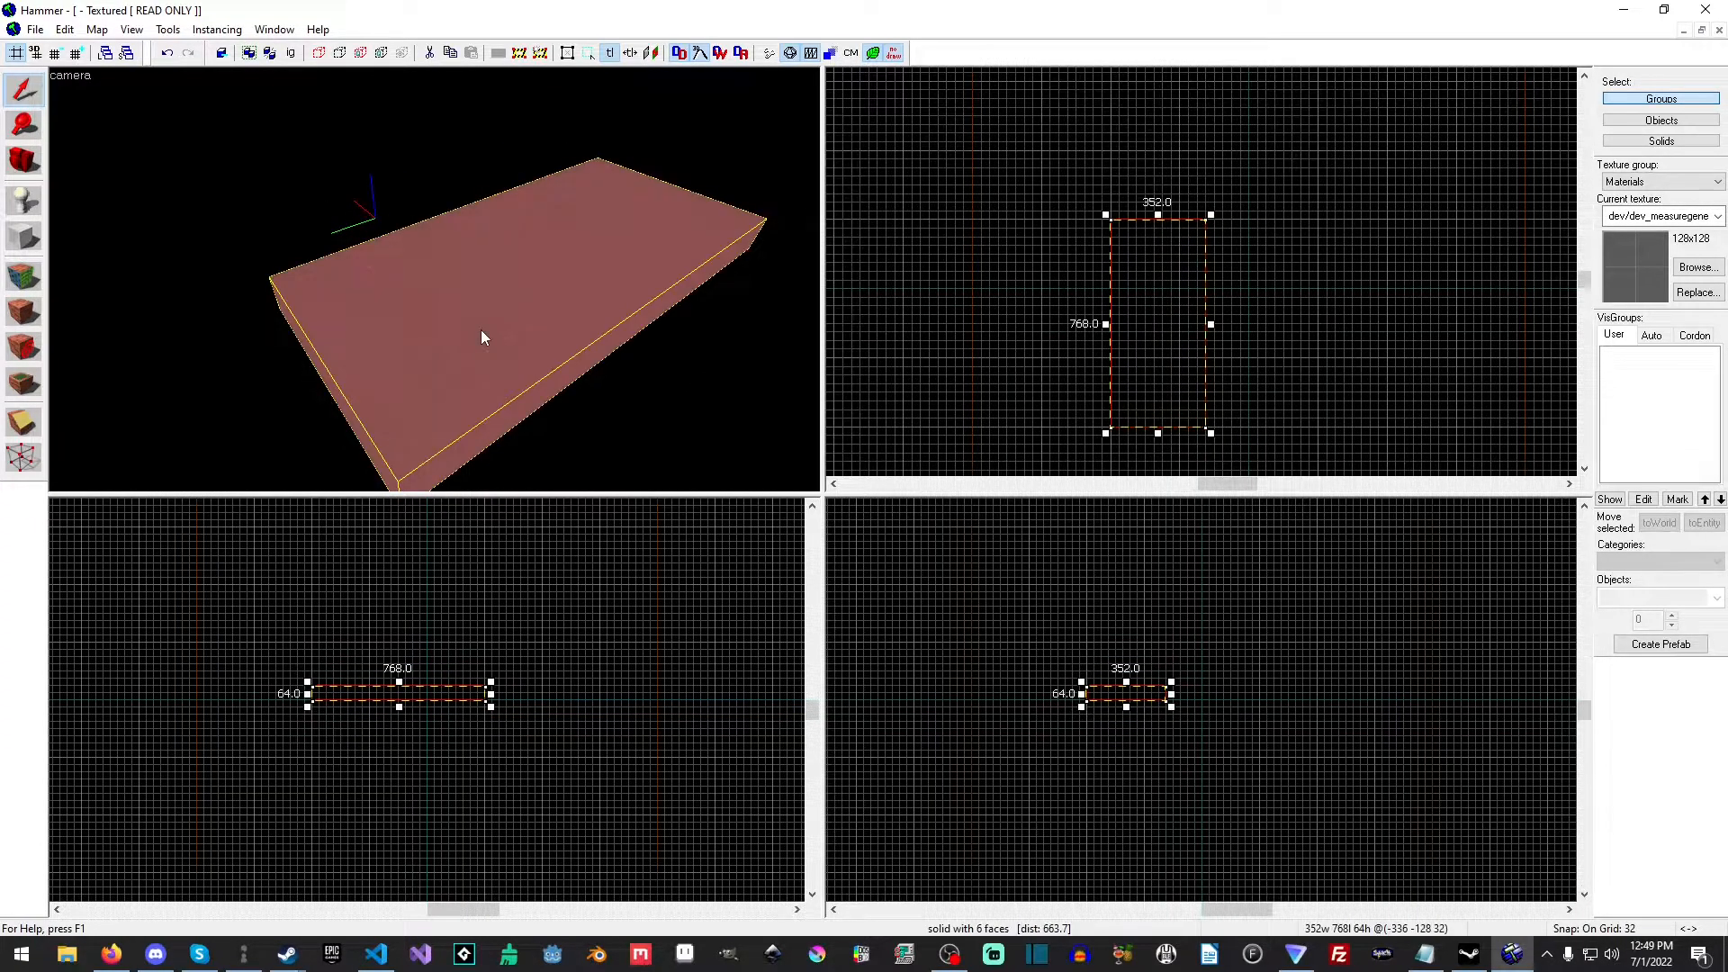
mouse_move(1212, 337)
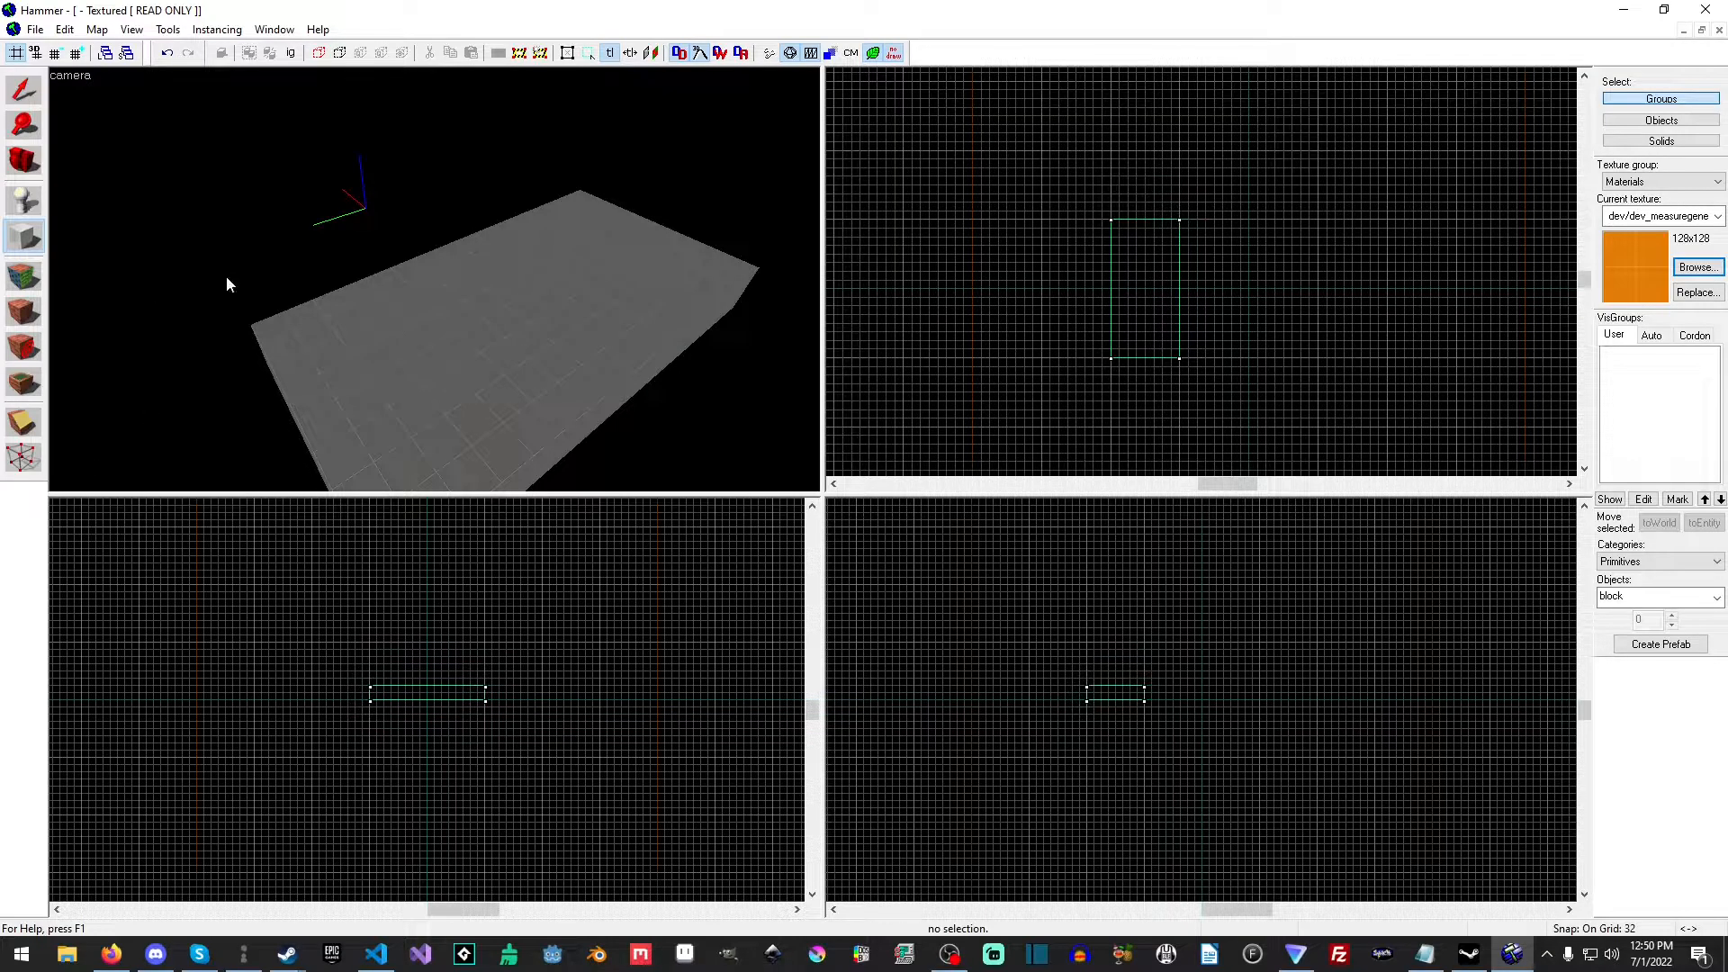
mouse_move(484, 695)
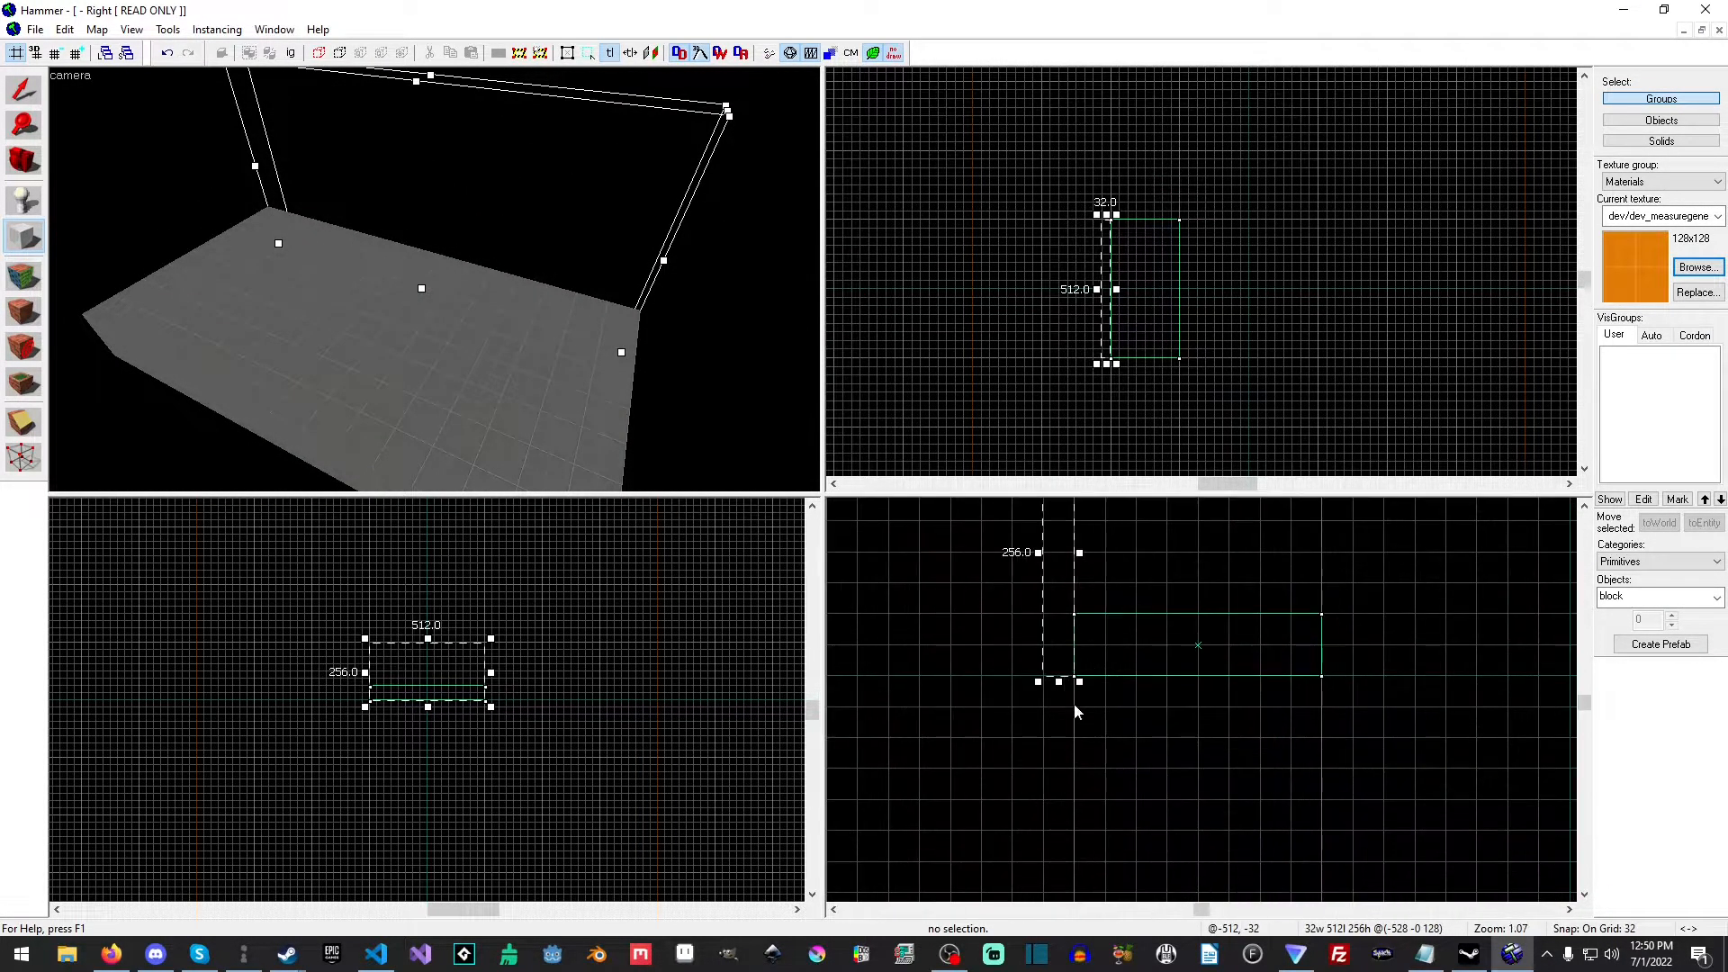
Scroll the 2D views while placing the 256-unit-tall orange side wall
scroll(down, 3)
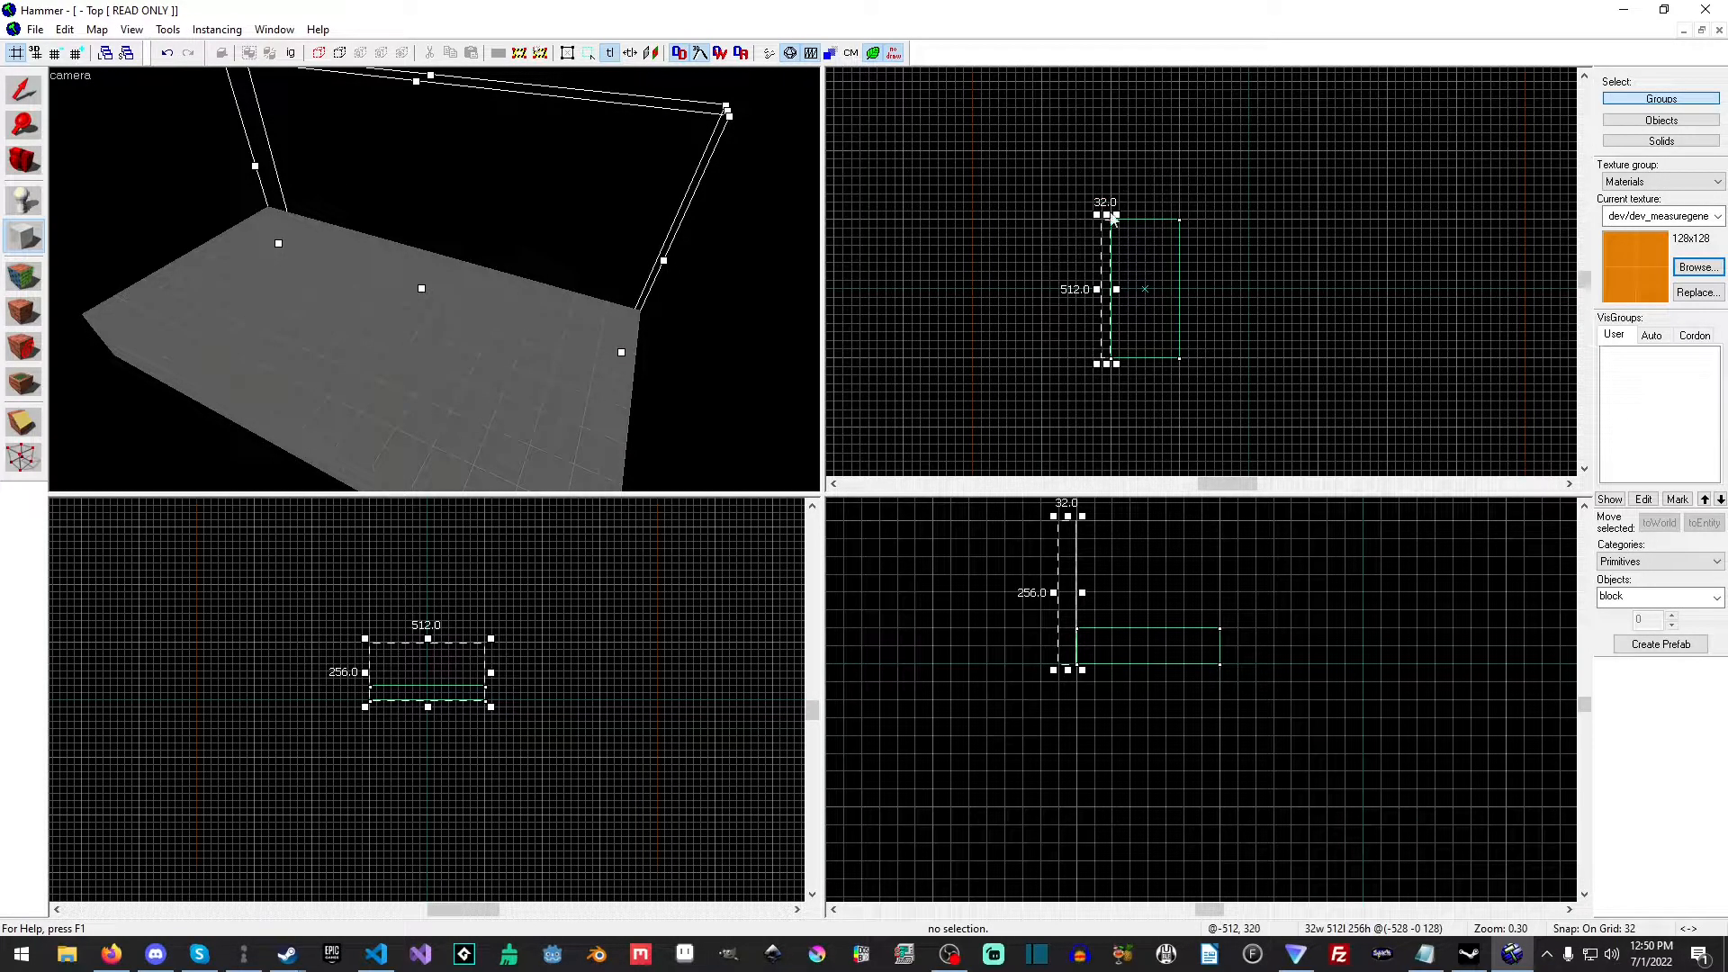
mouse_move(1110, 218)
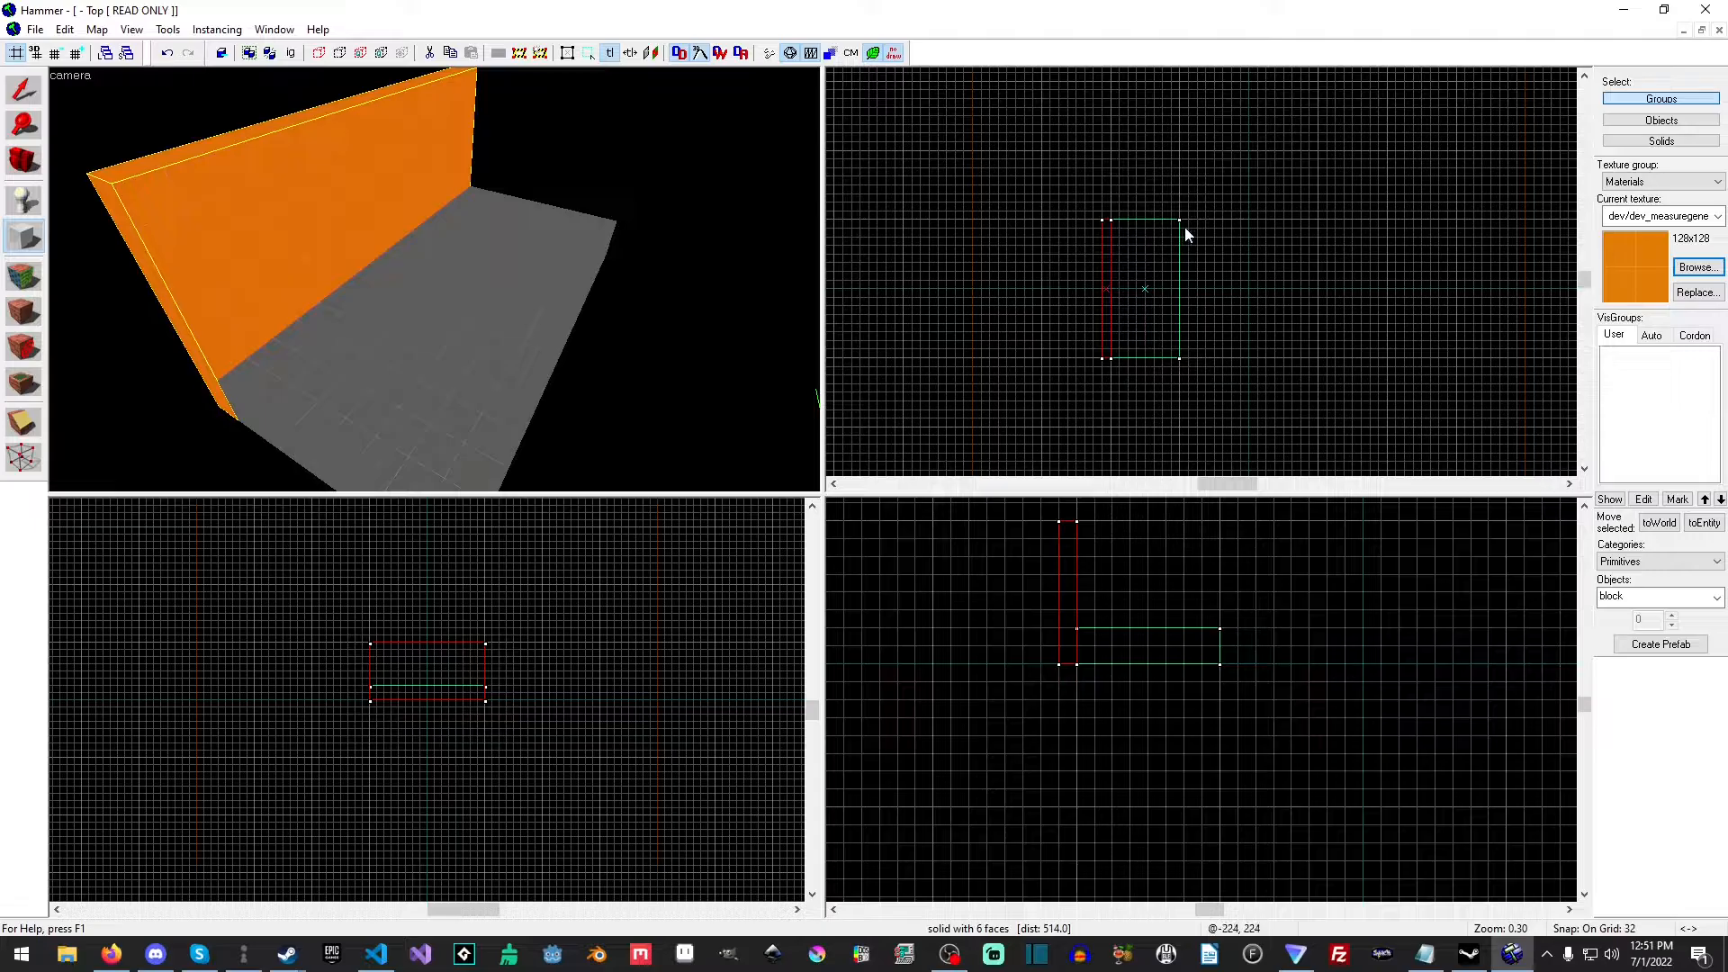
scroll(up, 3)
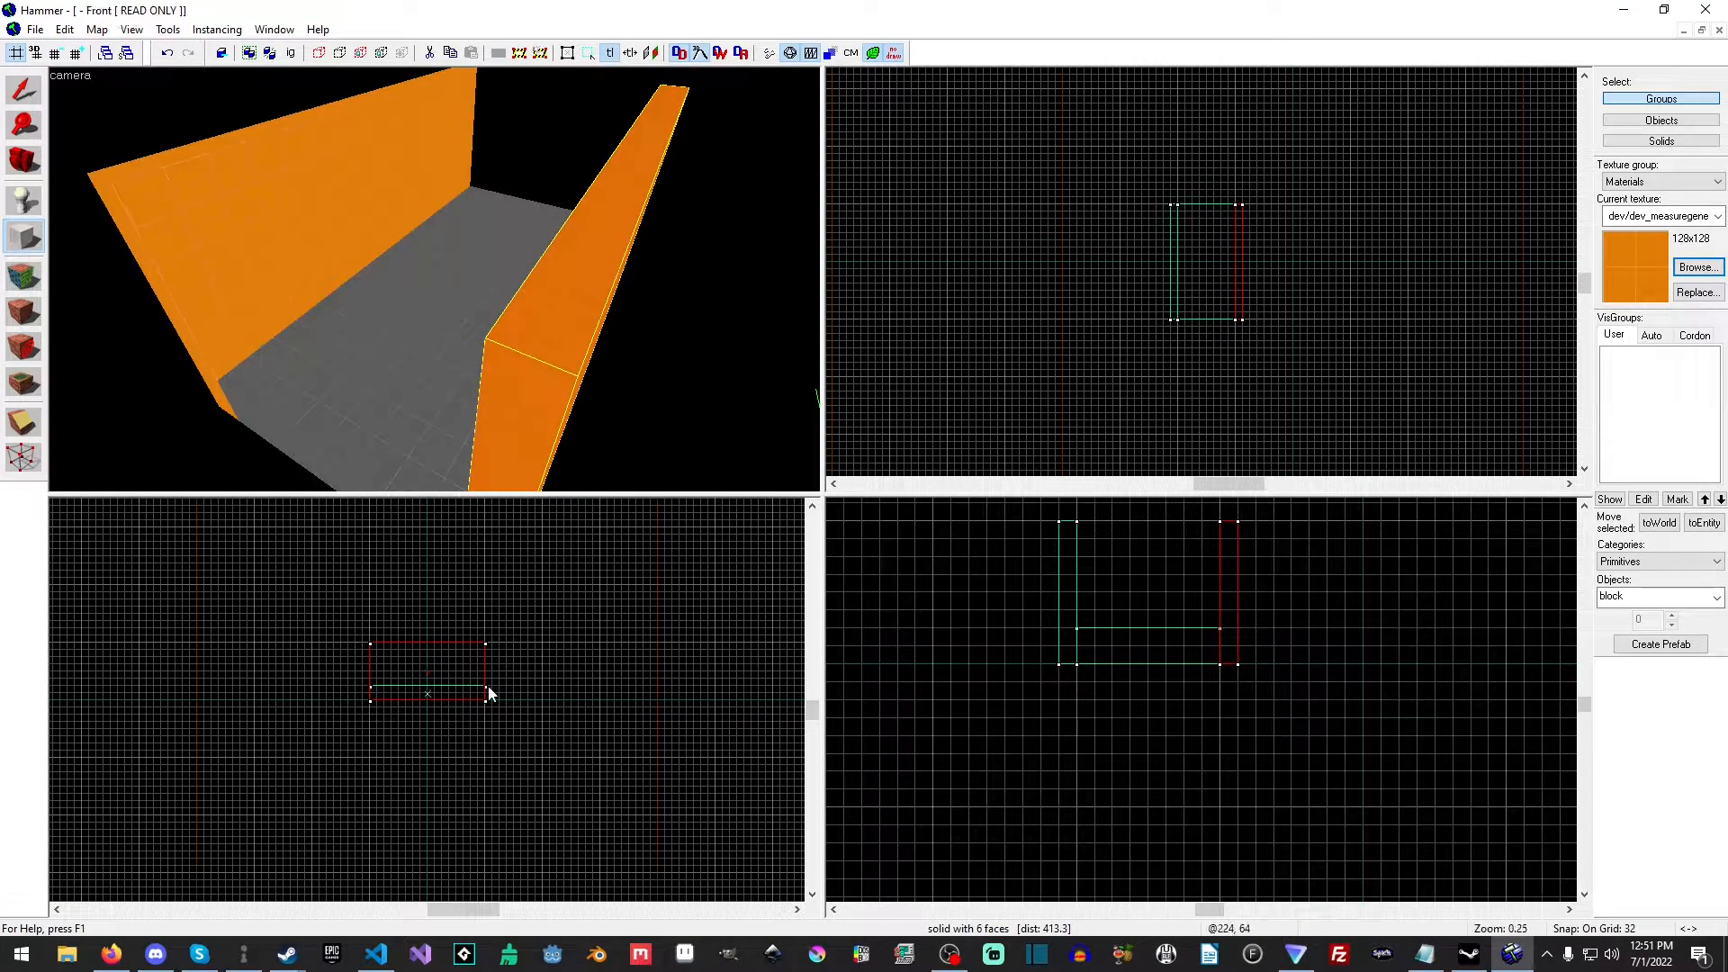
Scroll the 2D views while drawing the remaining orange walls around the floor
scroll(up, 3)
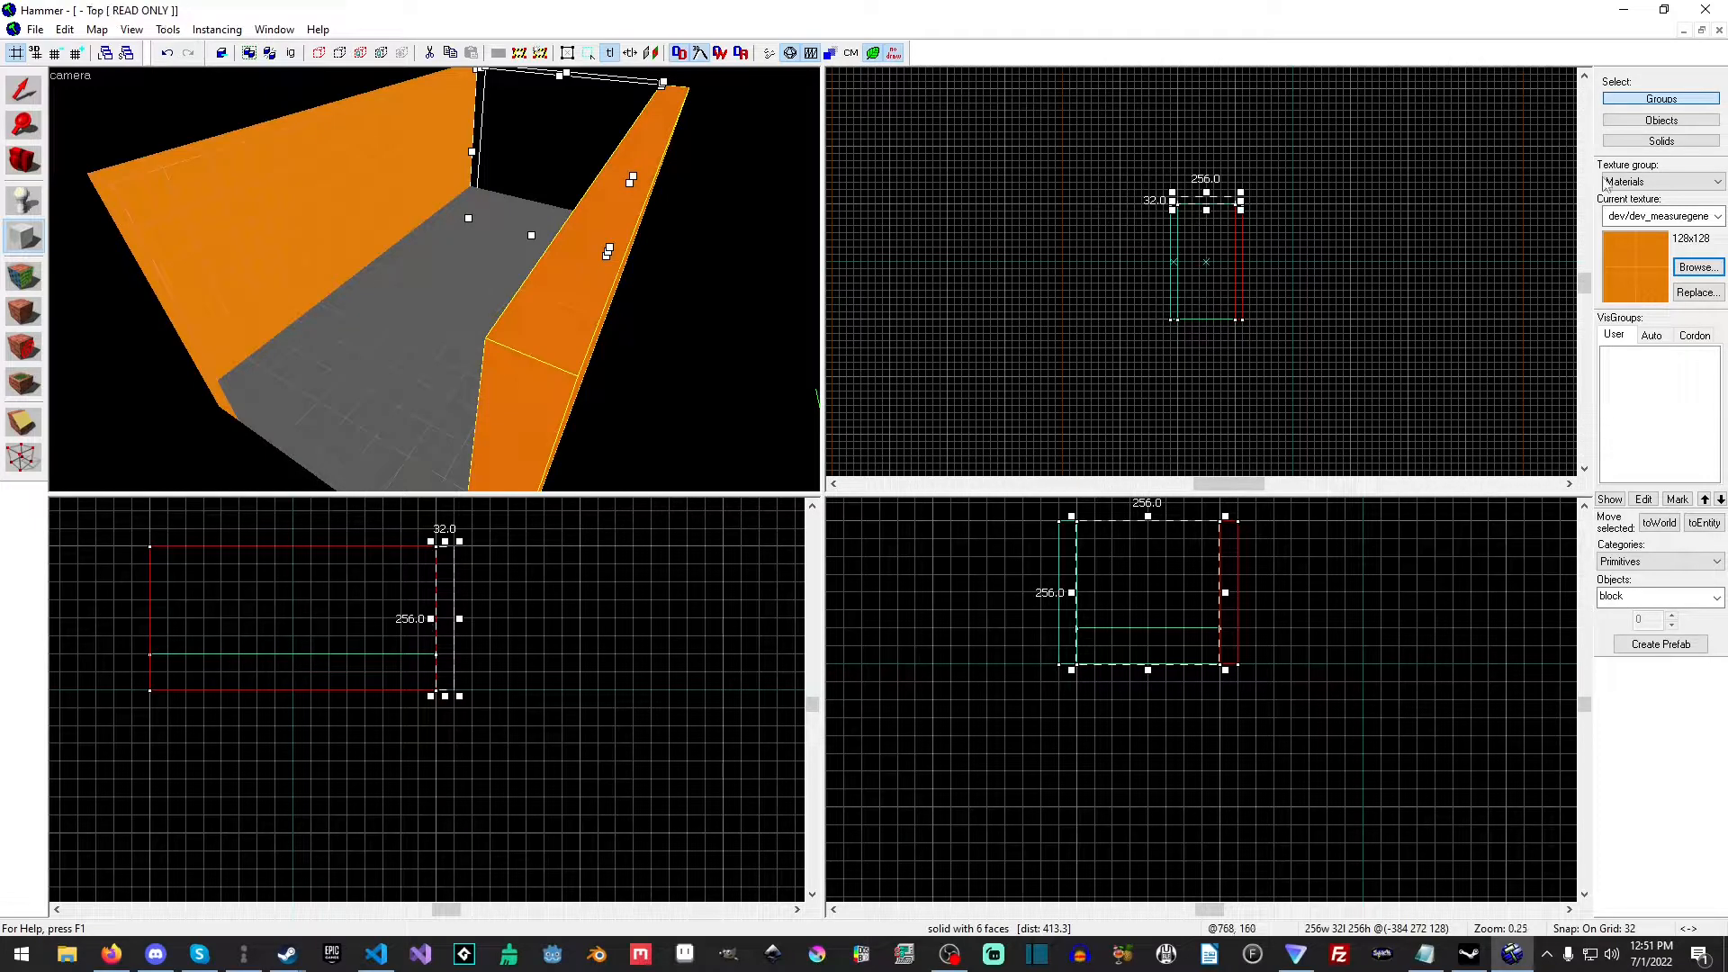
scroll(up, 3)
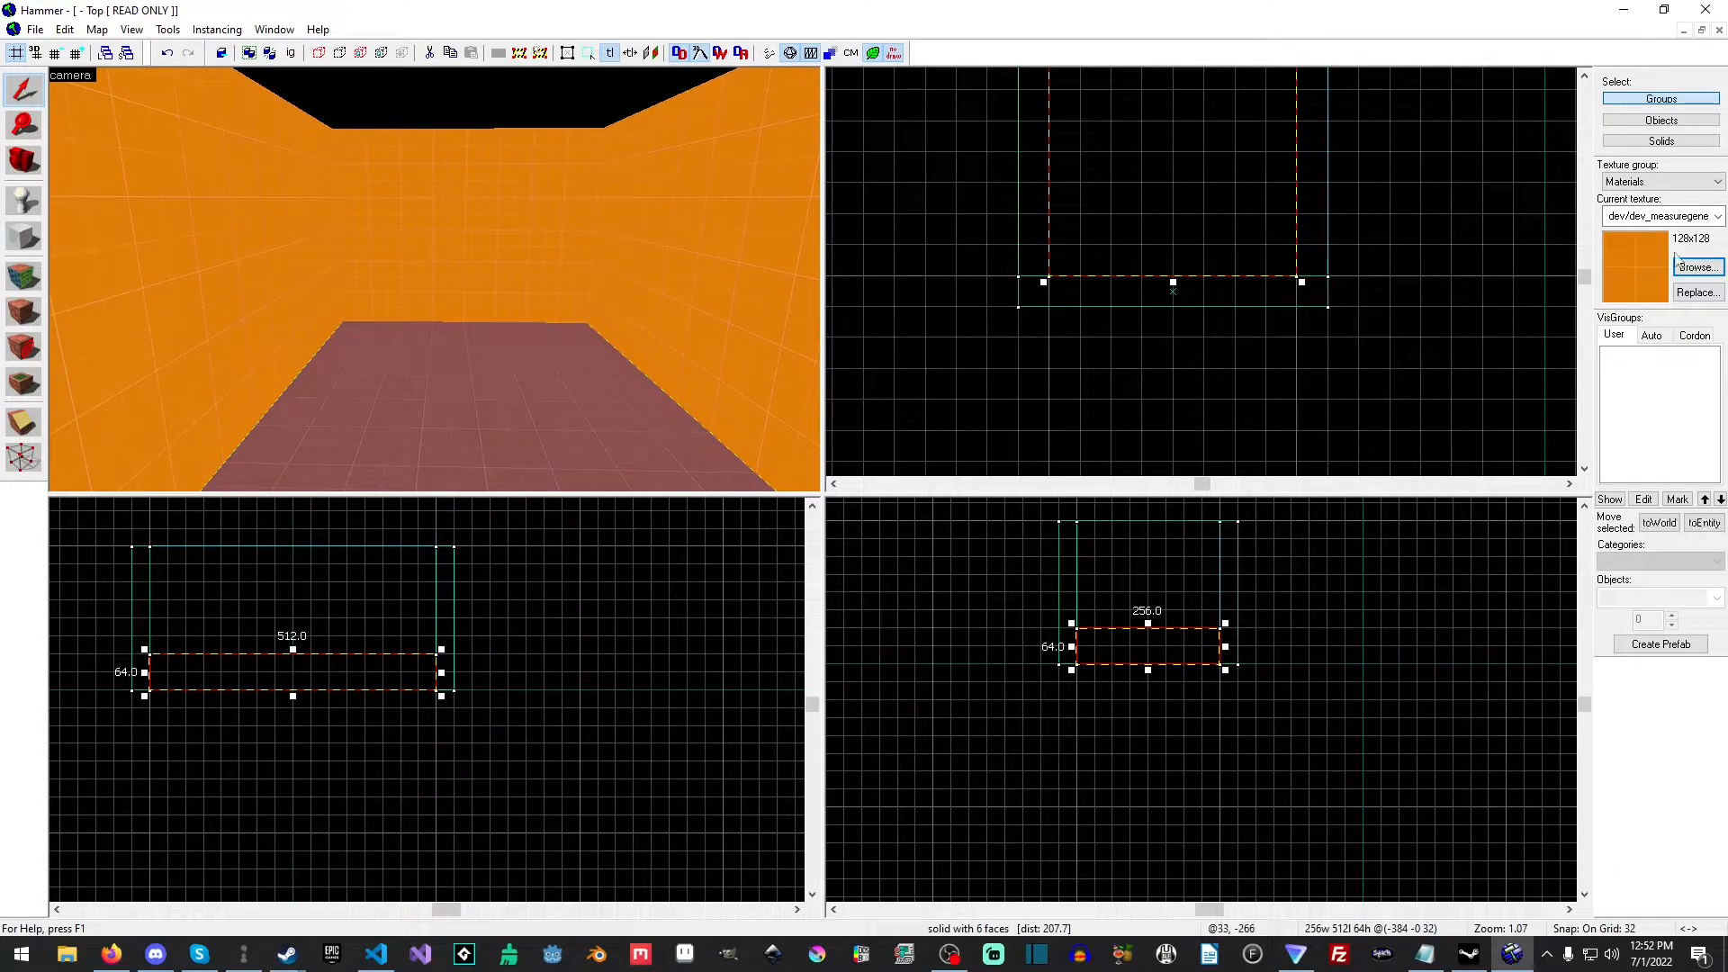
Make the gray dev_measuregeneric01b texture current for the ceiling slab
click(1698, 266)
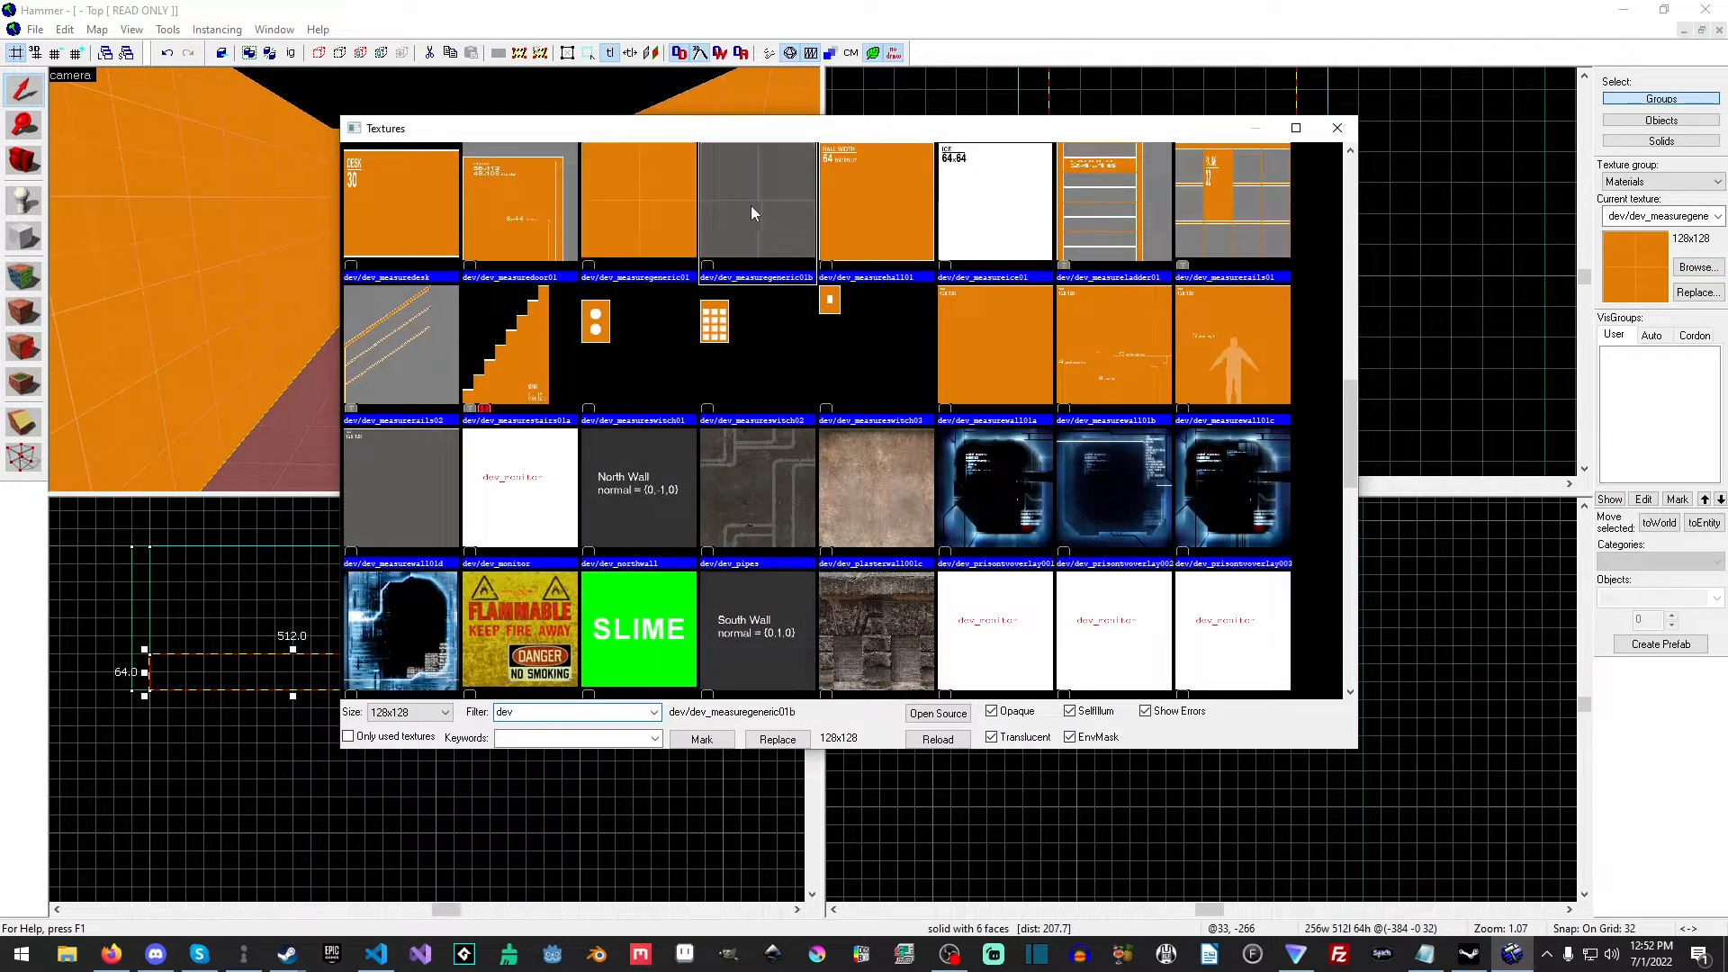
click(1337, 128)
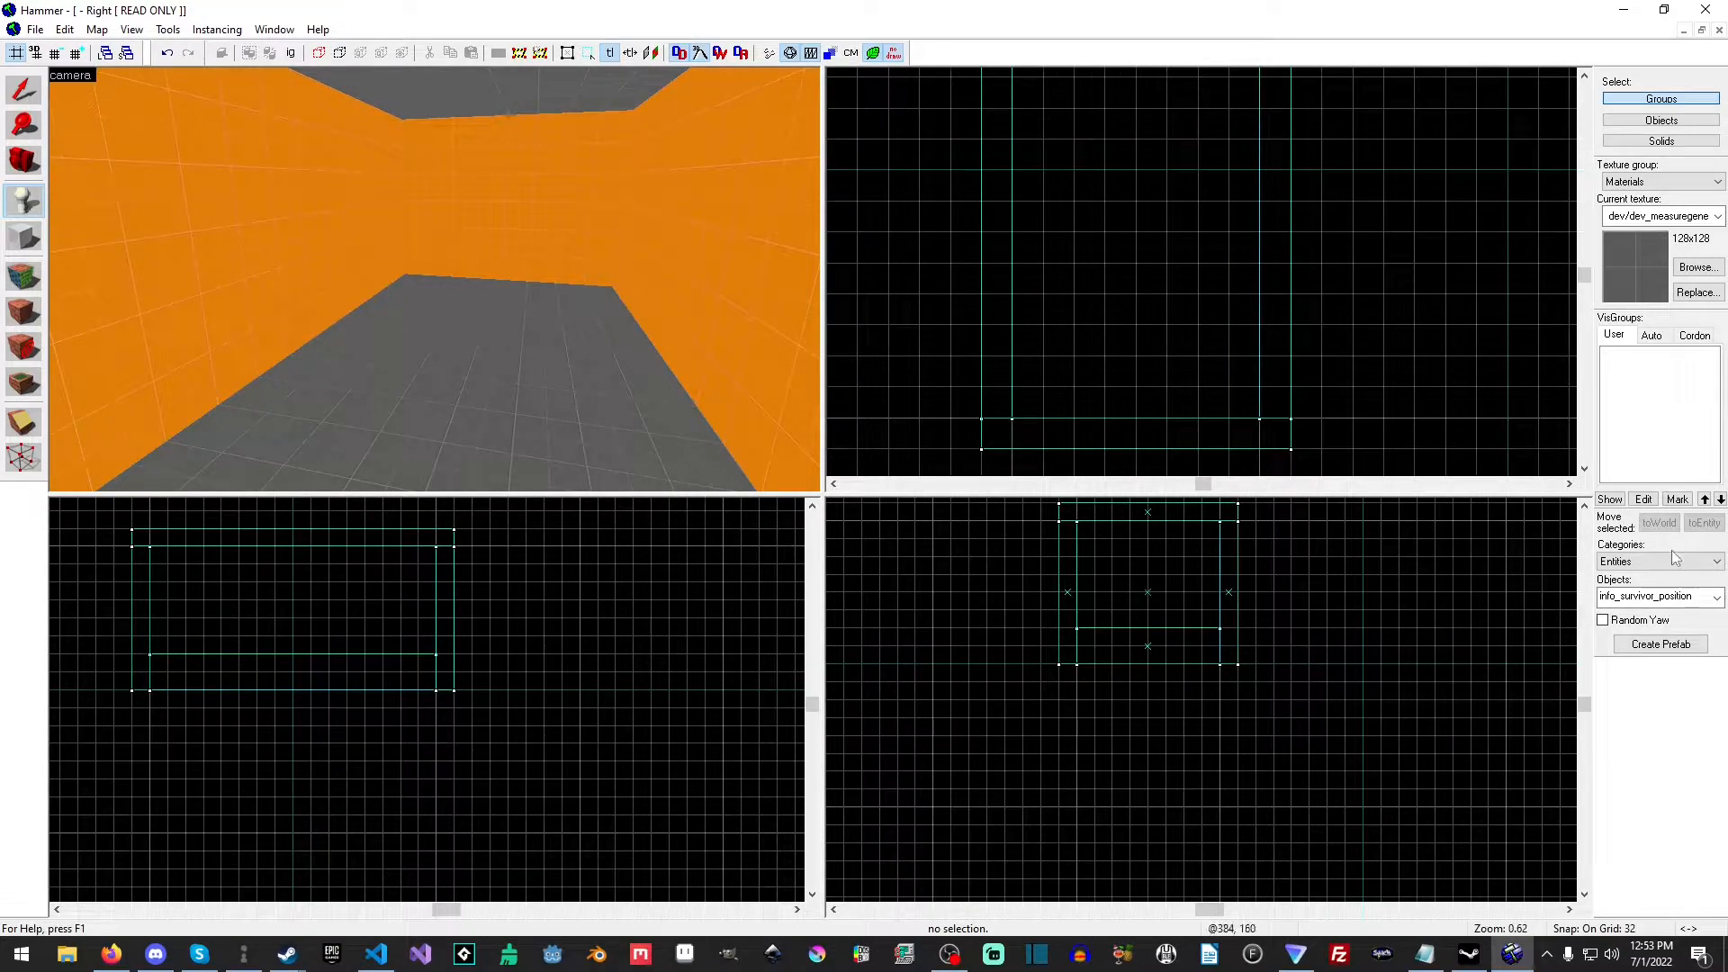
Set the Entity tool to the Entities category with 'light' as the object type
click(1716, 562)
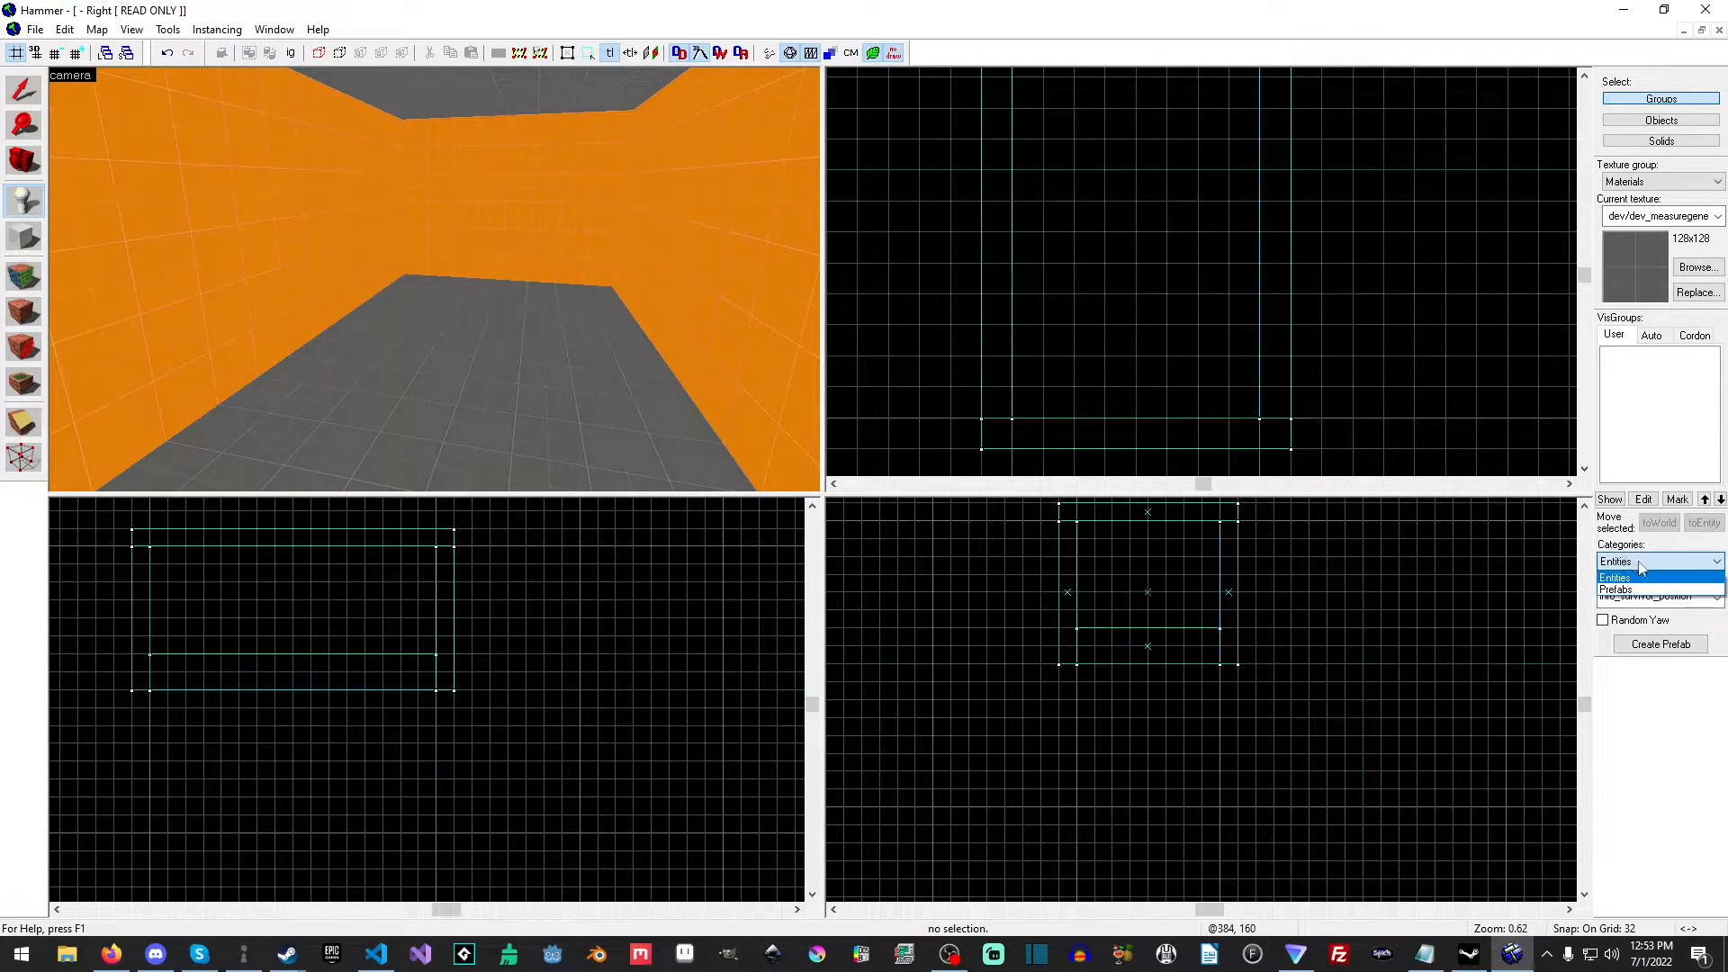
click(1615, 576)
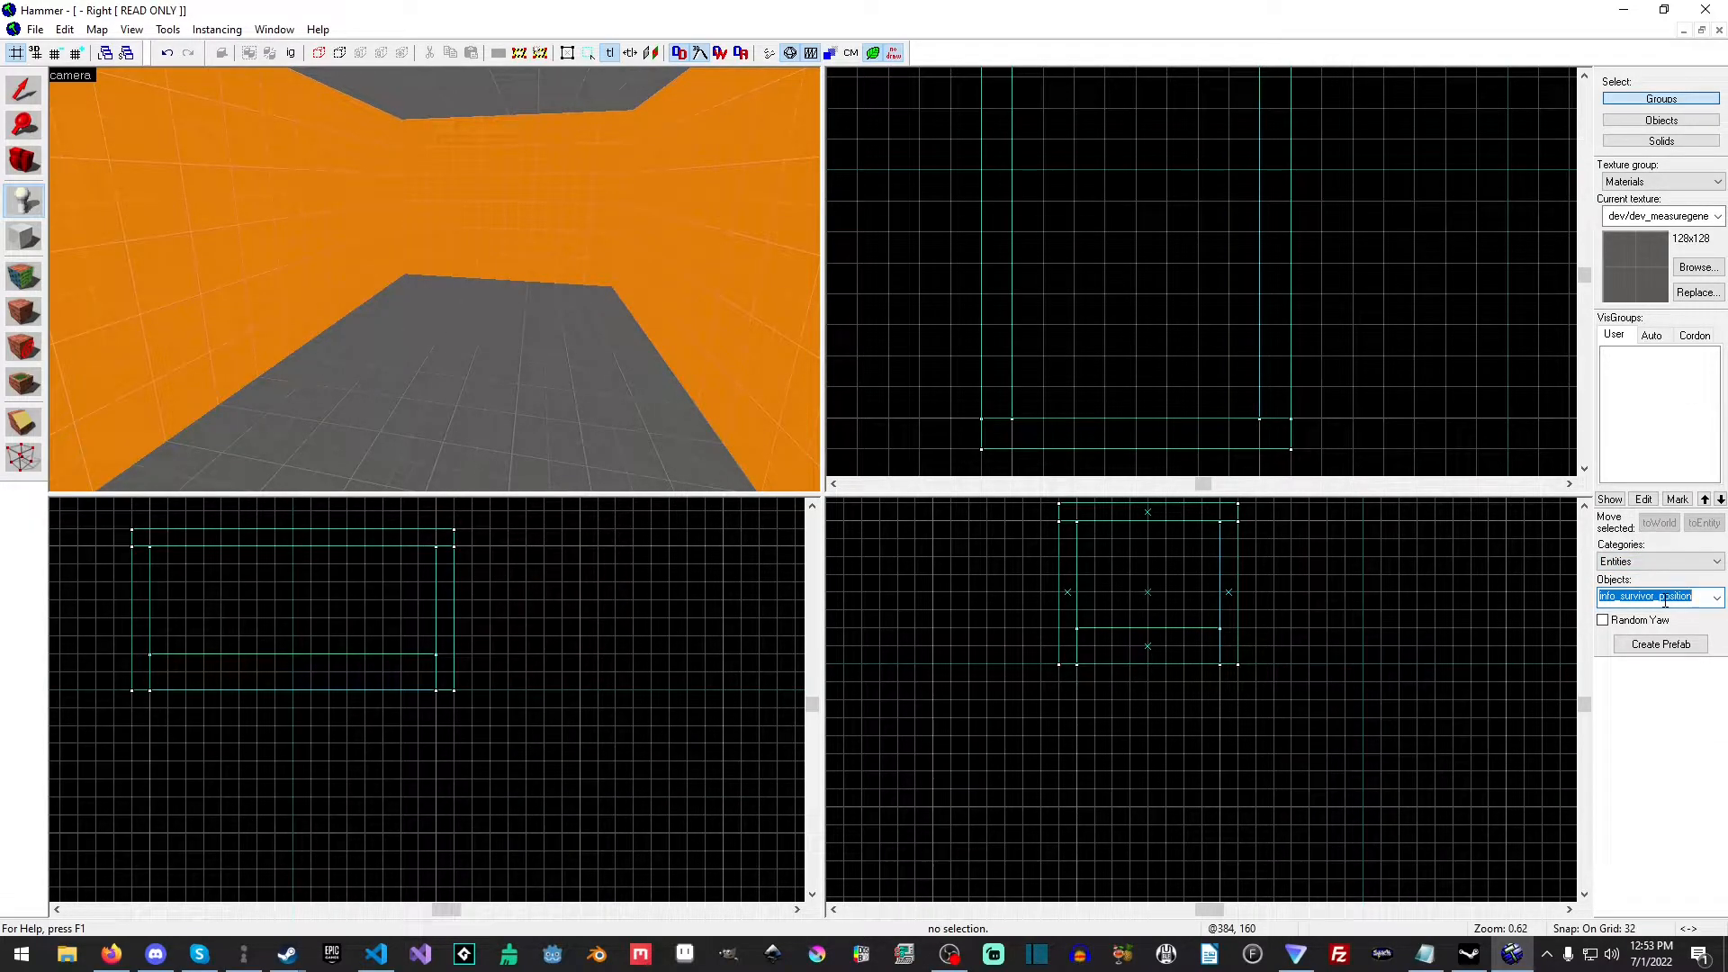
click(1715, 596)
text(light)
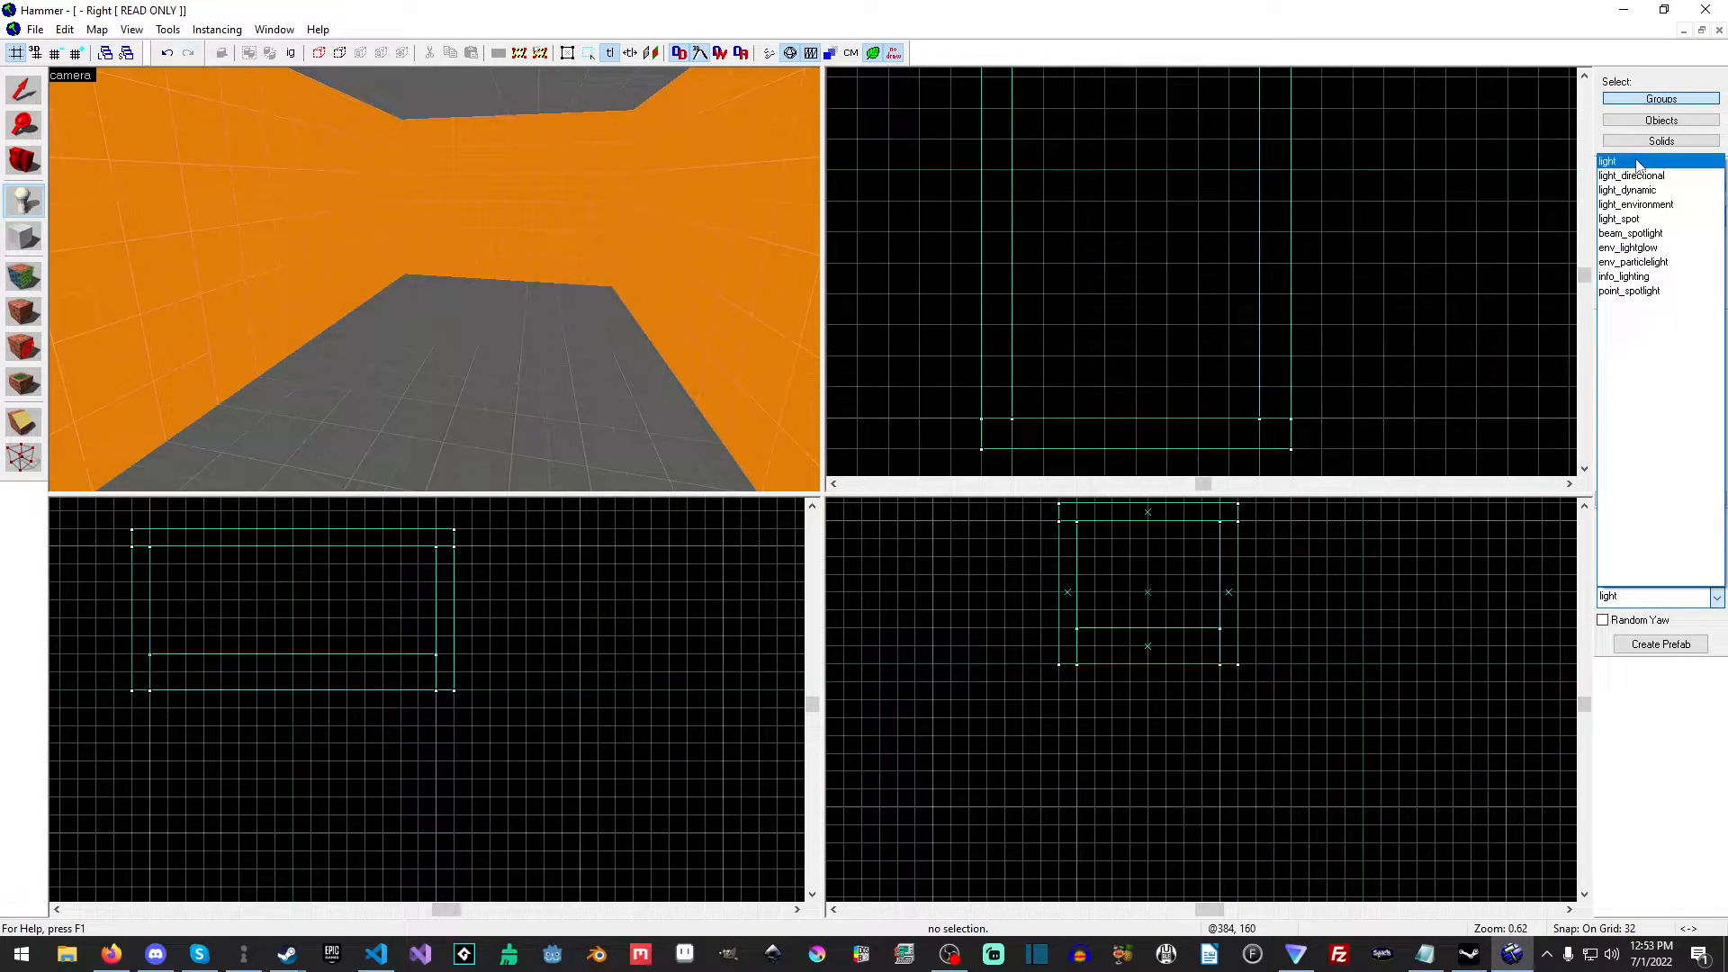
click(1624, 276)
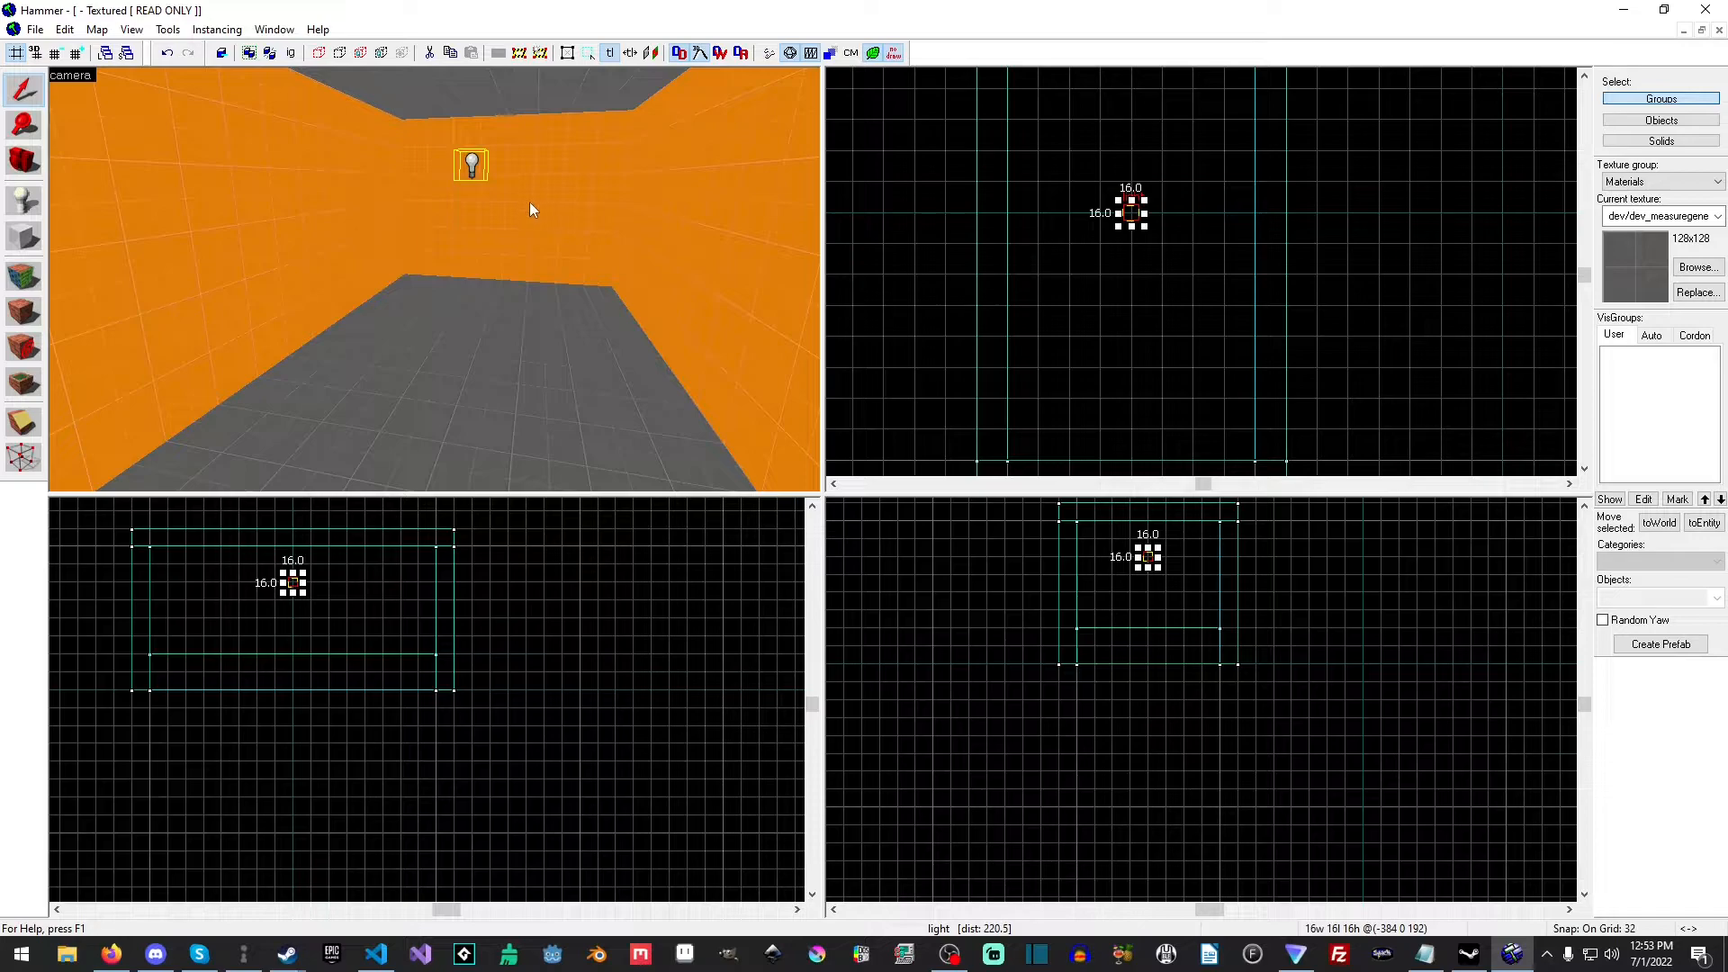
double_click(470, 164)
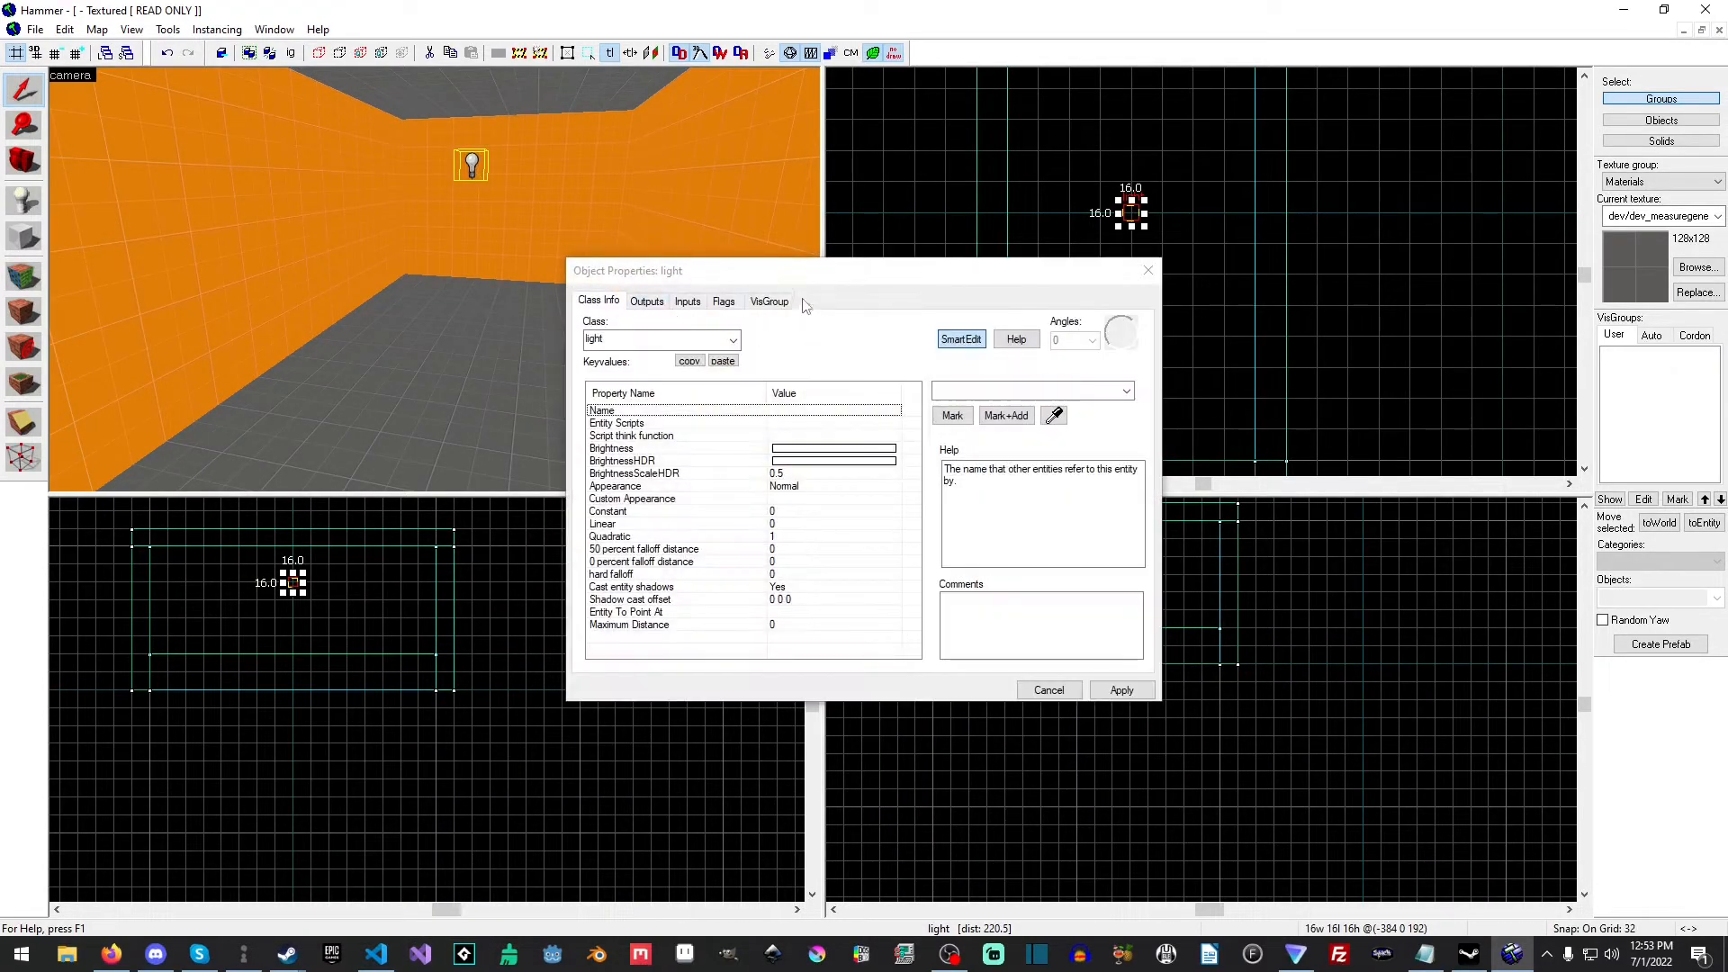
right_click(1130, 208)
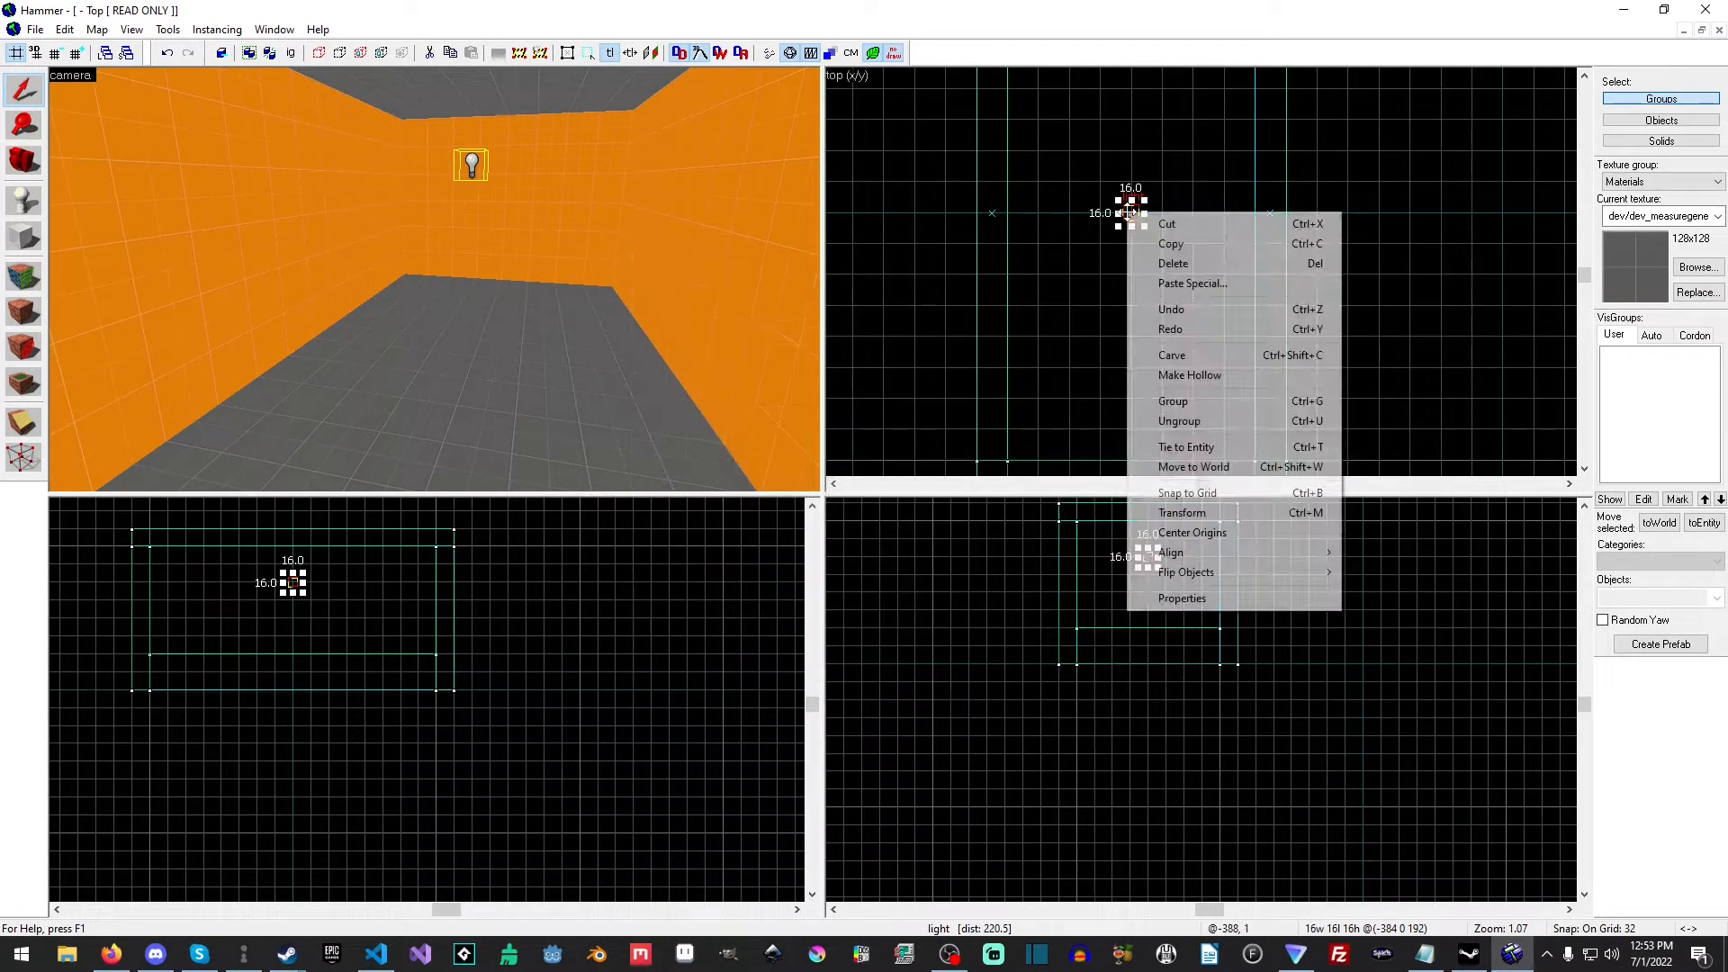
click(1181, 598)
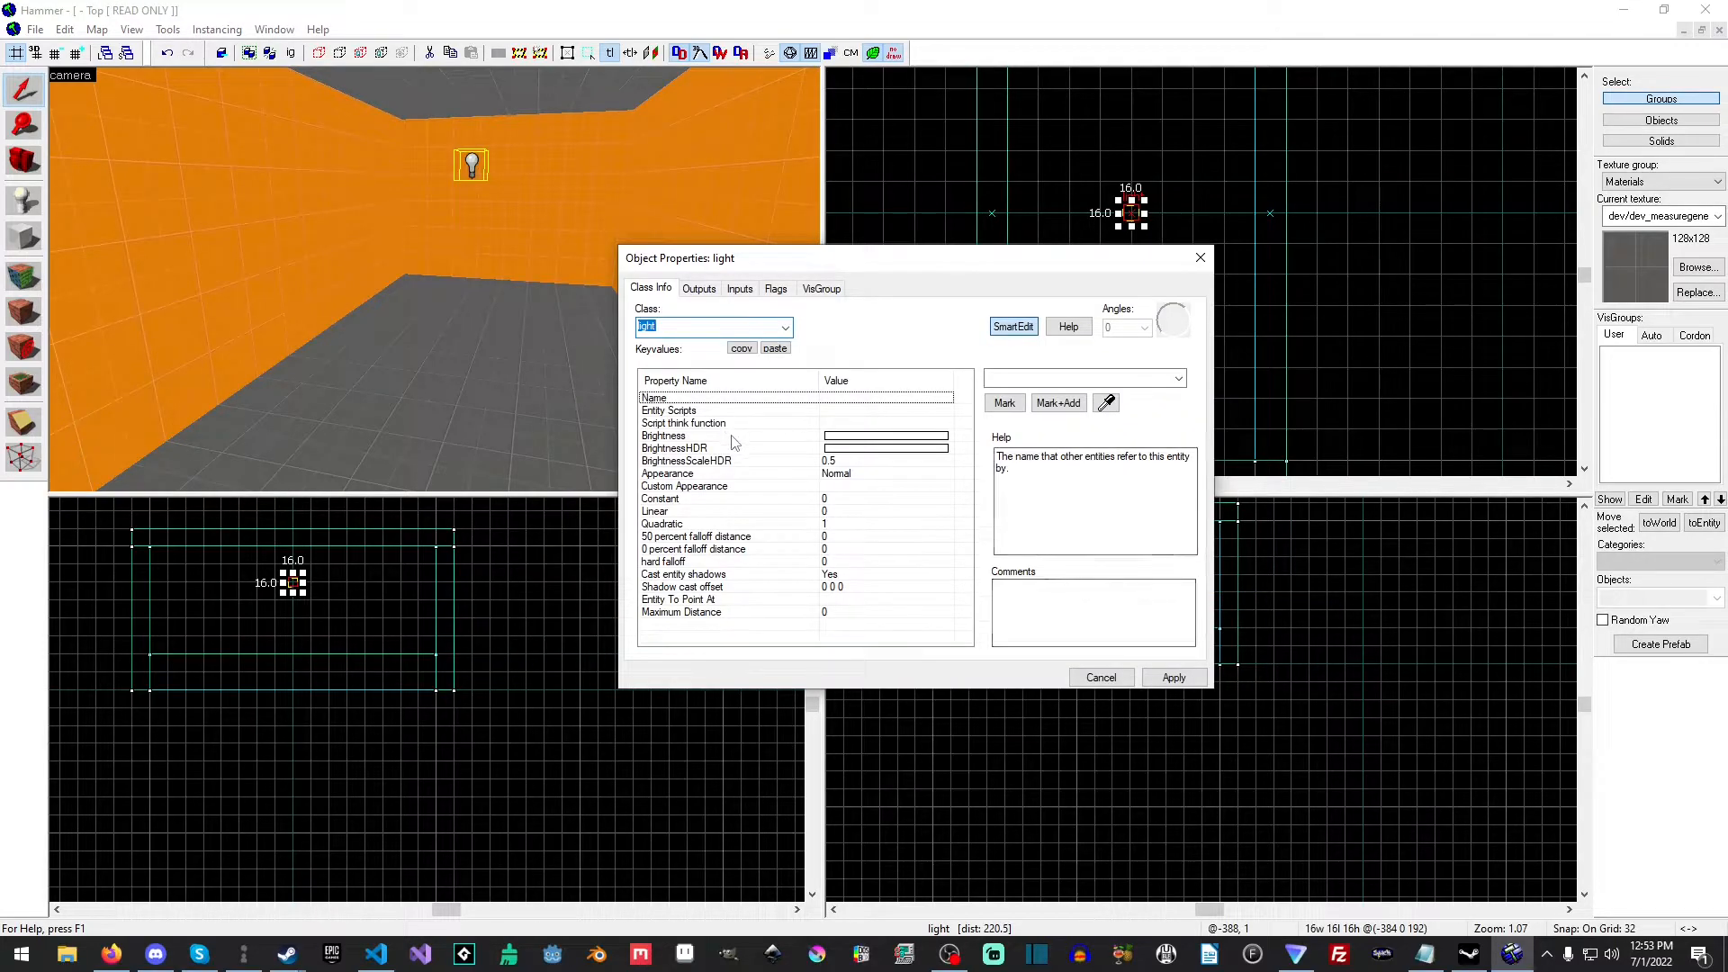
click(684, 459)
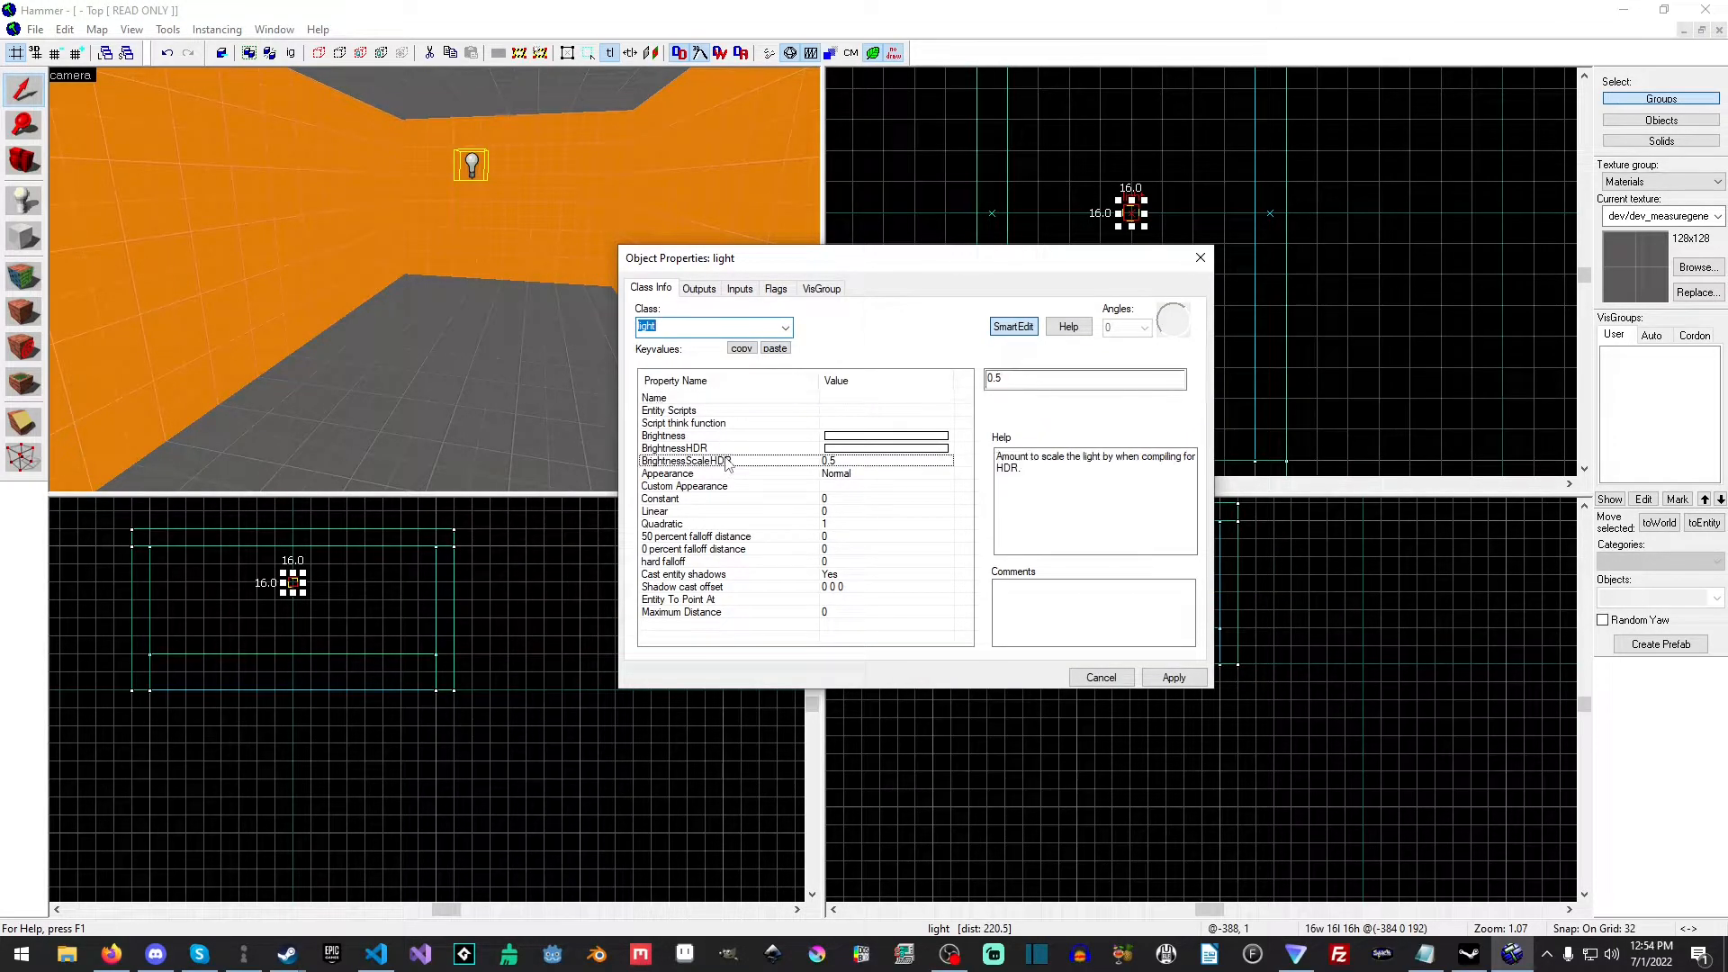
click(672, 448)
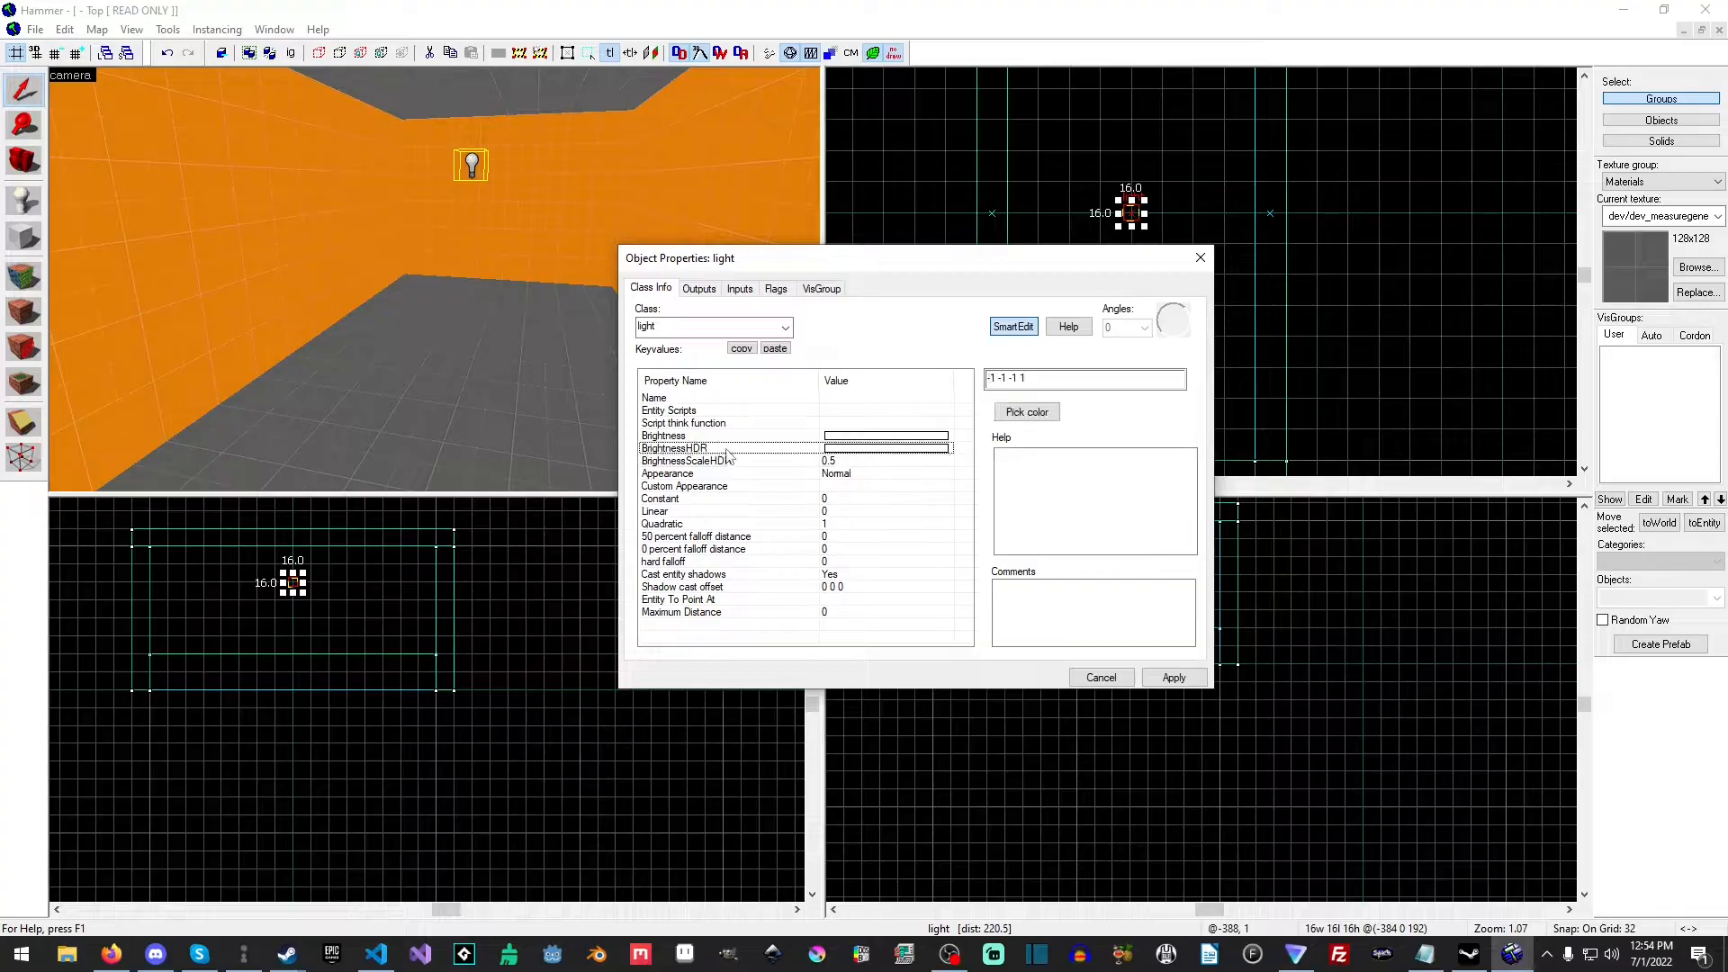
click(663, 436)
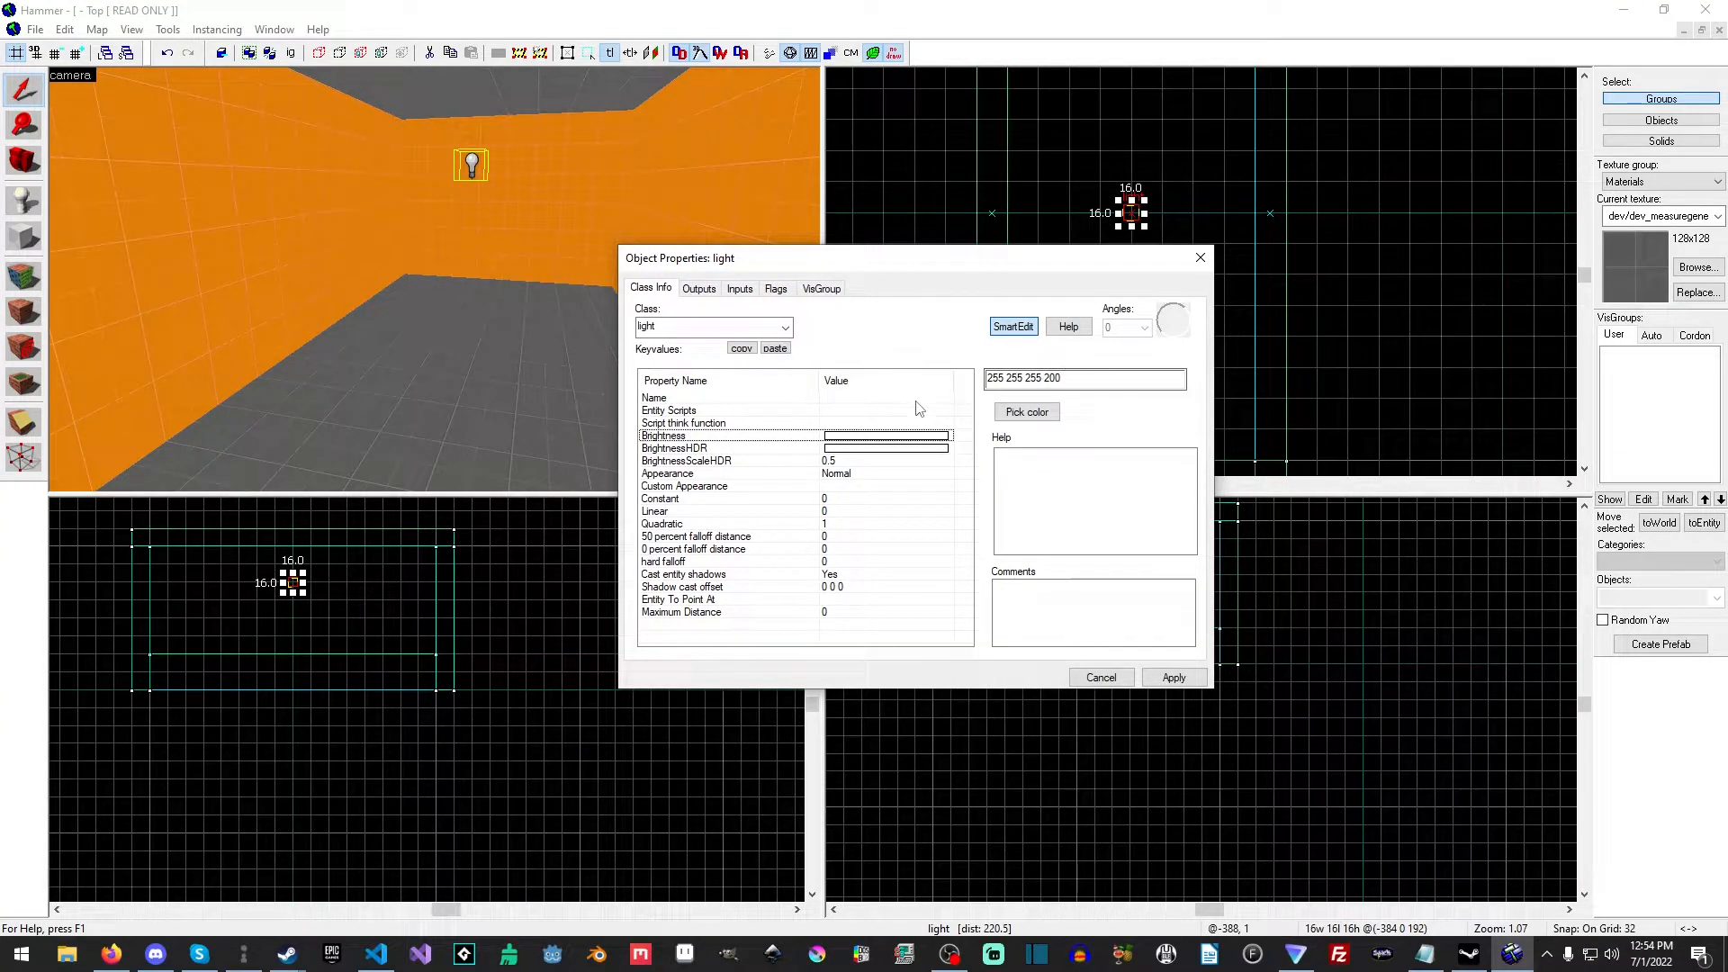
click(1083, 378)
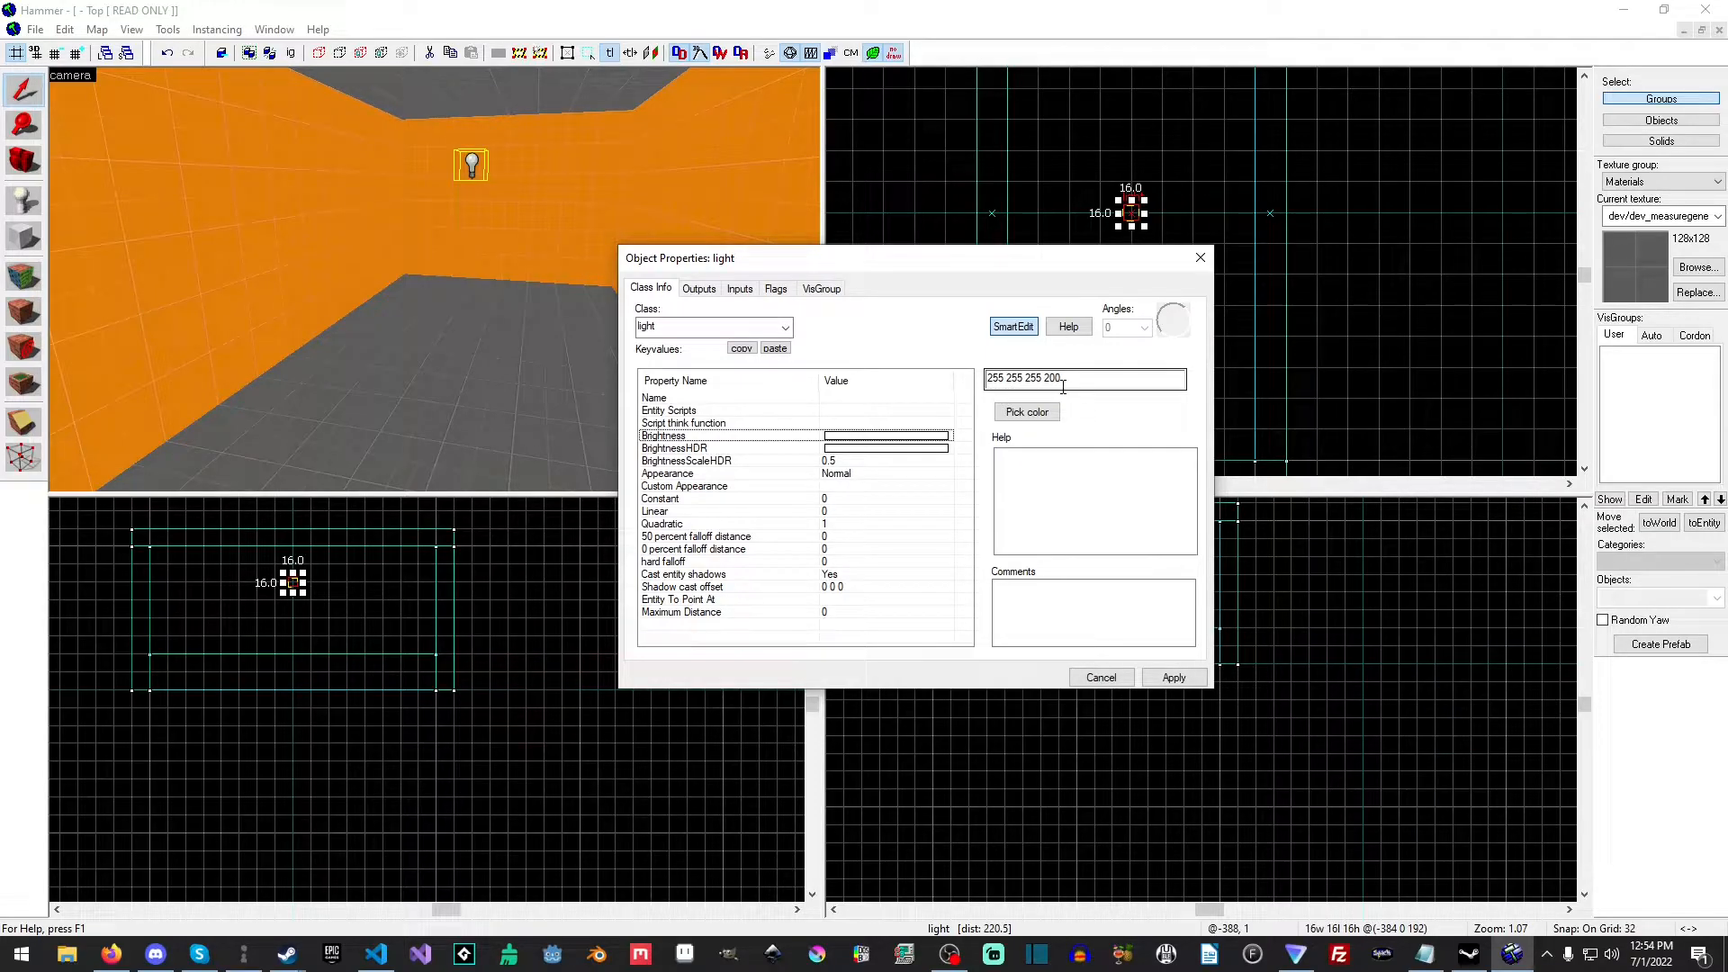
double_click(1013, 378)
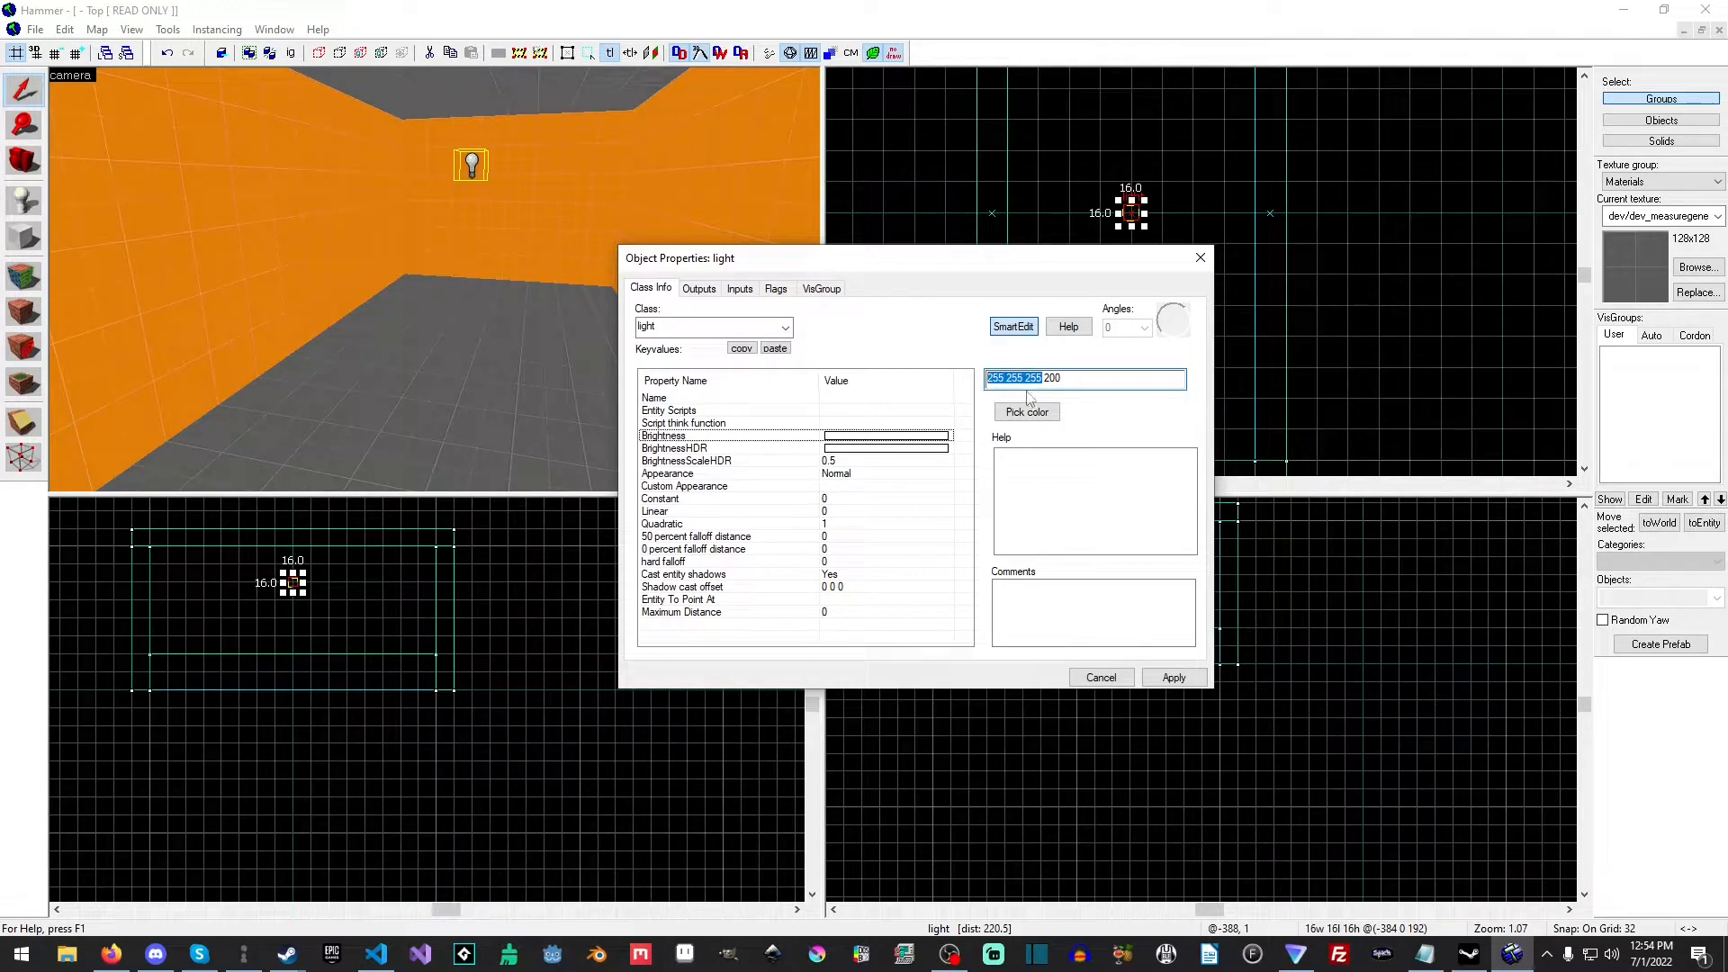
click(1024, 411)
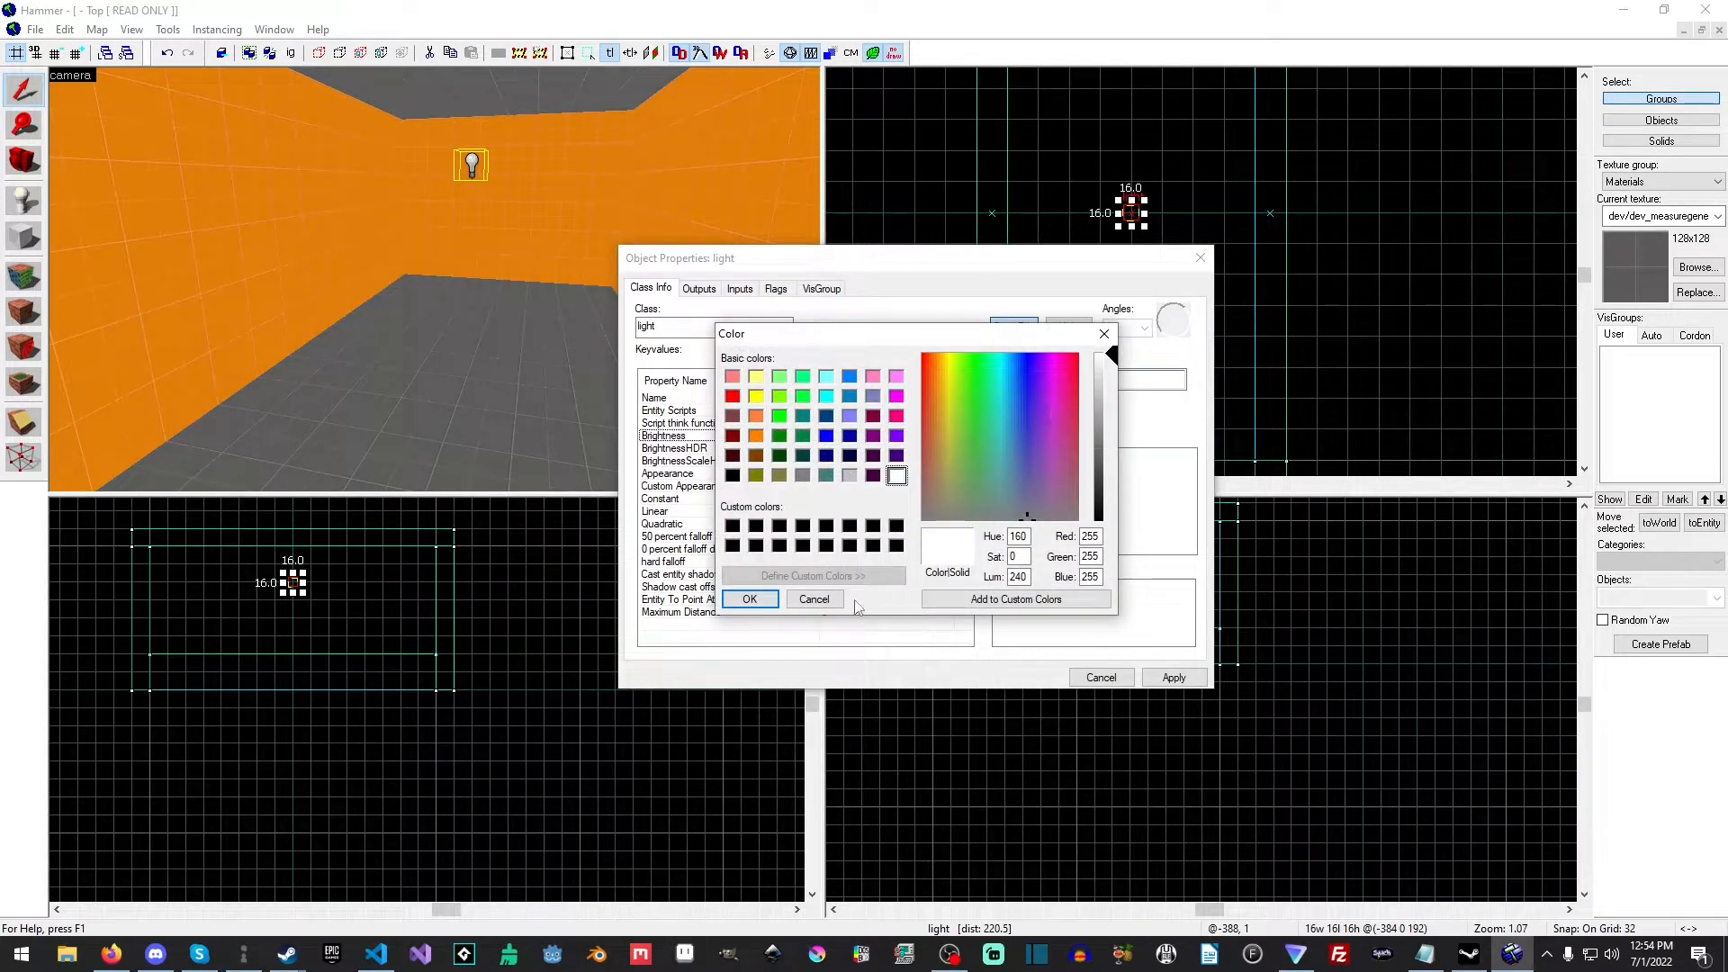
click(749, 598)
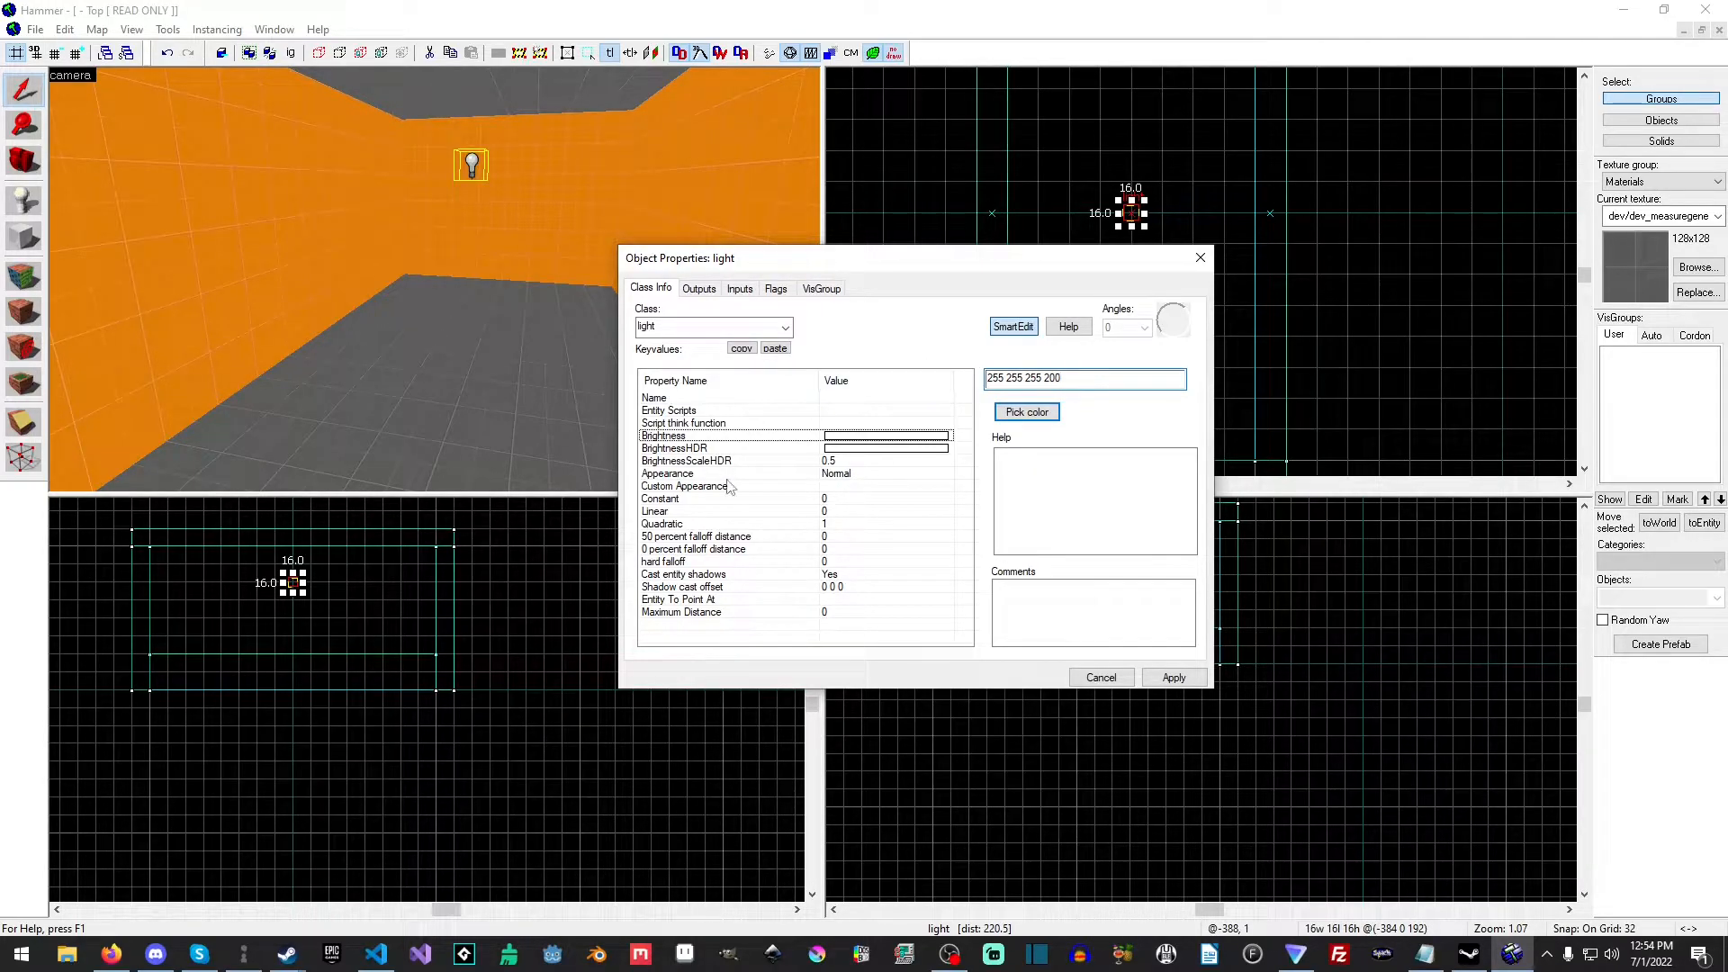
mouse_move(754, 567)
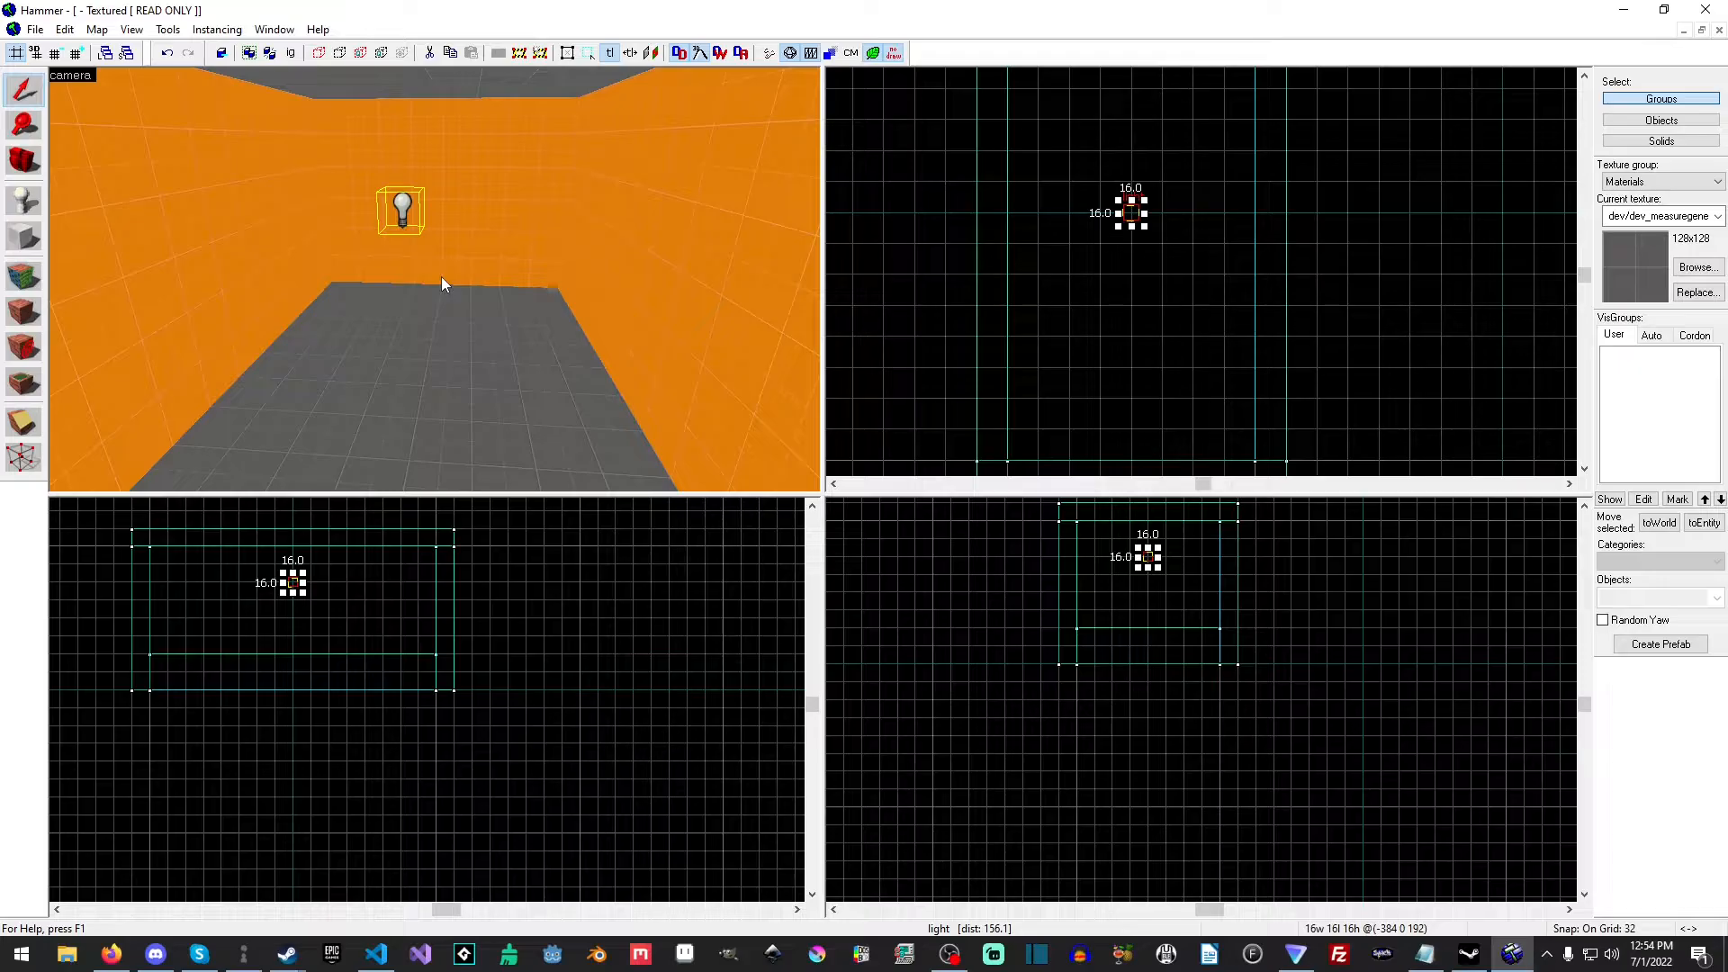
click(24, 200)
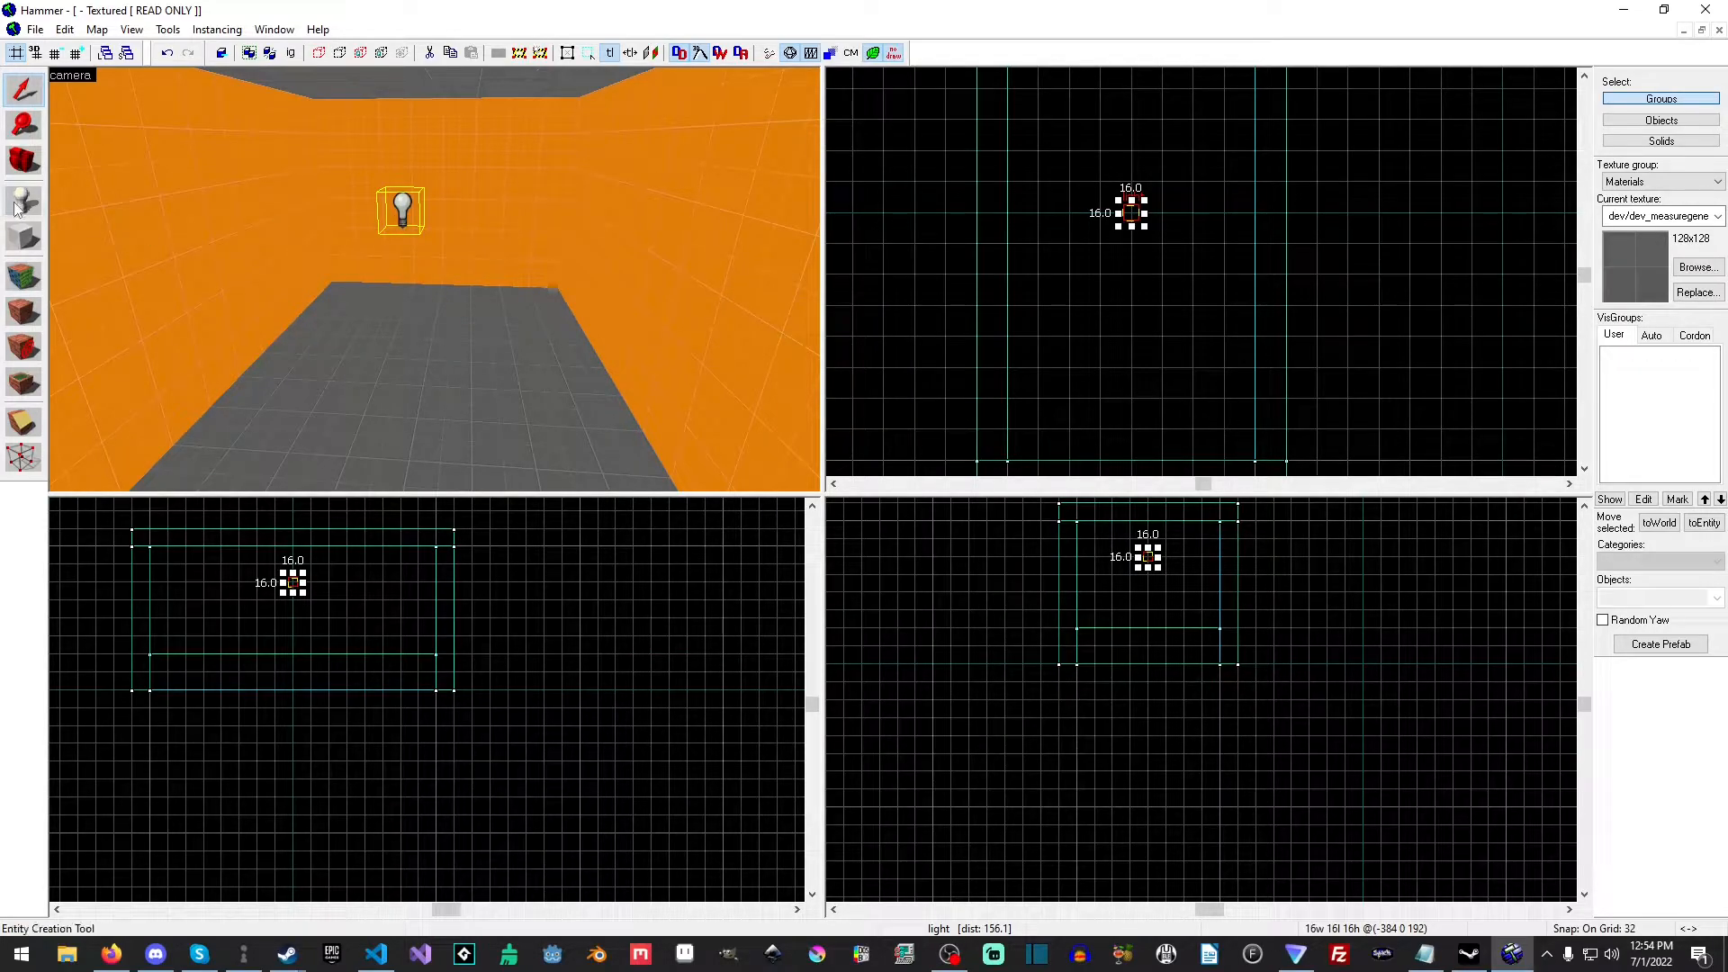
Change the Entity tool's object type to info_survivor_position
click(23, 199)
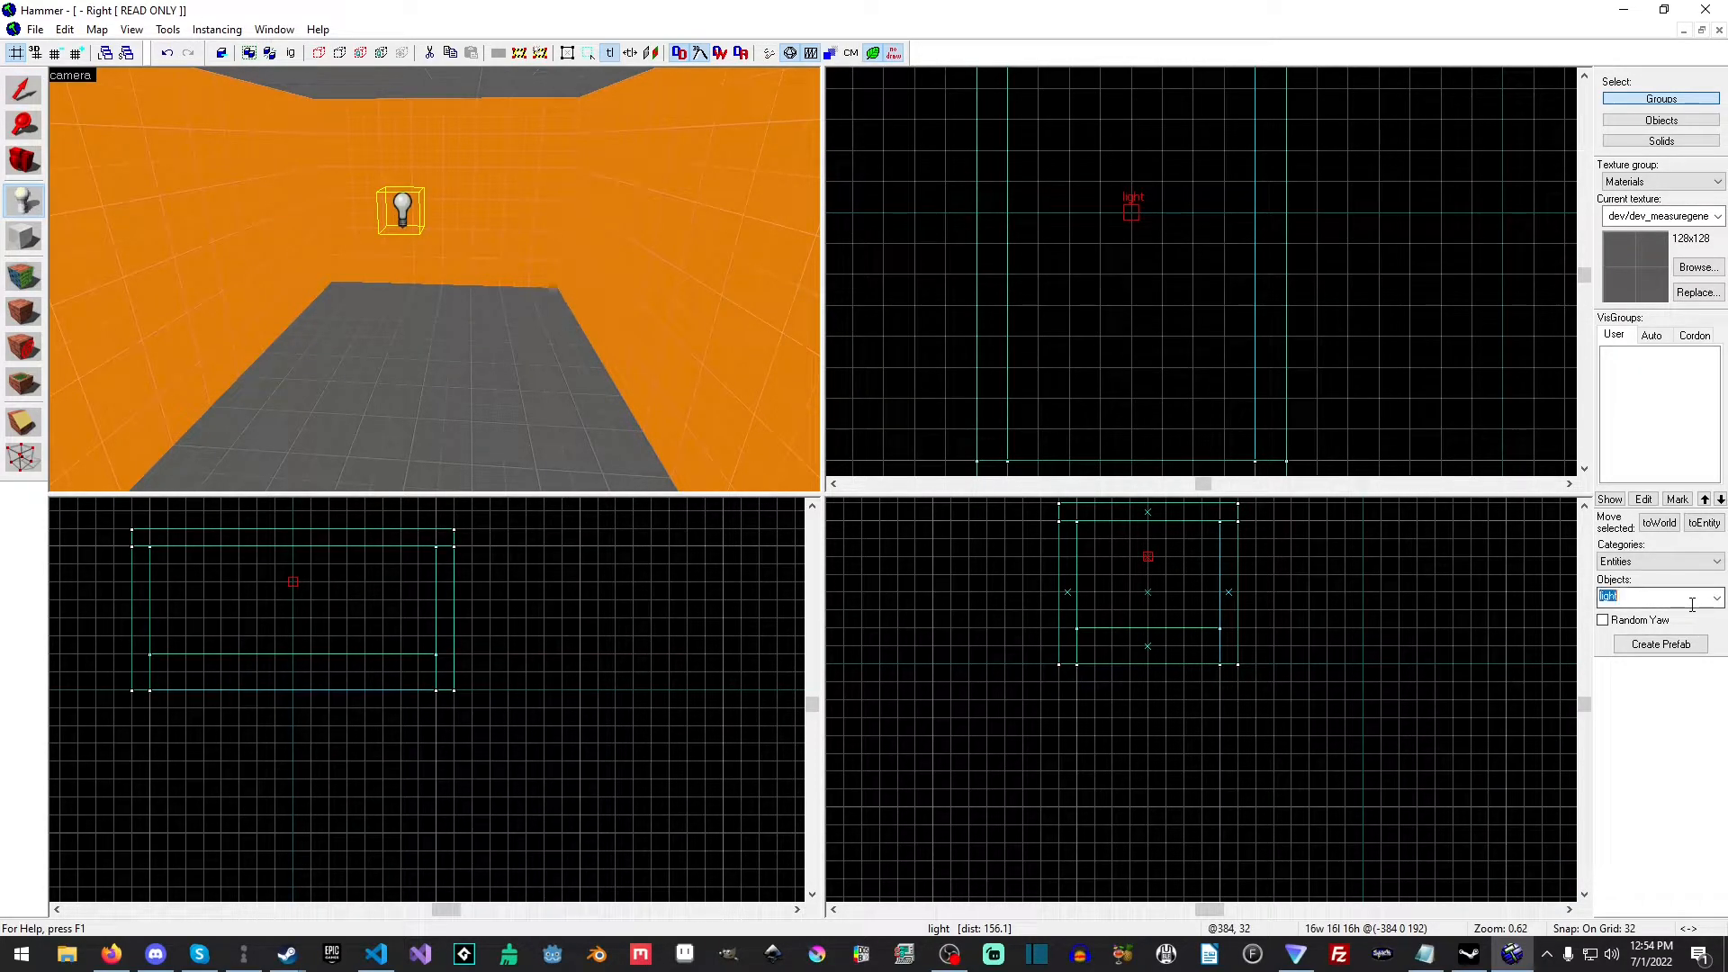
text(info)
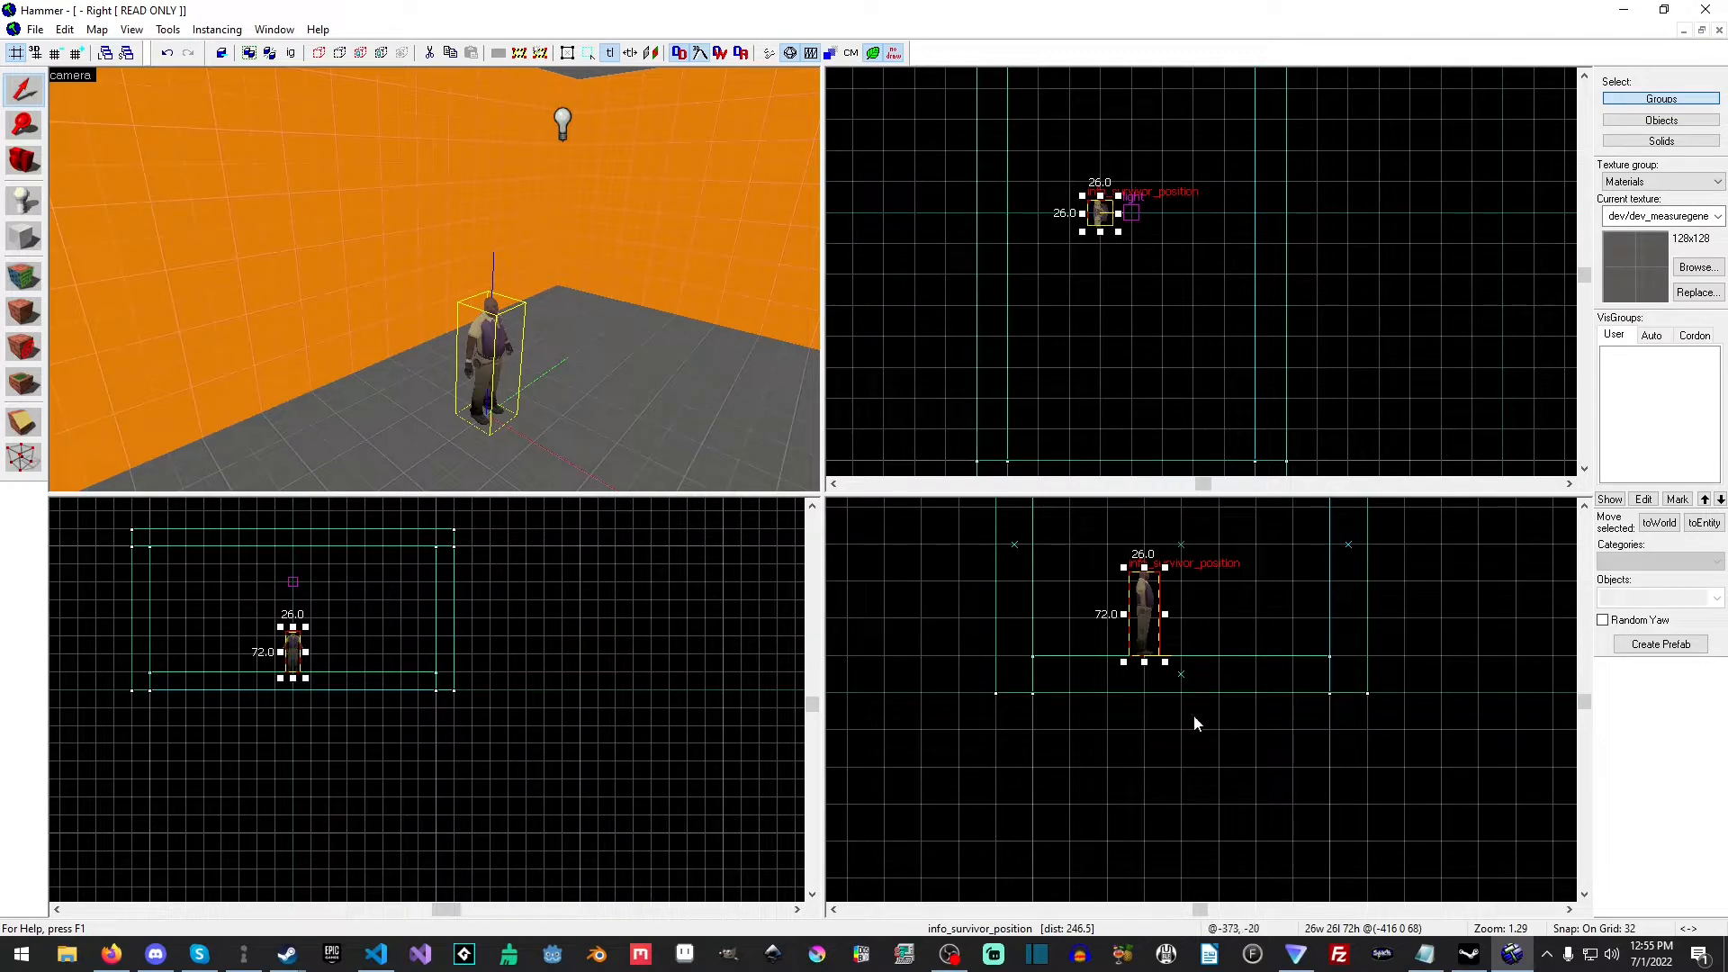
mouse_move(1105, 646)
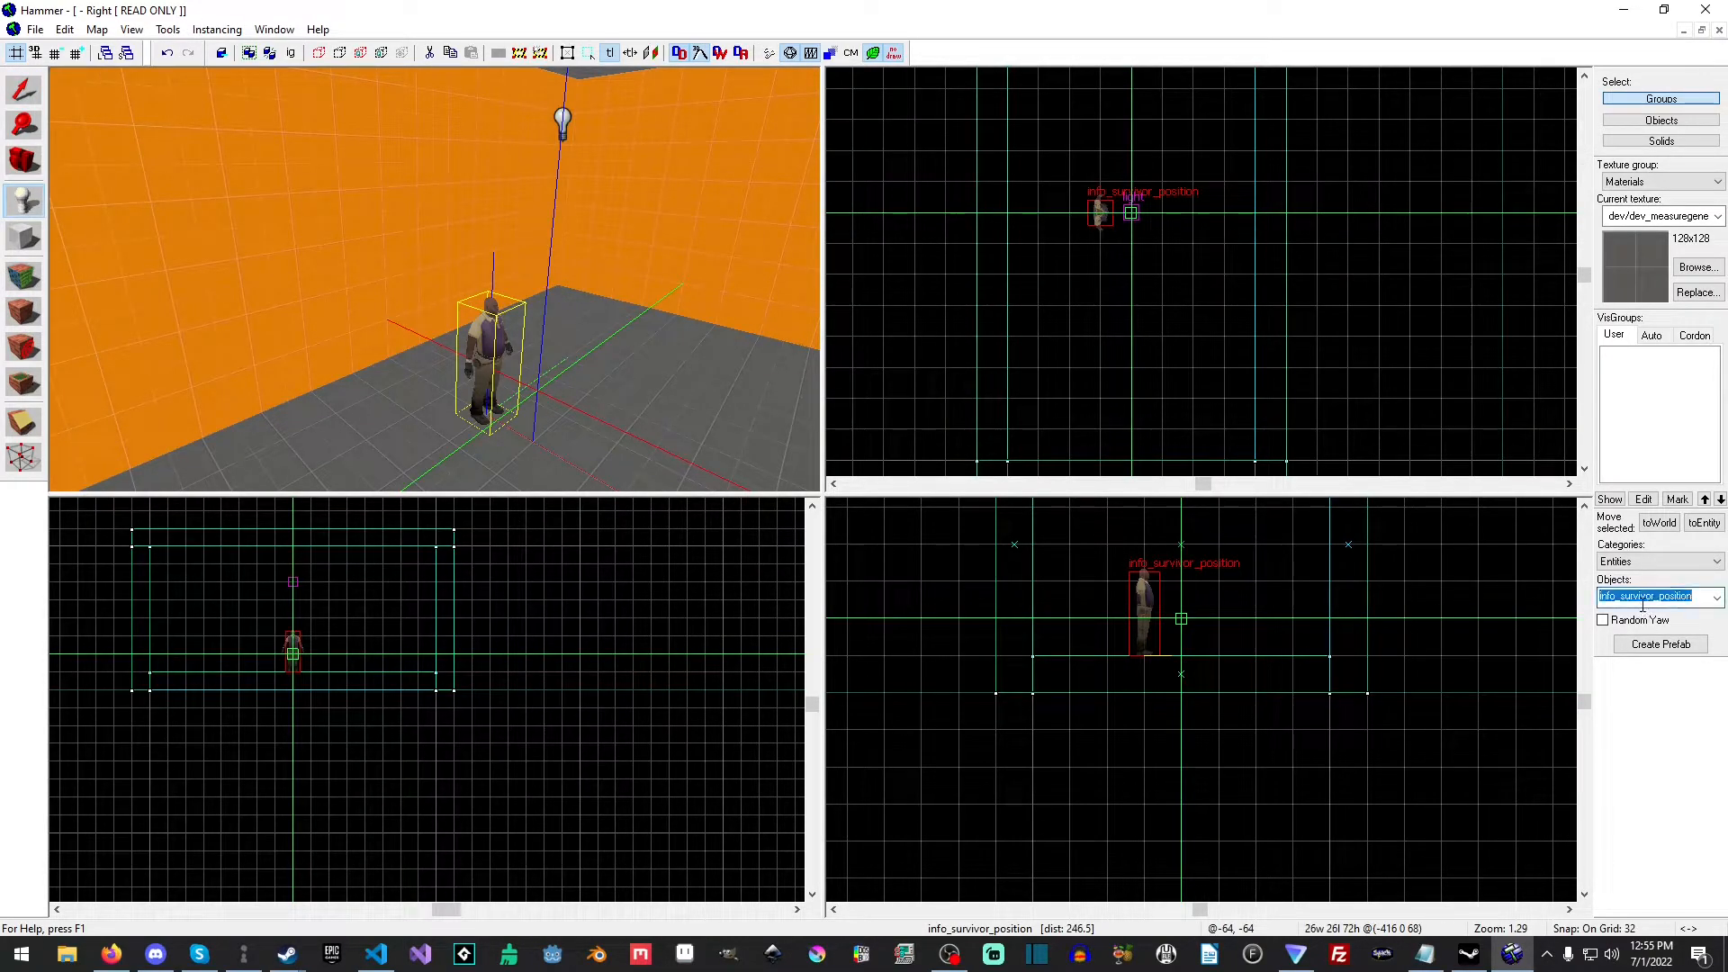
Place an info_player_start entity on the floor beside the survivor spawn
text(player)
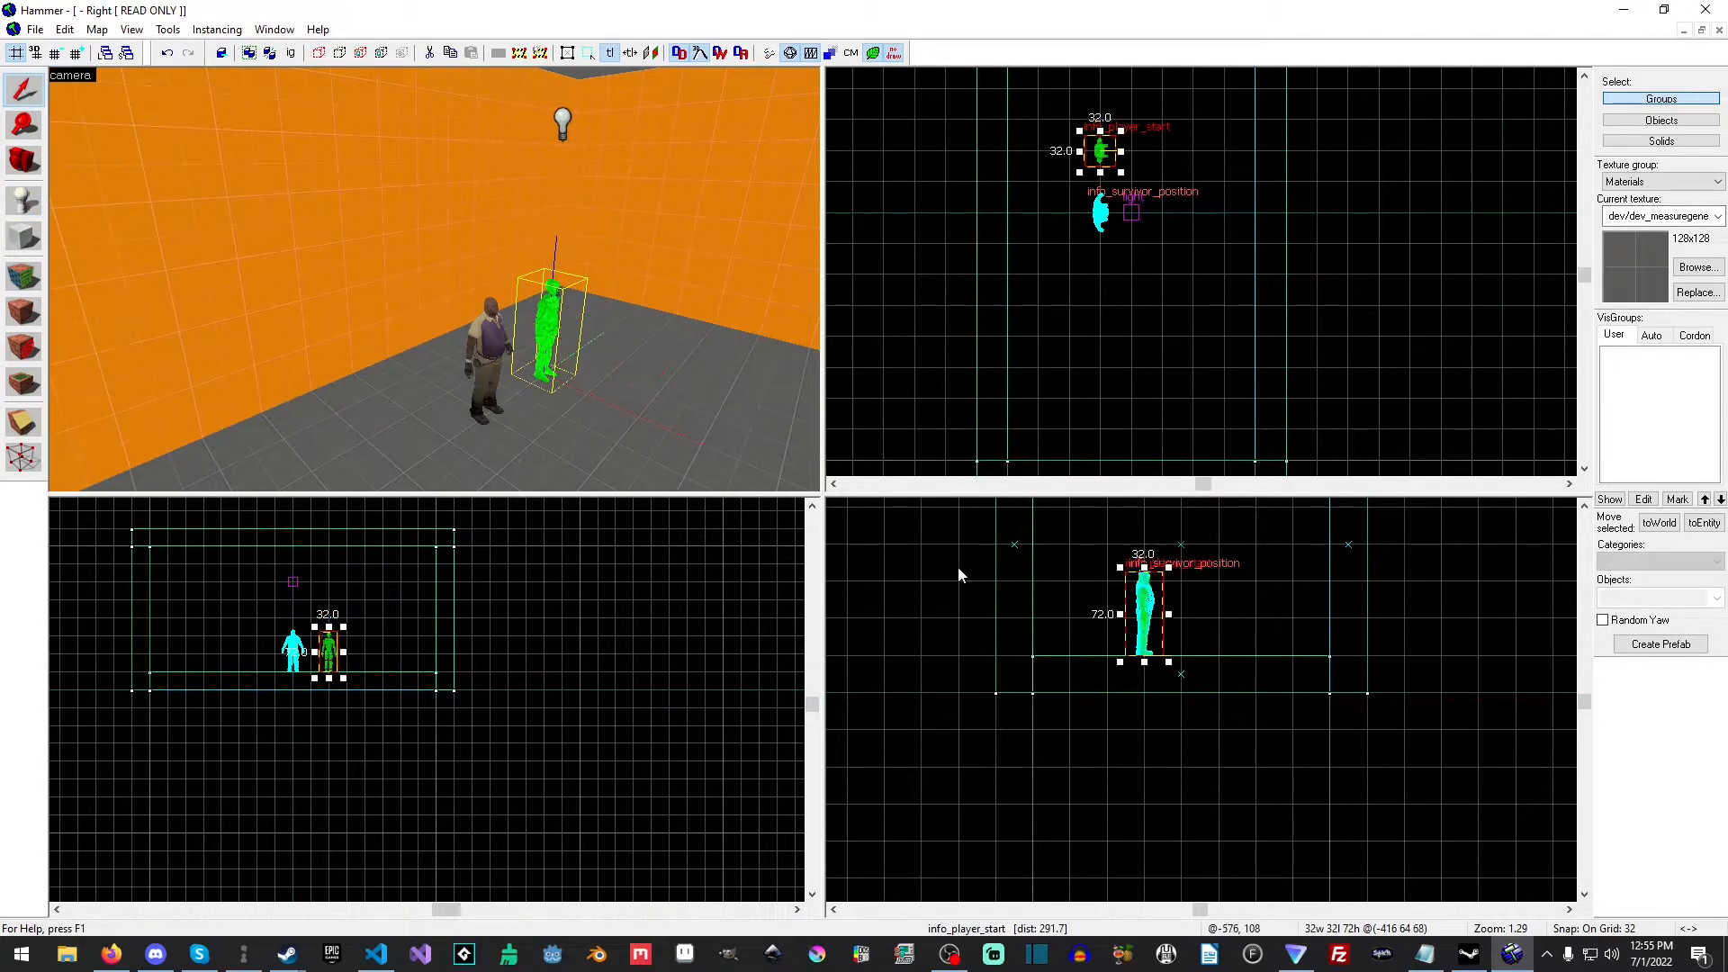
click(1064, 768)
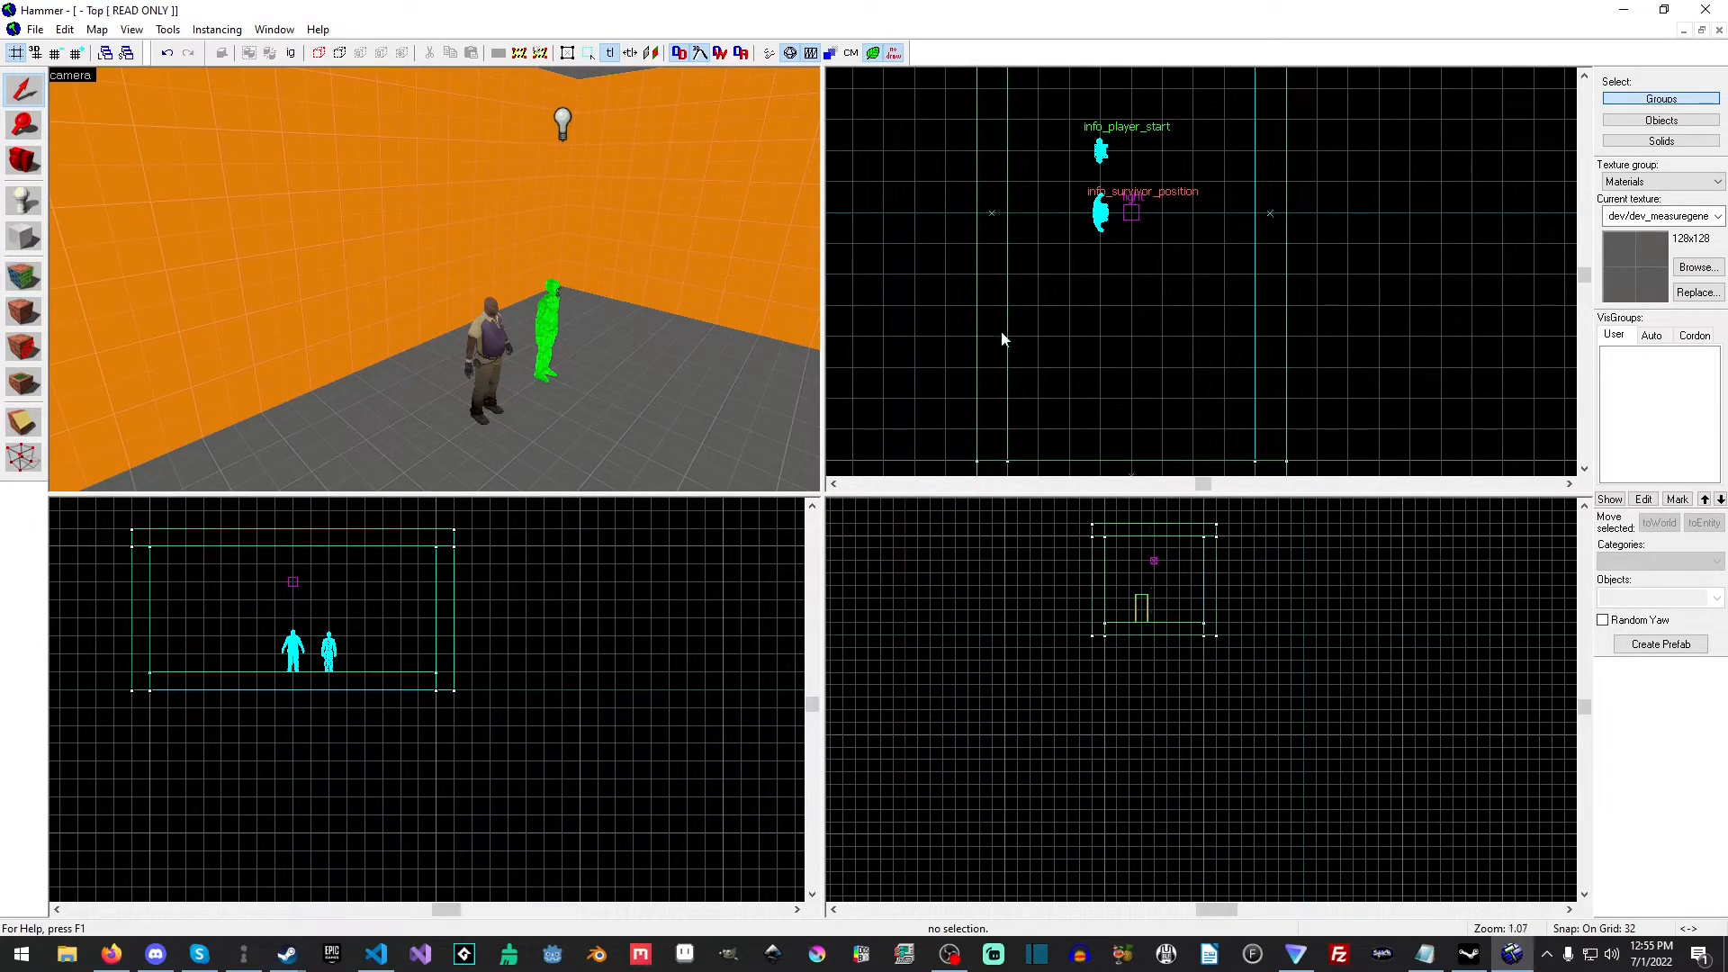
click(1098, 151)
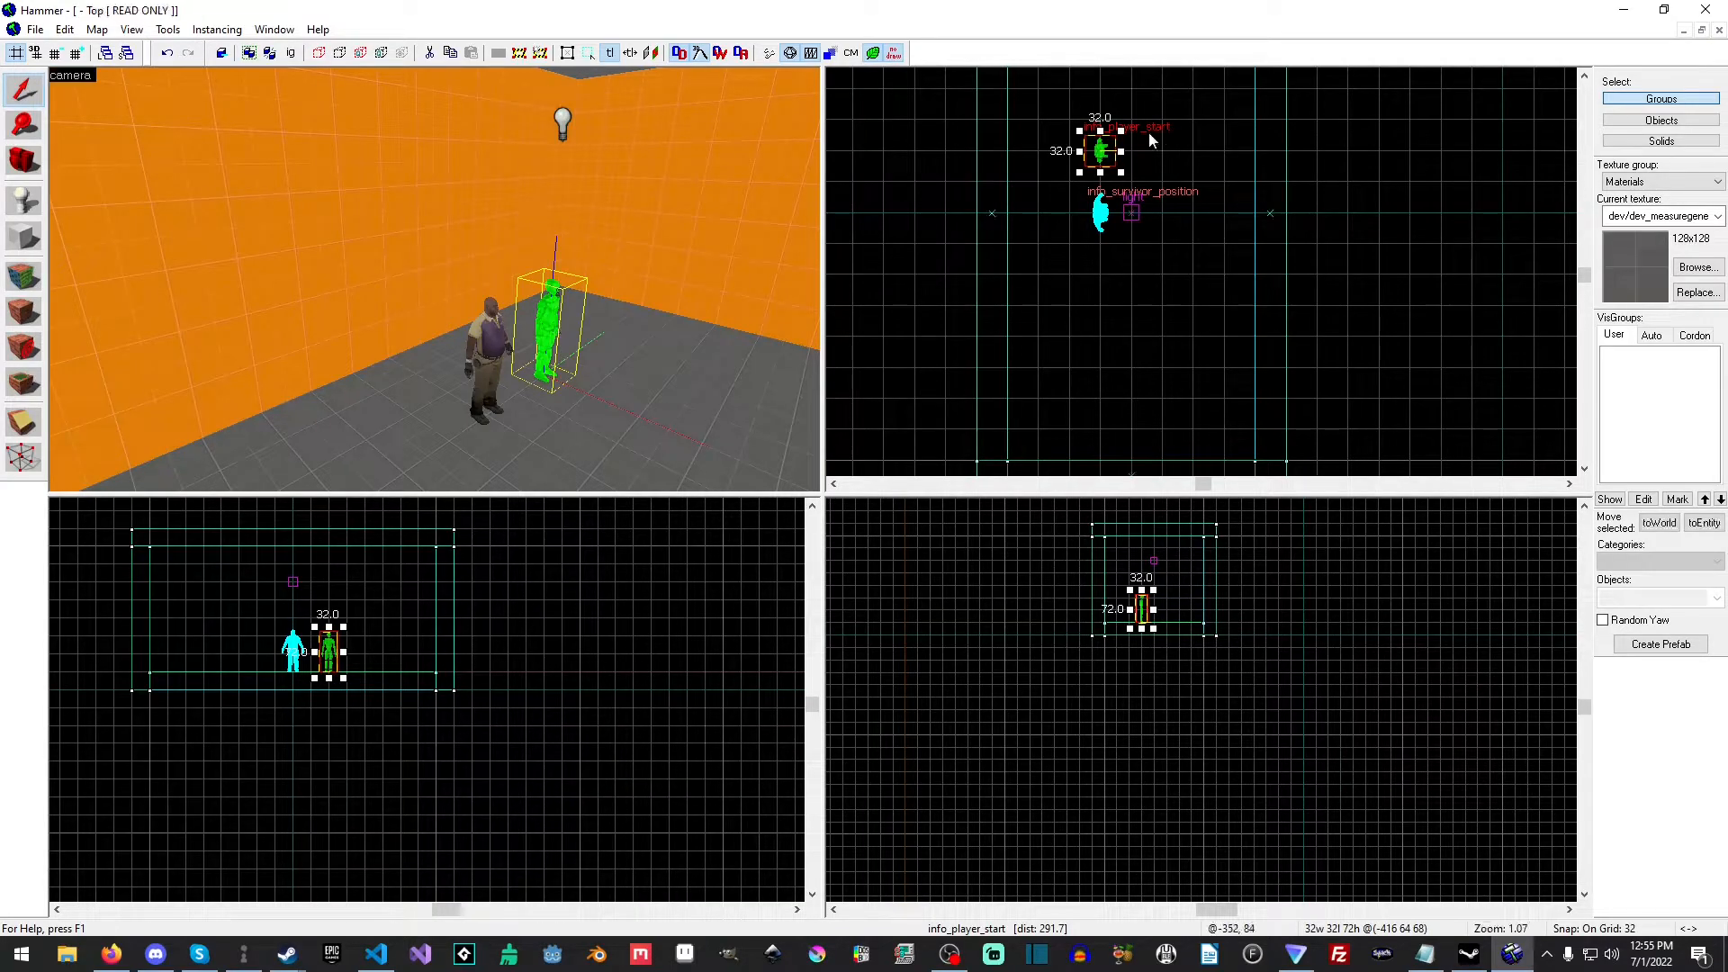
click(1175, 334)
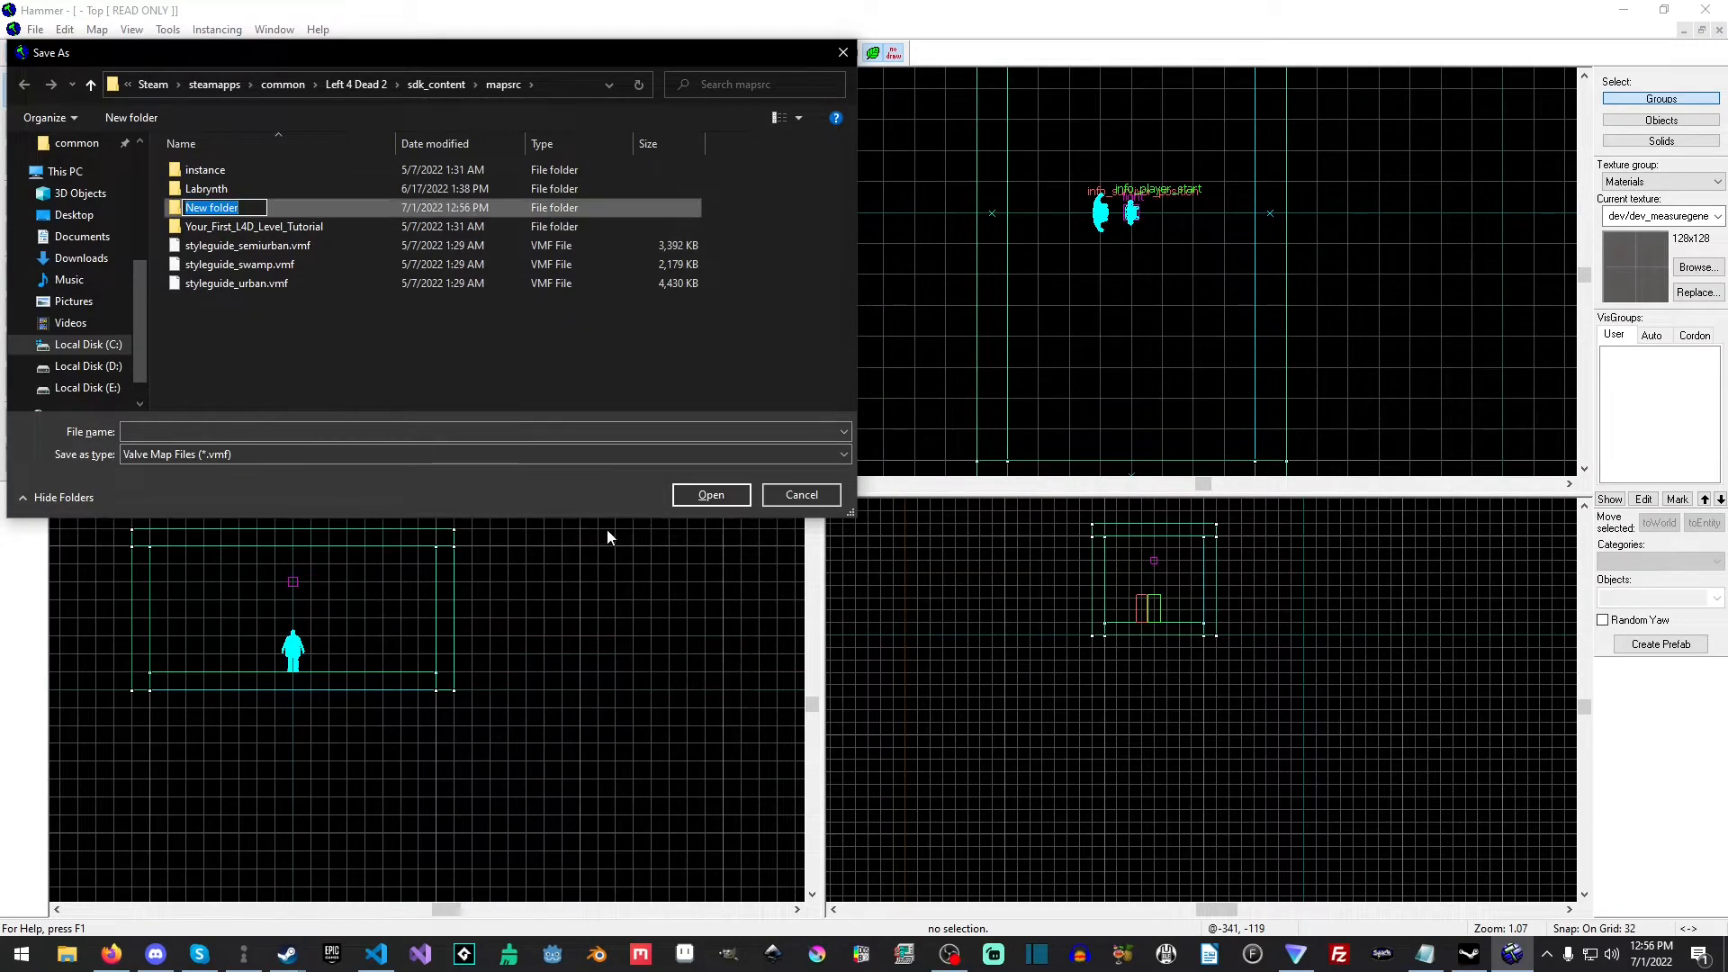
Create a 'YouTube Series' folder under mapsrc and name the map file YT_LVL
text(YouTube)
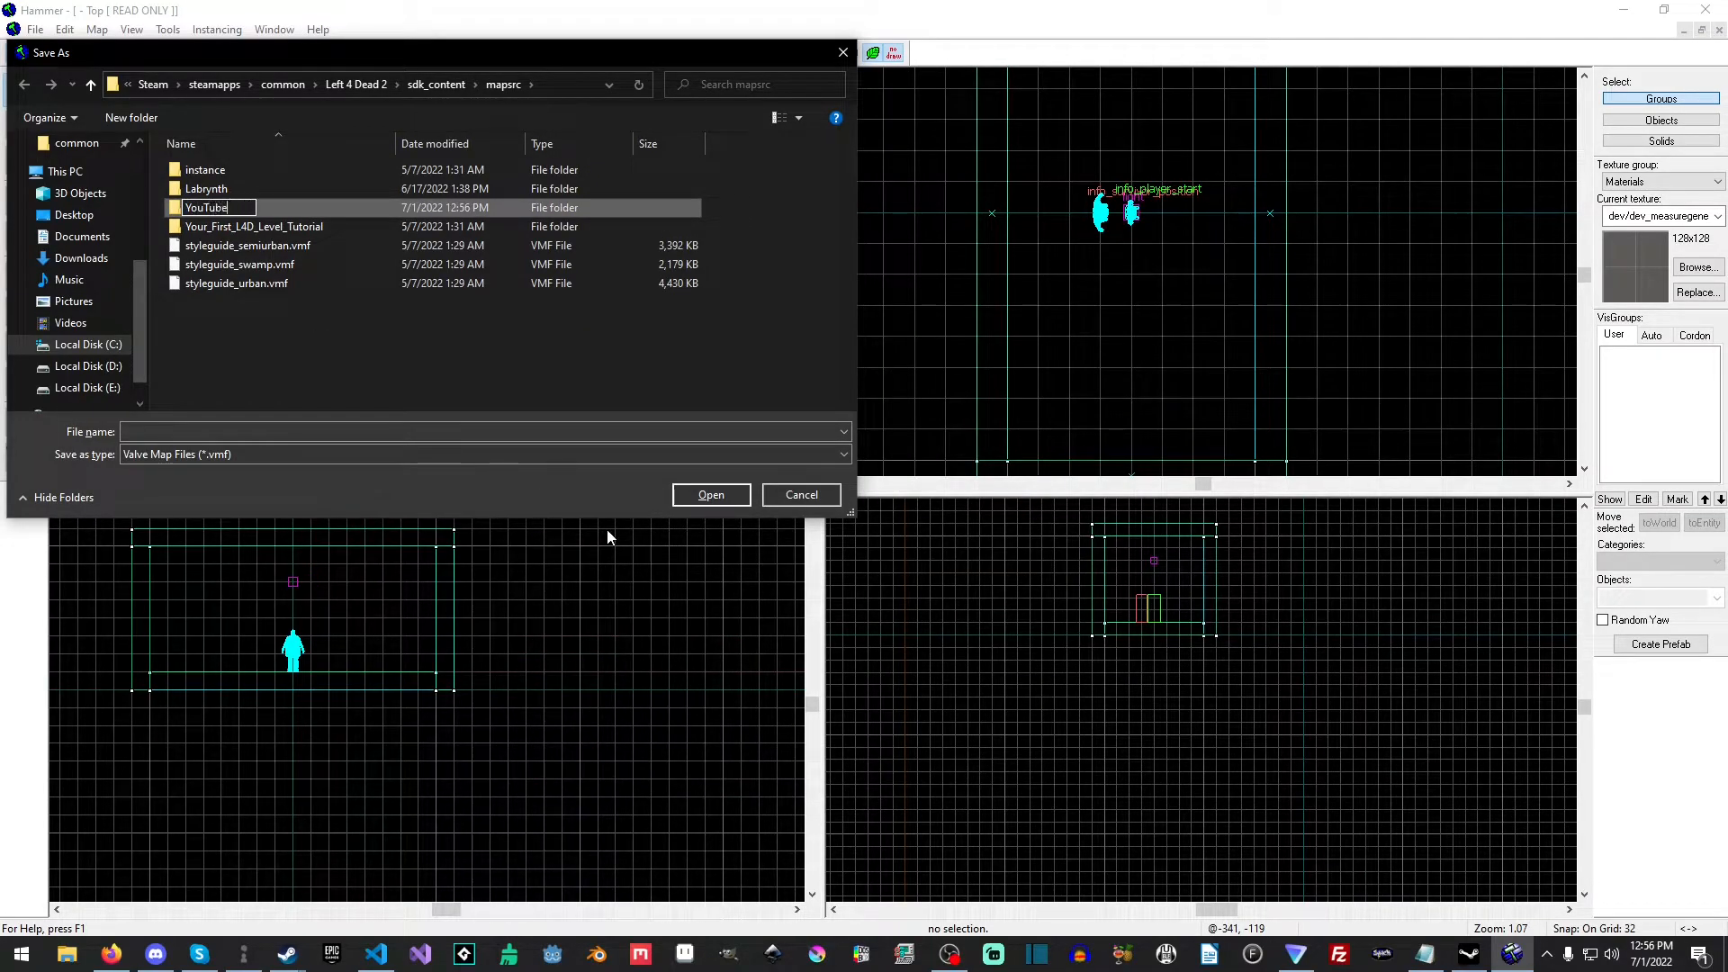
text(Seri)
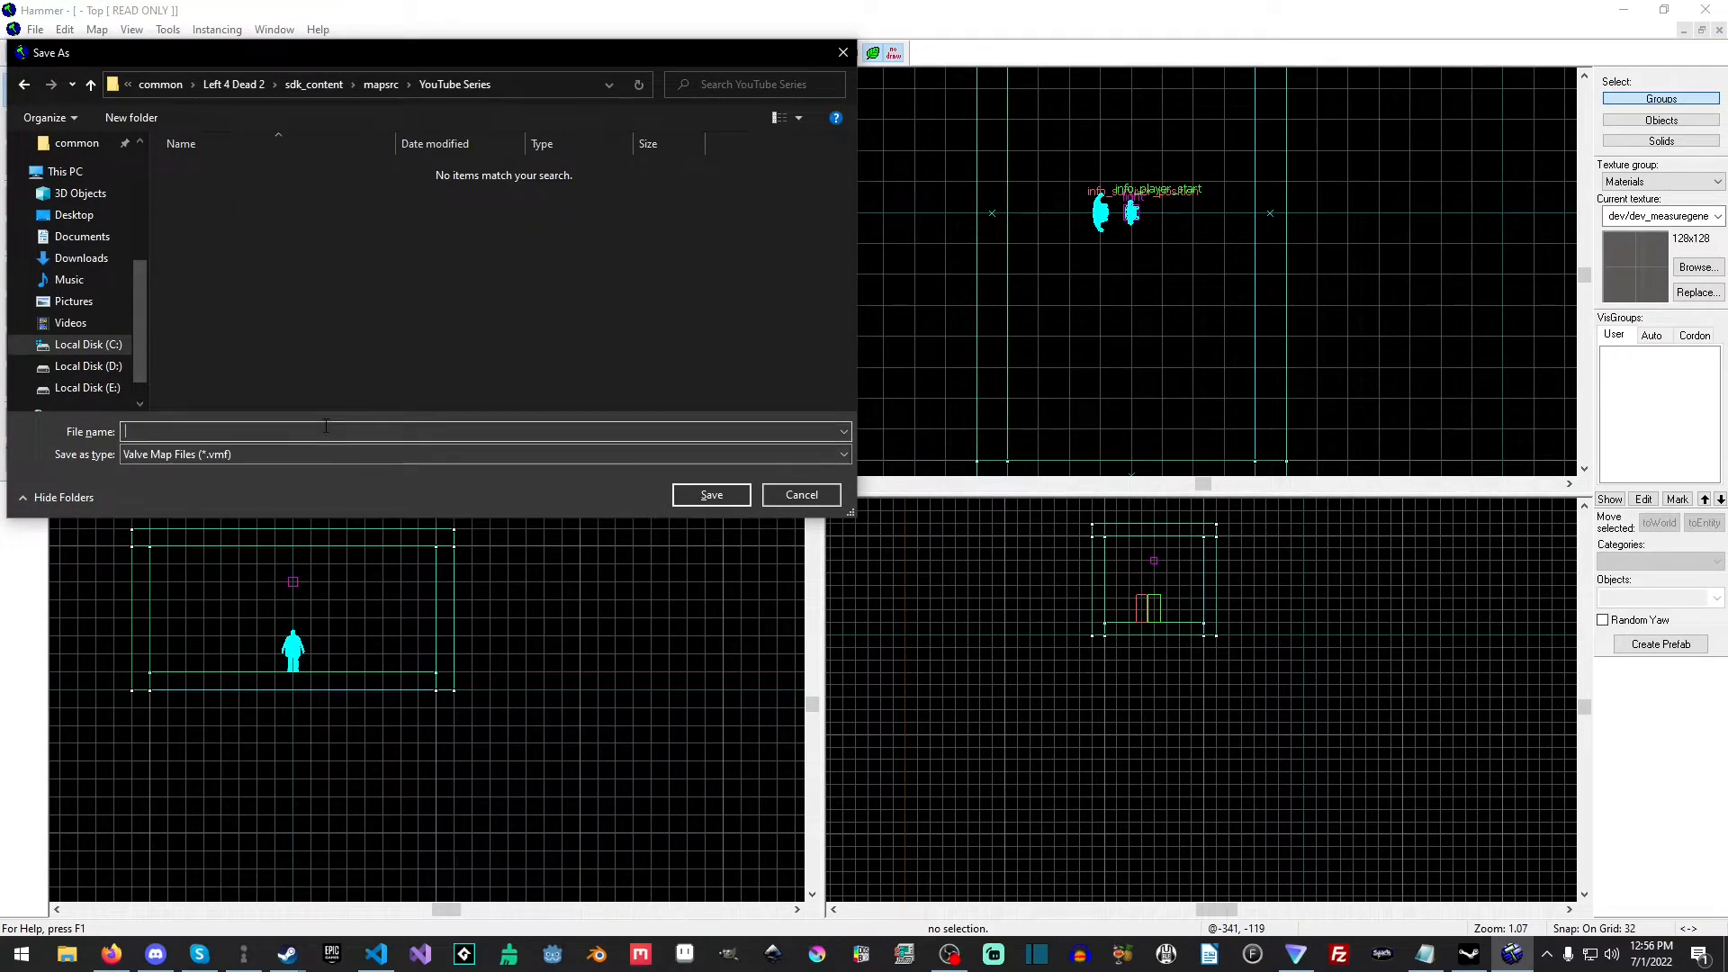
text(YT)
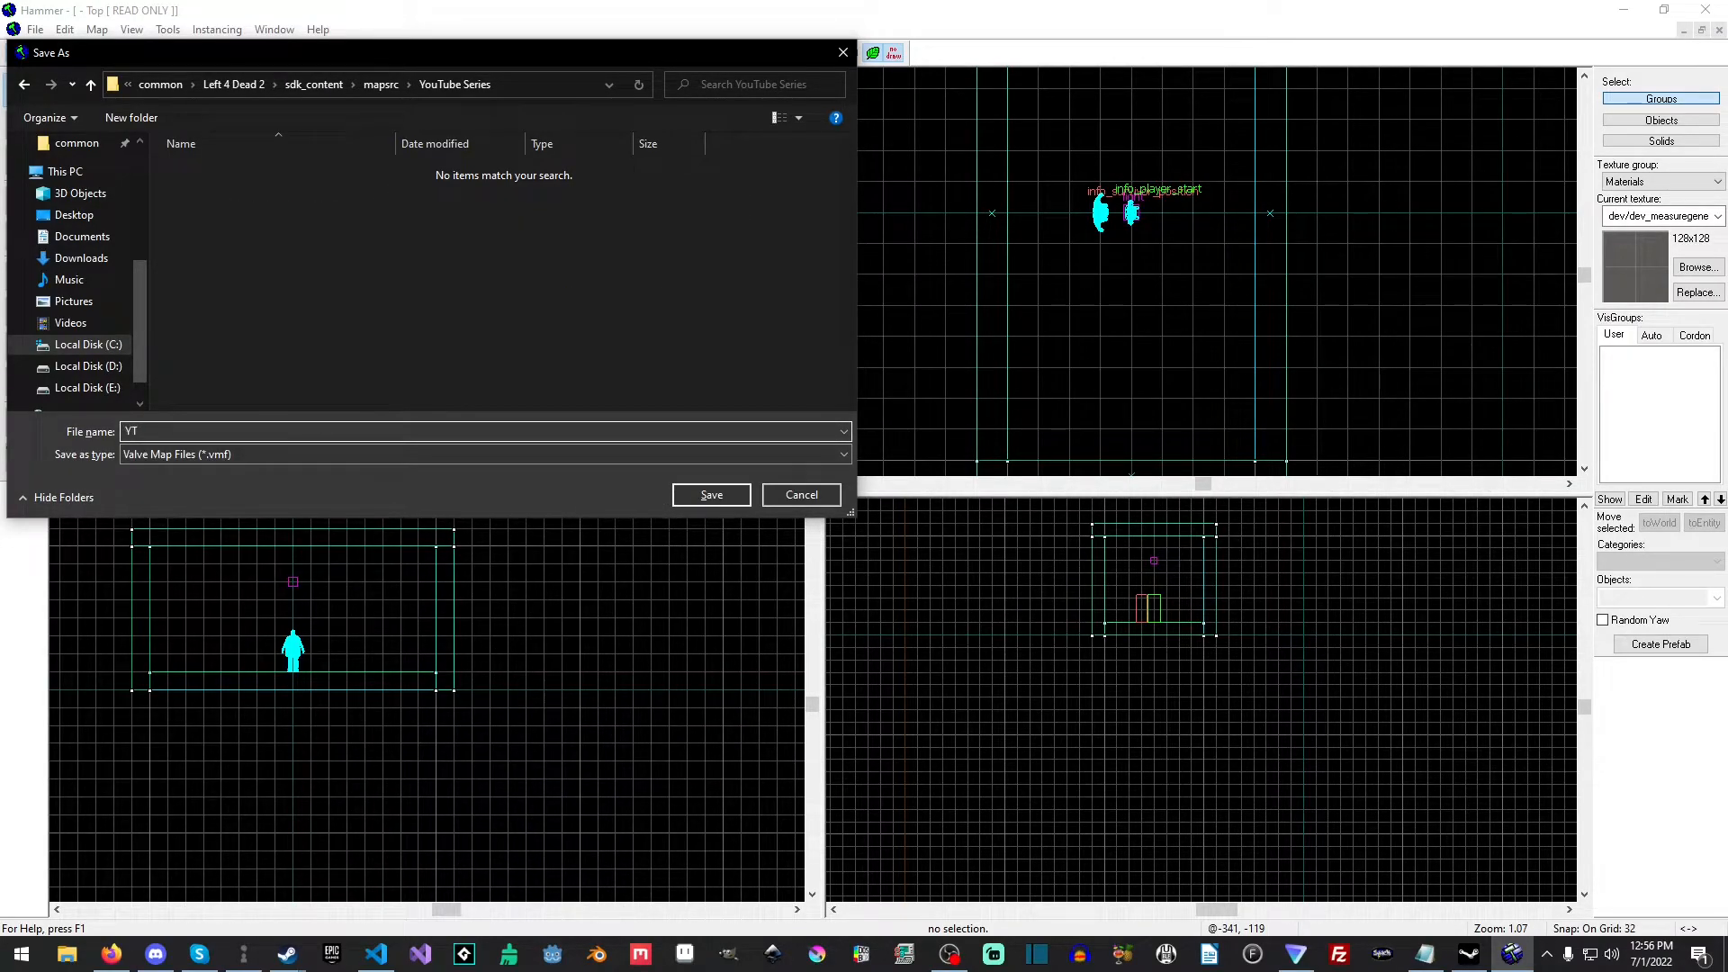
text(_LVL)
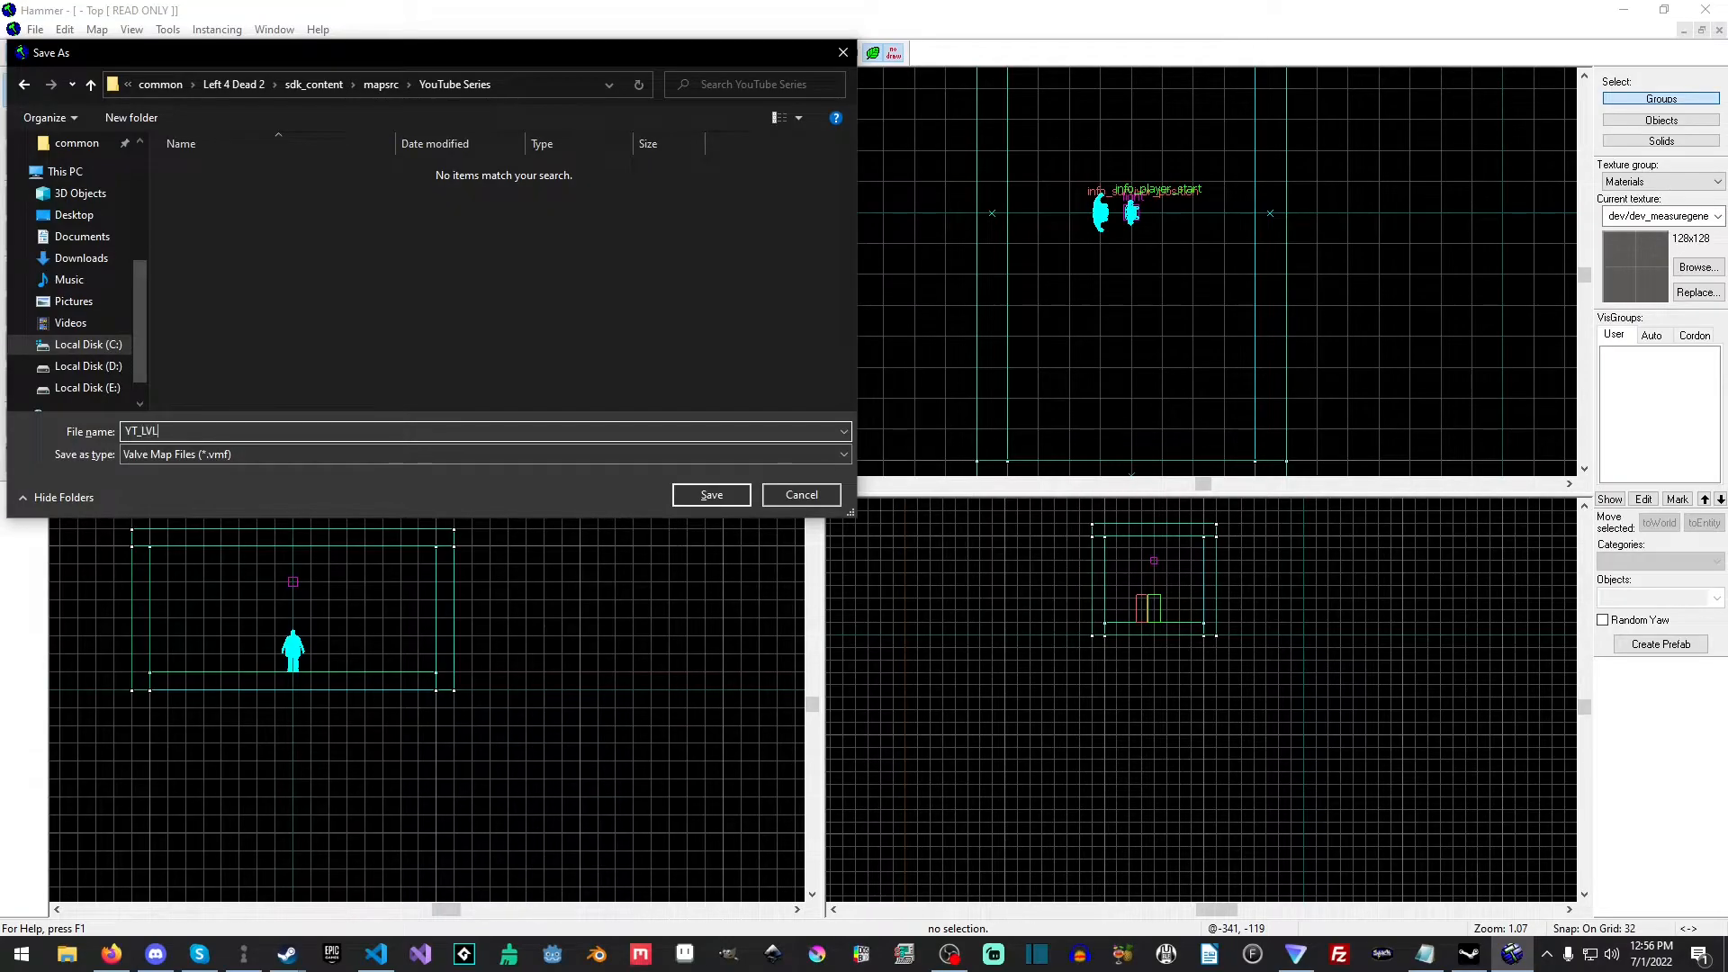
click(711, 493)
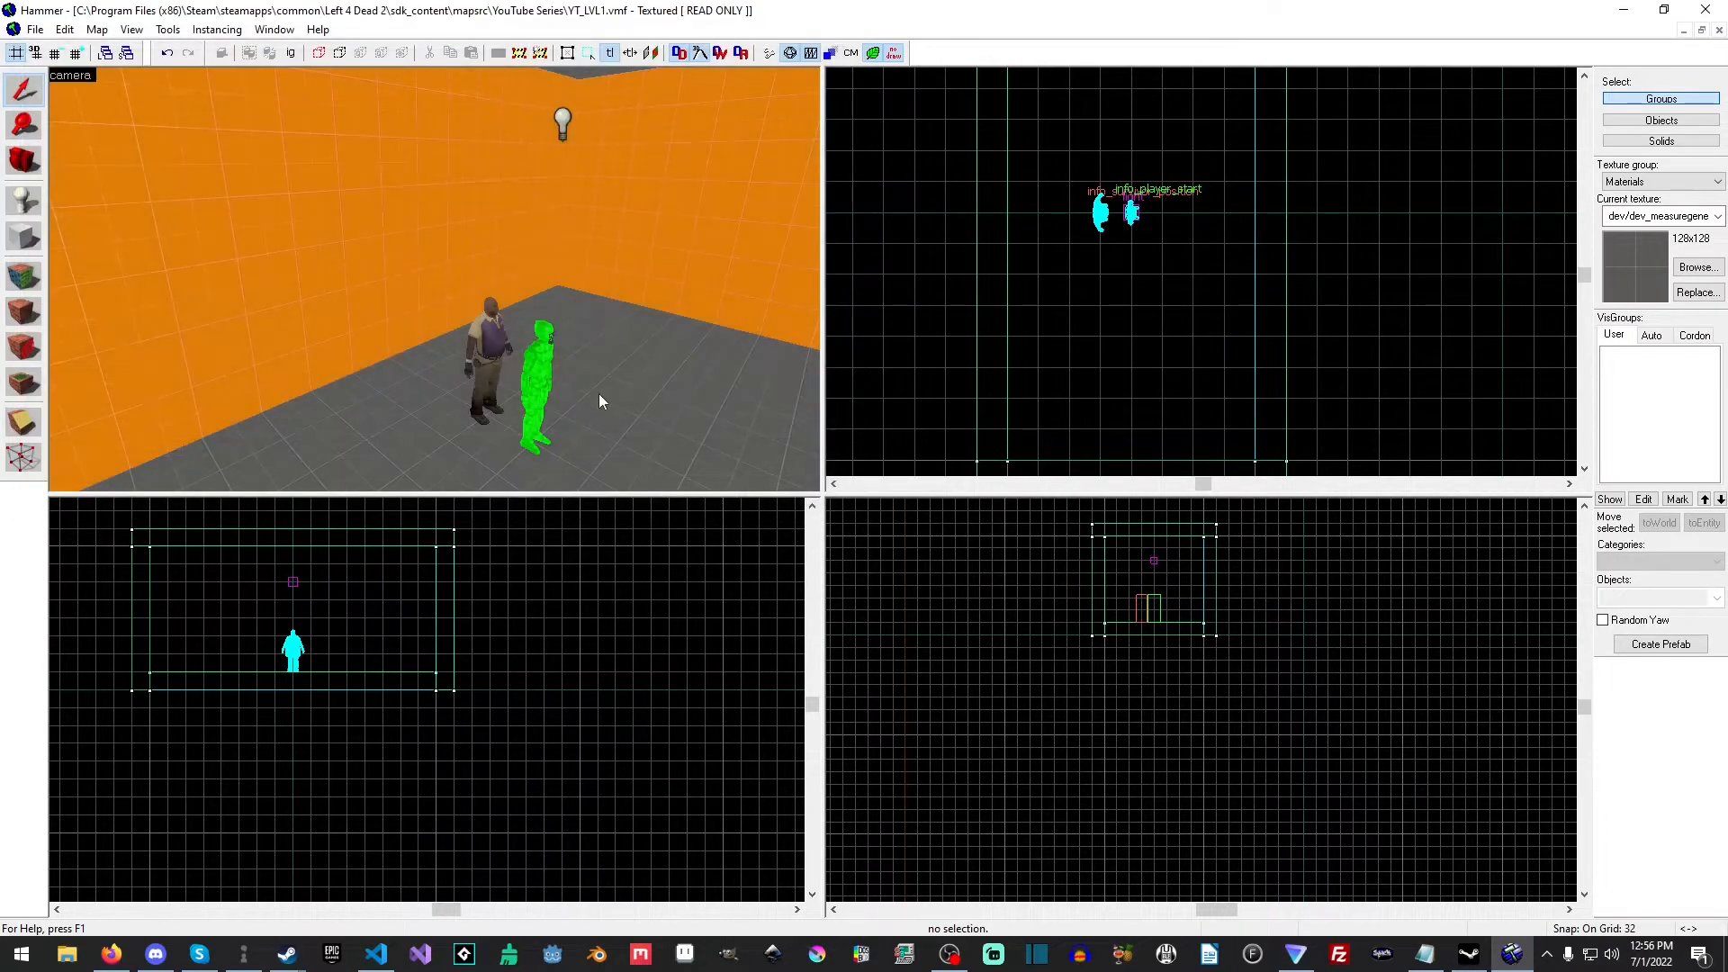
mouse_move(36, 30)
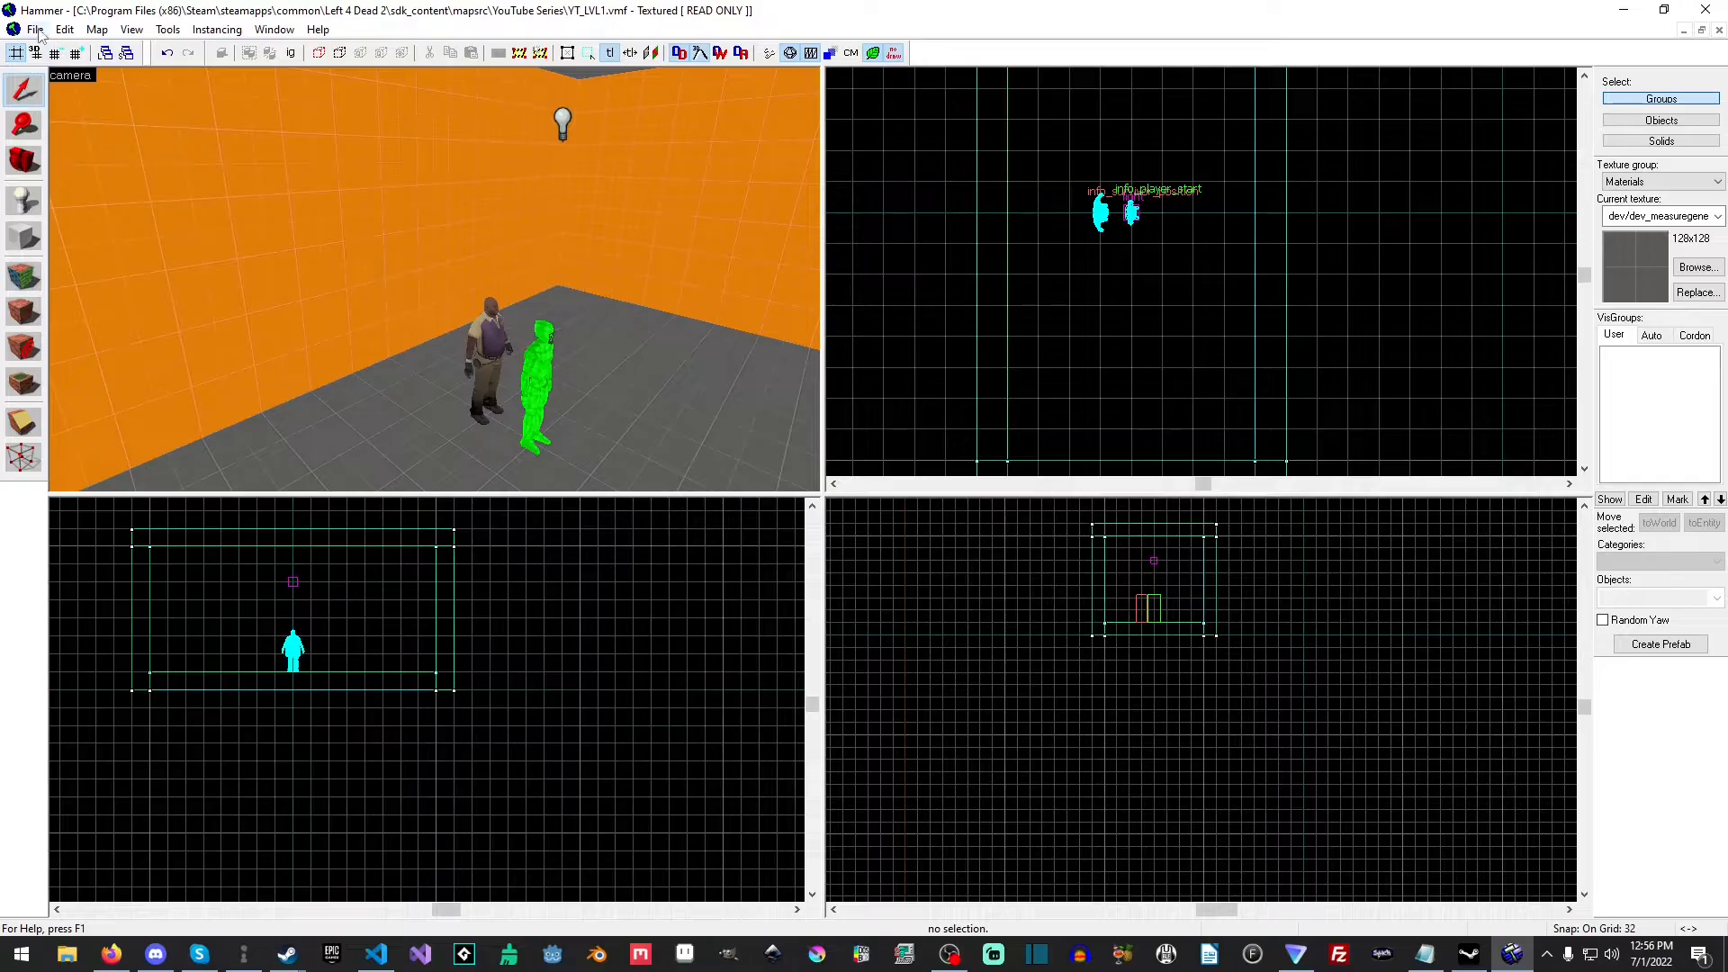
Reach the Run Map dialog from the File menu with normal BSP, VIS, RAD and HDR
click(34, 30)
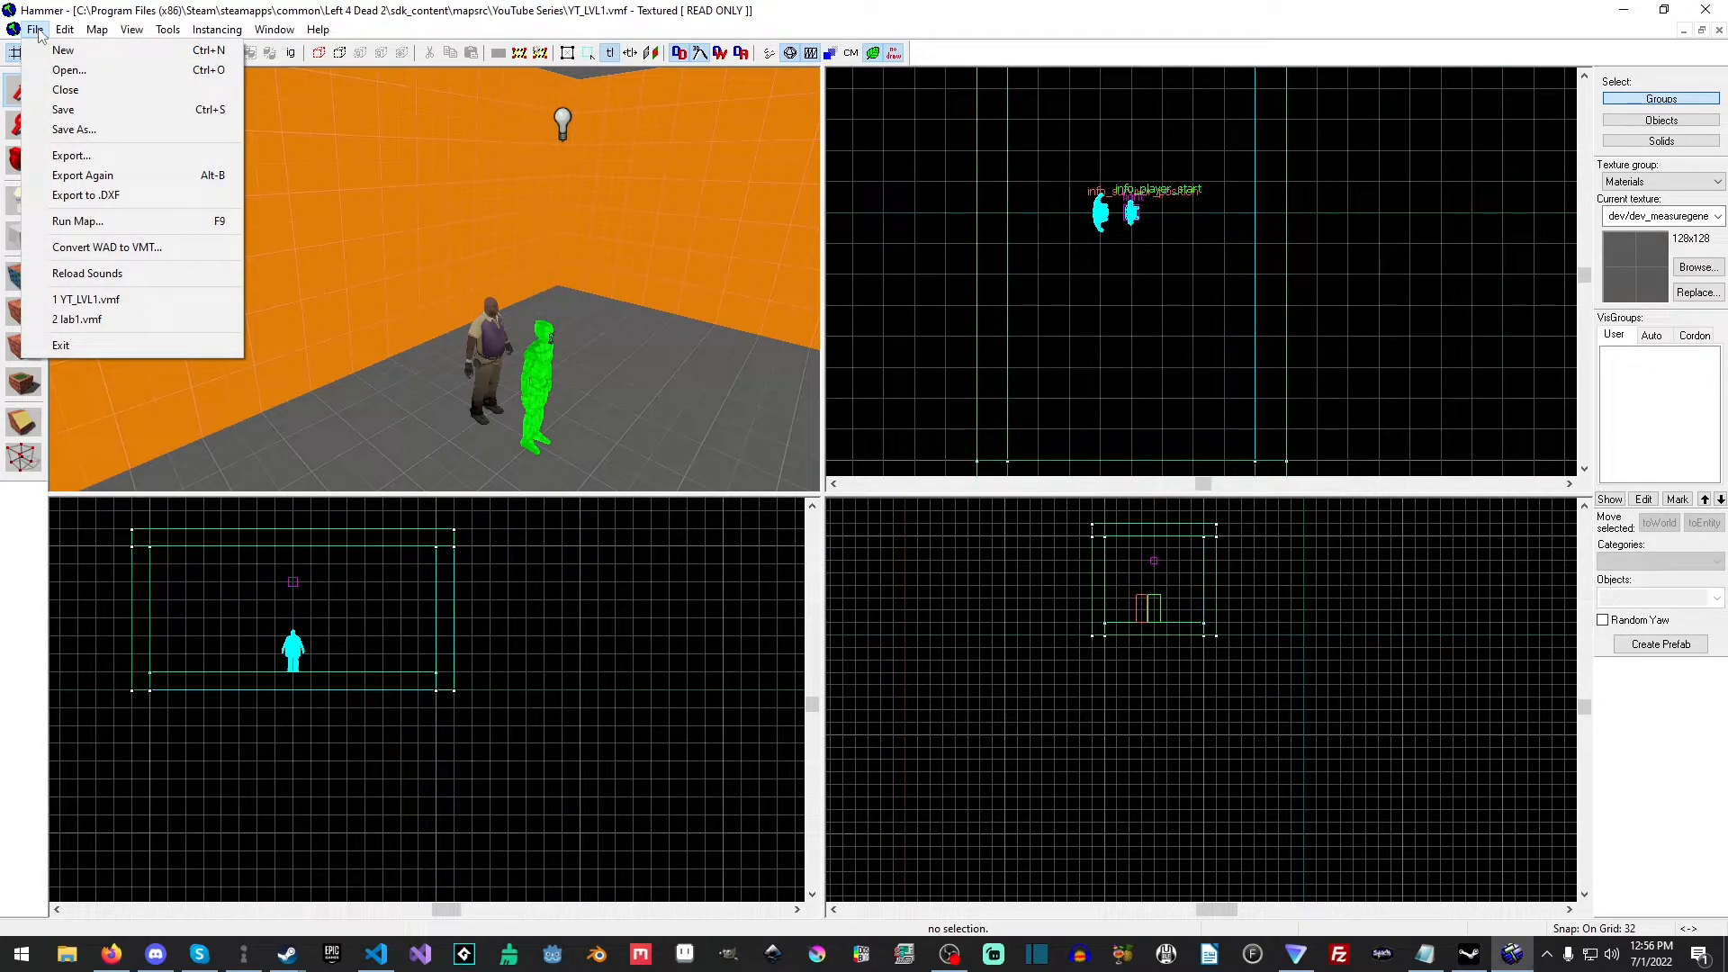
mouse_move(78, 220)
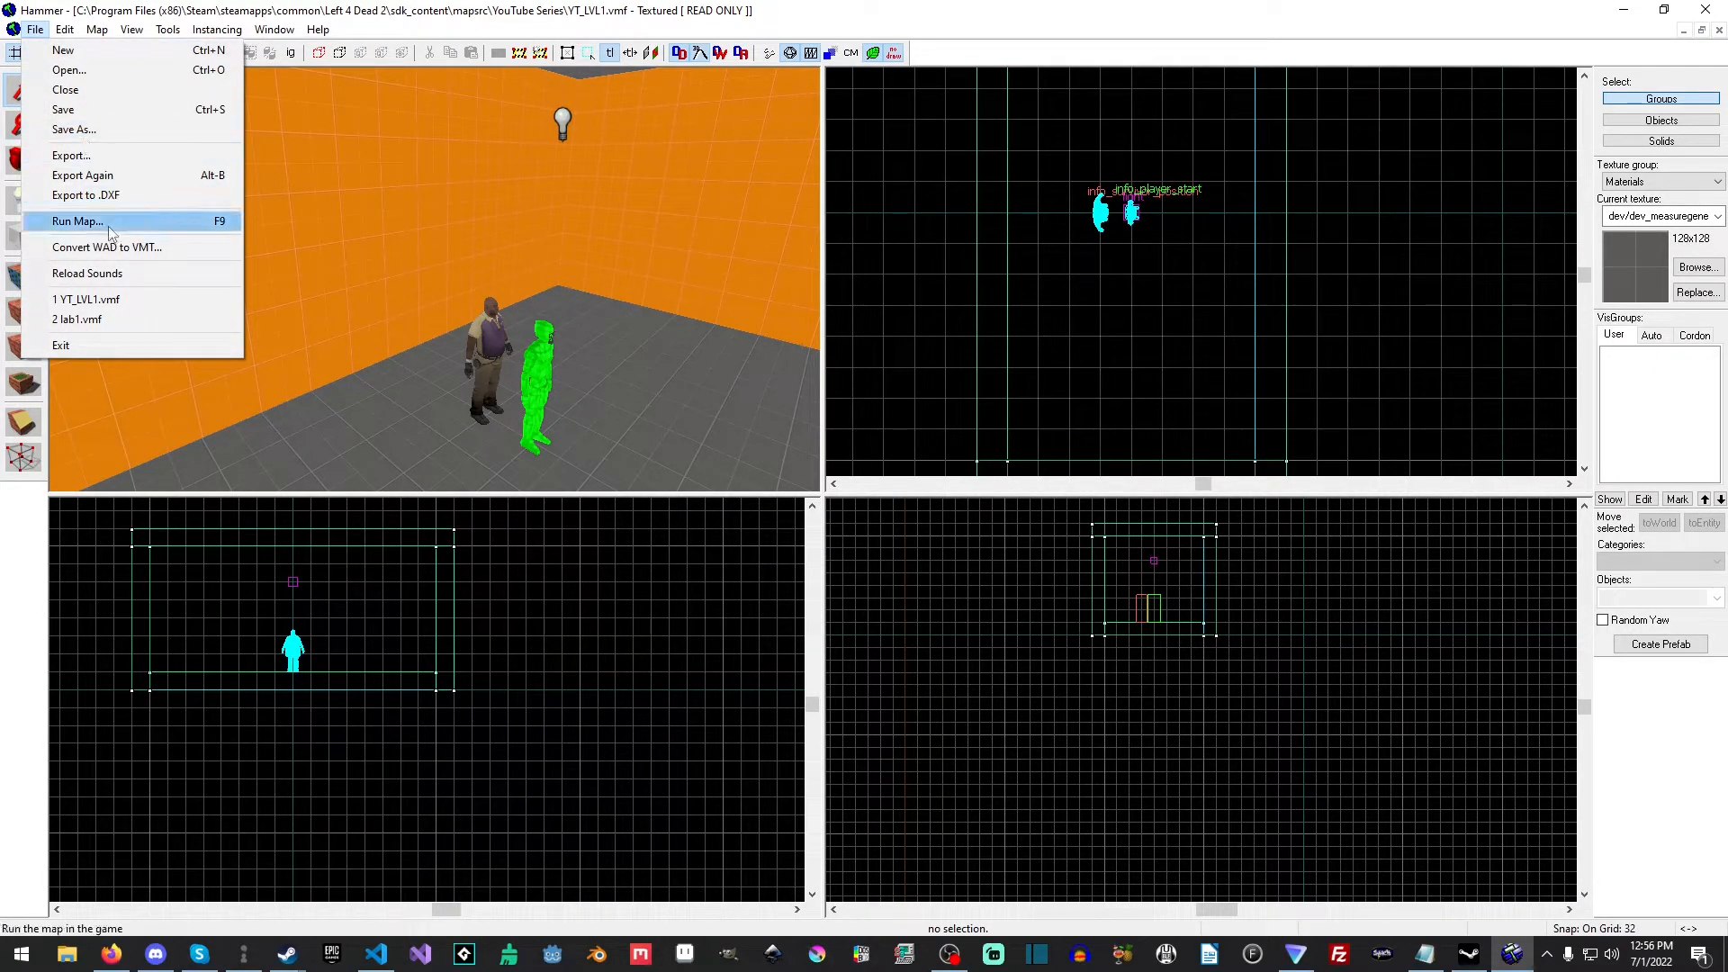
click(77, 220)
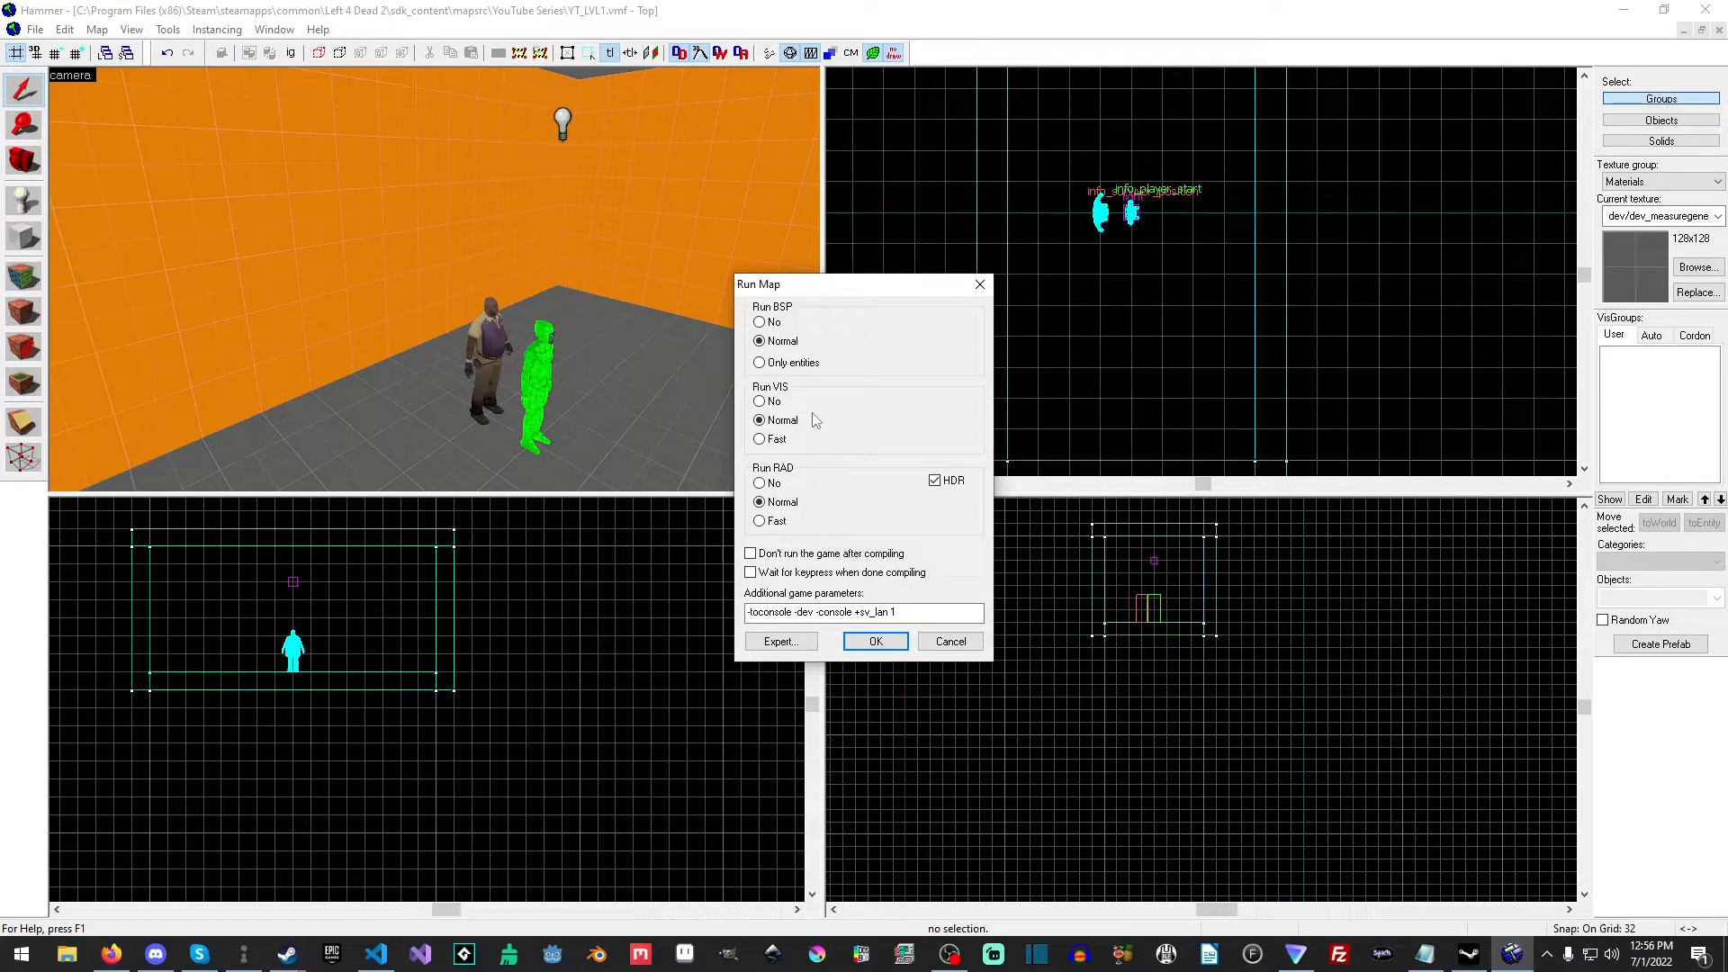
mouse_move(794, 362)
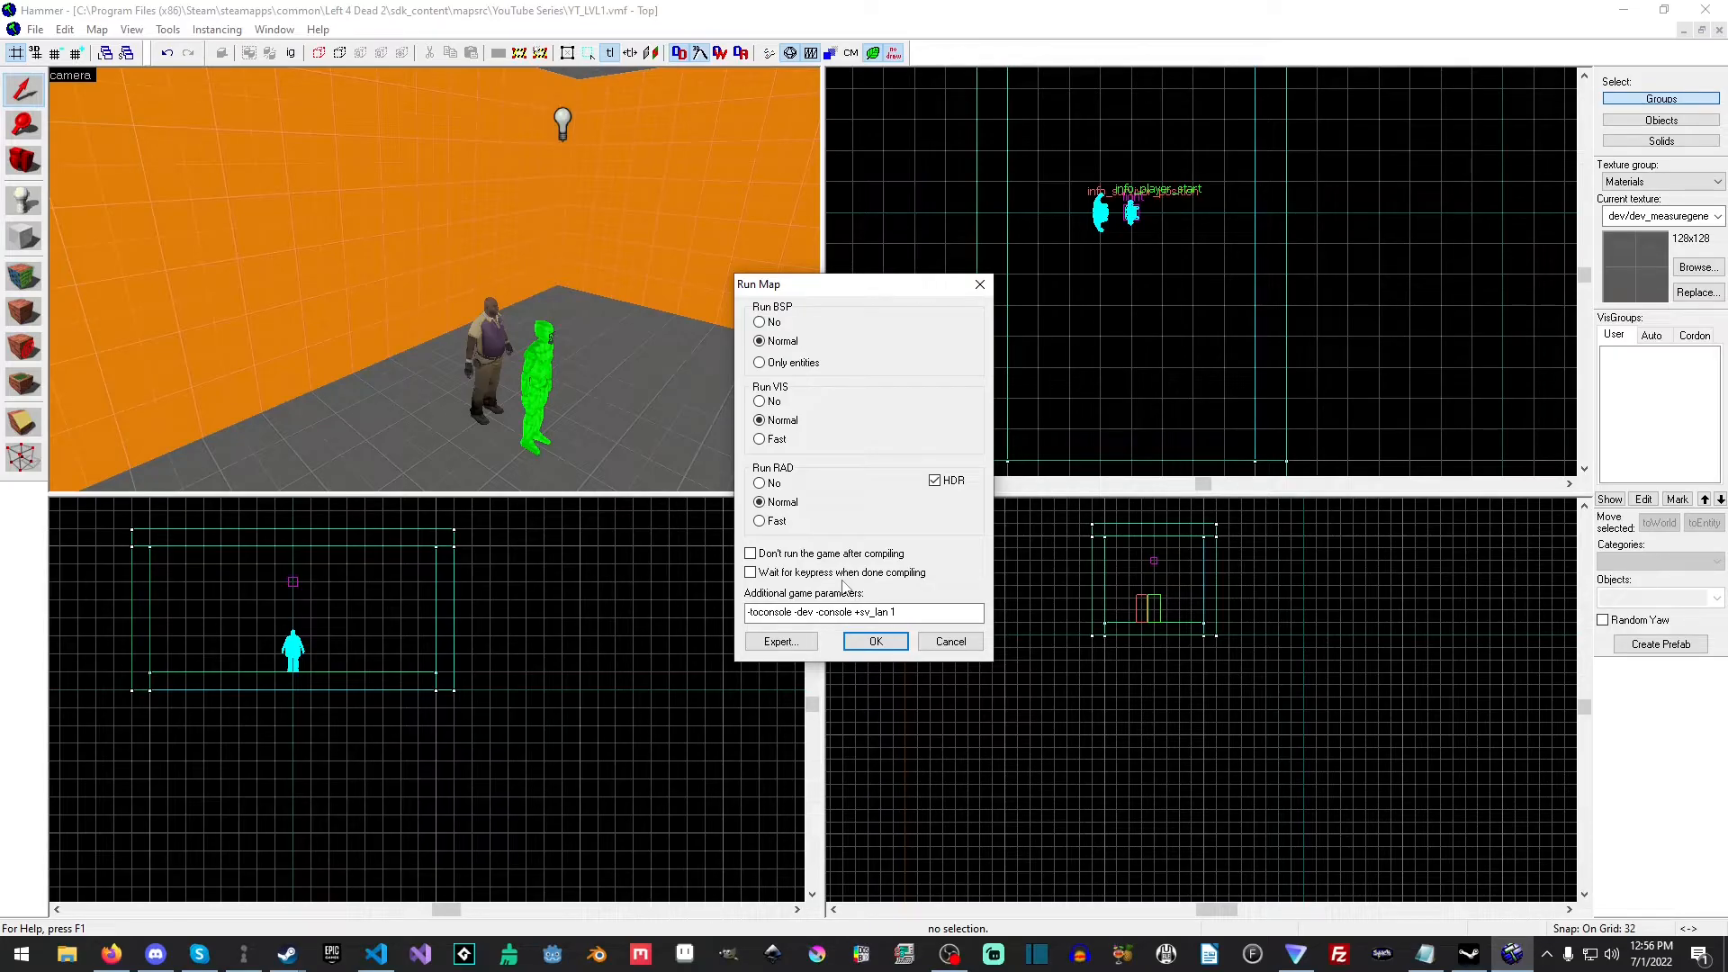
mouse_move(904, 598)
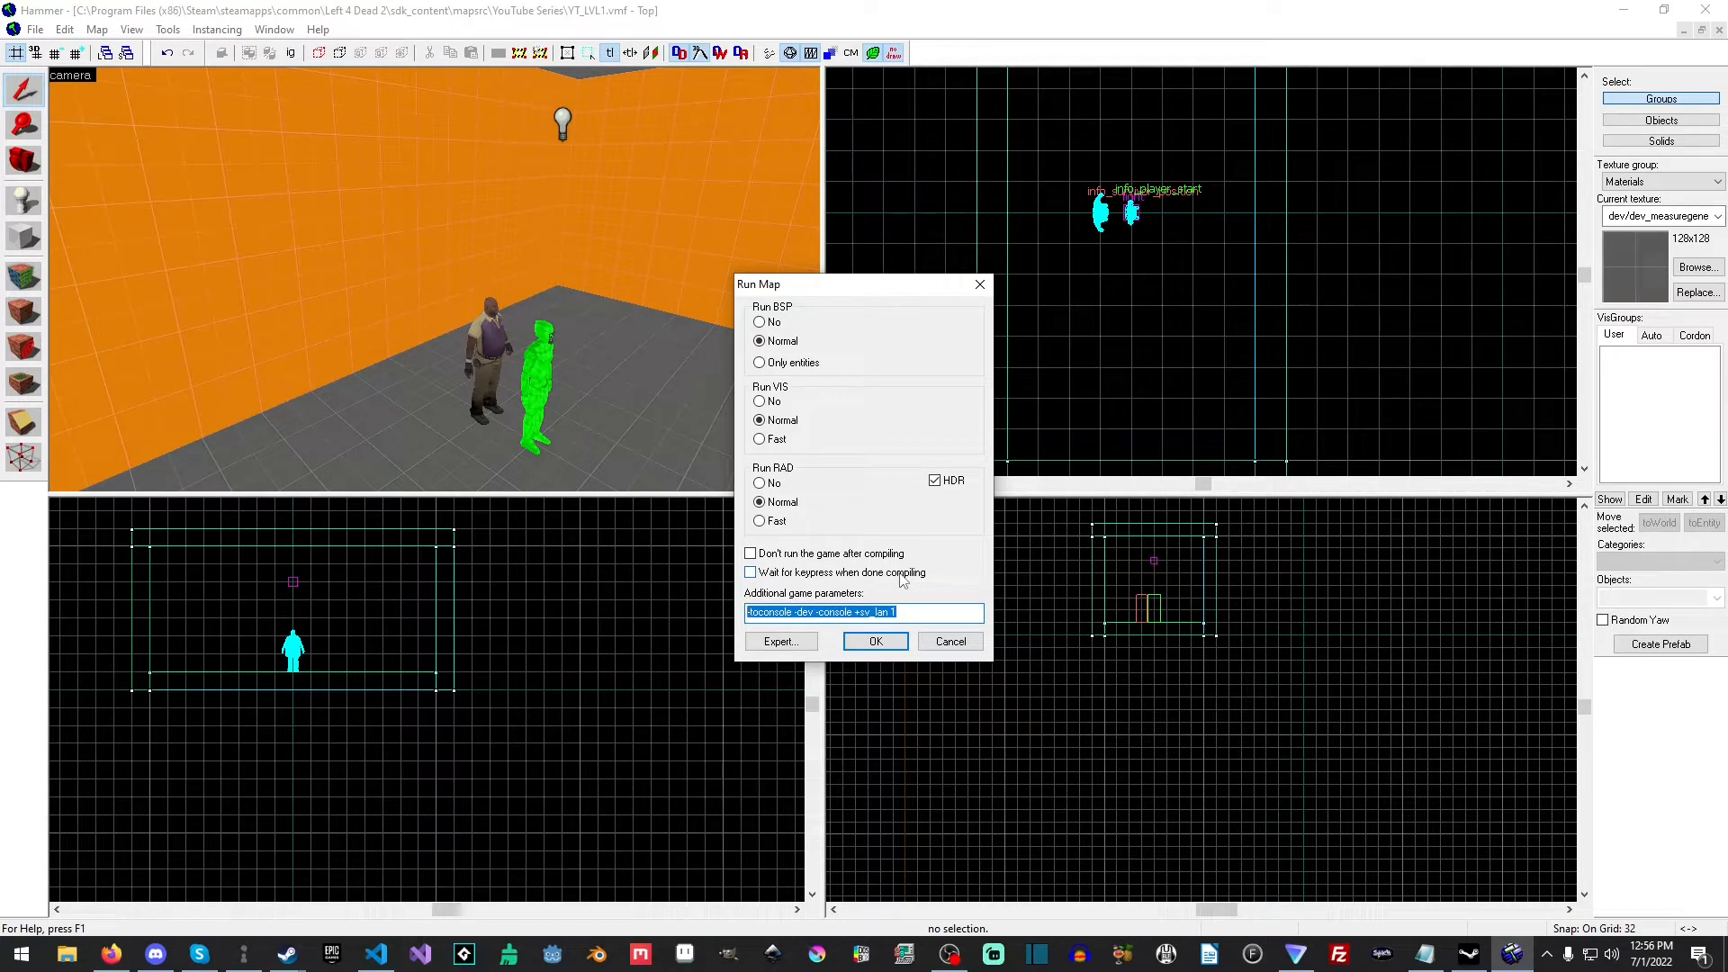
mouse_move(819, 643)
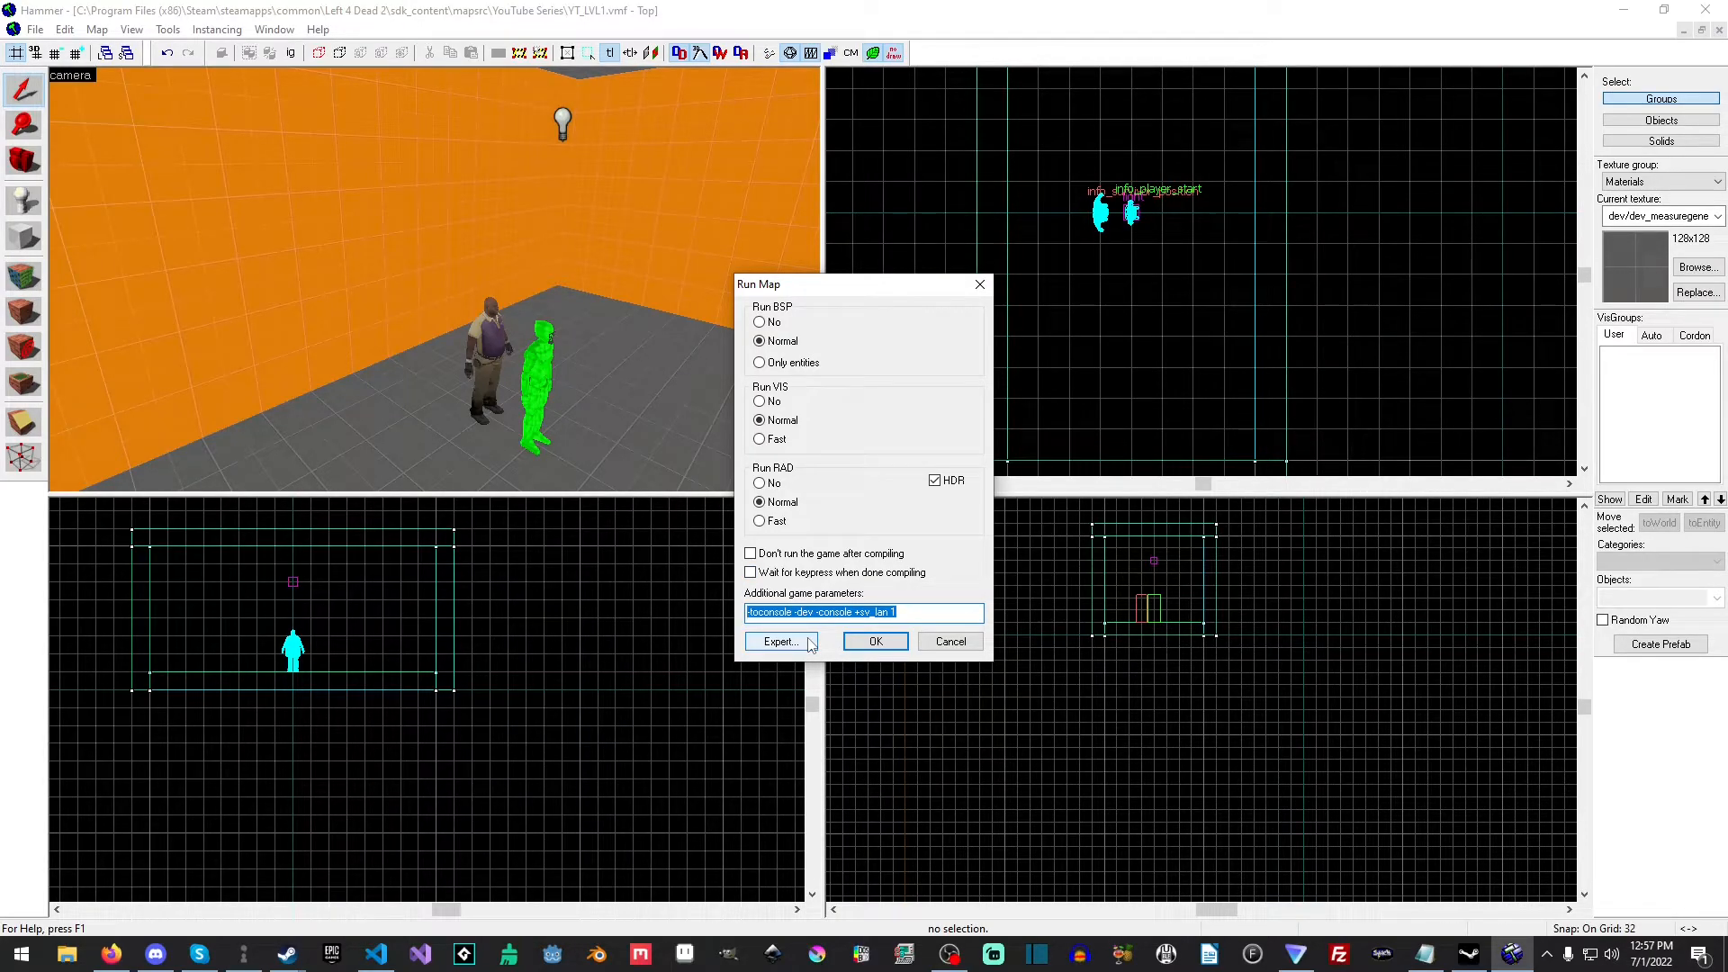
click(780, 641)
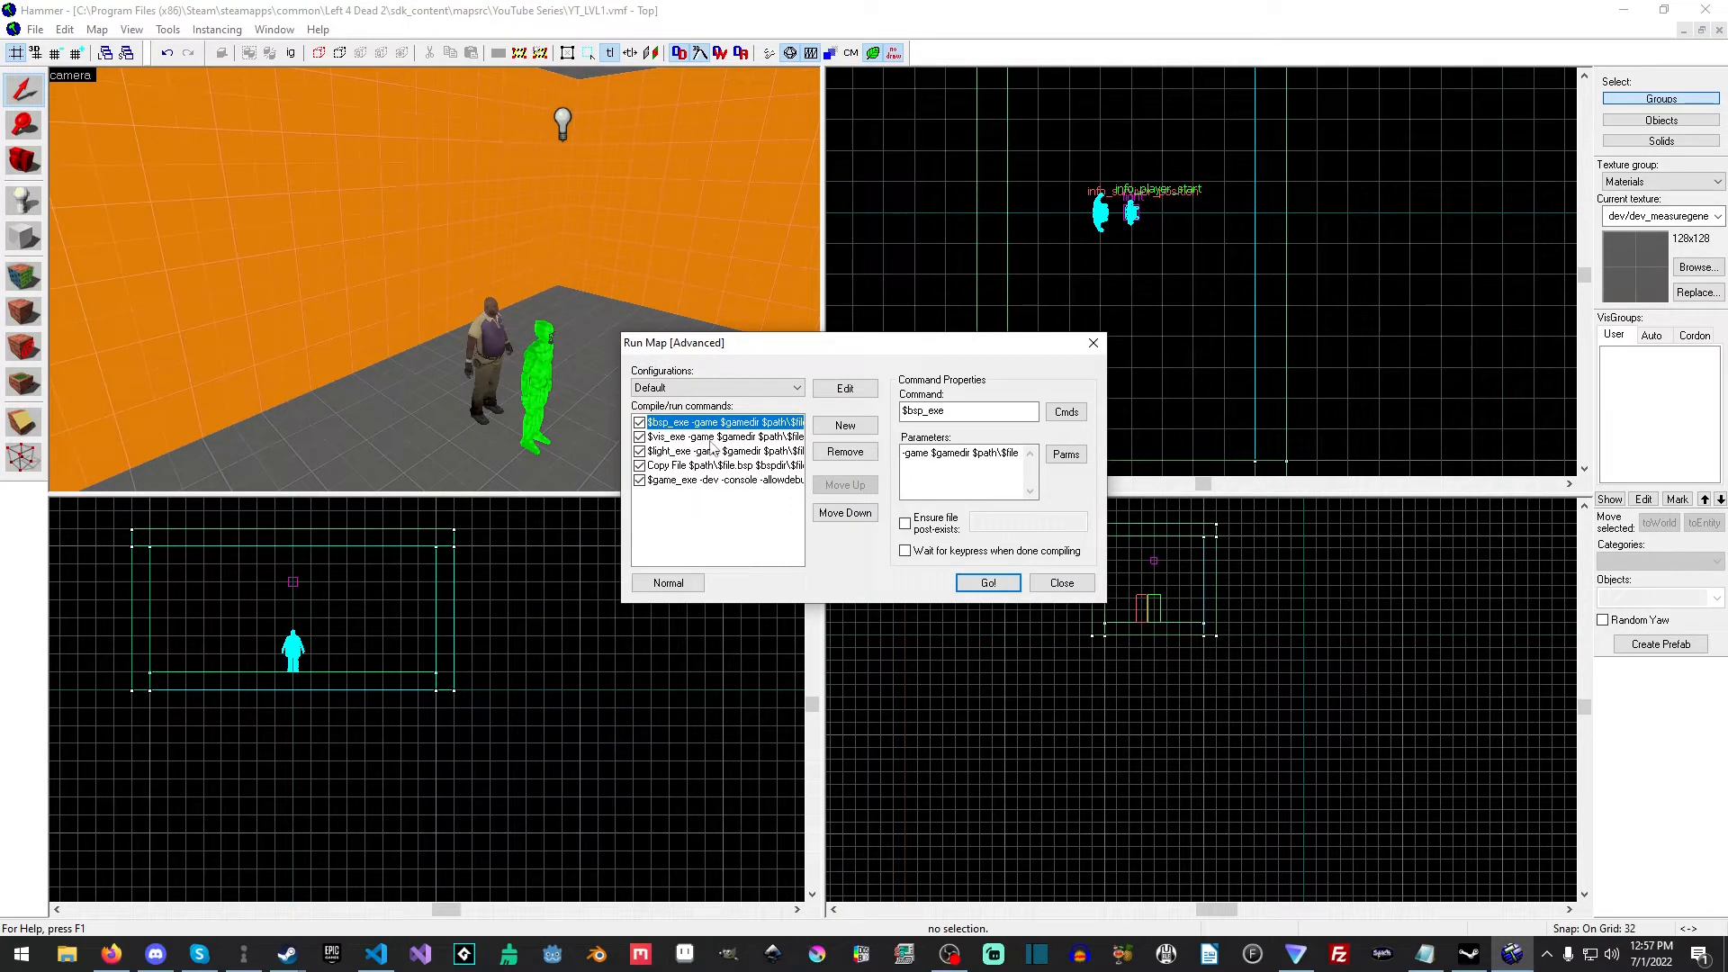
click(716, 436)
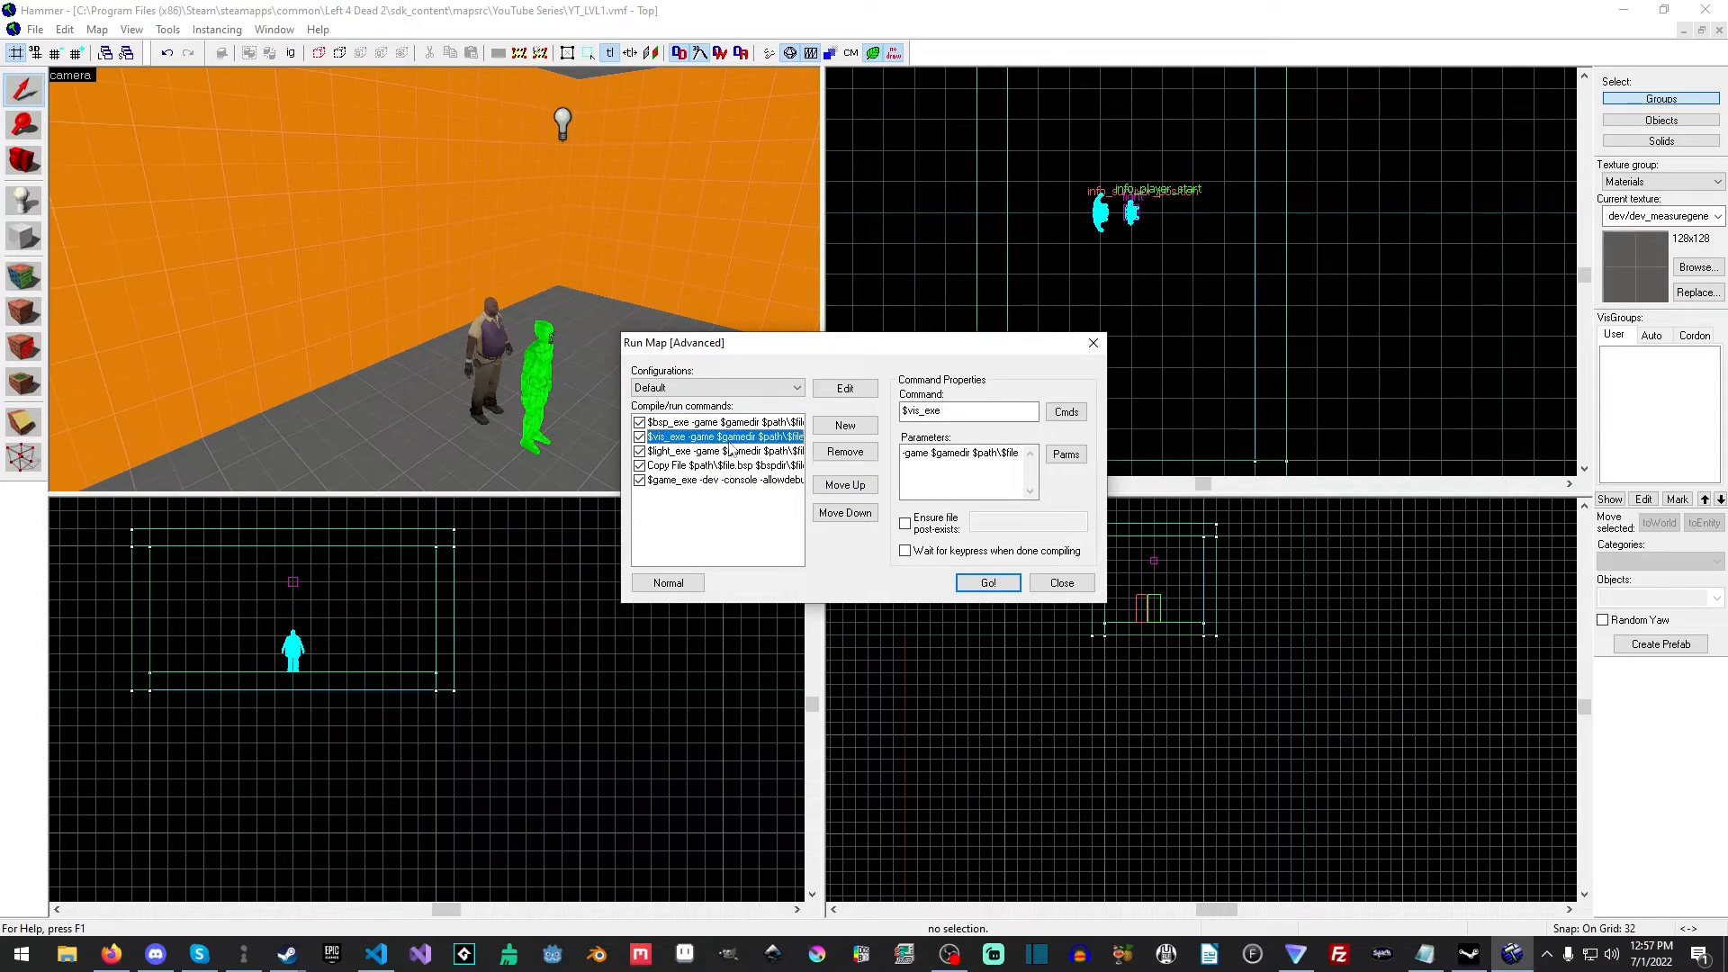
click(844, 389)
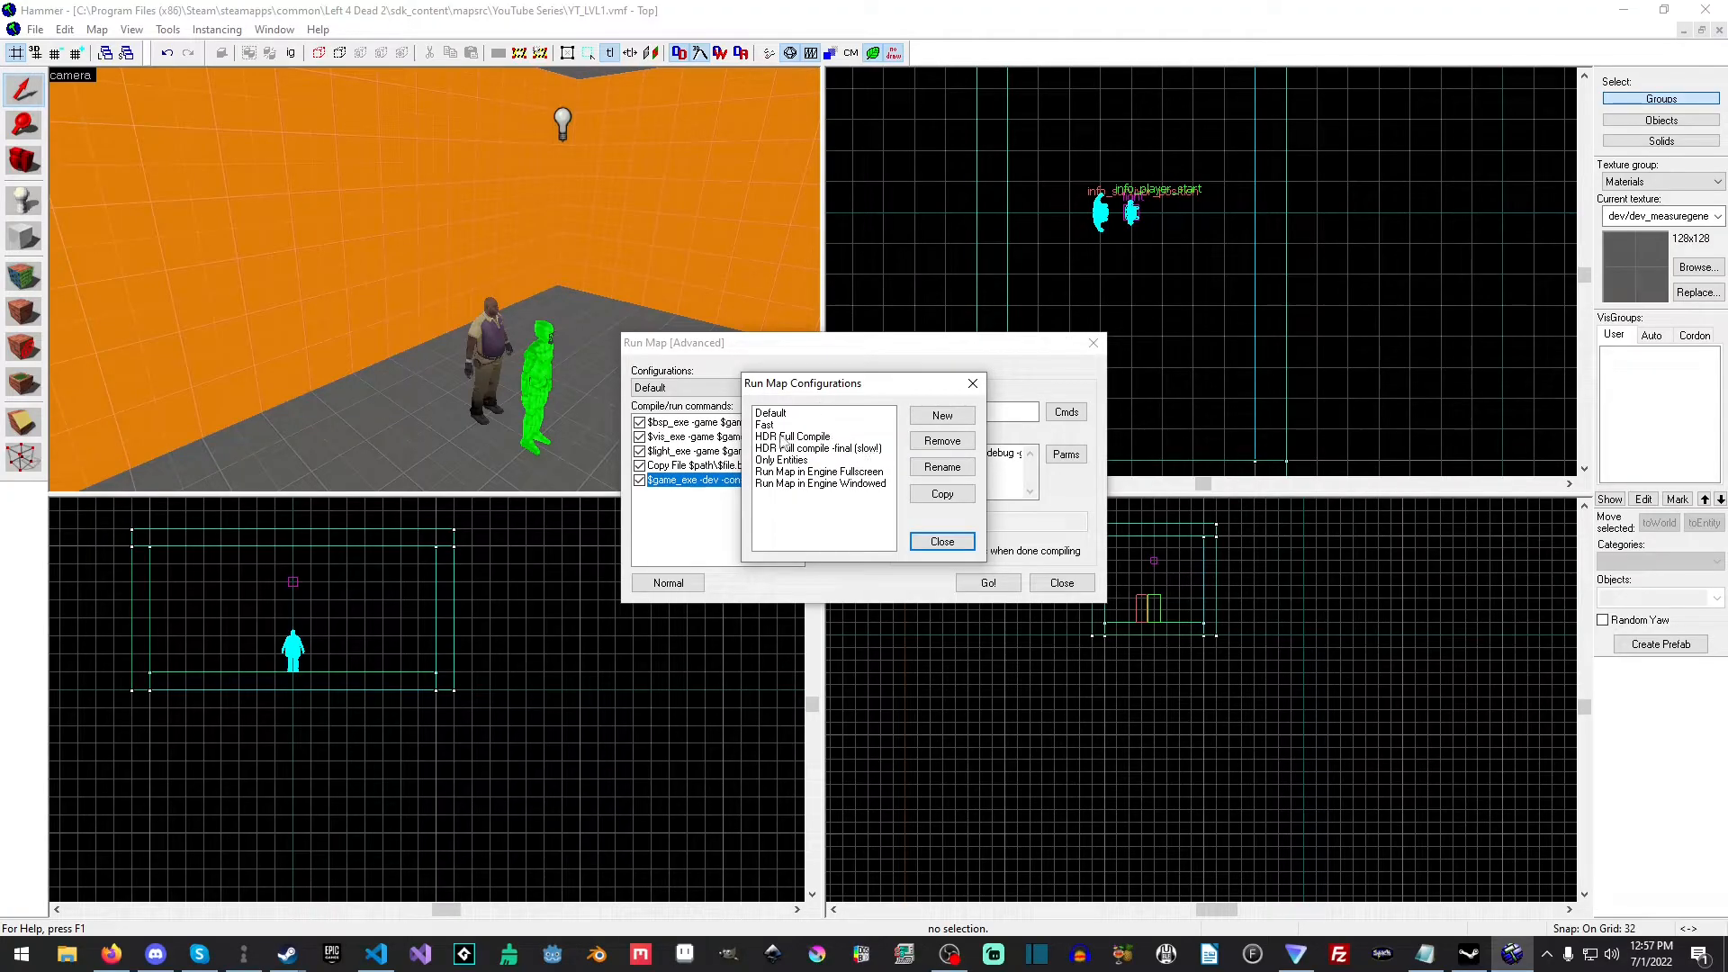
click(939, 542)
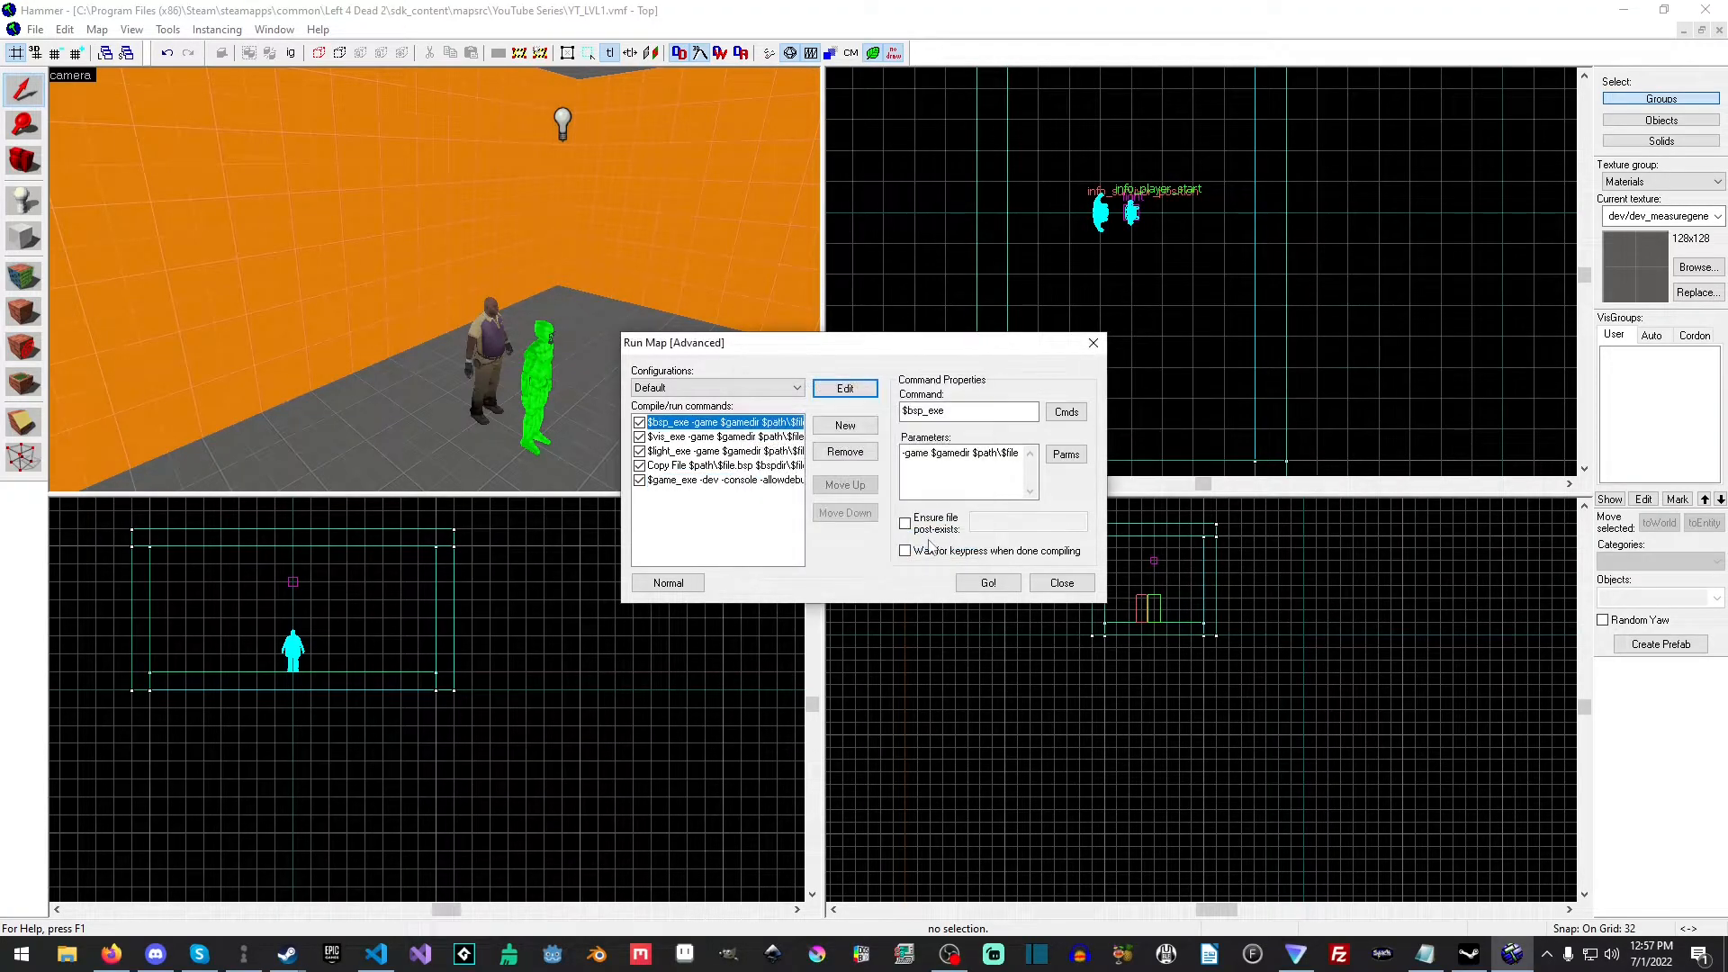
click(666, 581)
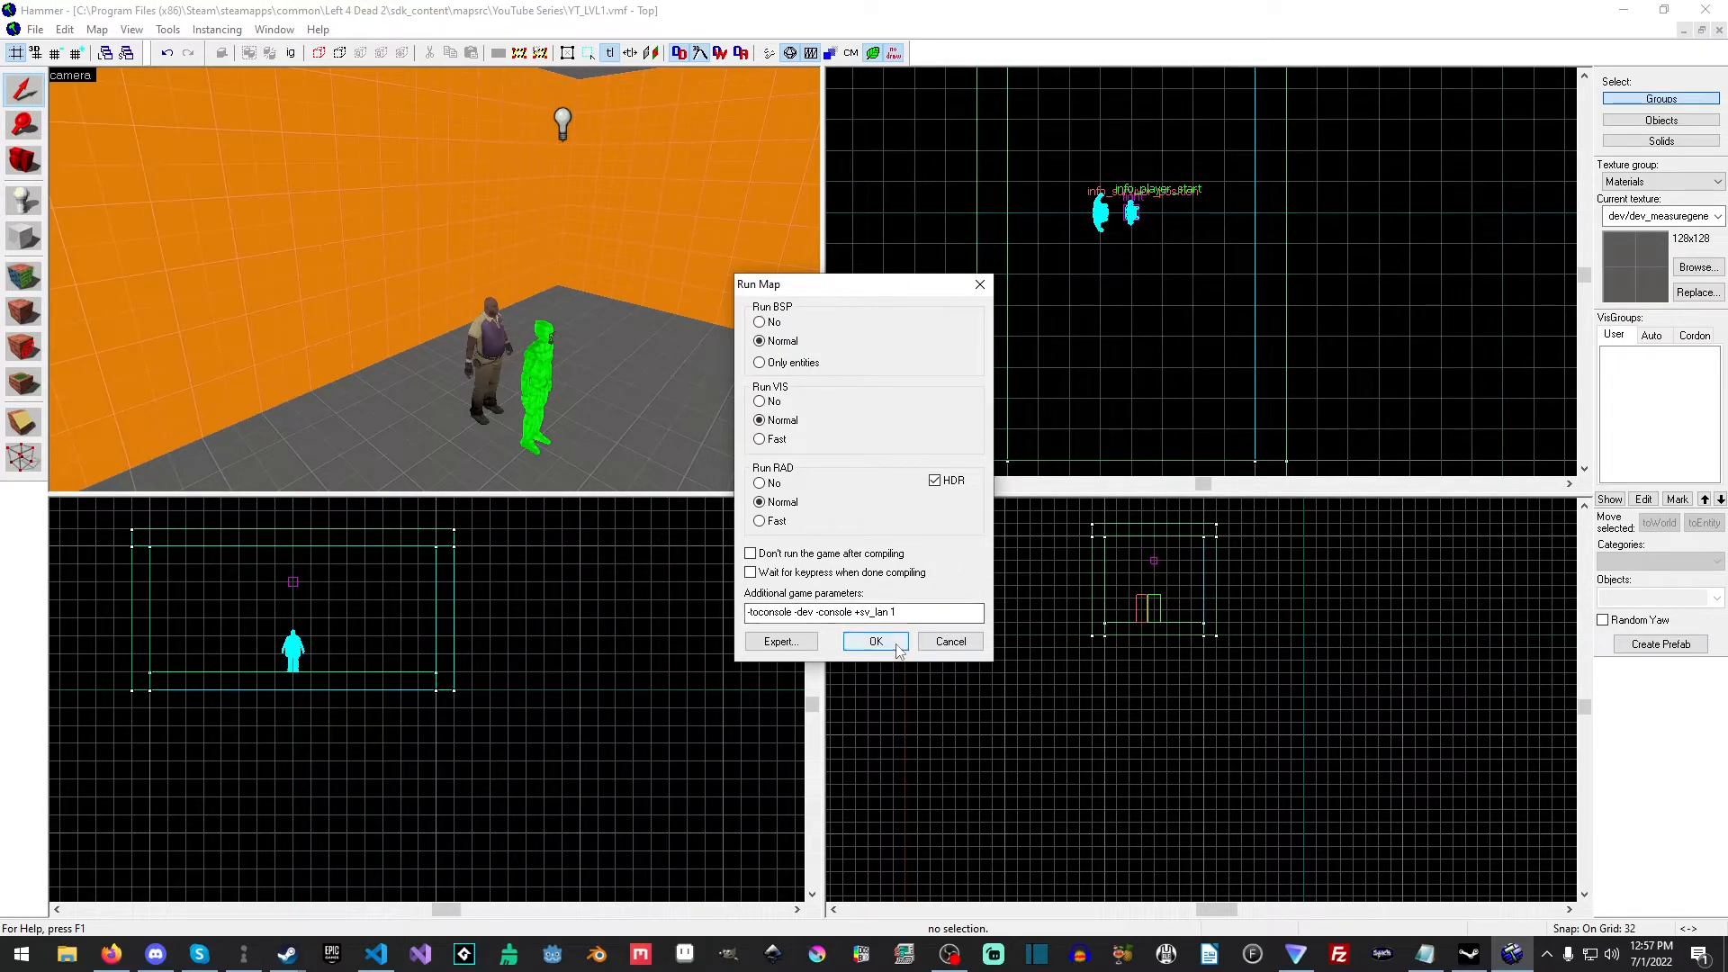
Compile and launch the map in Left 4 Dead 2, continuing past the NAV ERRORS box
click(874, 640)
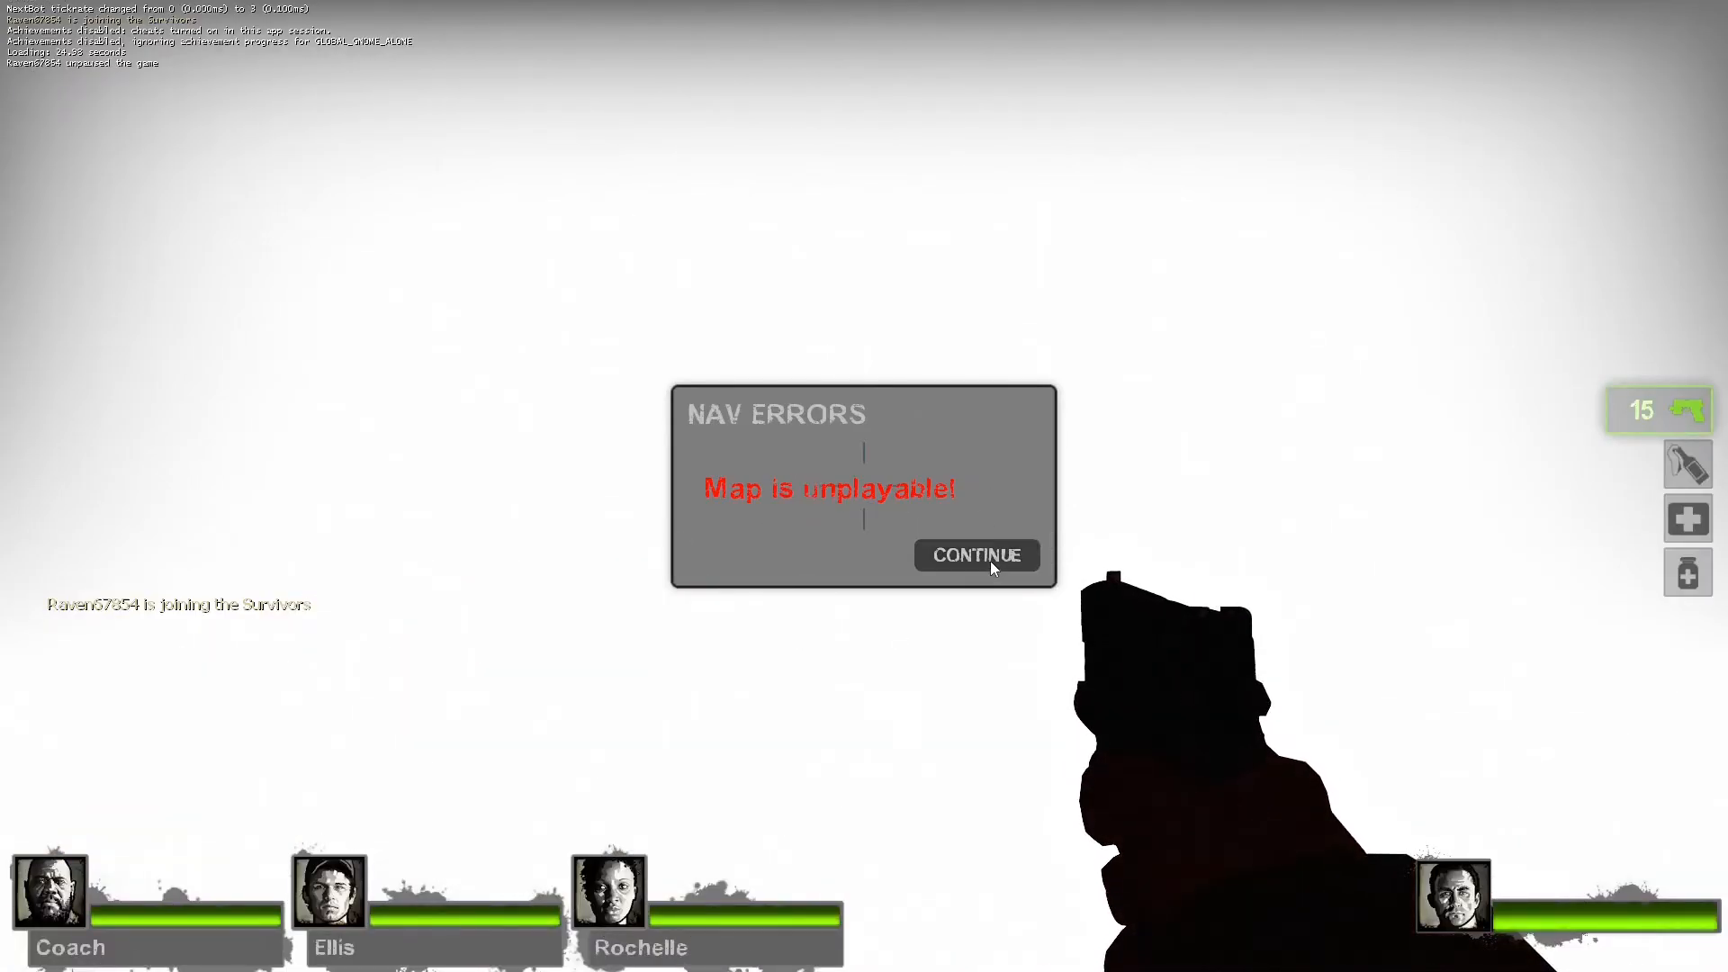
click(975, 555)
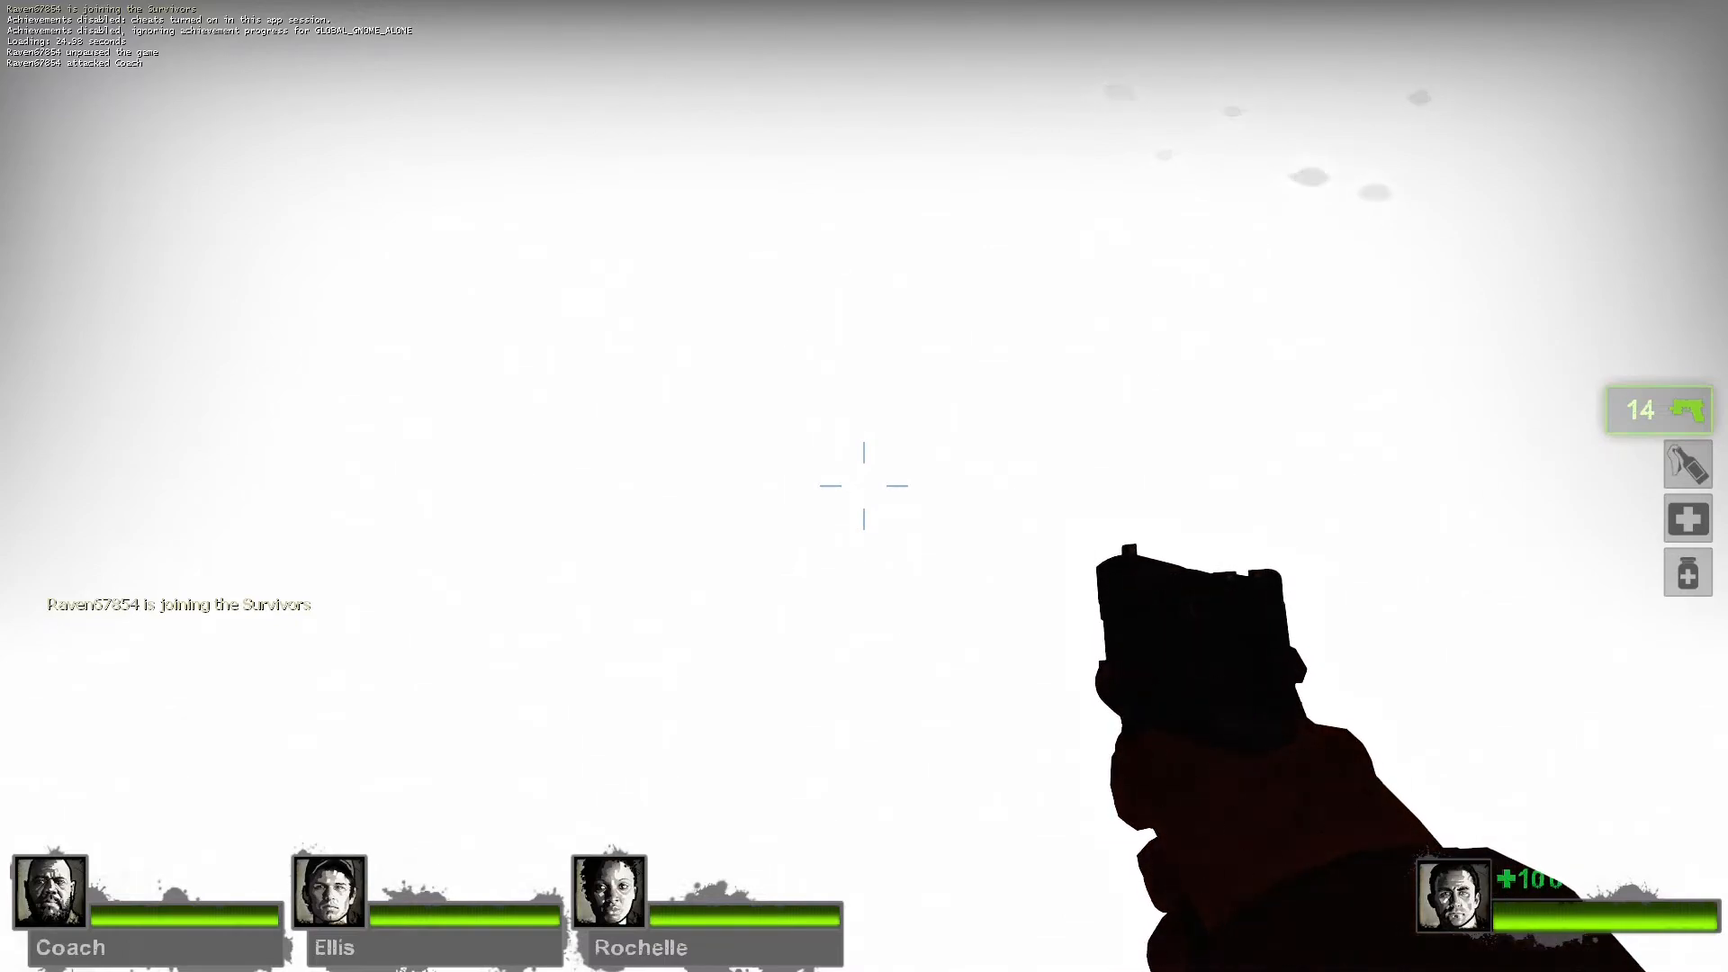
key(Escape)
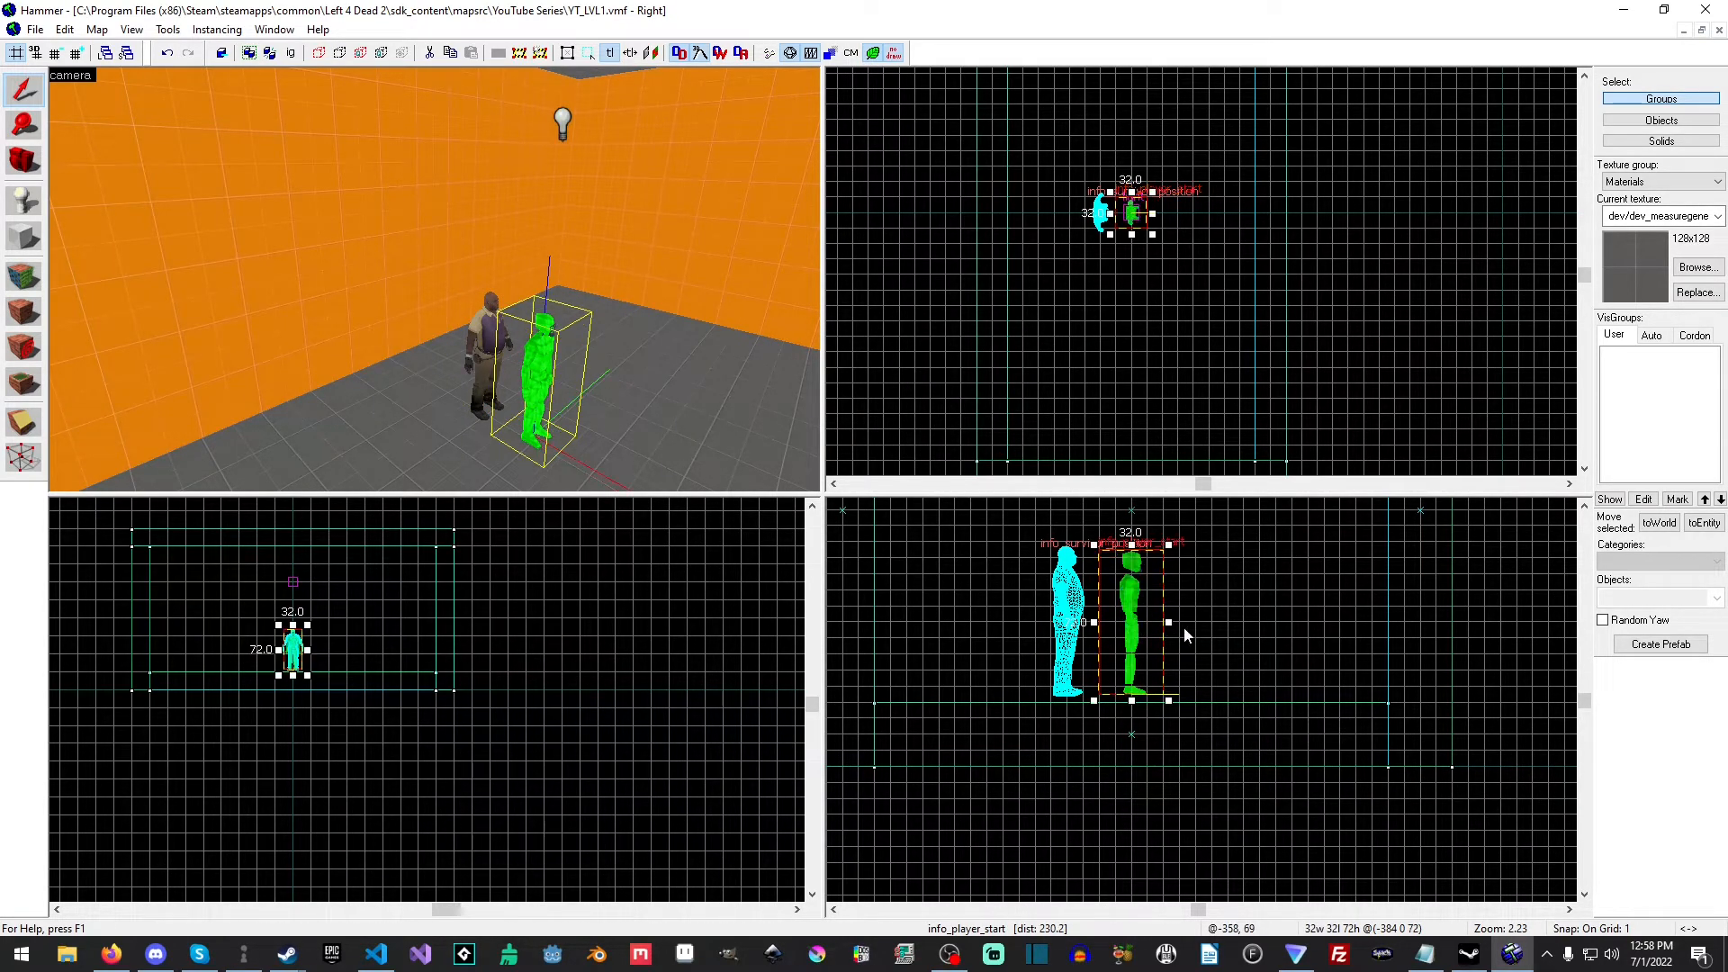
Deselect the player start and reopen Run Map via File > Run Map
click(1229, 632)
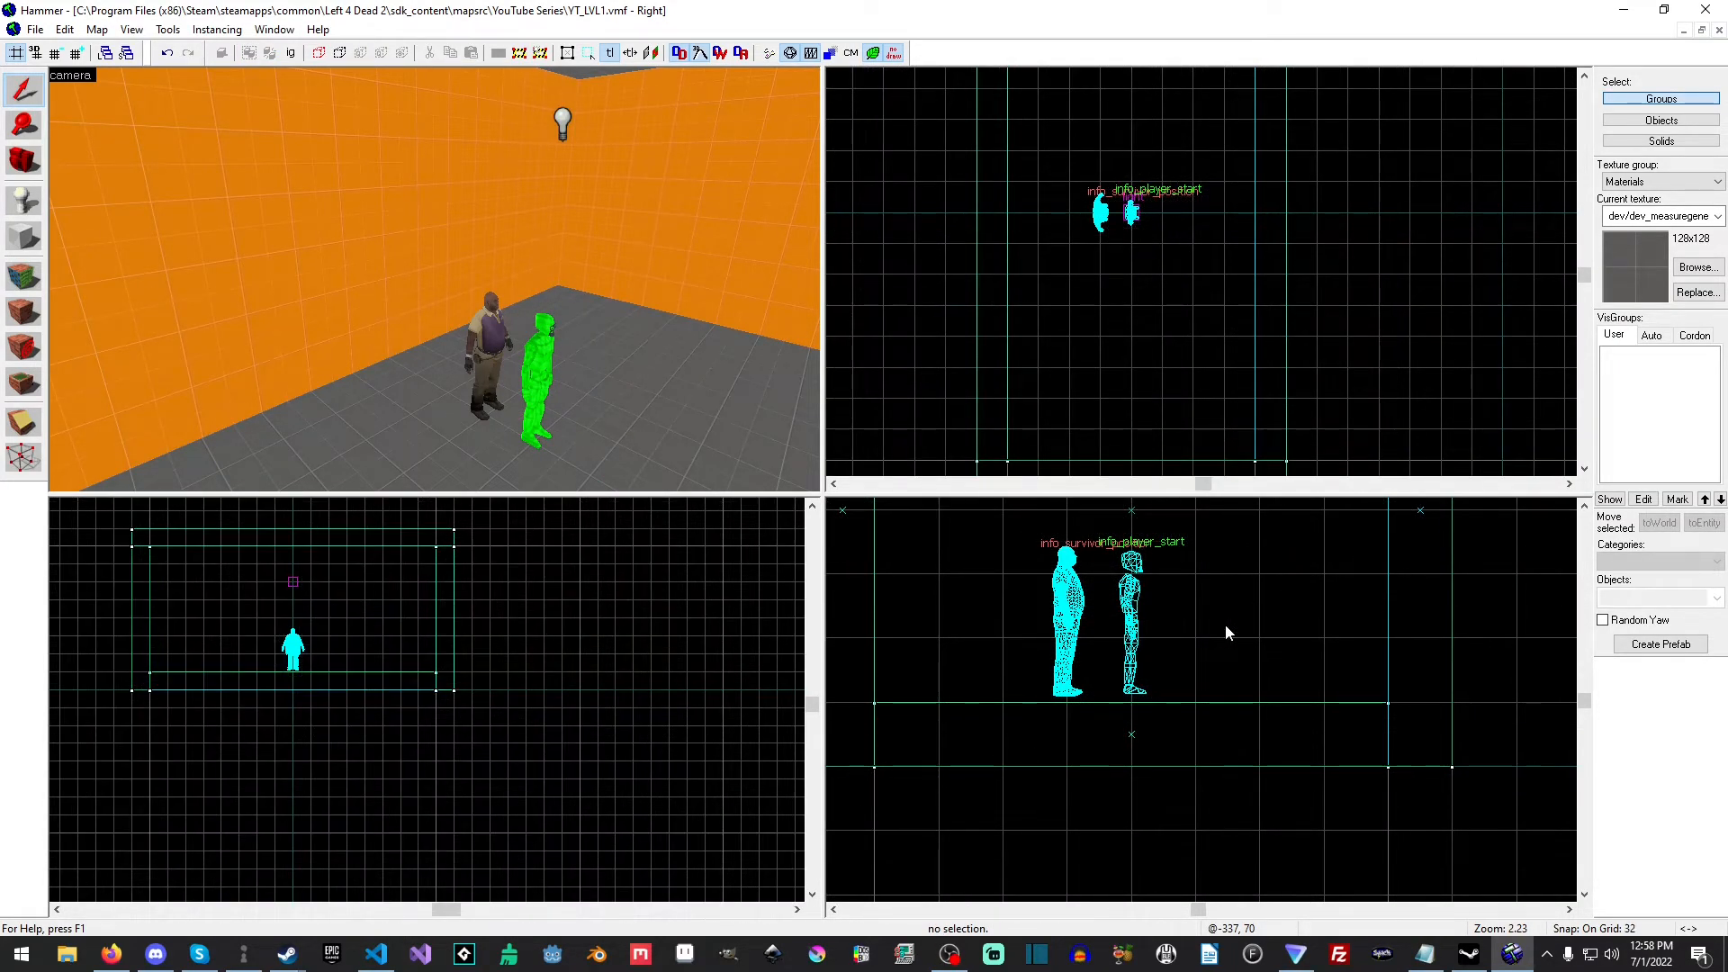
click(36, 29)
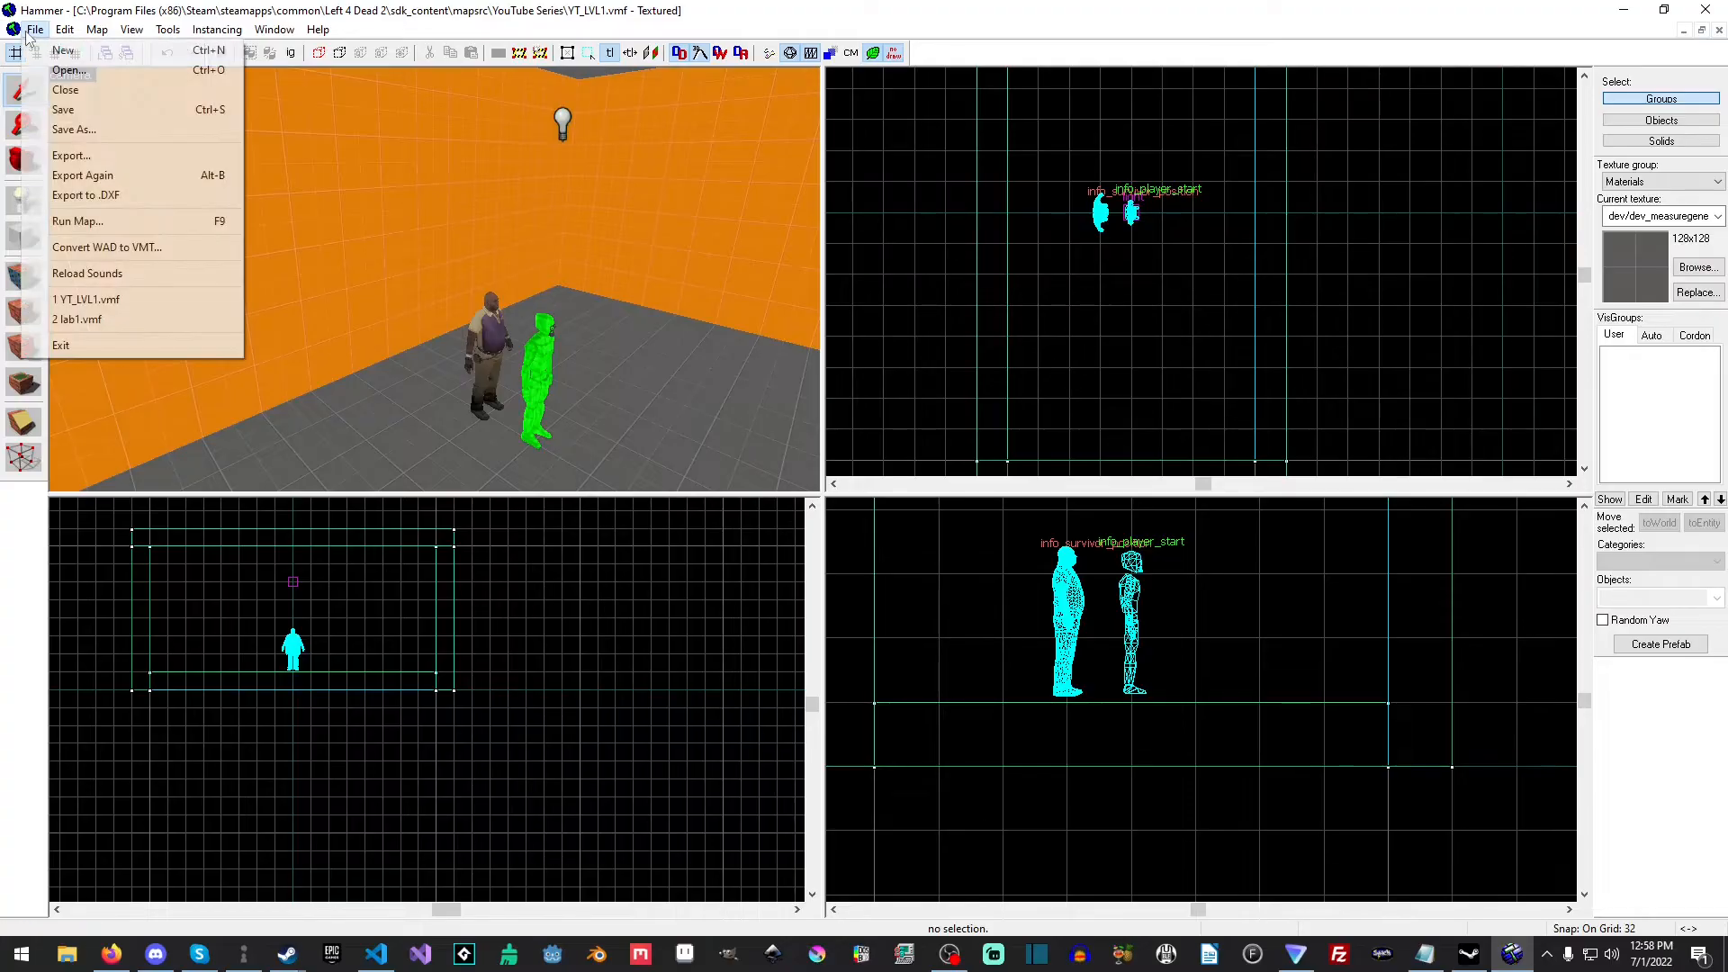
click(77, 220)
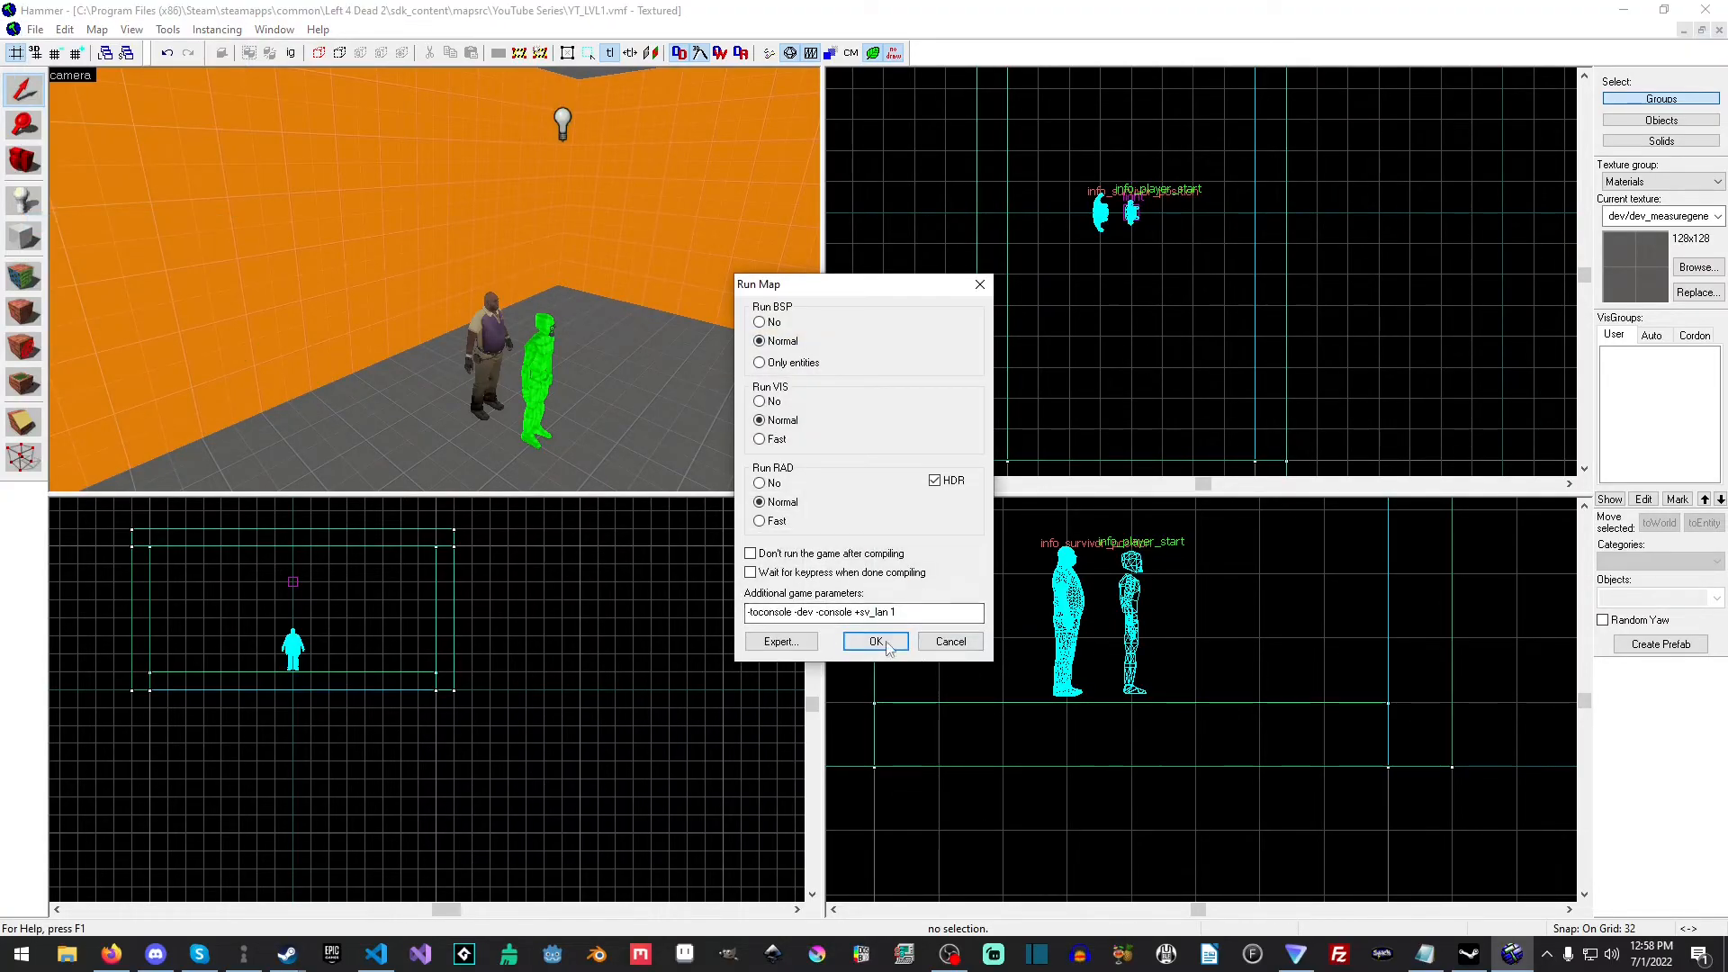
Recompile and play the lit orange room with Ellis, Rochelle and Coach inside
click(874, 641)
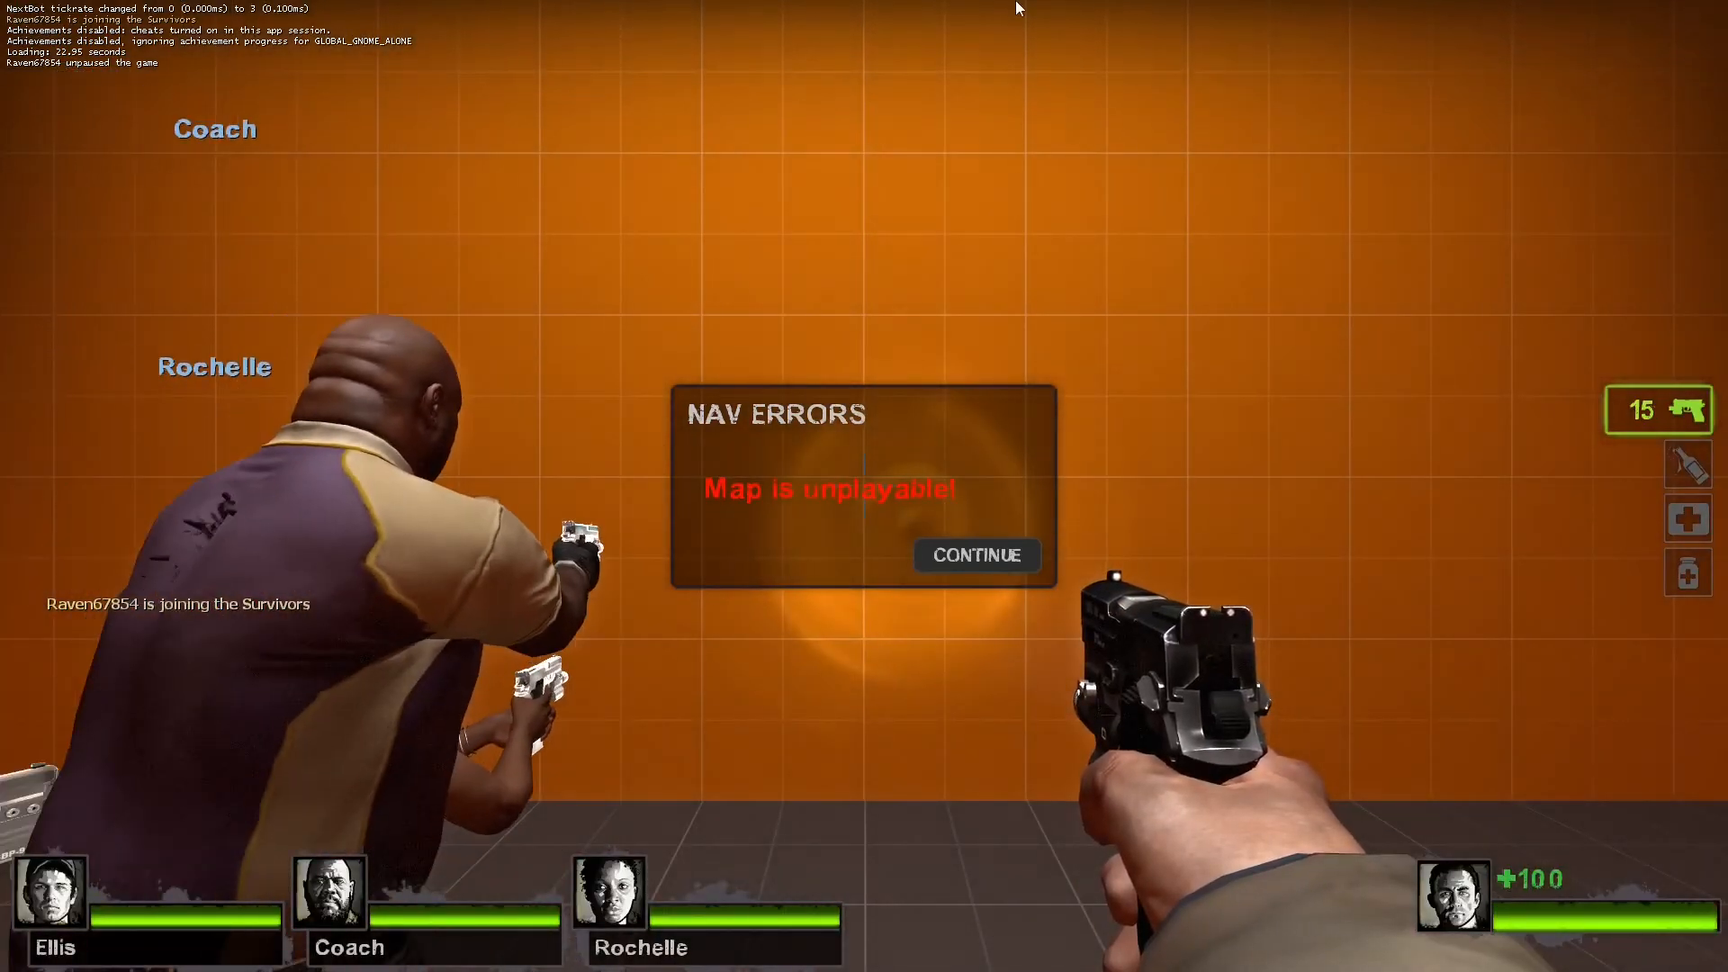
click(974, 555)
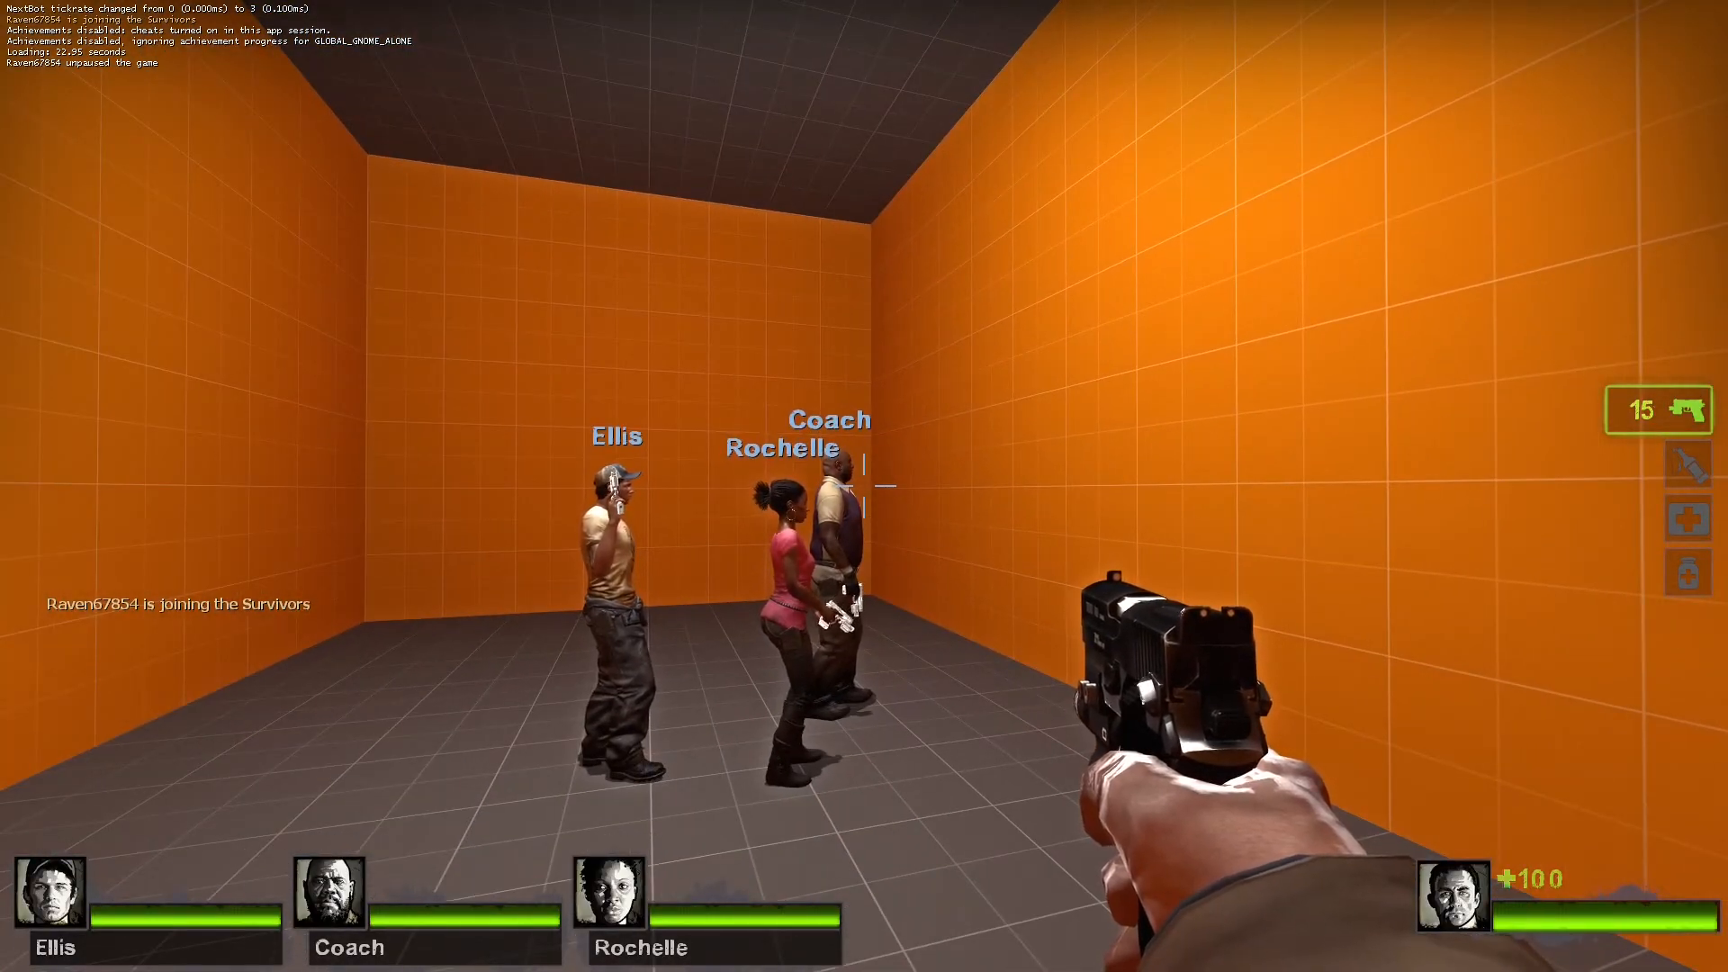
mouse_move(864, 486)
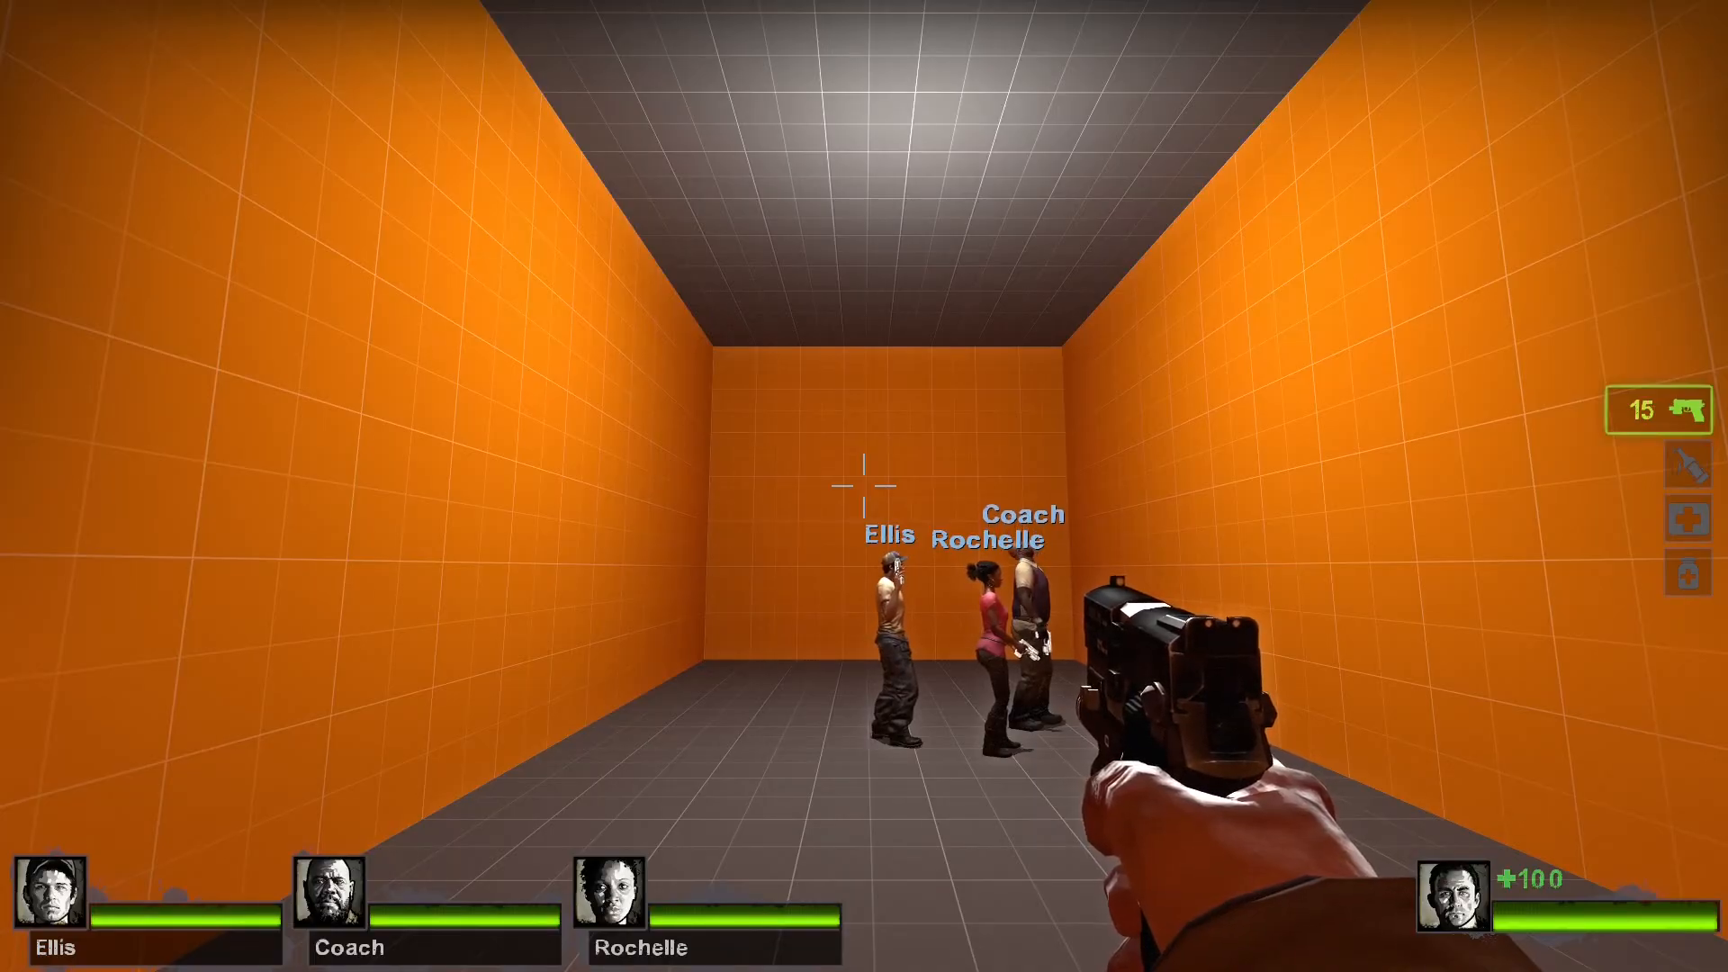
mouse_move(864, 486)
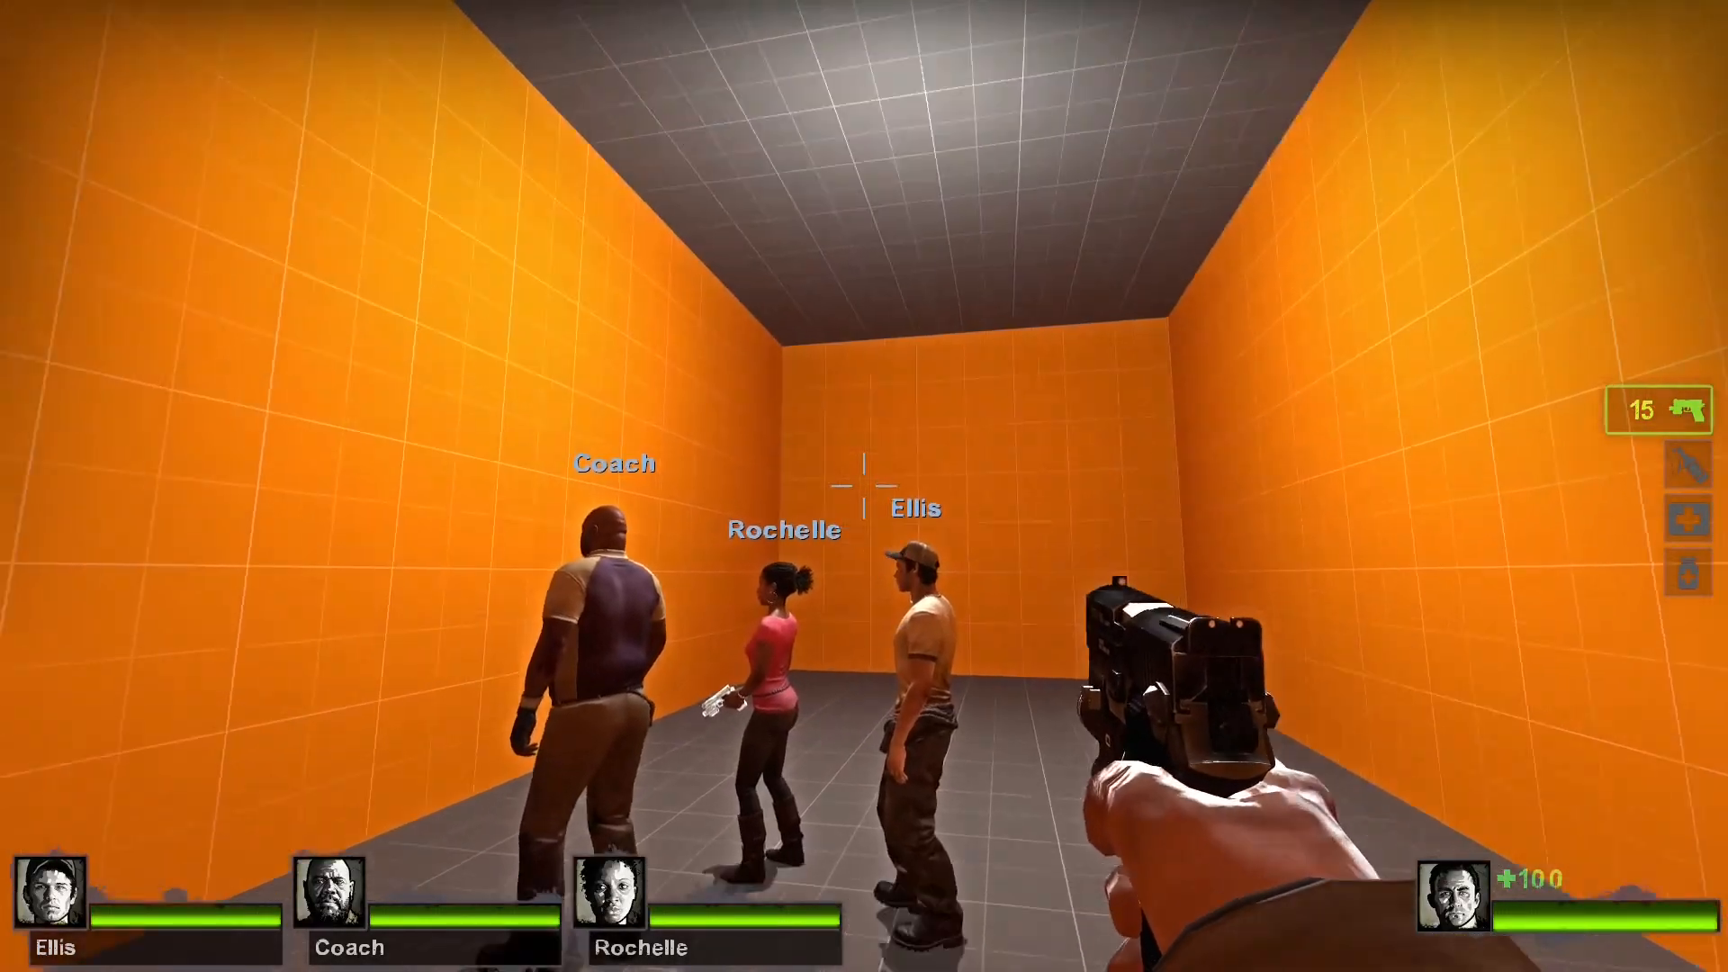
mouse_move(864, 486)
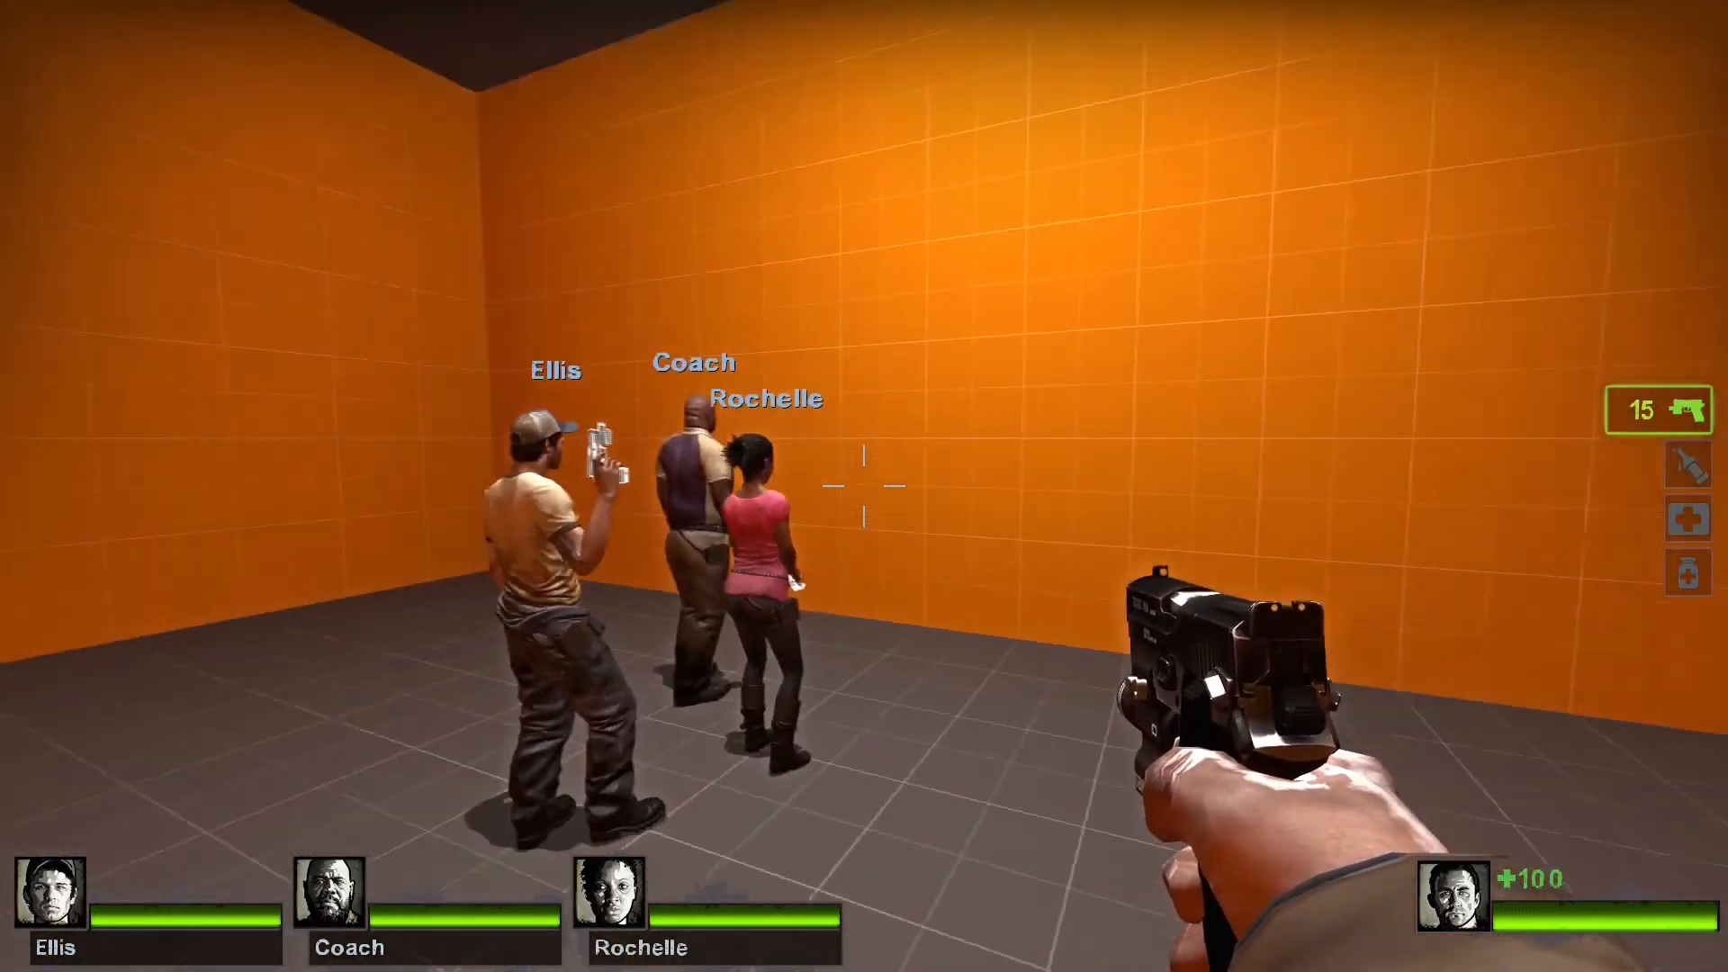